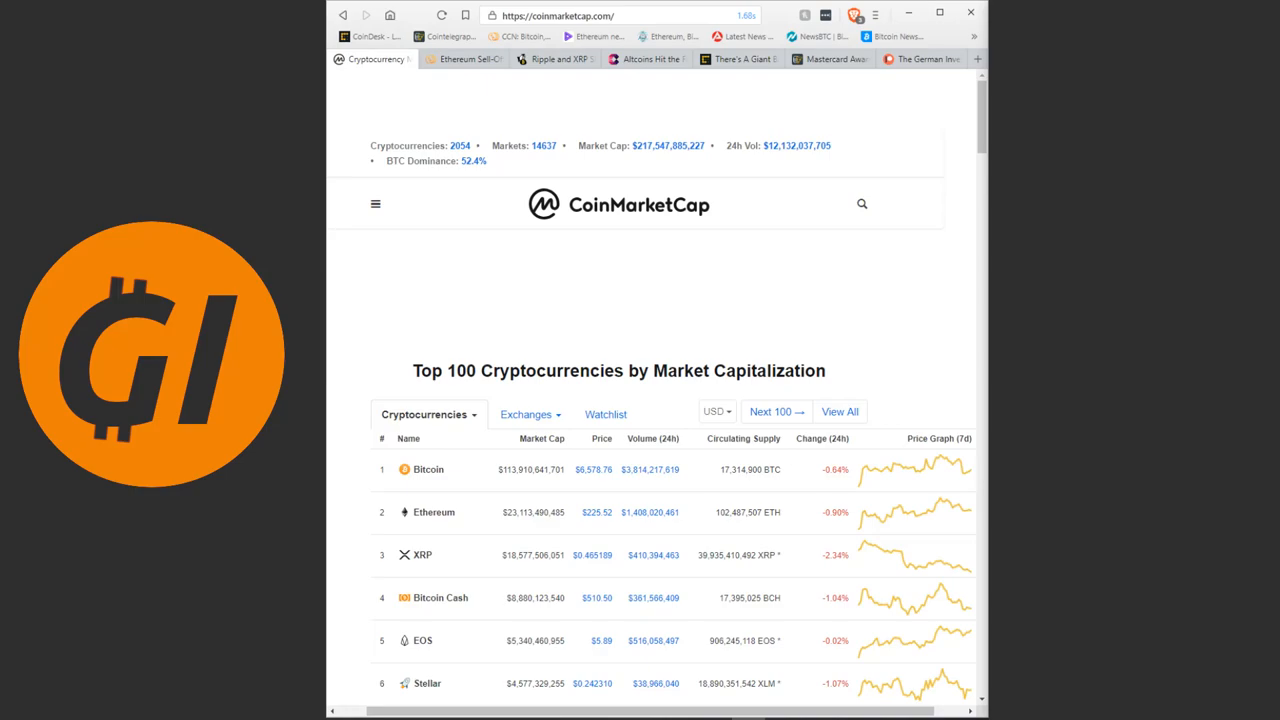
mouse_move(824, 324)
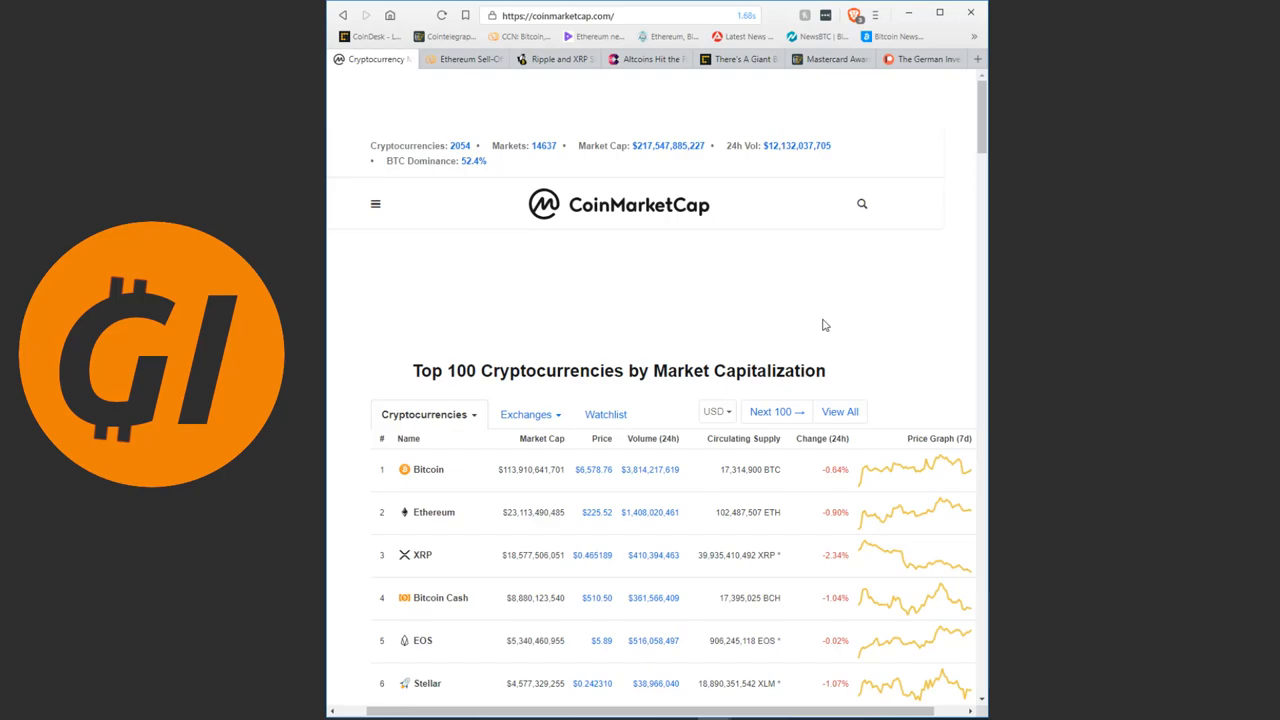
mouse_move(604, 414)
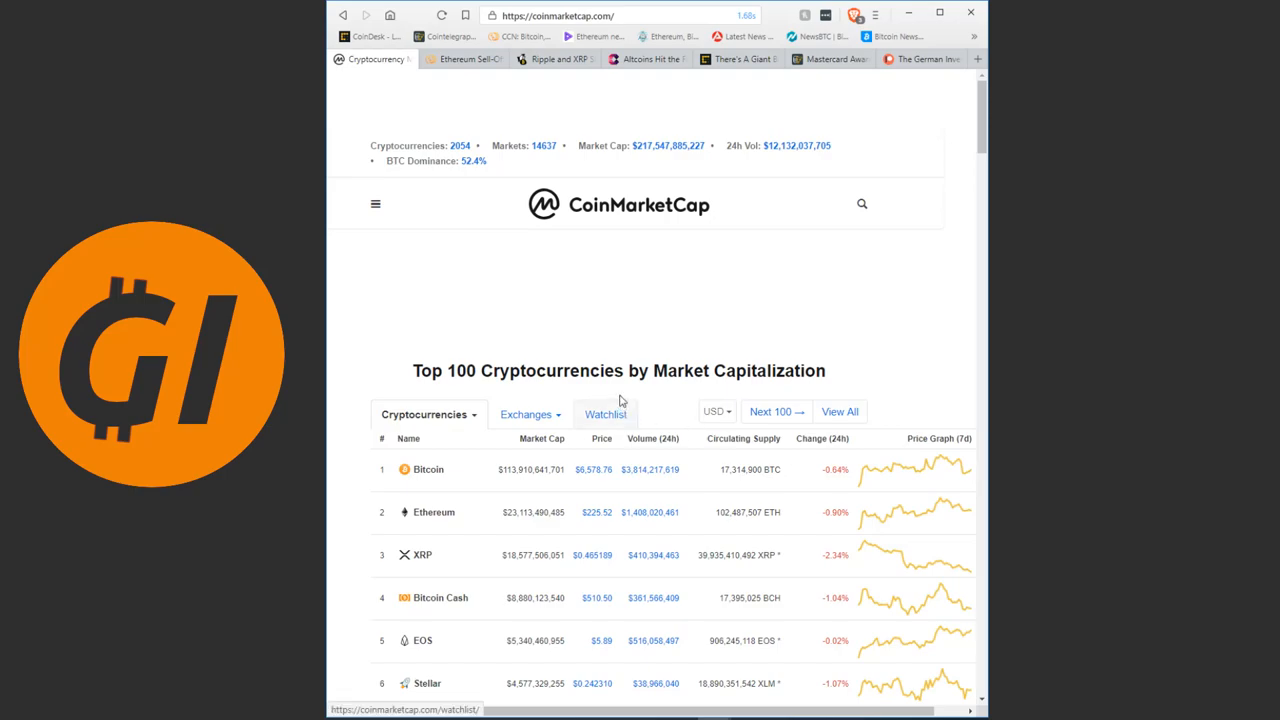
mouse_move(450, 304)
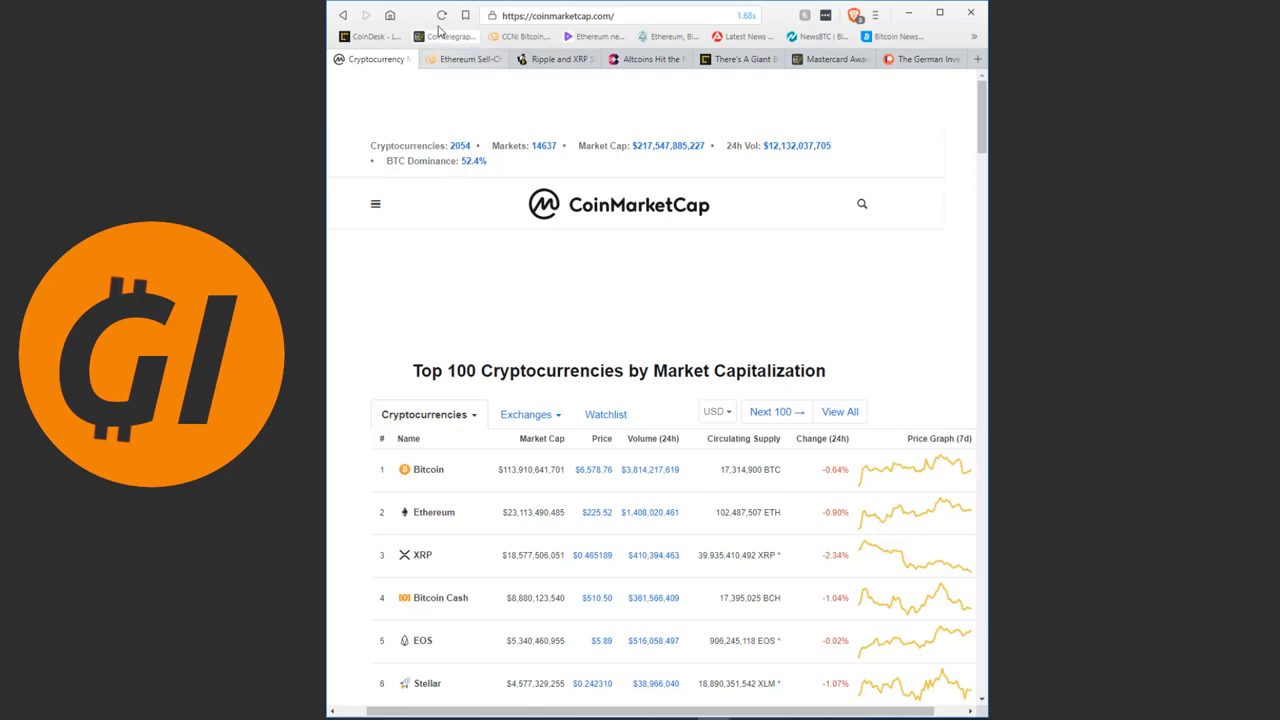
- Scroll the Top 100 table down through Litecoin, Tether, Cardano, Monero, TRON, IOTA, Dash and Binance Coin
left_click(440, 16)
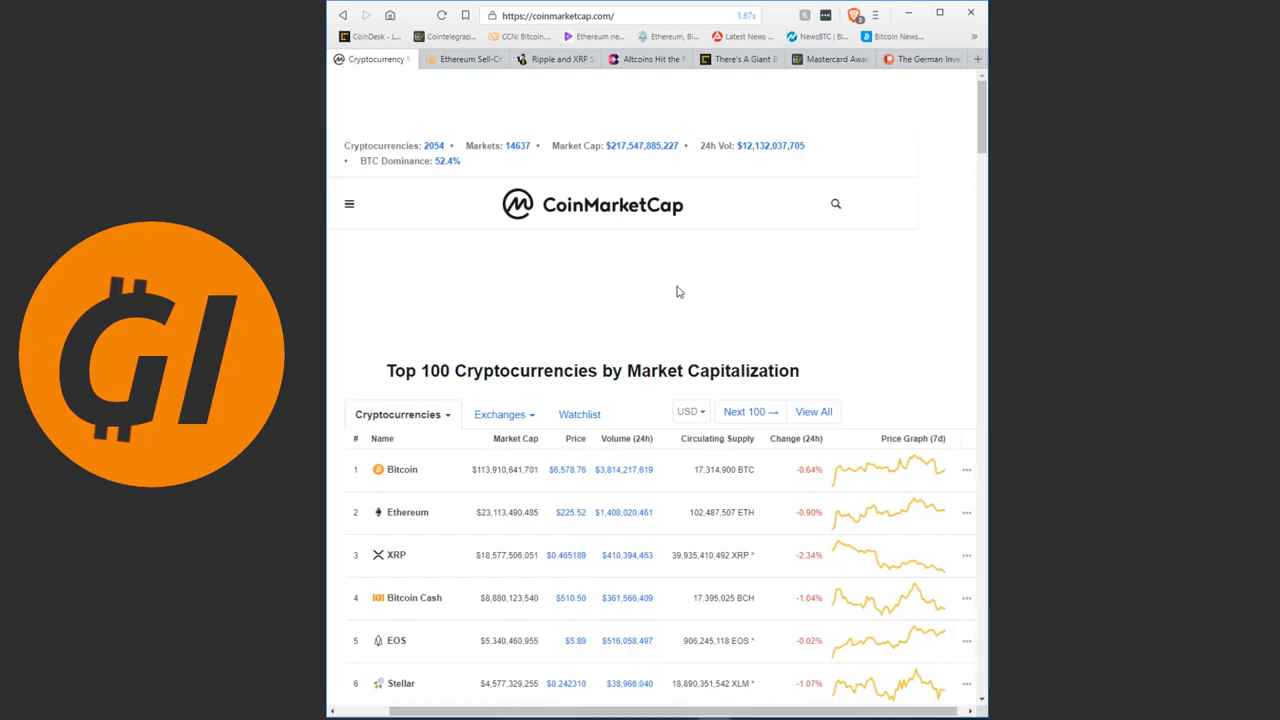
mouse_move(672, 296)
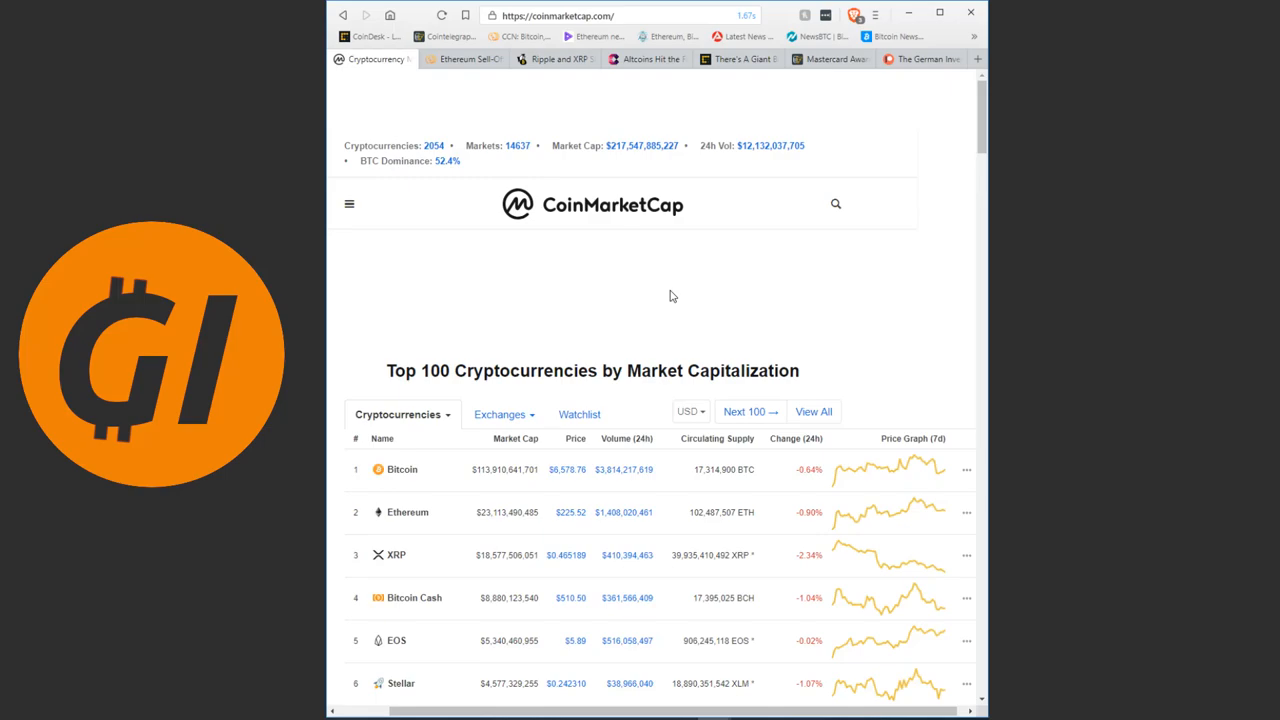
scroll("down", 3)
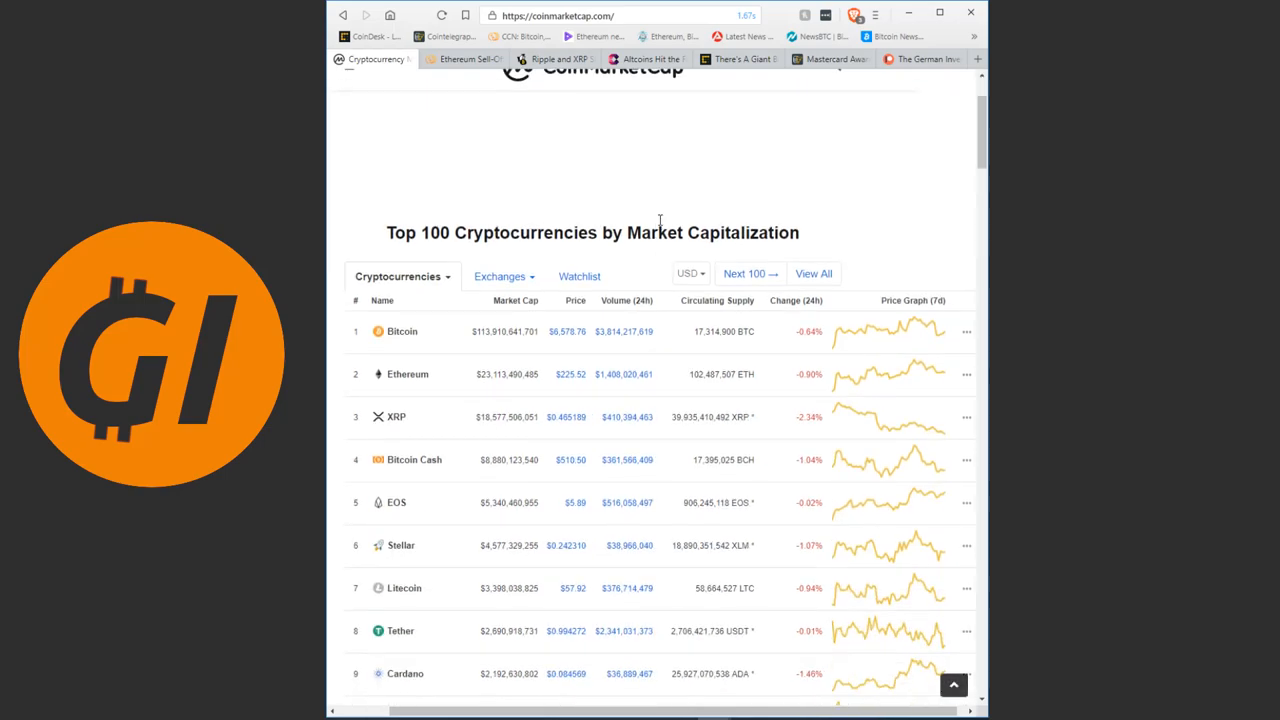
mouse_move(650, 184)
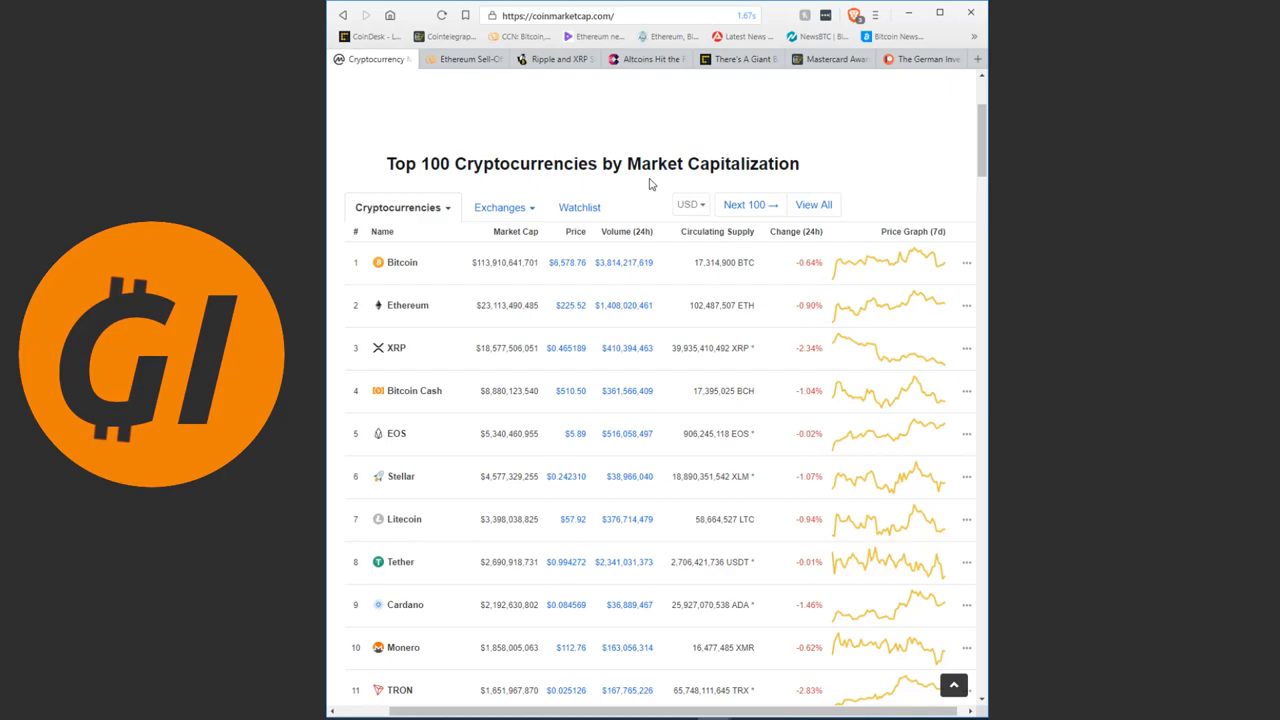
scroll("down", 3)
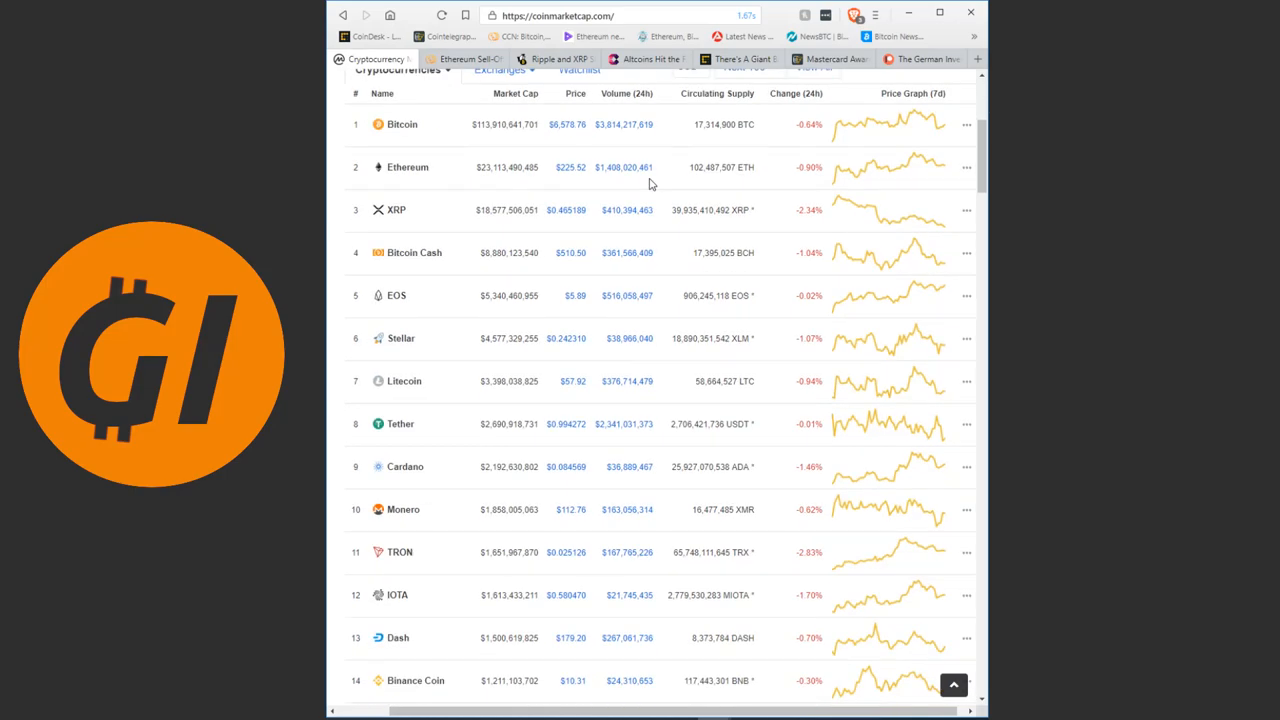
- Reach VeChain at number 19, then return to the market totals at the top of the page
scroll("down", 3)
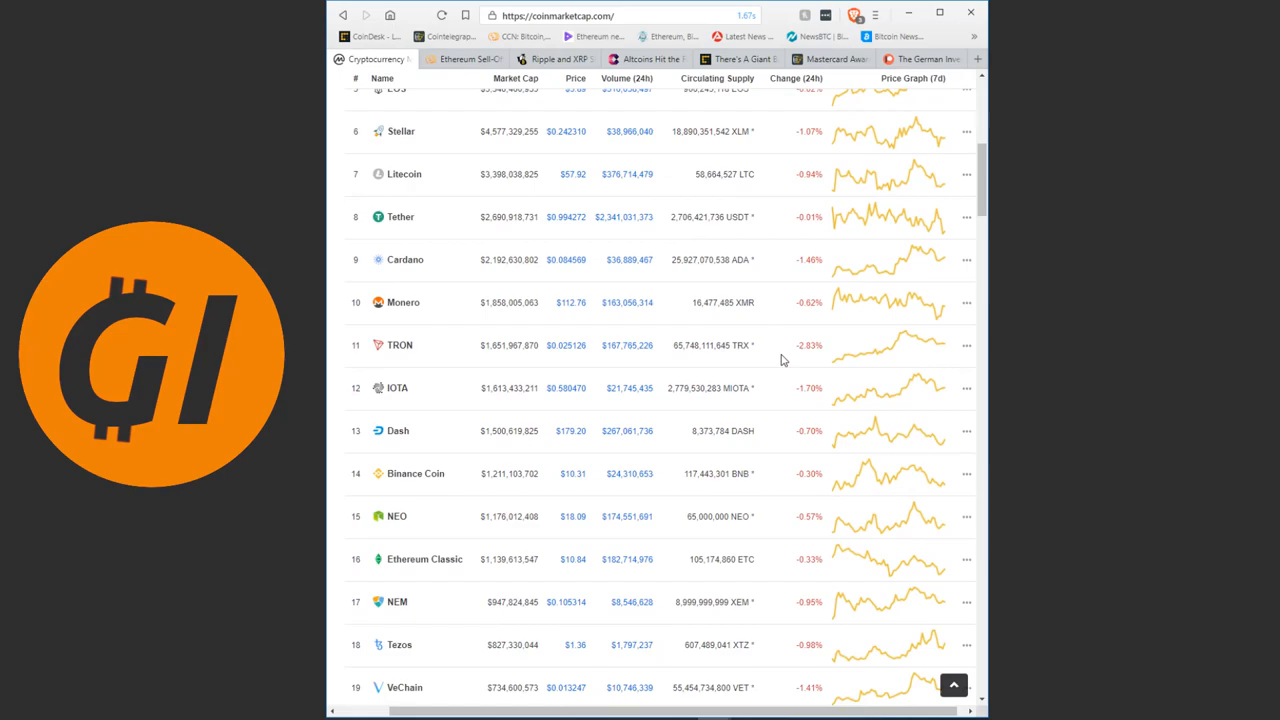
mouse_move(776, 356)
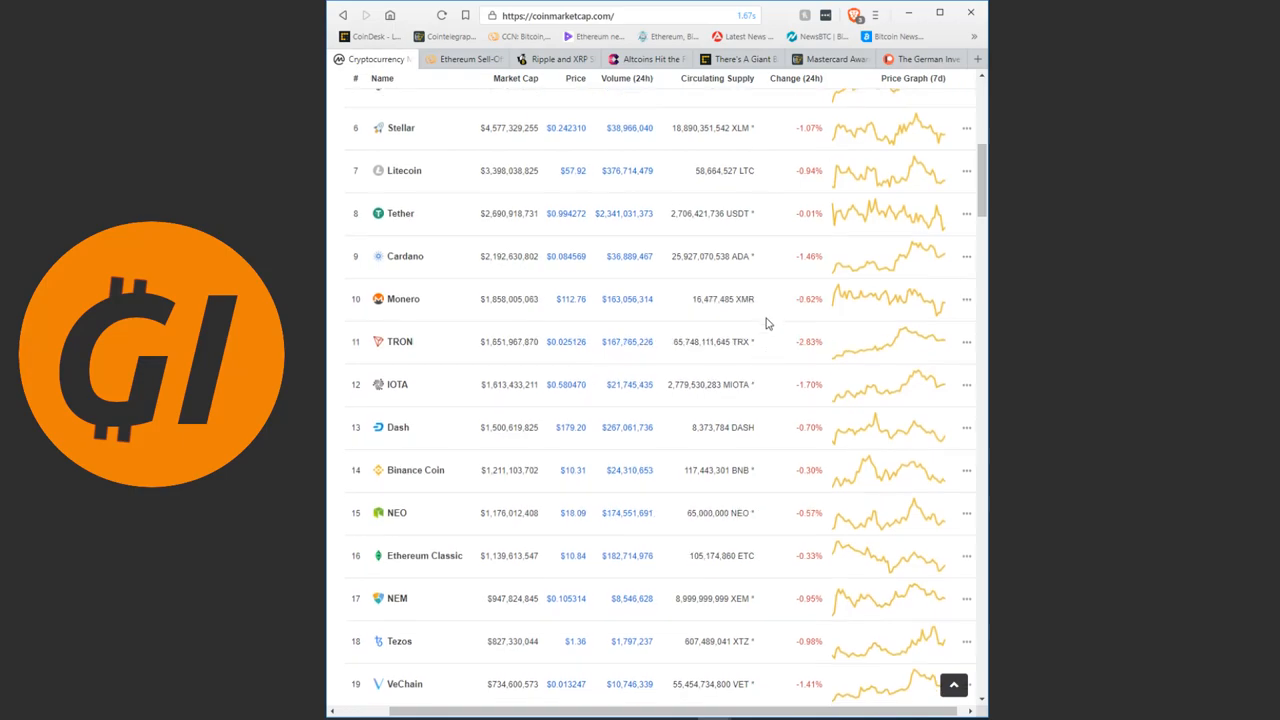
scroll("up", 3)
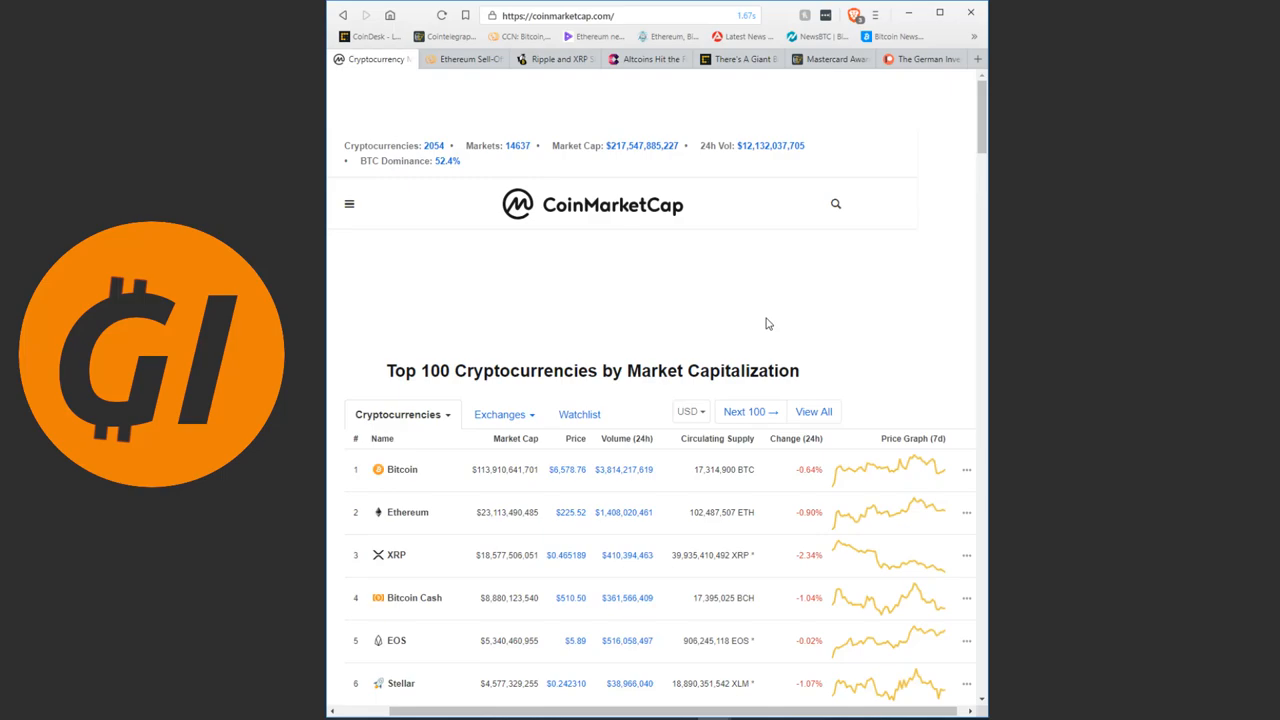
mouse_move(740, 298)
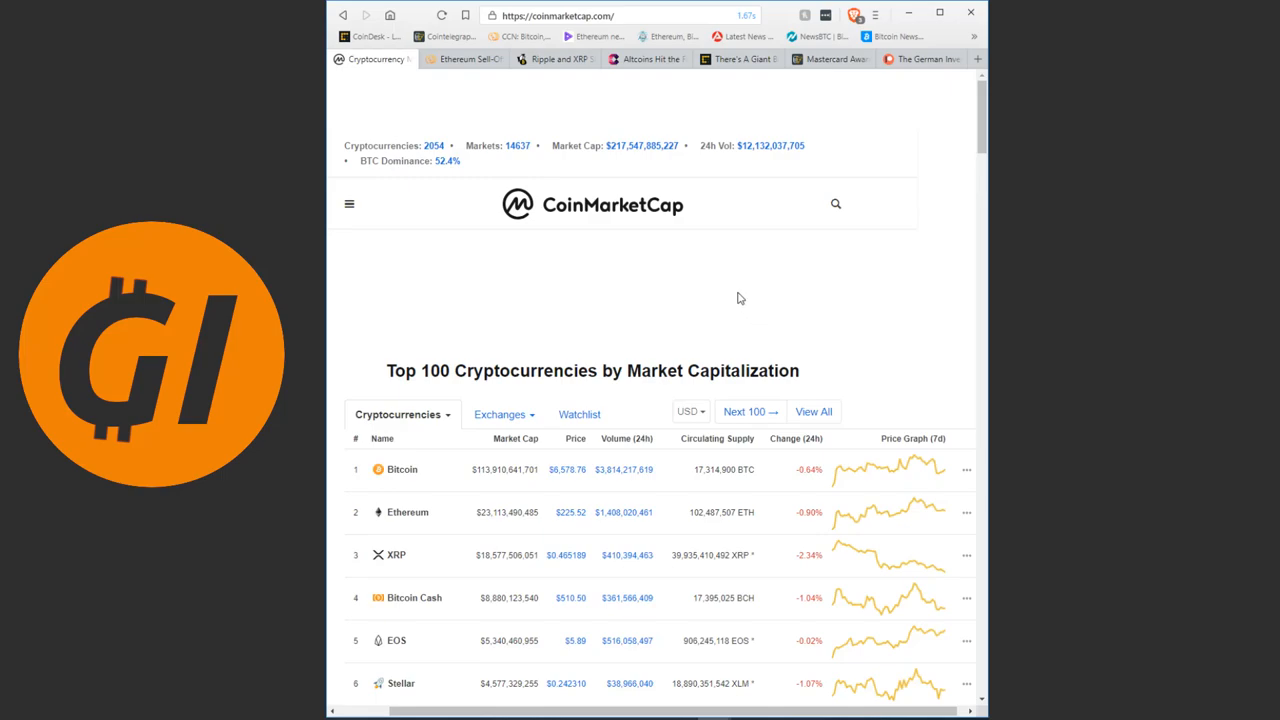
mouse_move(732, 296)
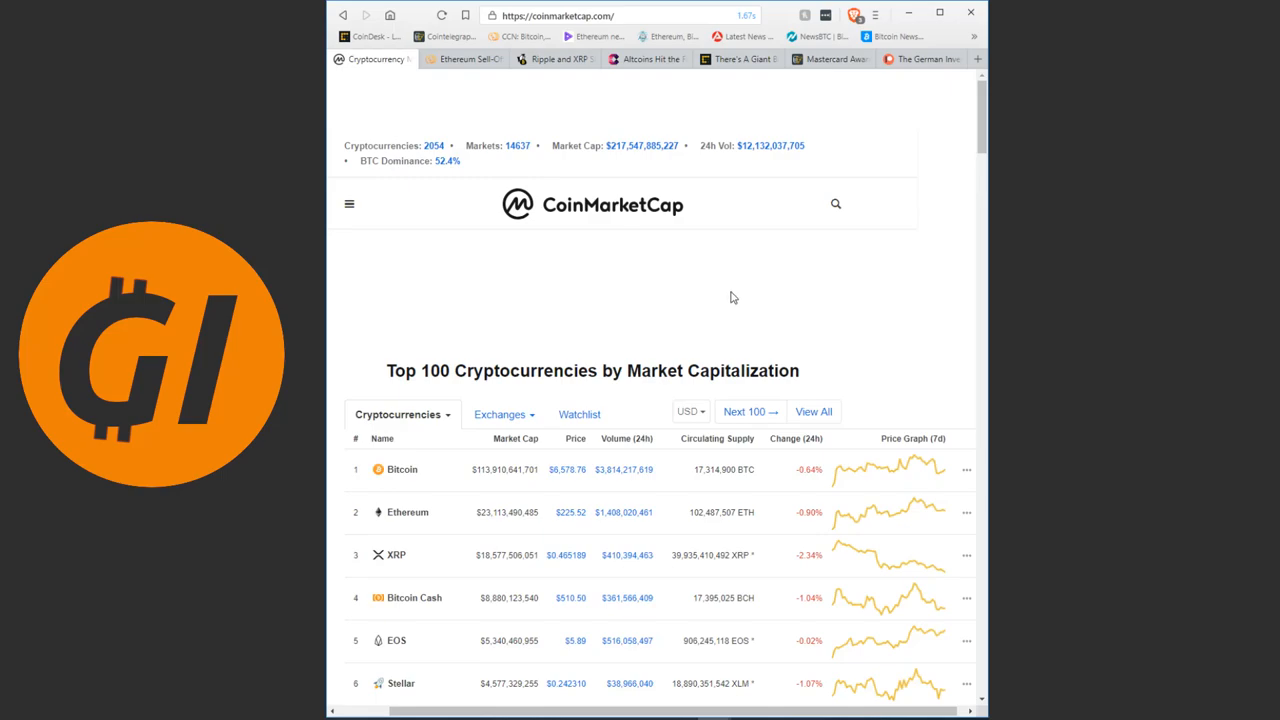
mouse_move(744, 302)
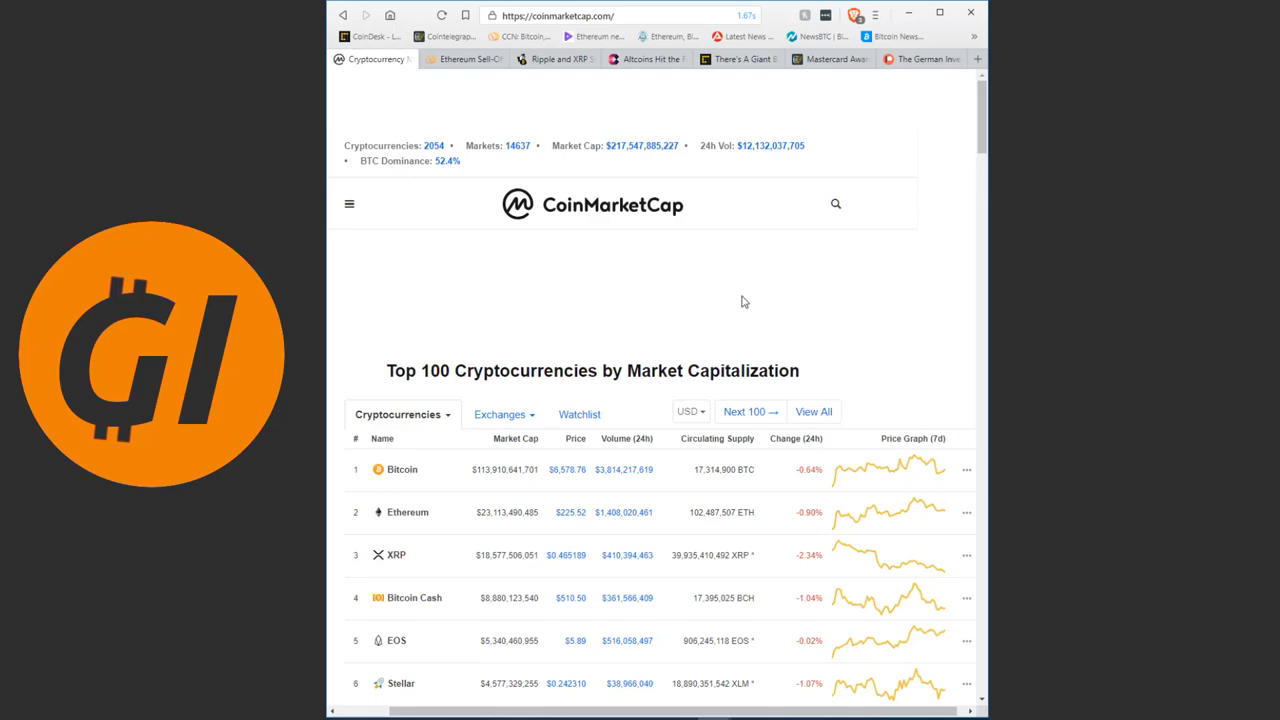
mouse_move(776, 304)
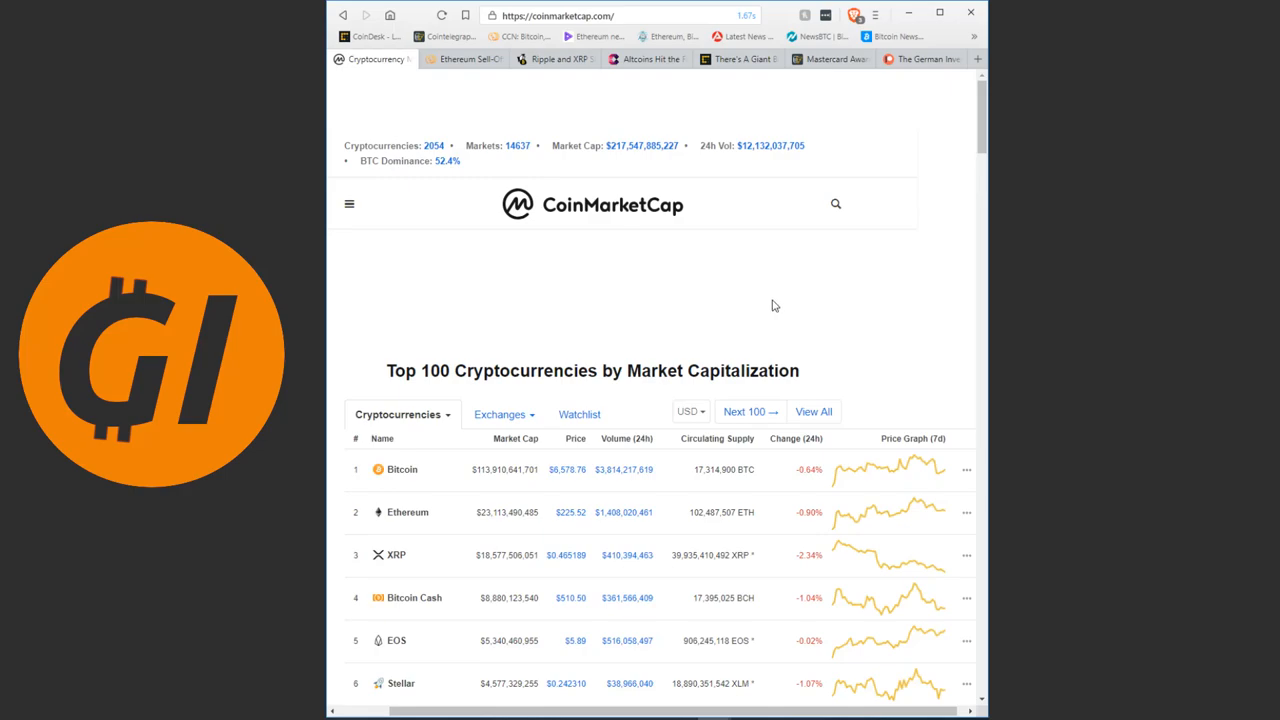
mouse_move(470, 88)
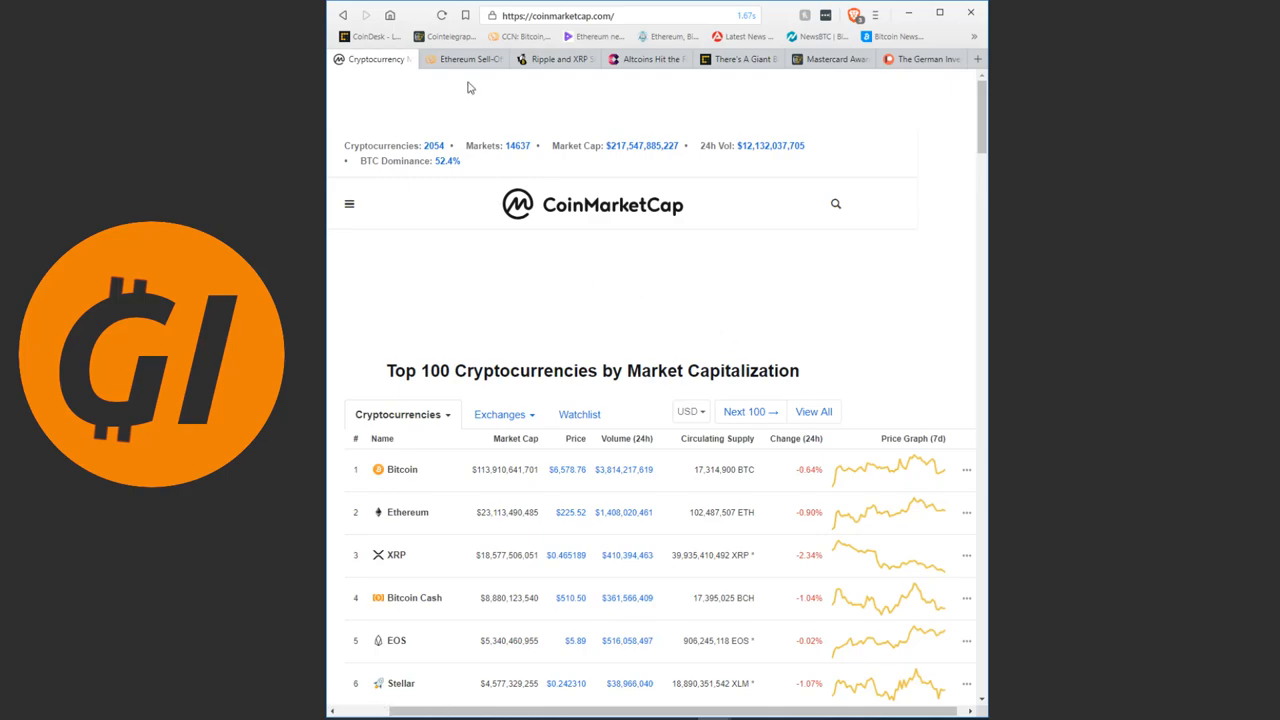
- Switch to CCN's 'Ethereum Sell-Off in August' article and read down past the 'ETH Enabled ICO Bubble' heading
left_click(464, 58)
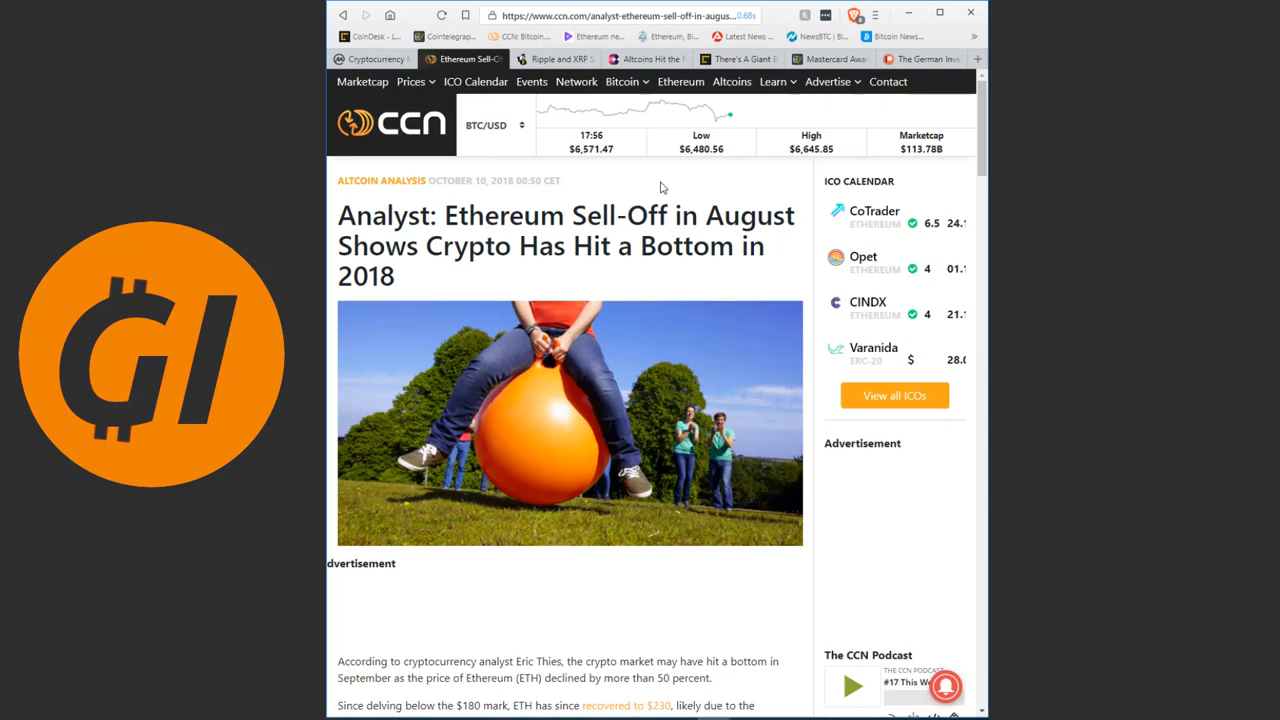
mouse_move(632, 192)
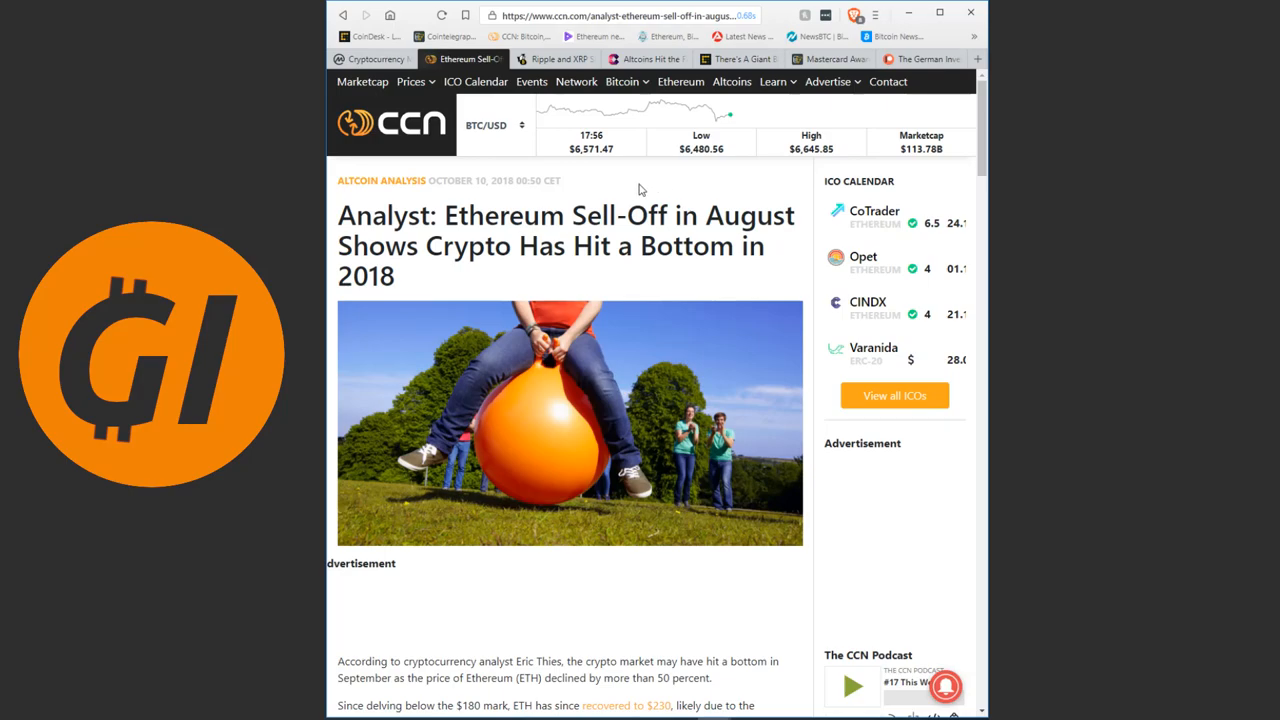
scroll("down", 3)
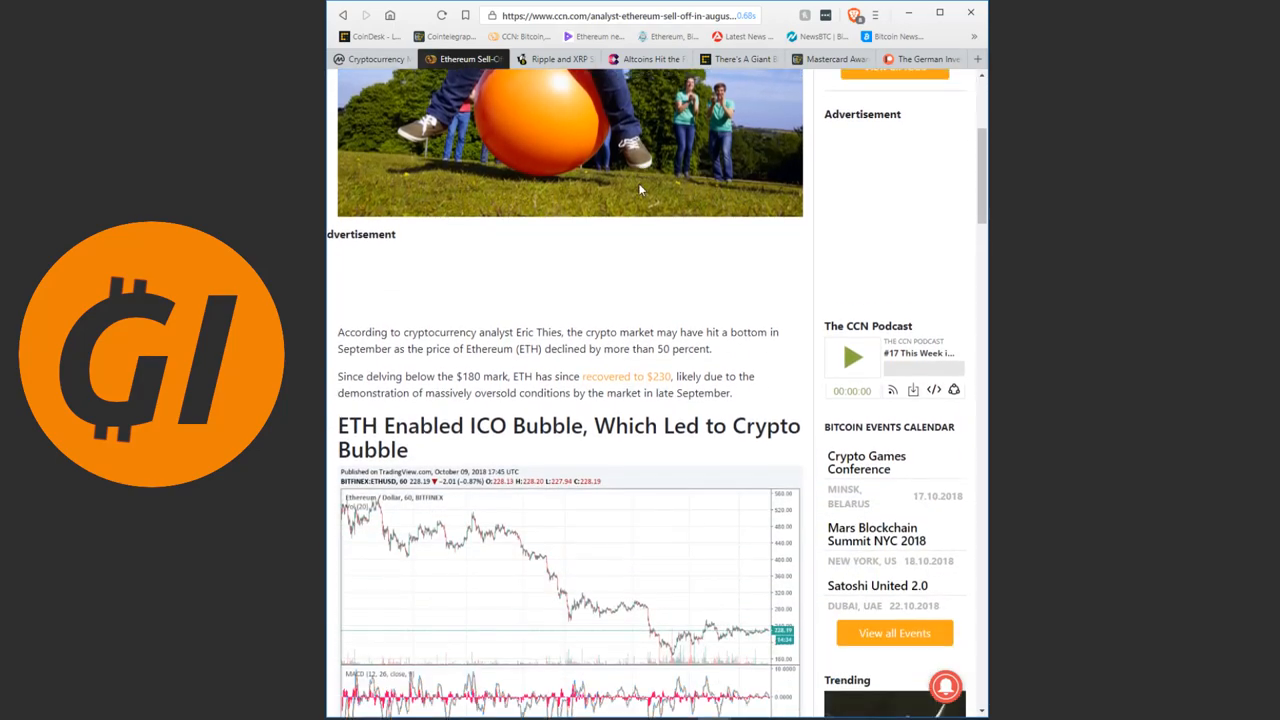
scroll("down", 3)
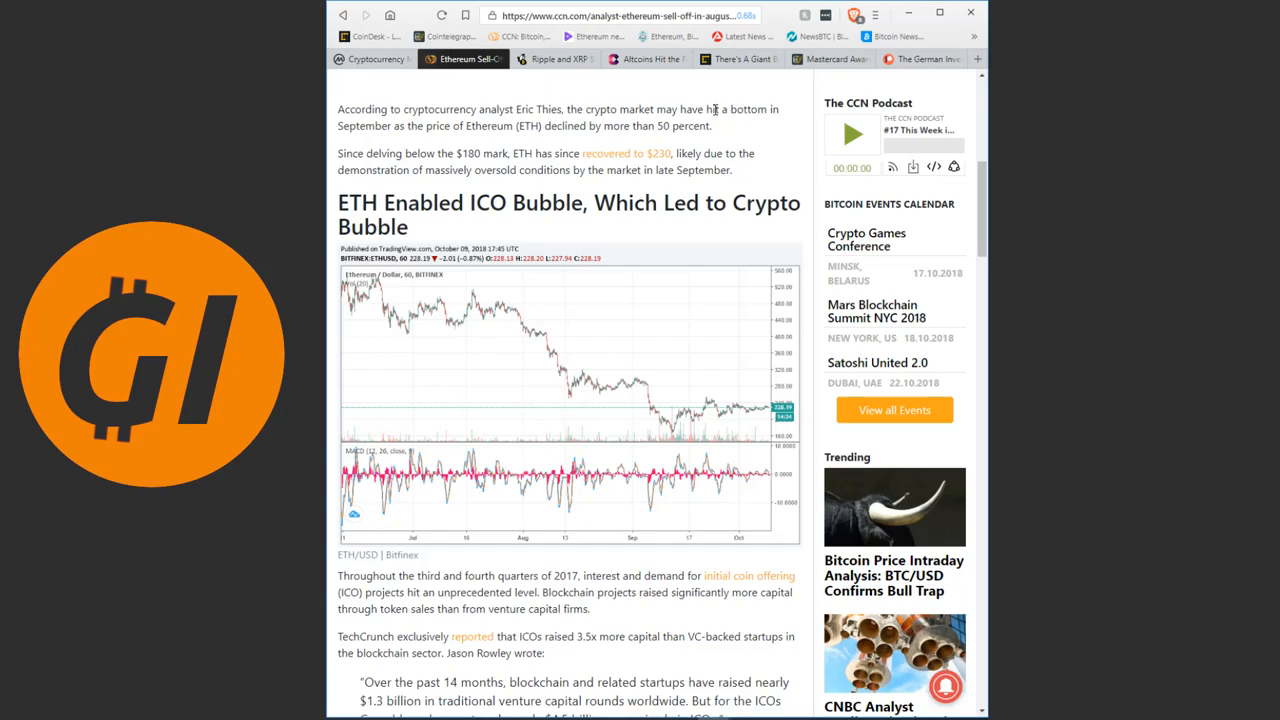
scroll("down", 3)
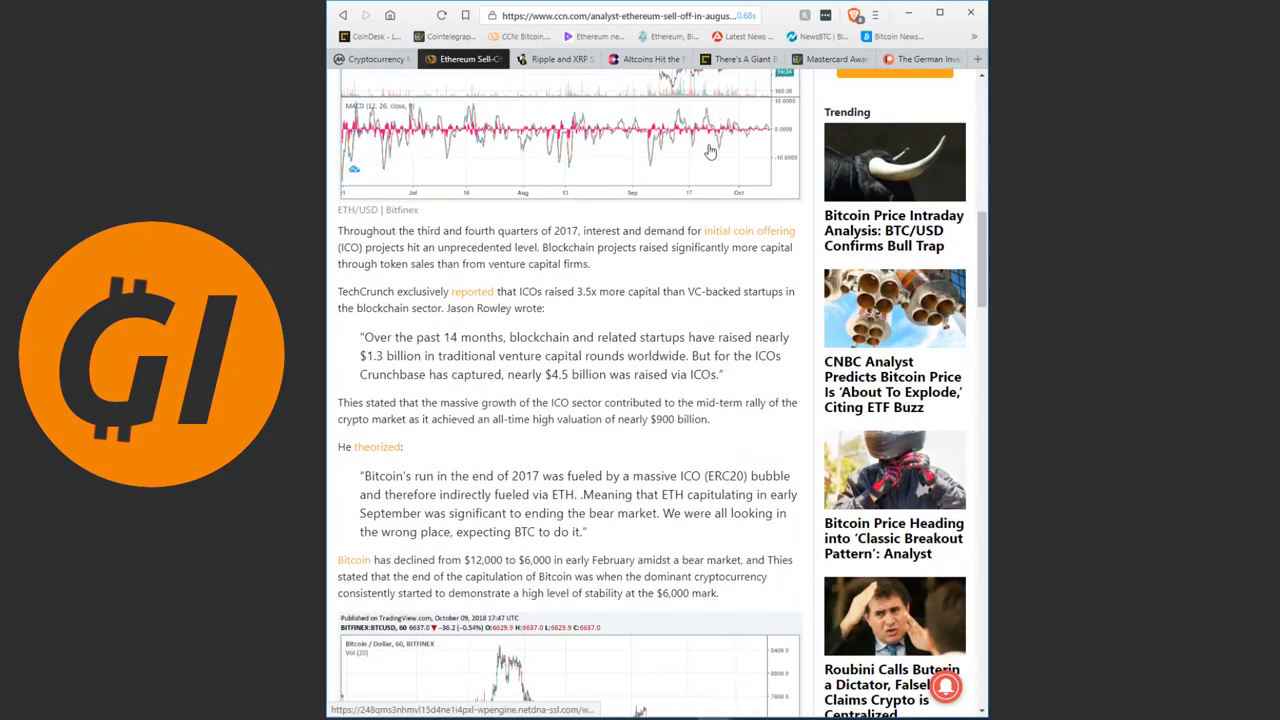
- Read on past the TechCrunch quote to Thies's quote on Bitcoin's 2017 run and the BTC/USD chart
scroll("down", 3)
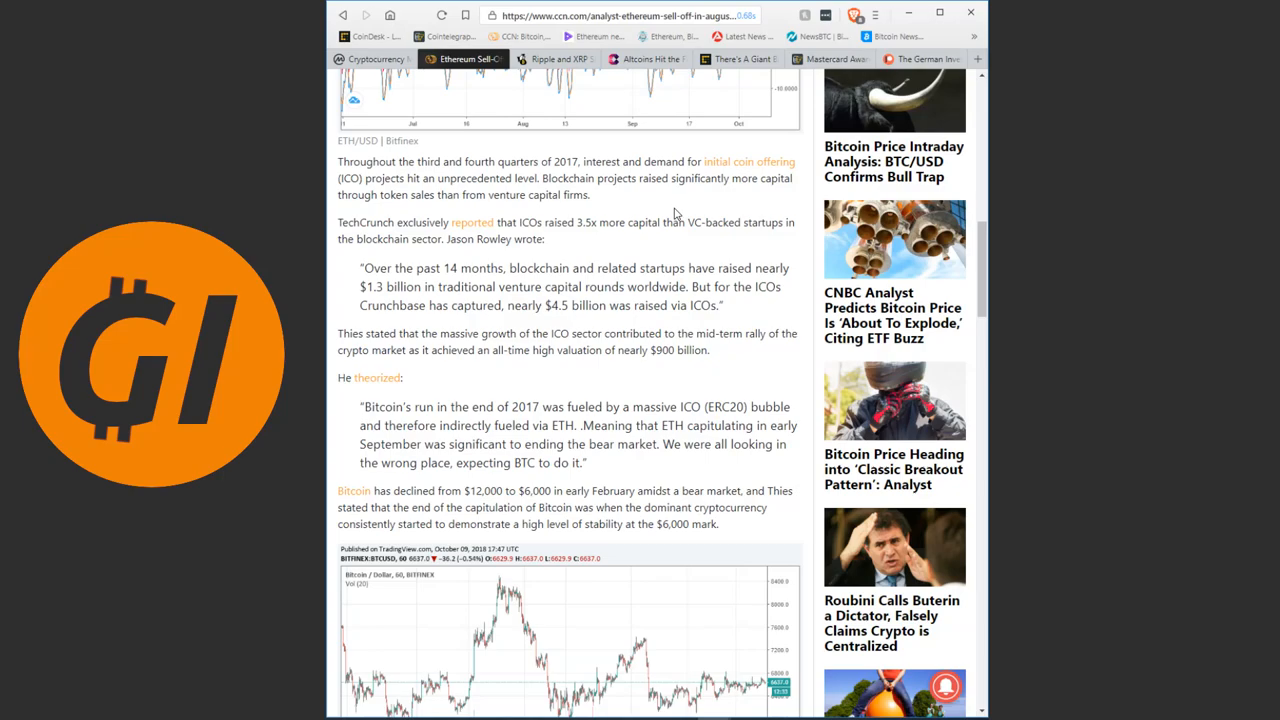
mouse_move(664, 212)
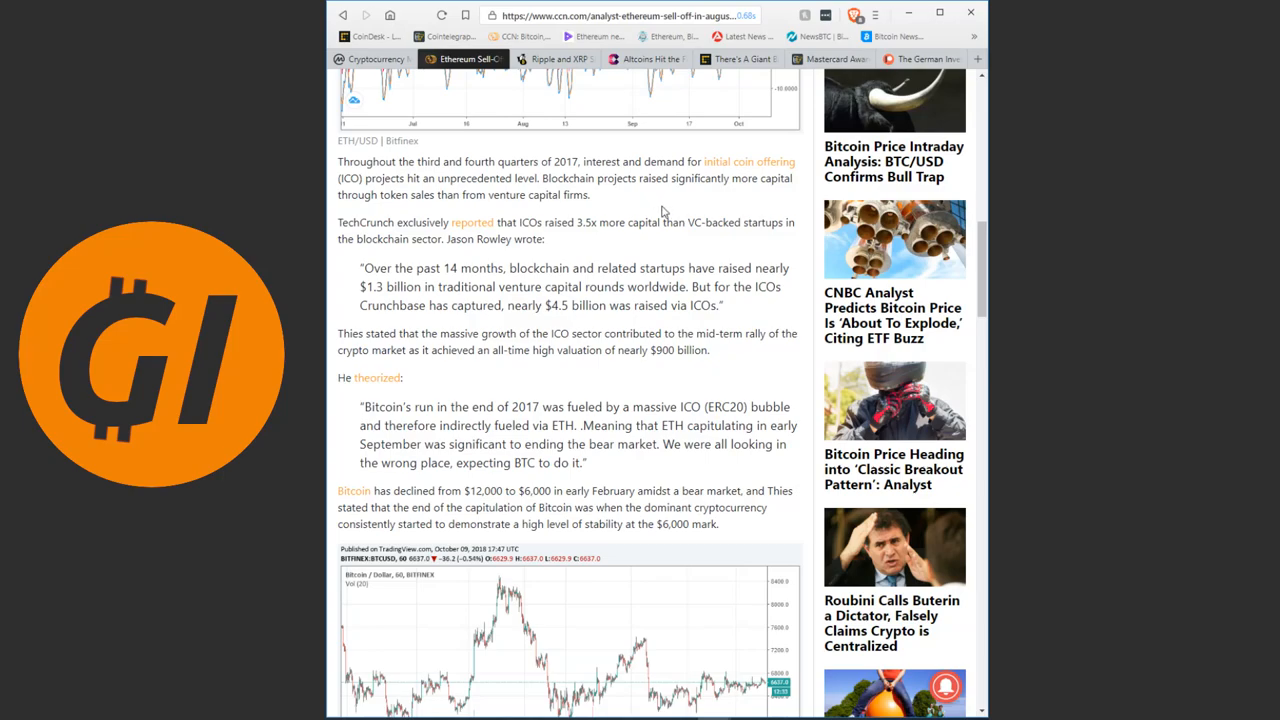
scroll("down", 3)
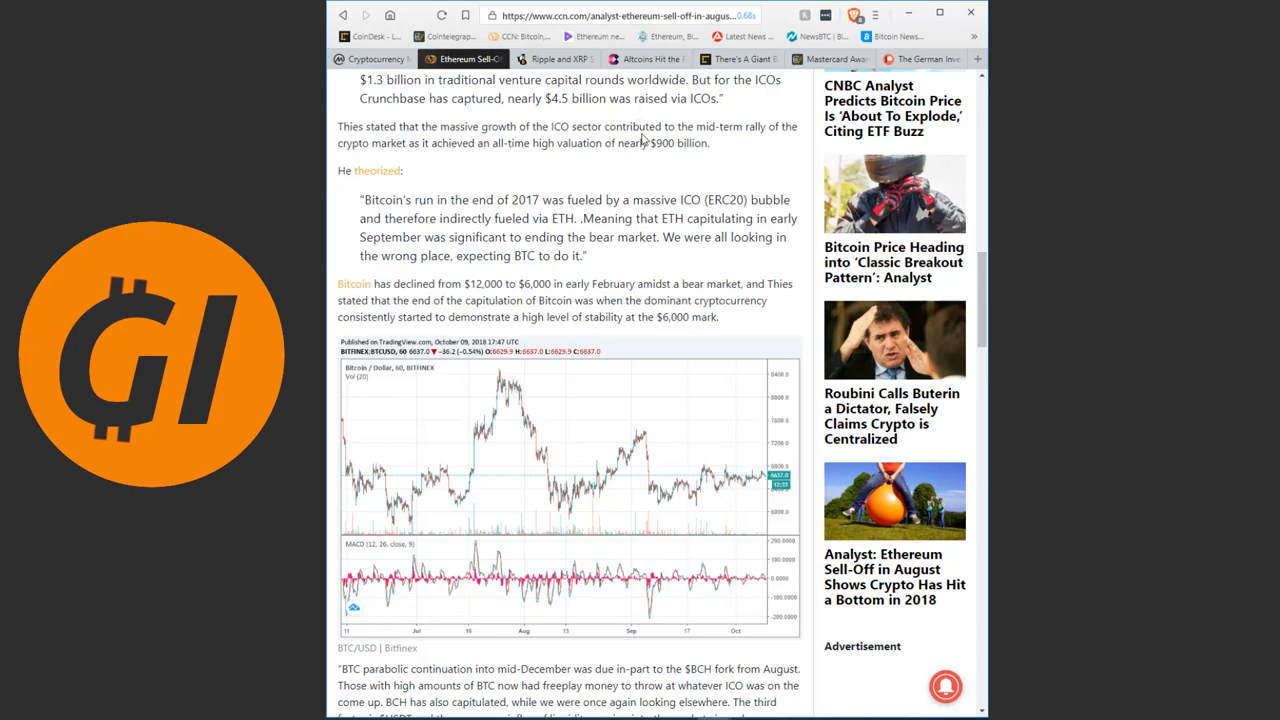
mouse_move(616, 160)
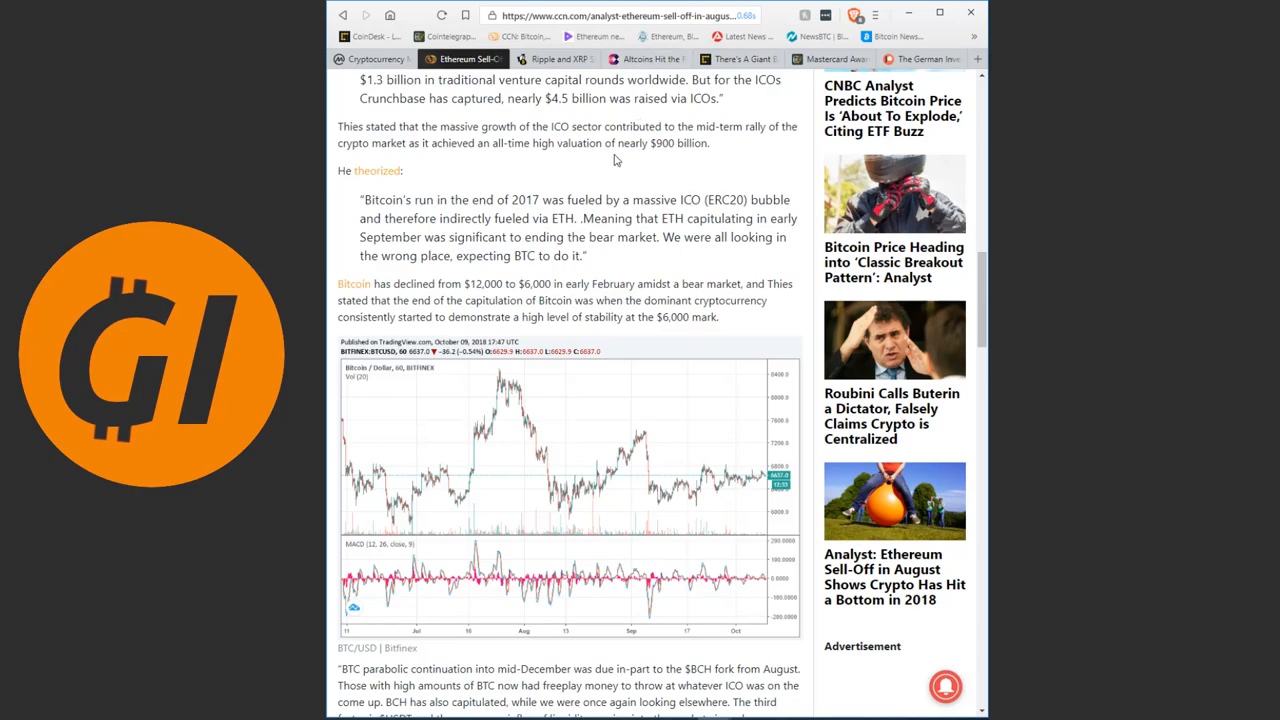
- Read through 'Many Experts Believe Crypto Has Hit a Bottom' down to the image credits
scroll("down", 3)
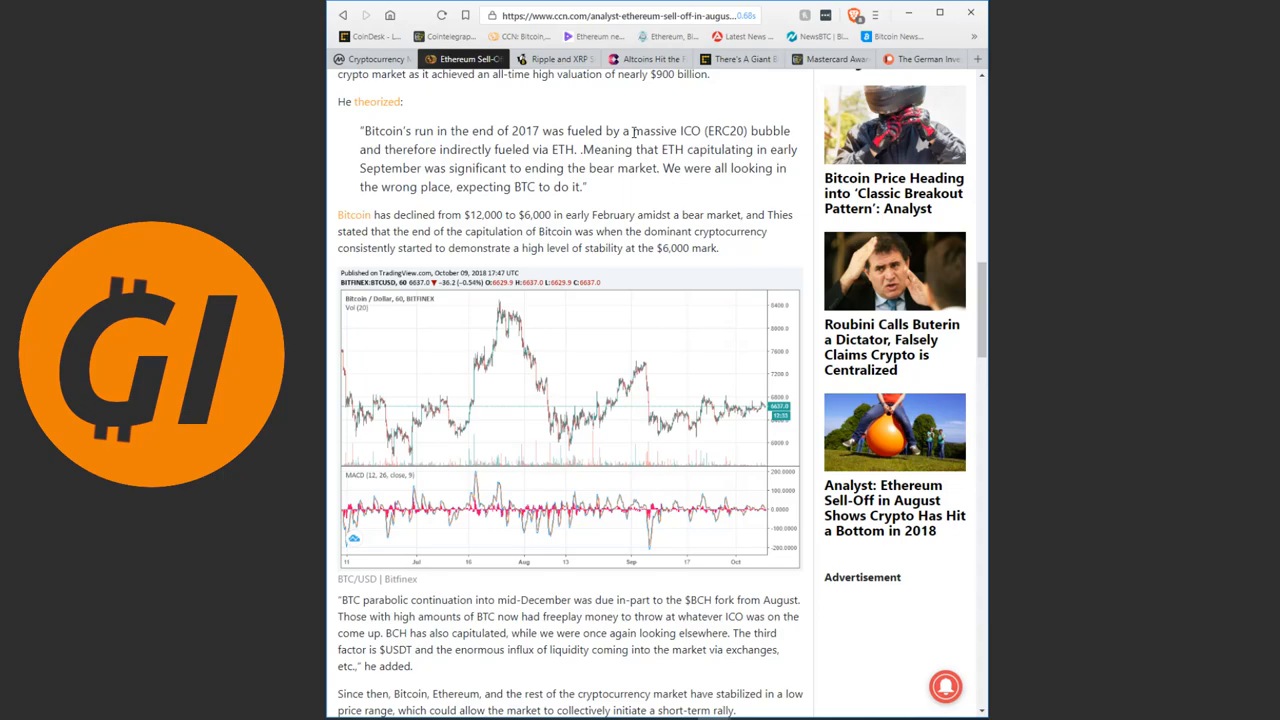
mouse_move(608, 184)
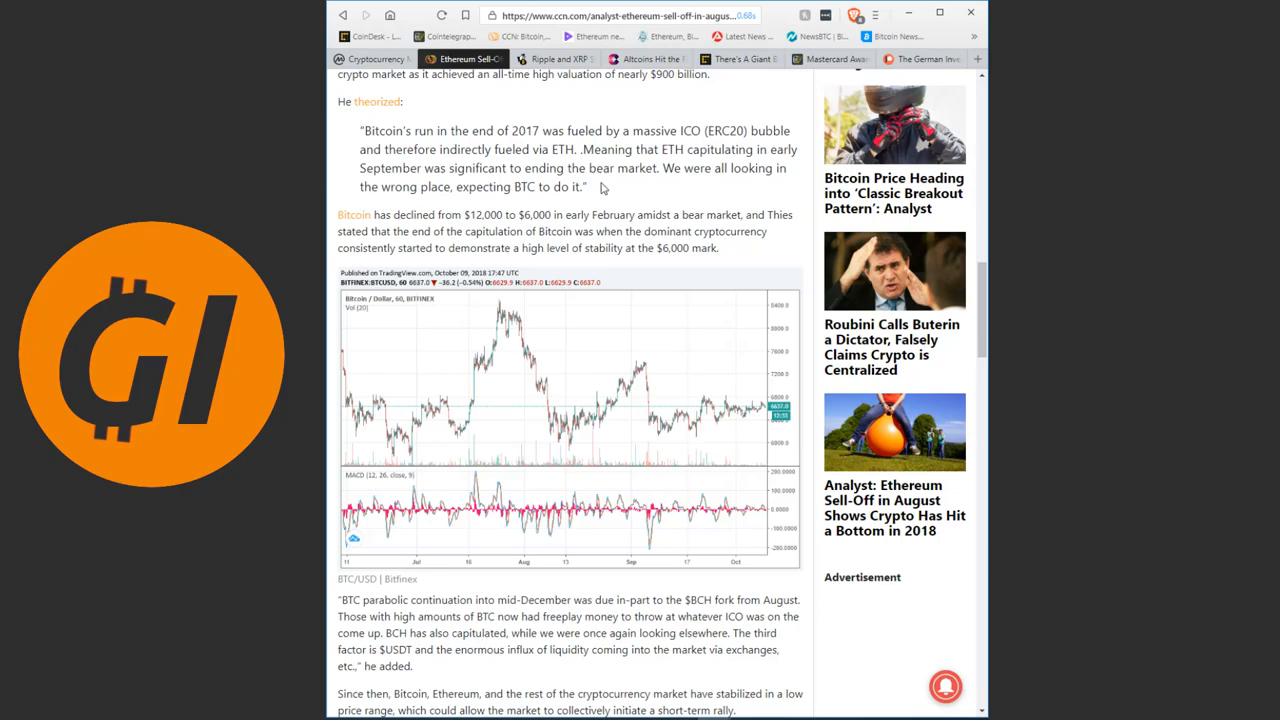
mouse_move(584, 152)
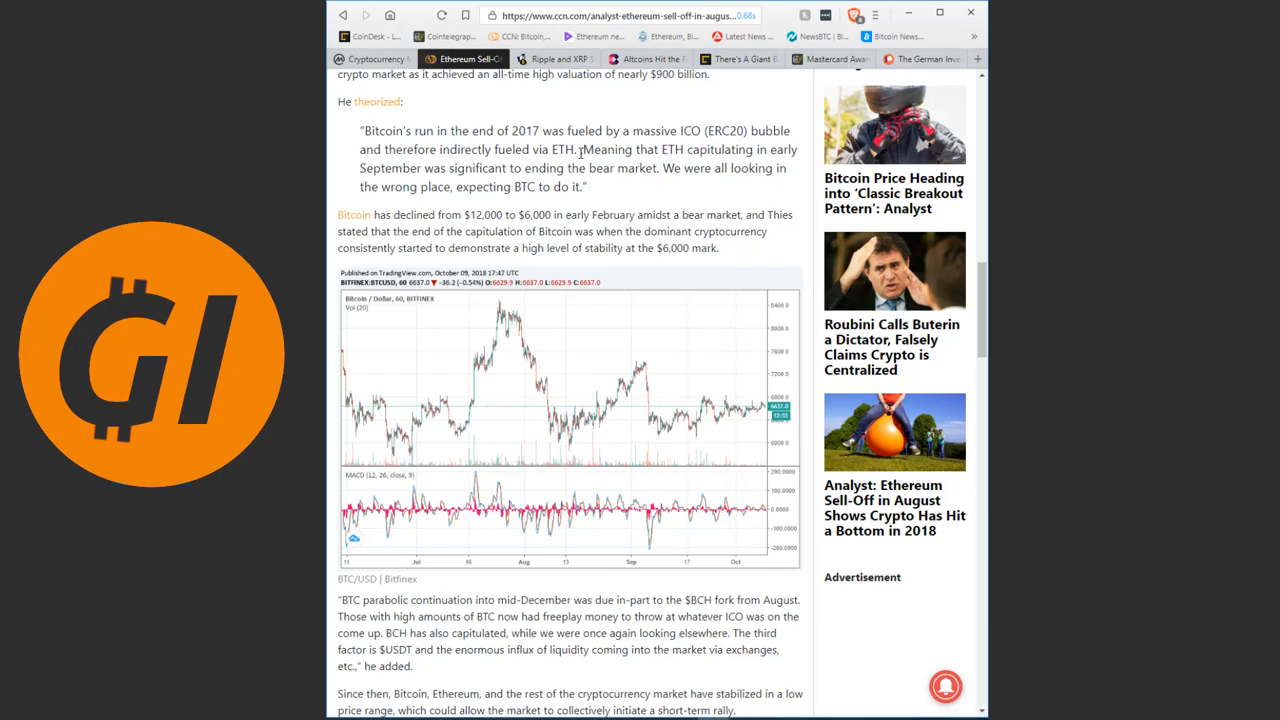
scroll("down", 3)
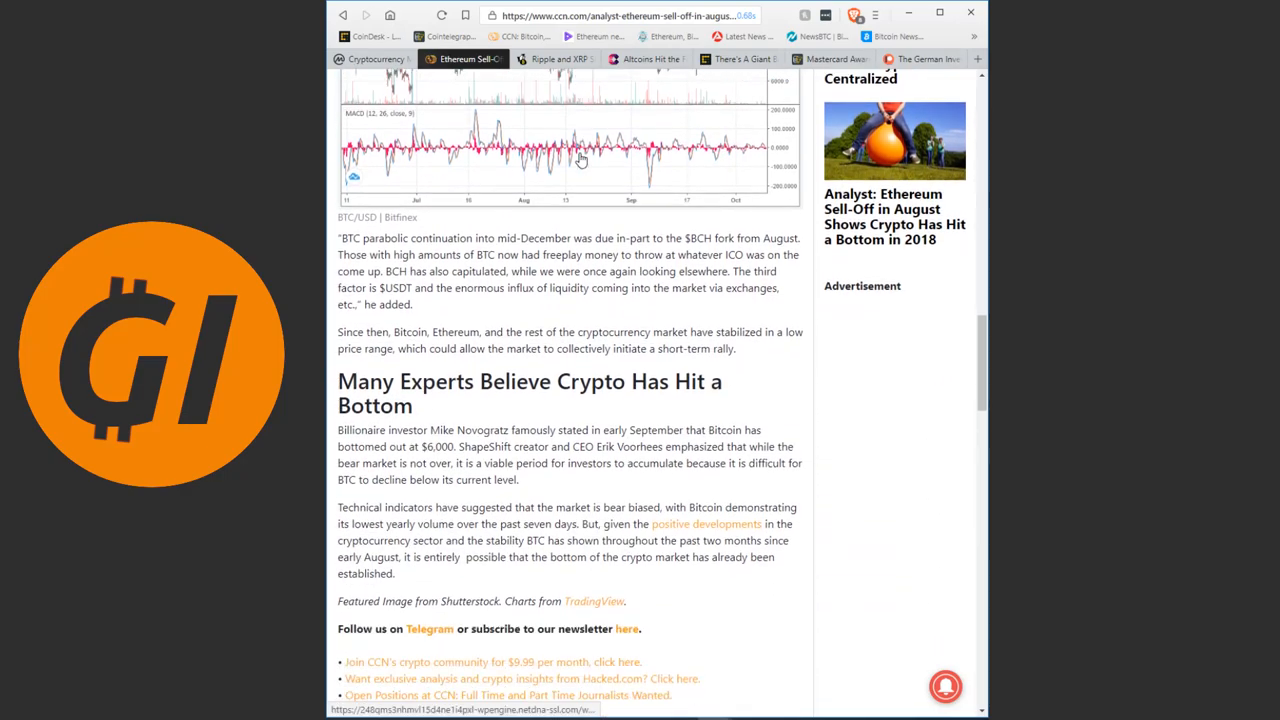
scroll("down", 3)
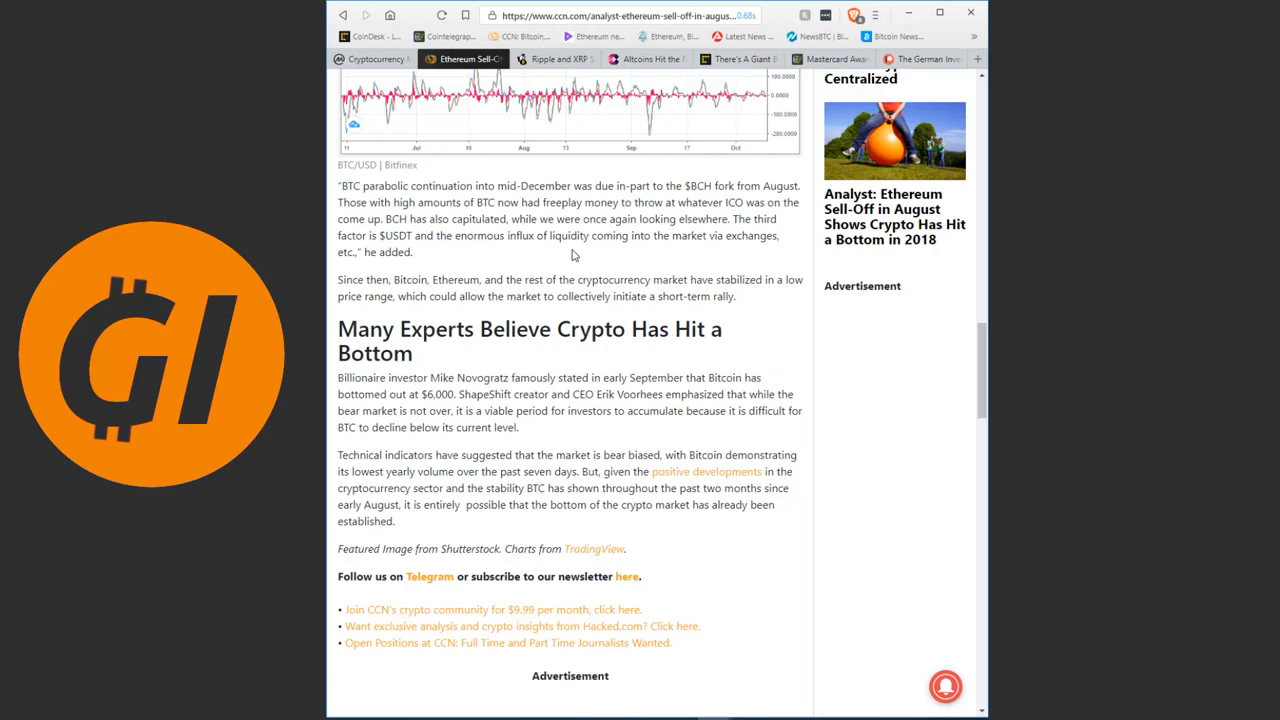
mouse_move(568, 248)
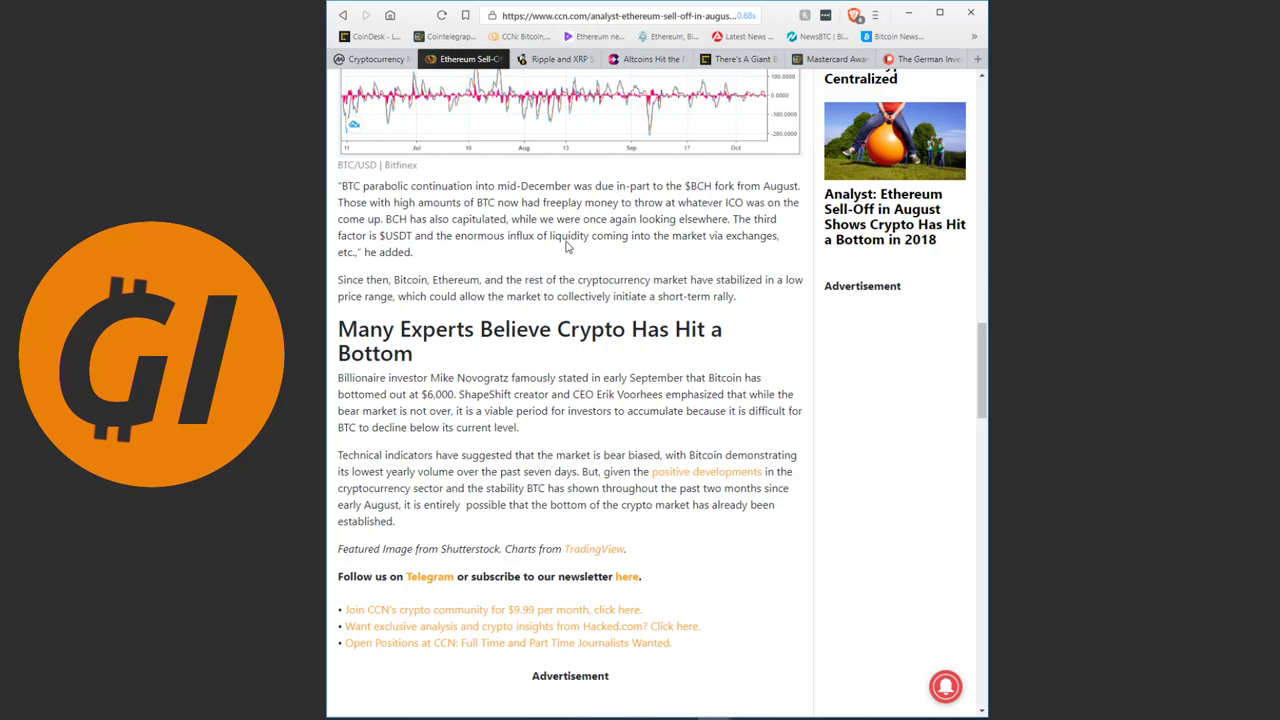
mouse_move(540, 258)
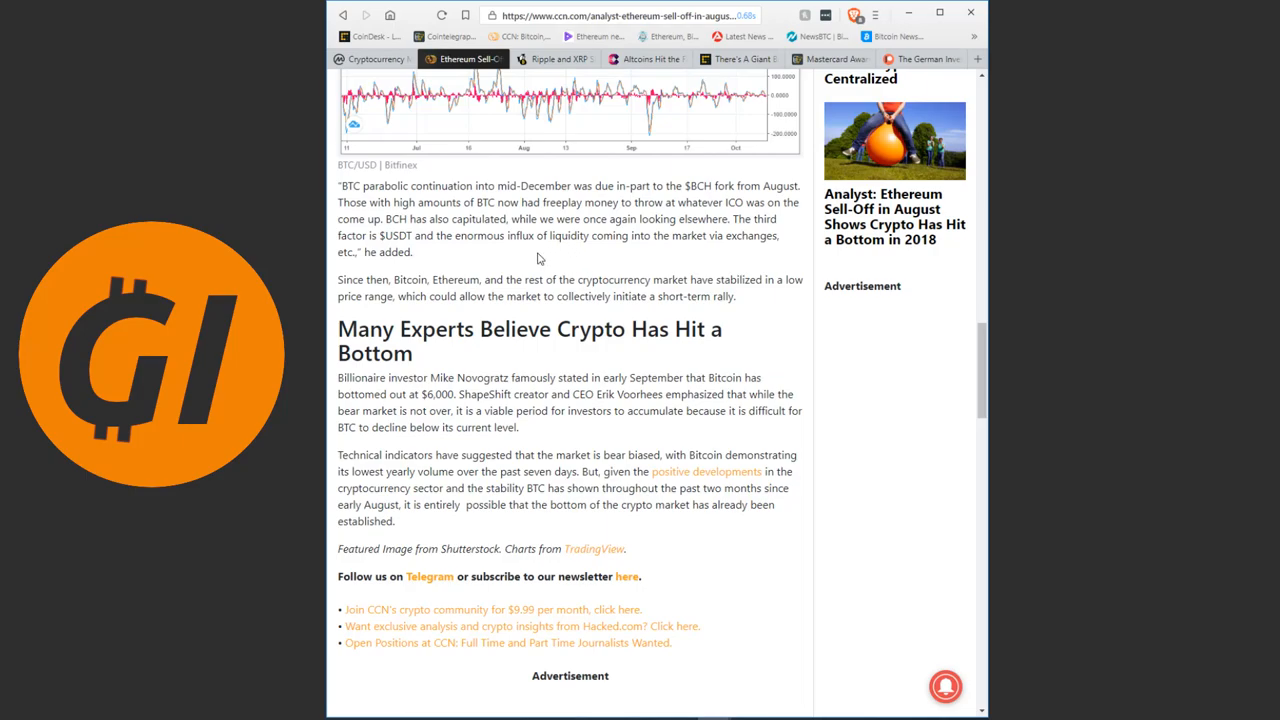
scroll("up", 3)
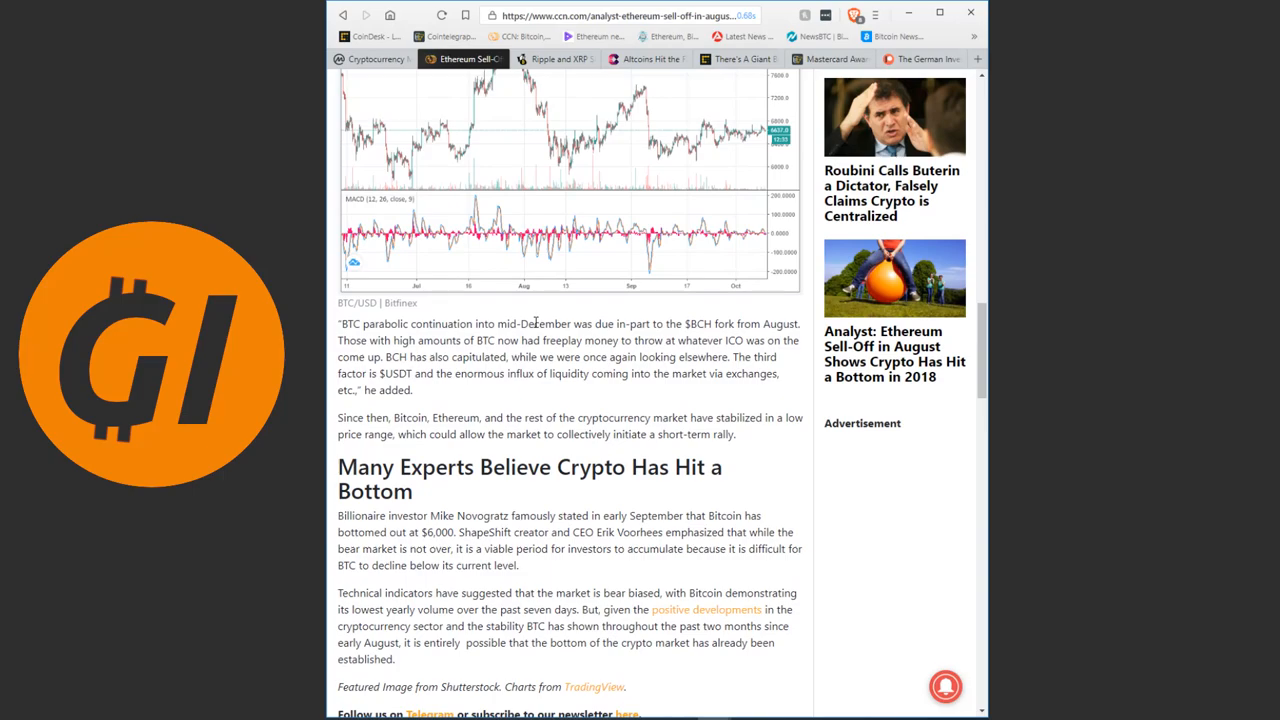
scroll("down", 3)
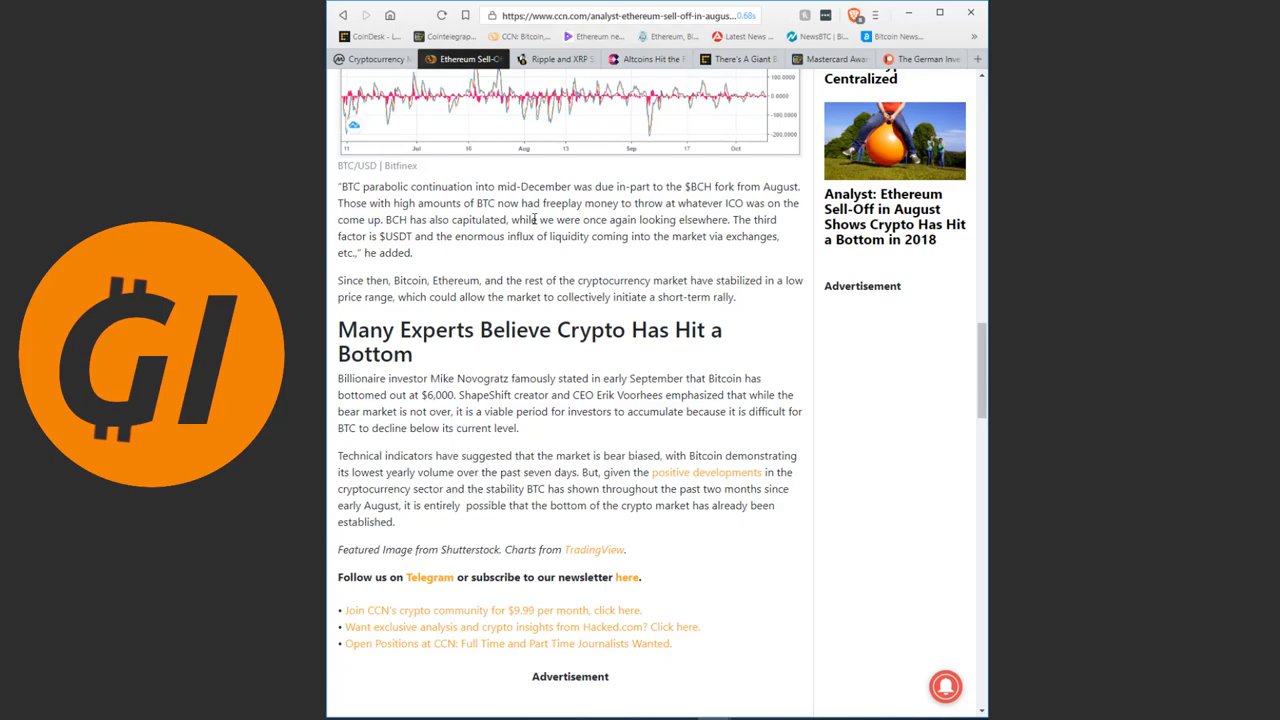
mouse_move(740, 380)
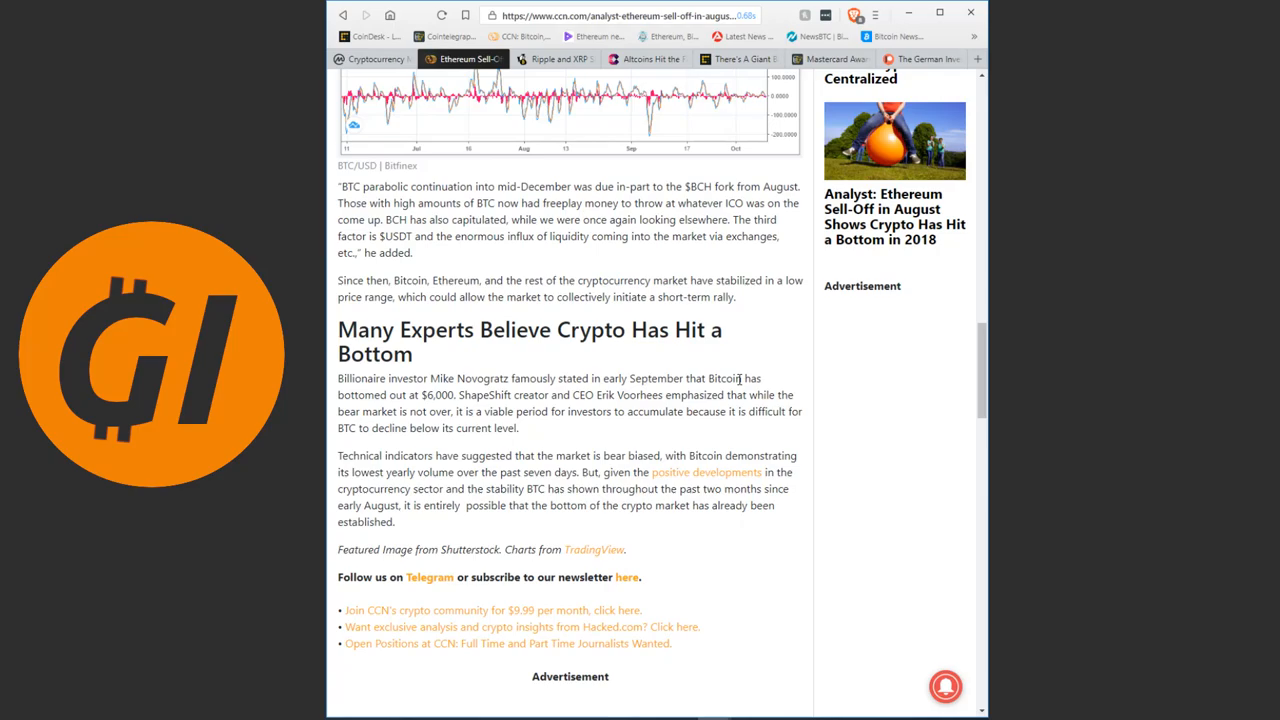
mouse_move(710, 332)
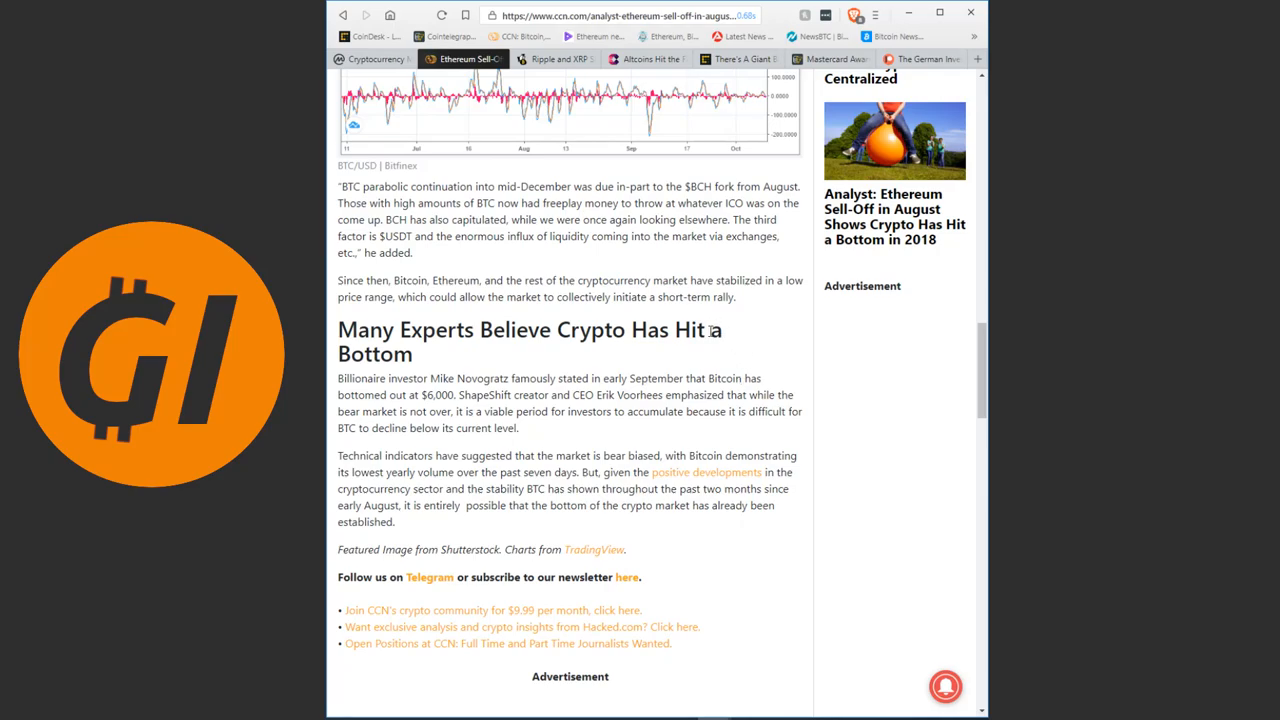
scroll("down", 3)
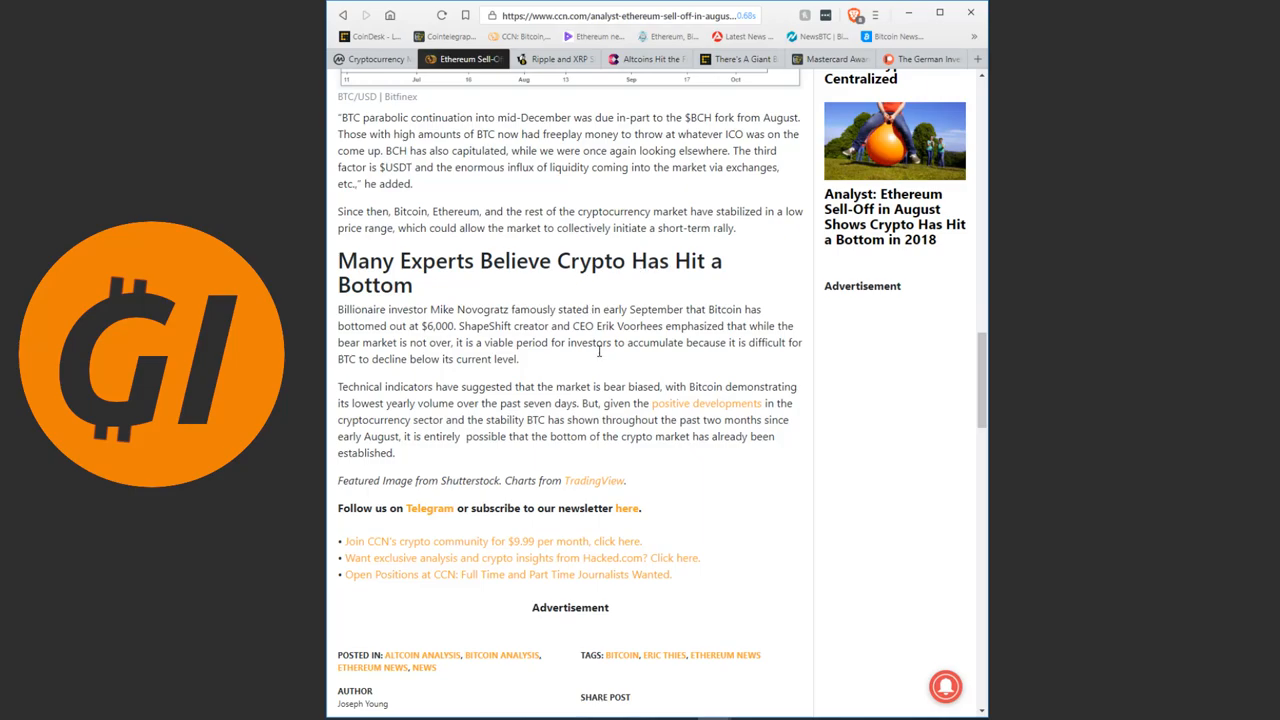
mouse_move(588, 356)
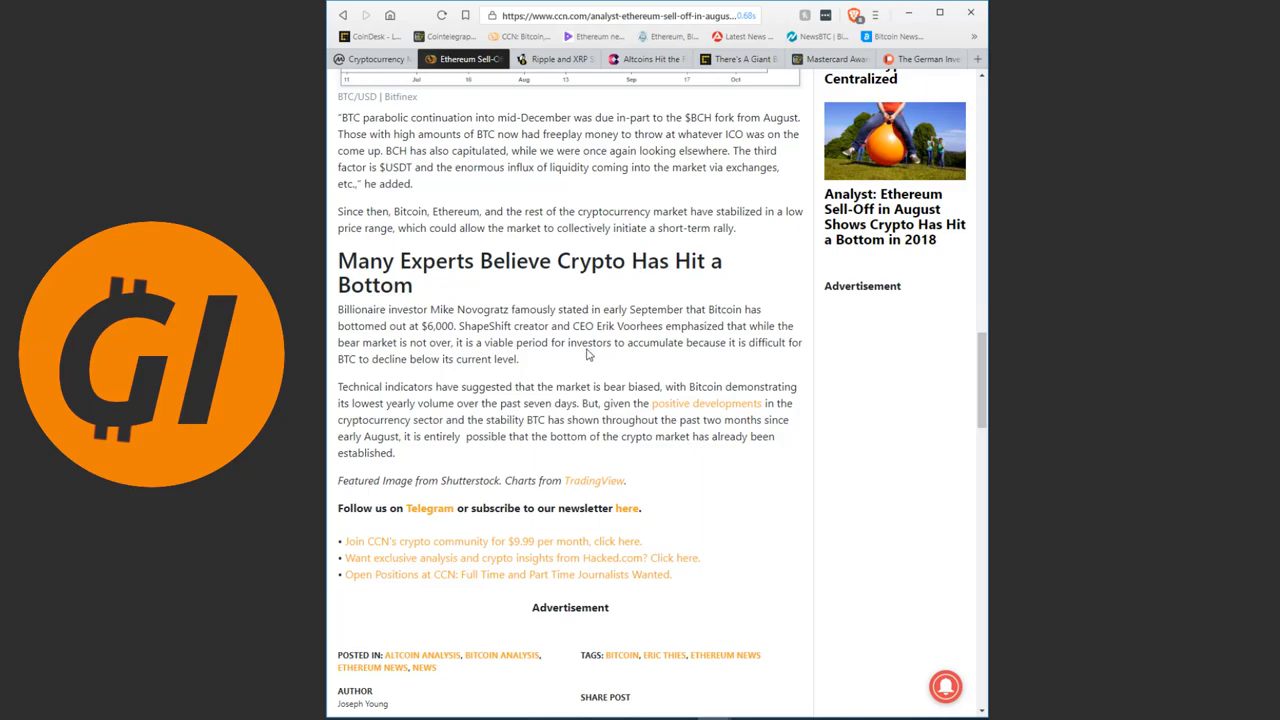
mouse_move(476, 356)
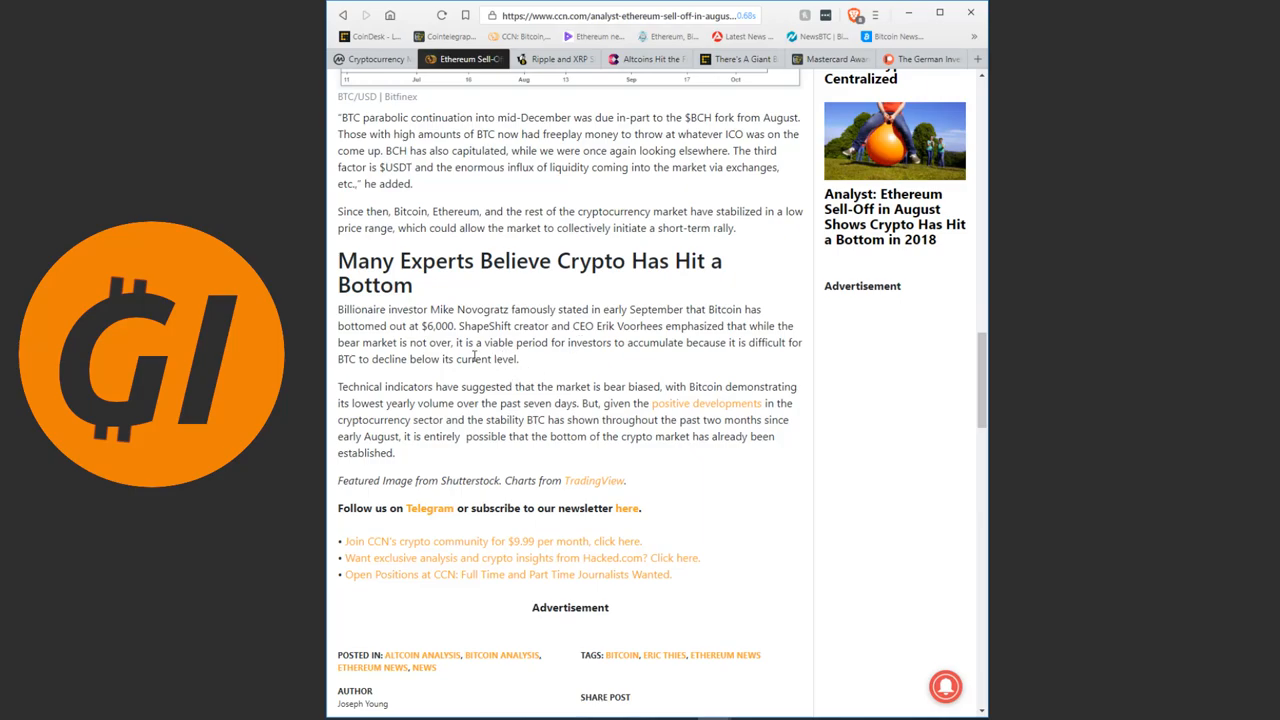
mouse_move(504, 374)
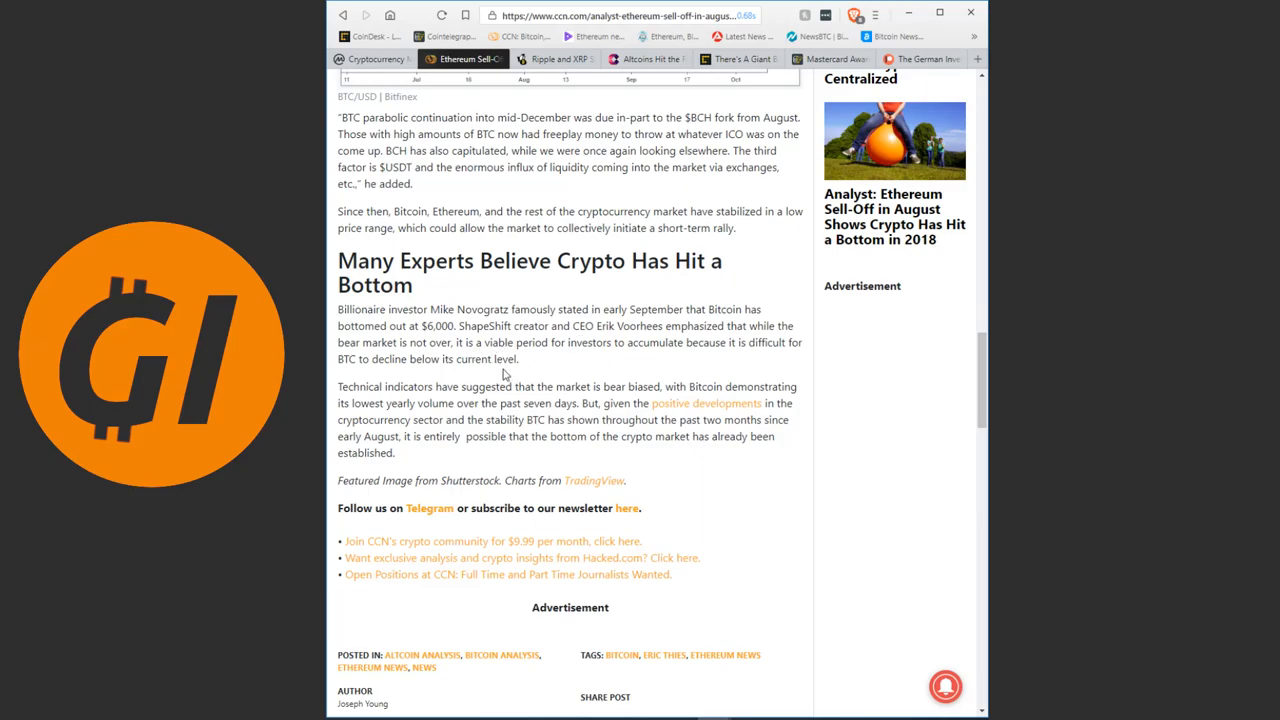
mouse_move(490, 430)
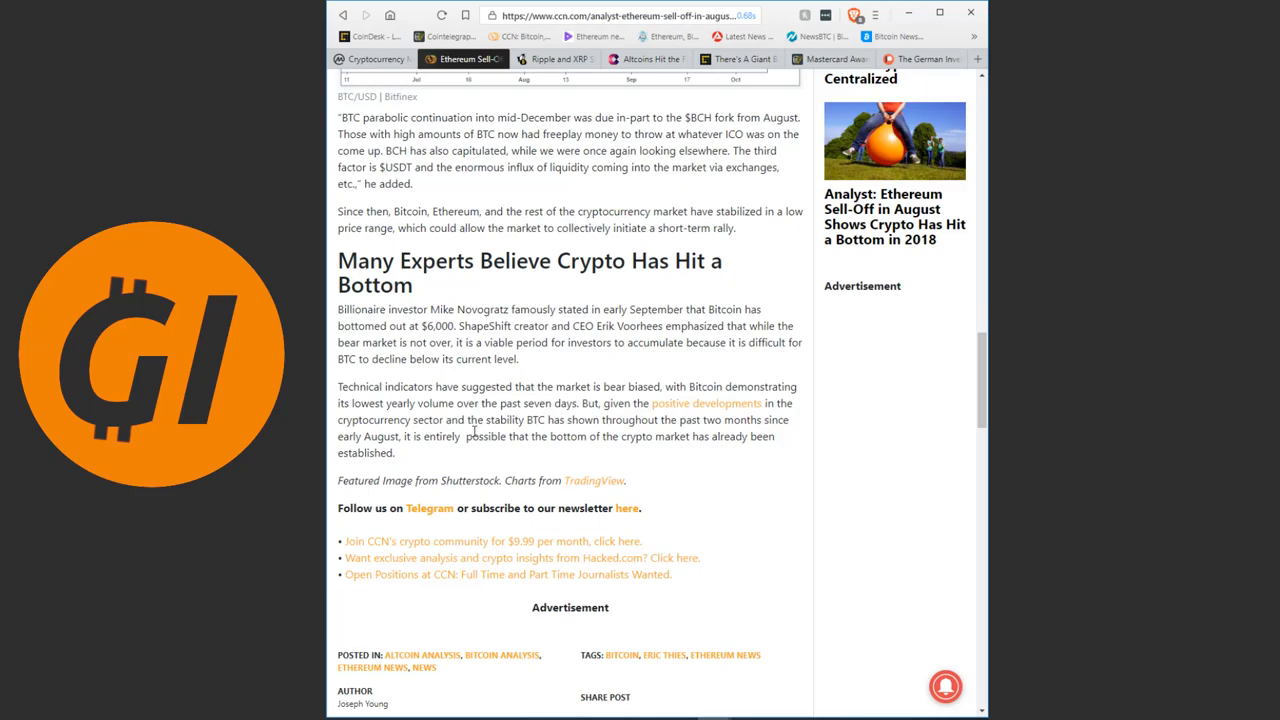
scroll("up", 3)
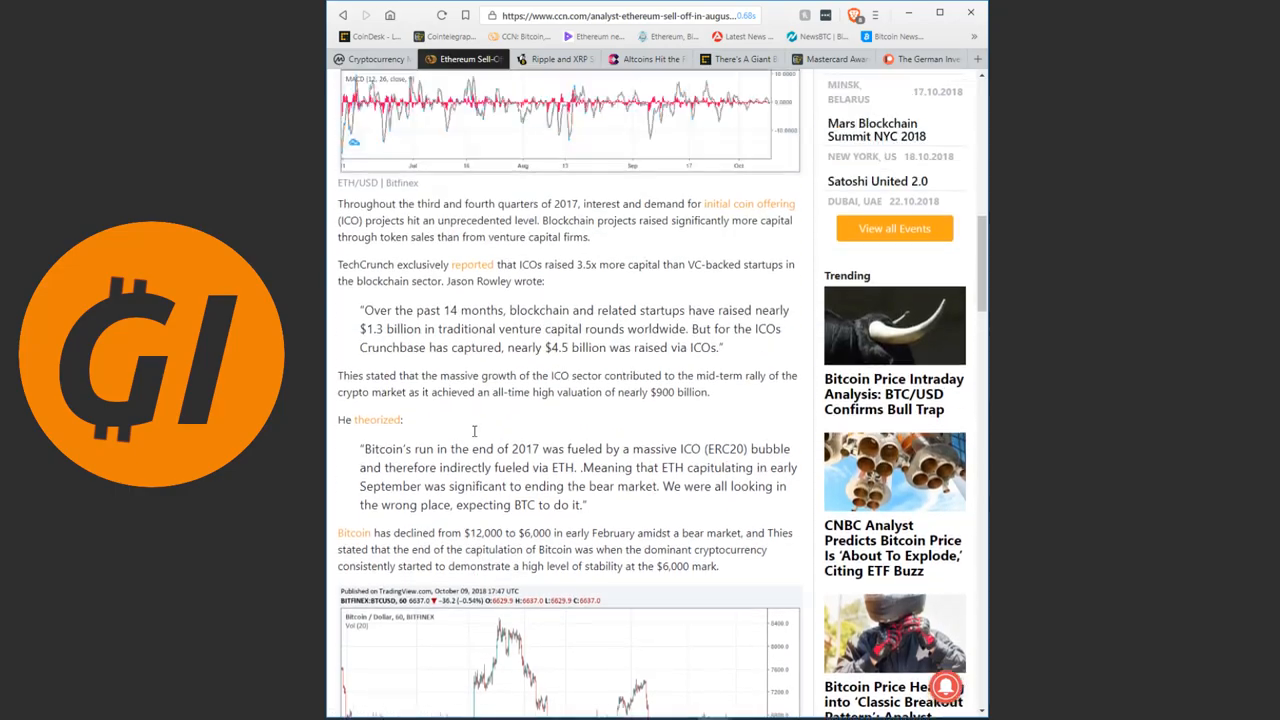
scroll("up", 3)
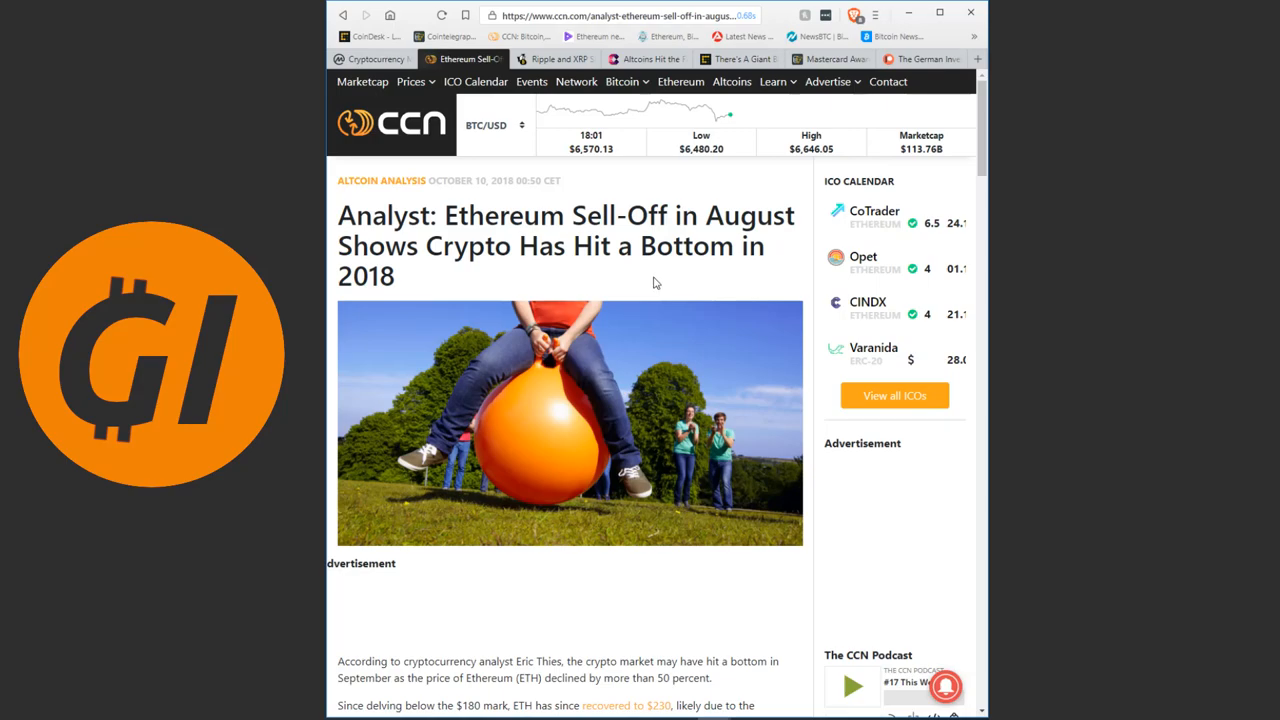
mouse_move(648, 282)
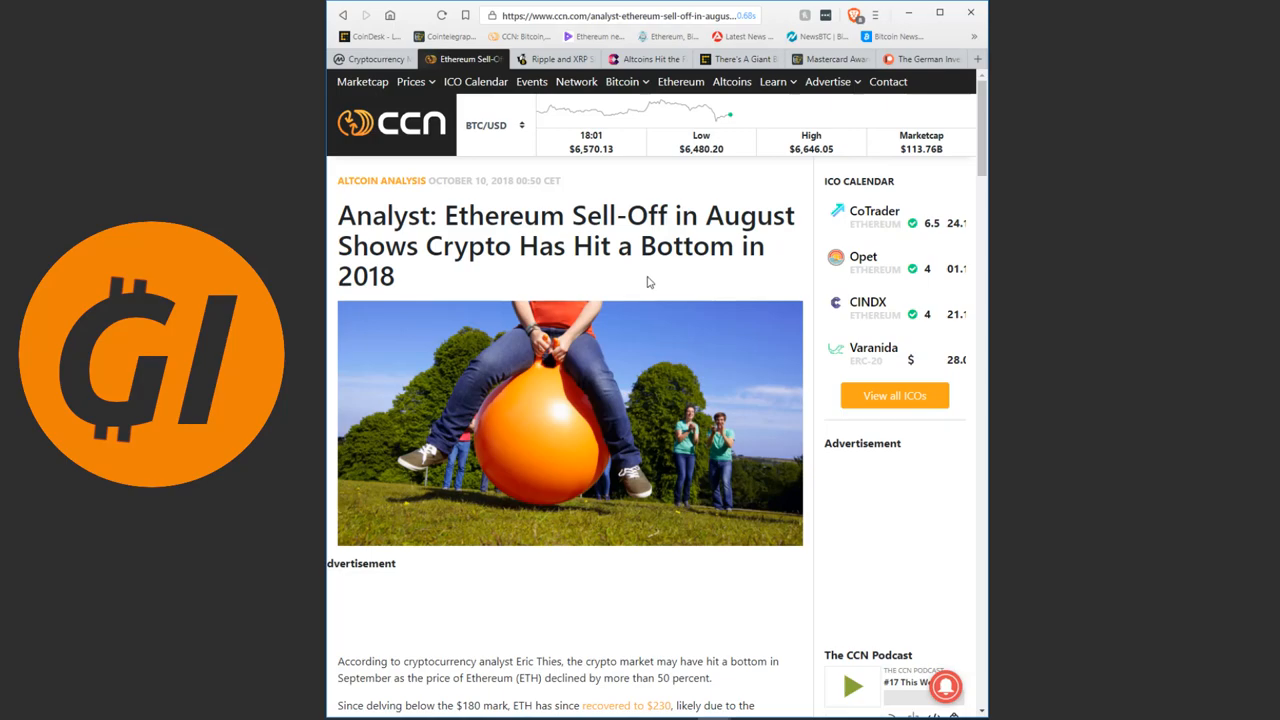
mouse_move(628, 256)
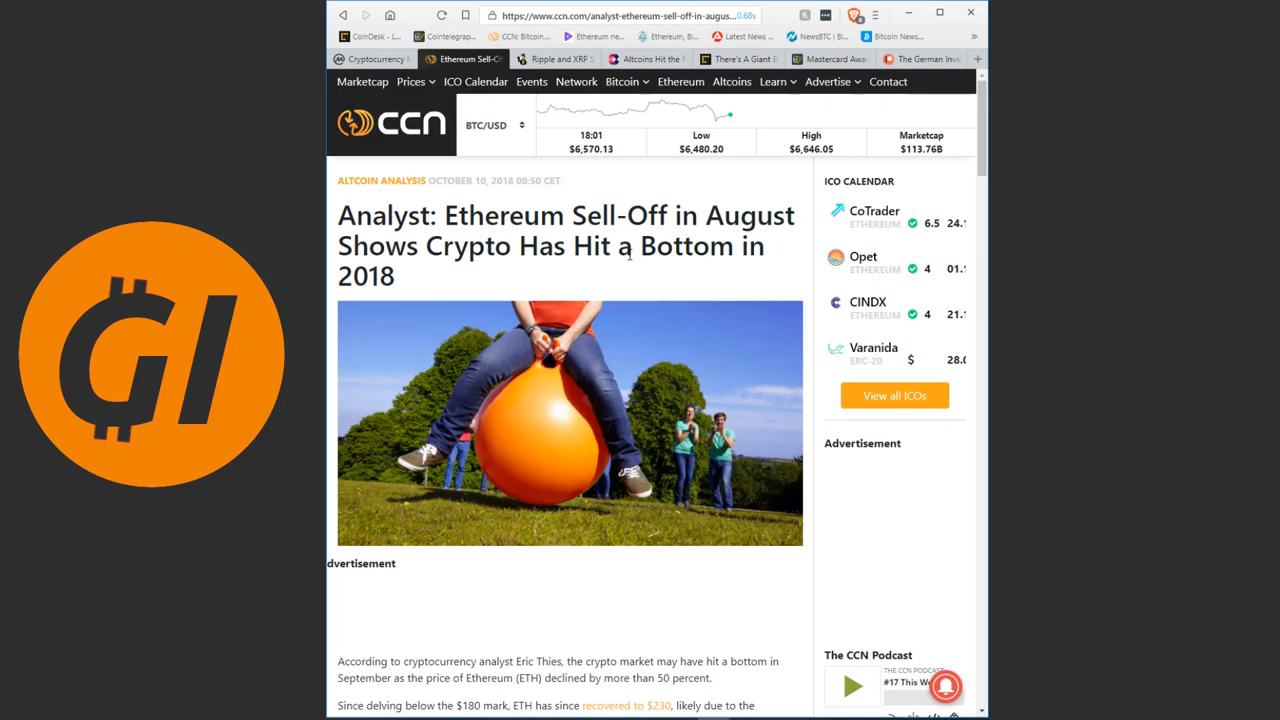
mouse_move(676, 288)
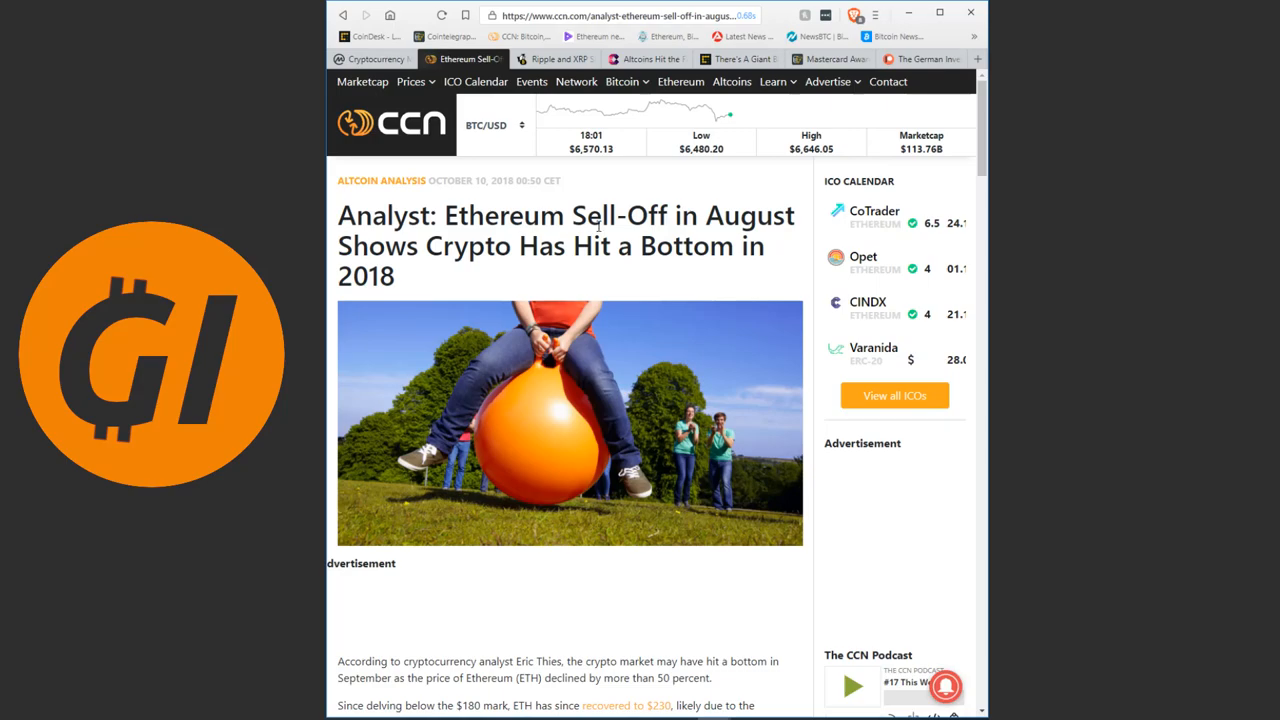
- Switch to The Daily HODL's Ripple and XRP institutional-interest article and read its opening paragraphs
left_click(556, 58)
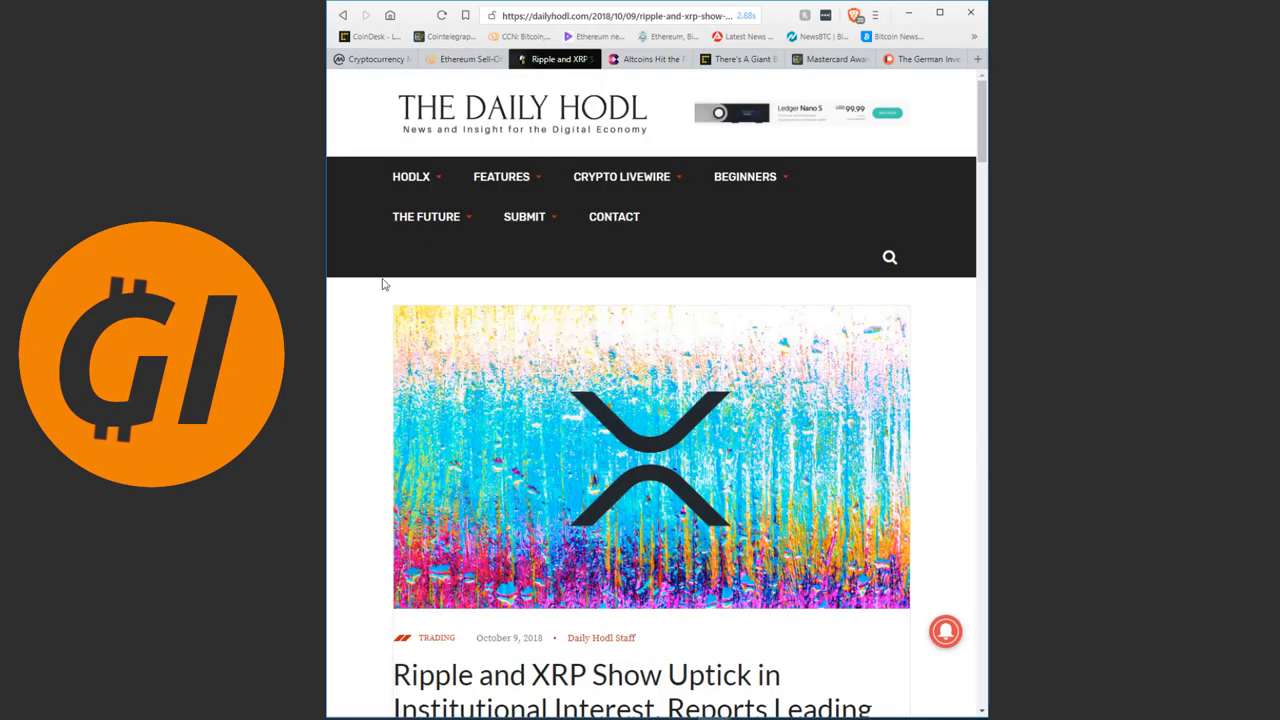
scroll("down", 3)
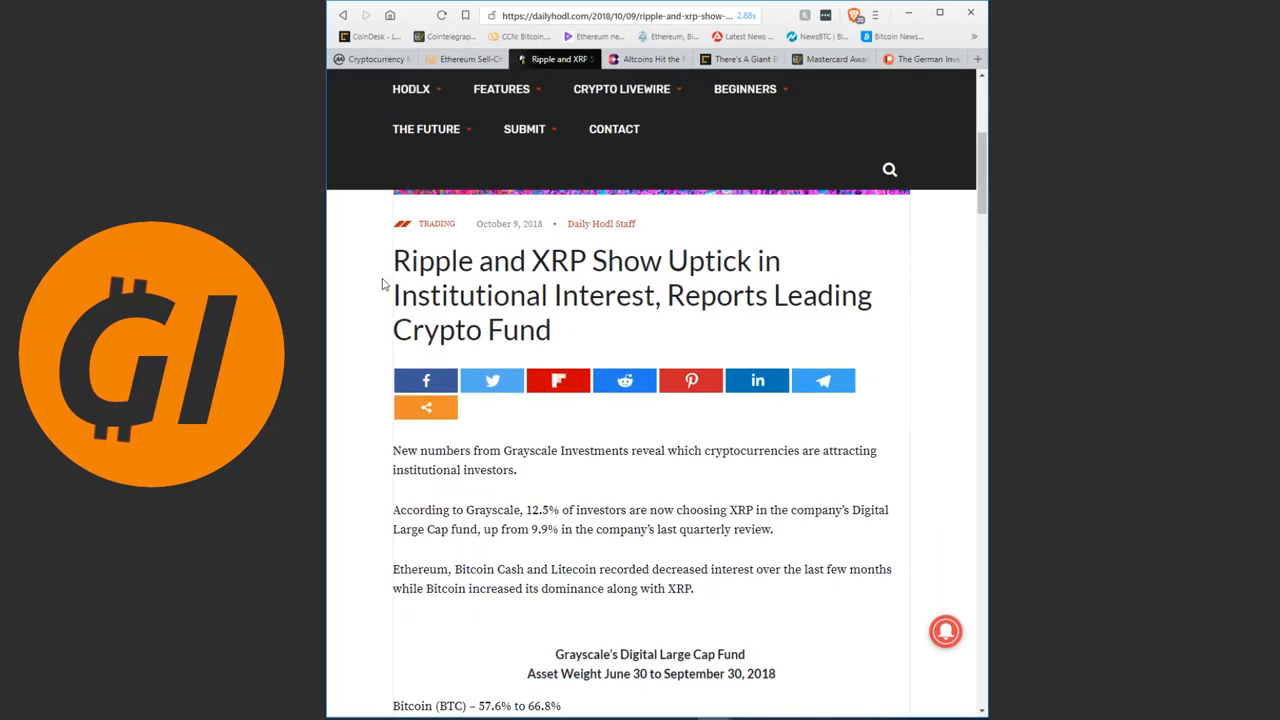
mouse_move(372, 278)
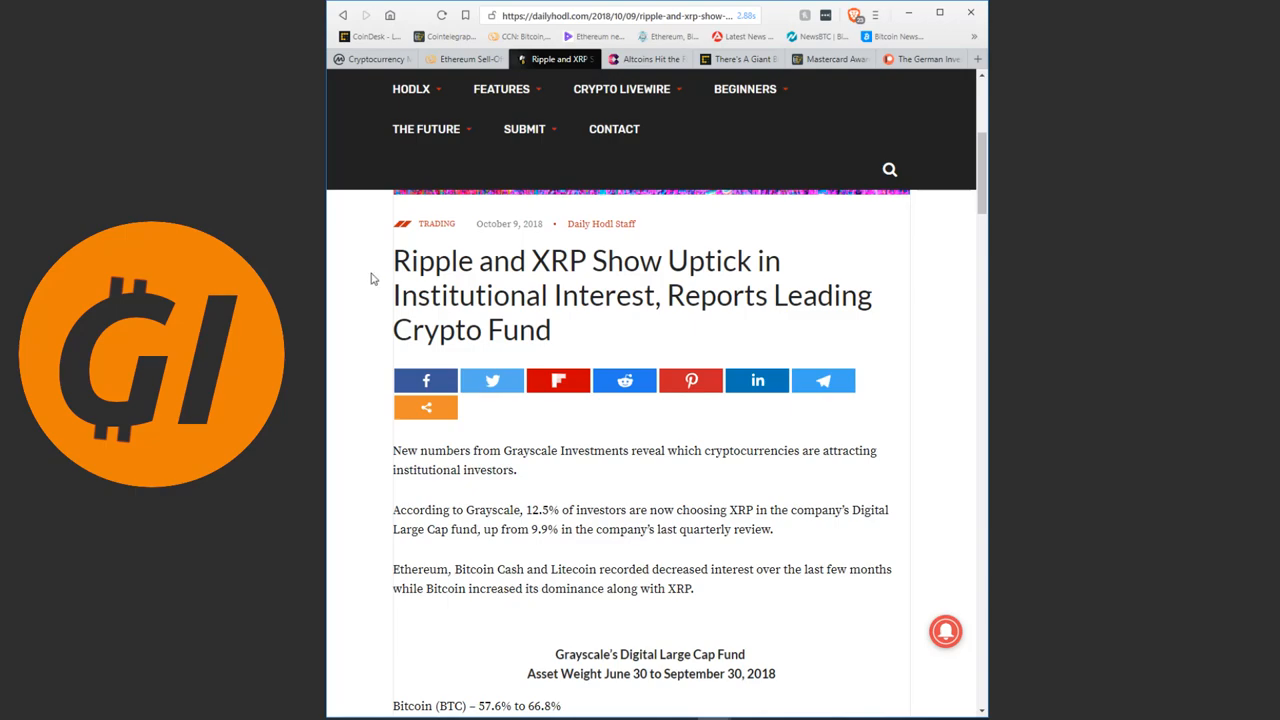
scroll("down", 3)
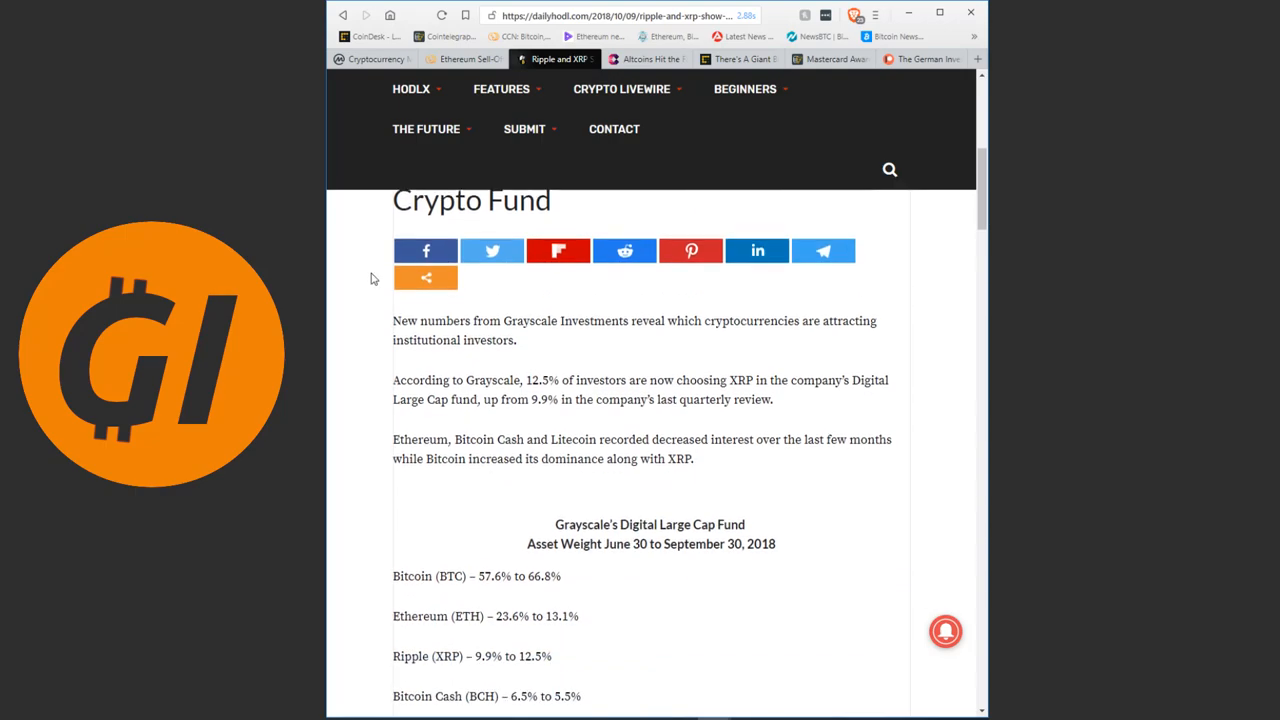
scroll("down", 3)
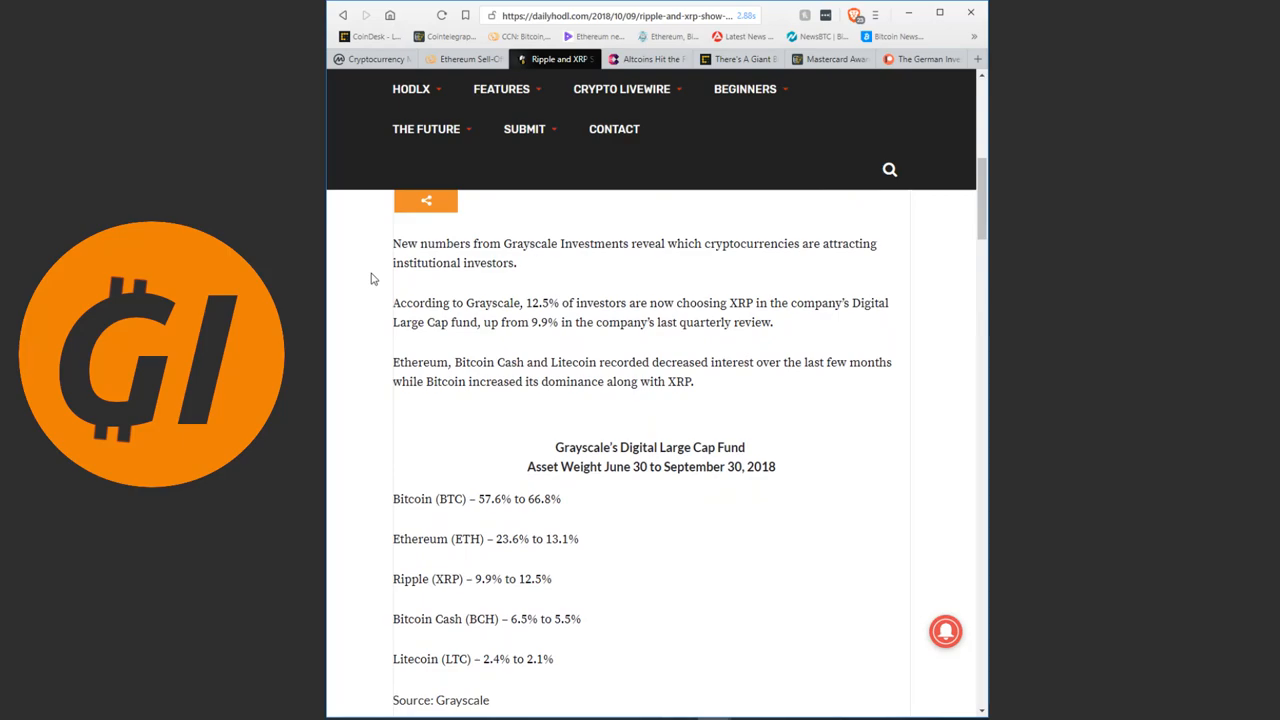
mouse_move(364, 262)
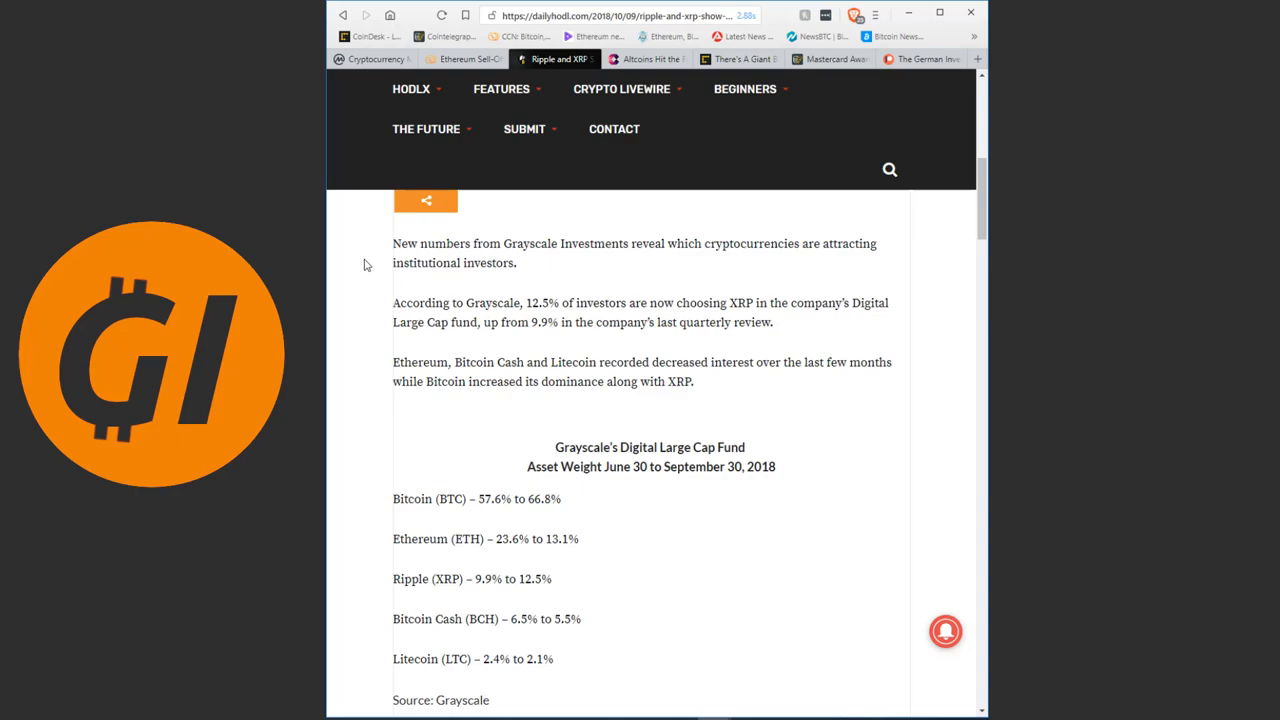
- Read on through Grayscale's fund weights, ending back on CoinMarketCap's top 100 ranking
scroll("down", 3)
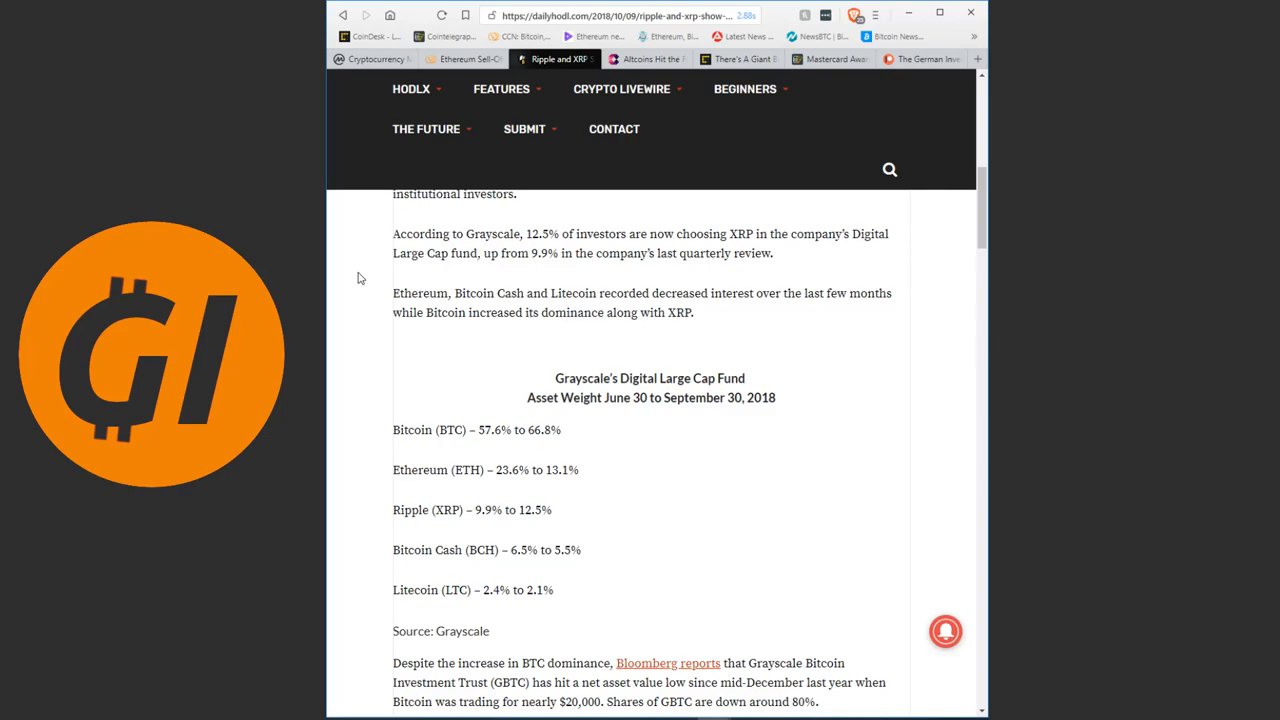
scroll("down", 3)
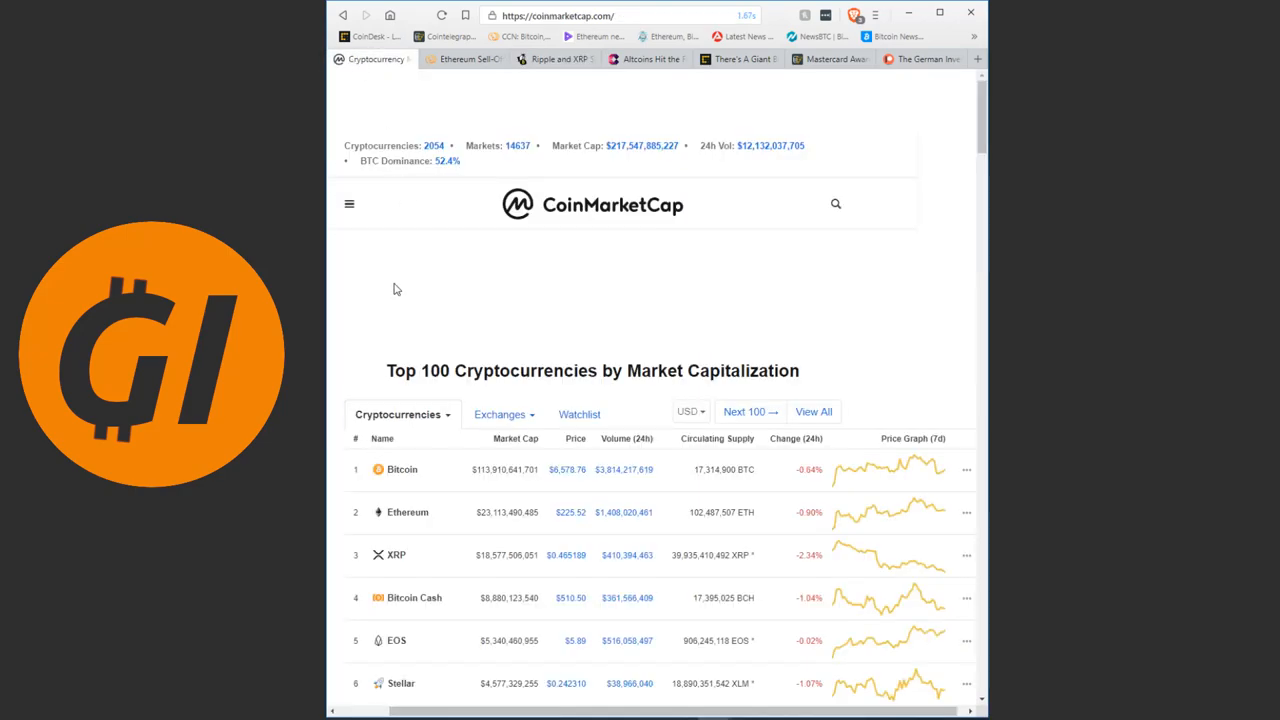
scroll("down", 3)
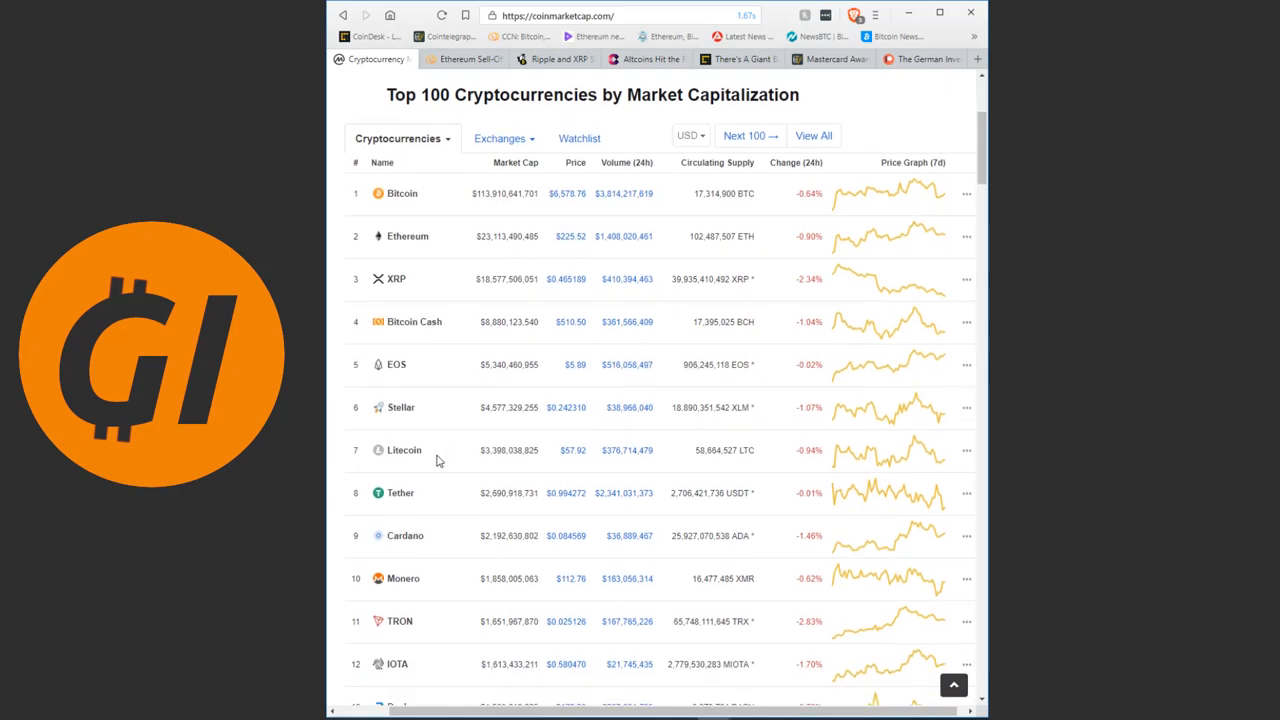
left_click(552, 60)
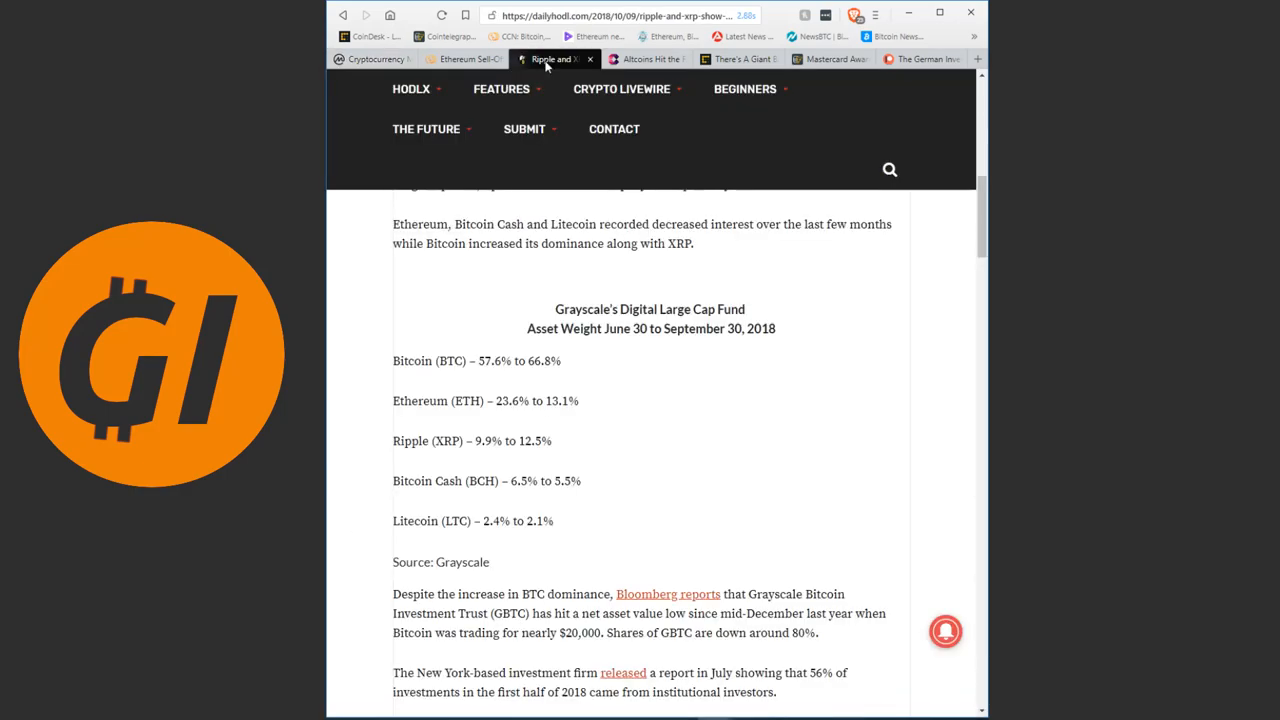
scroll("down", 3)
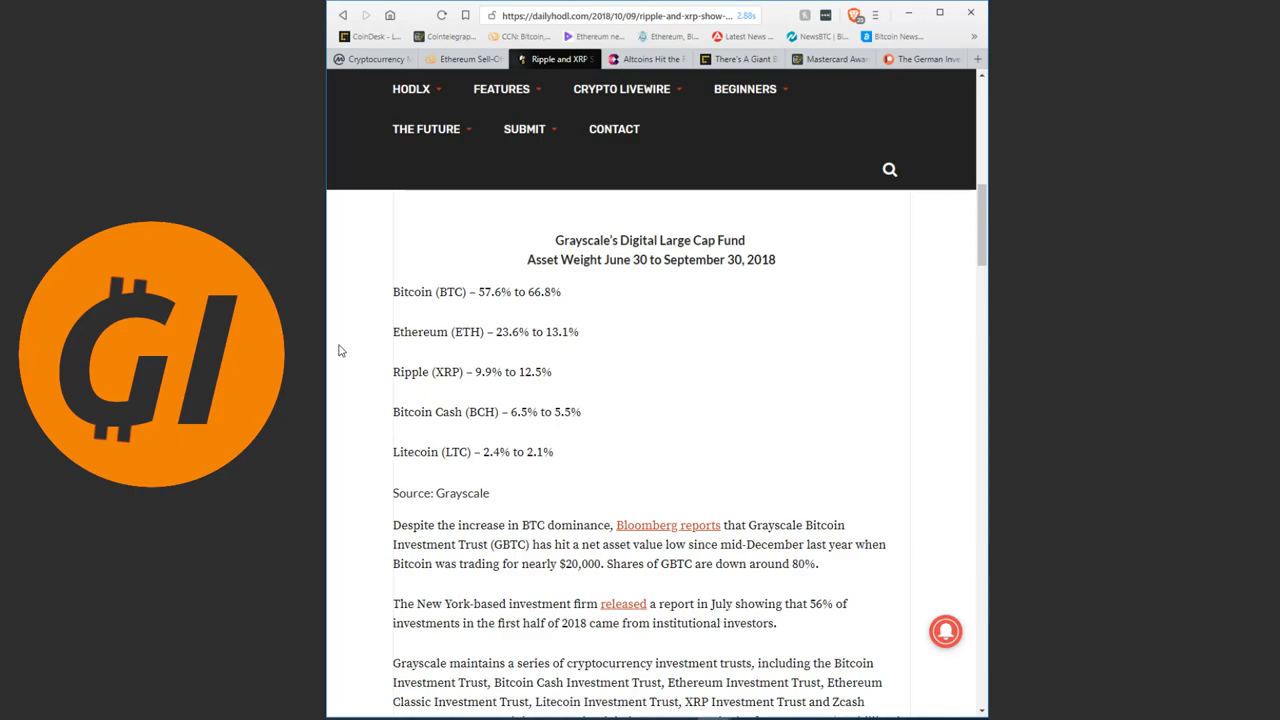
mouse_move(510, 340)
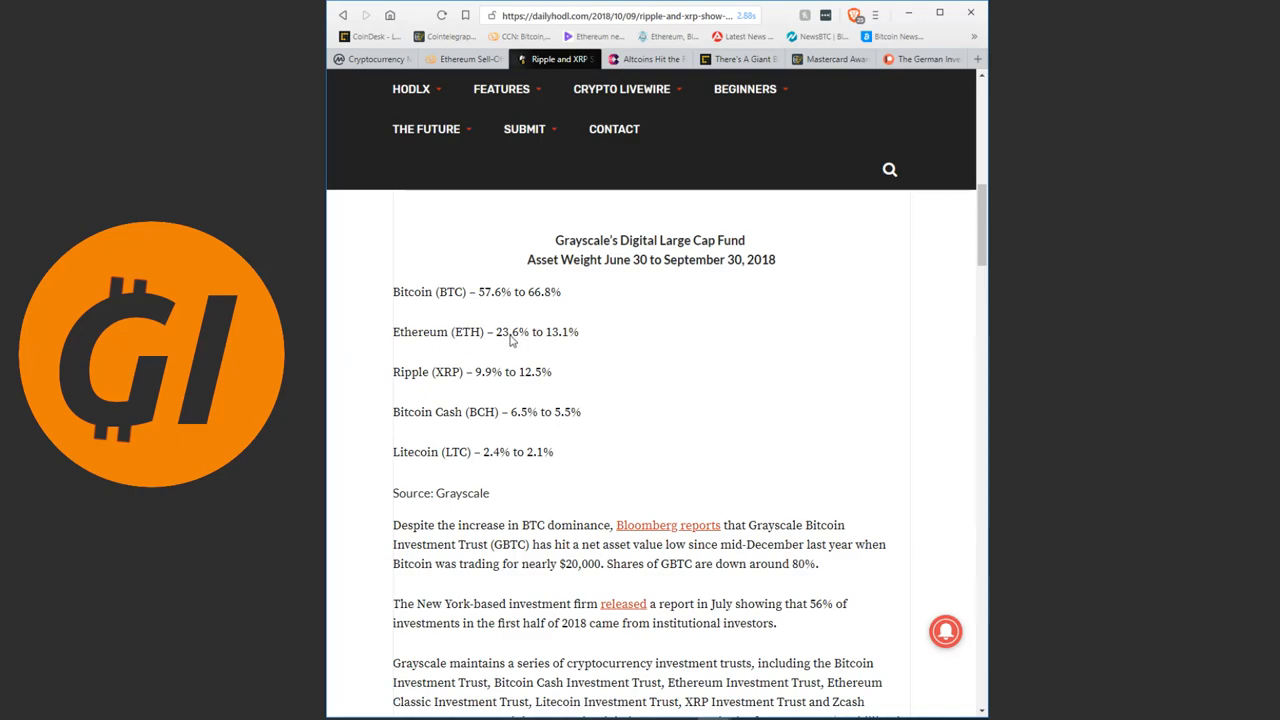
mouse_move(590, 344)
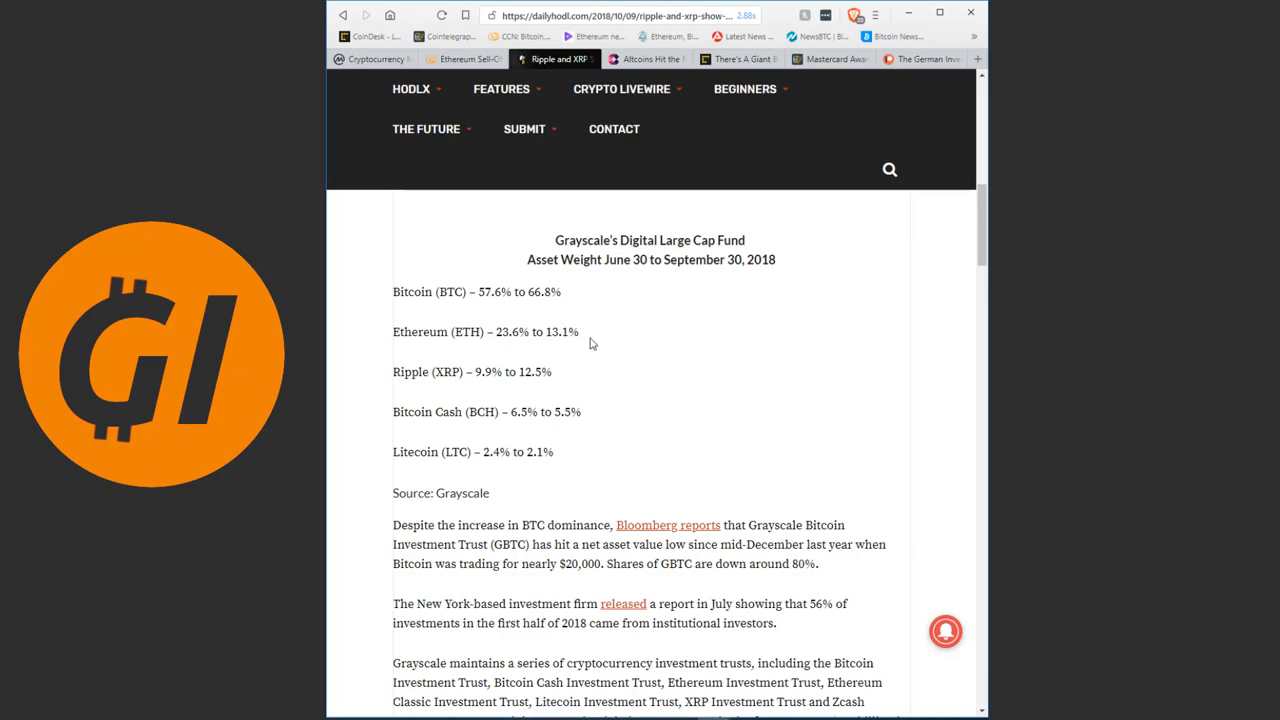
mouse_move(604, 336)
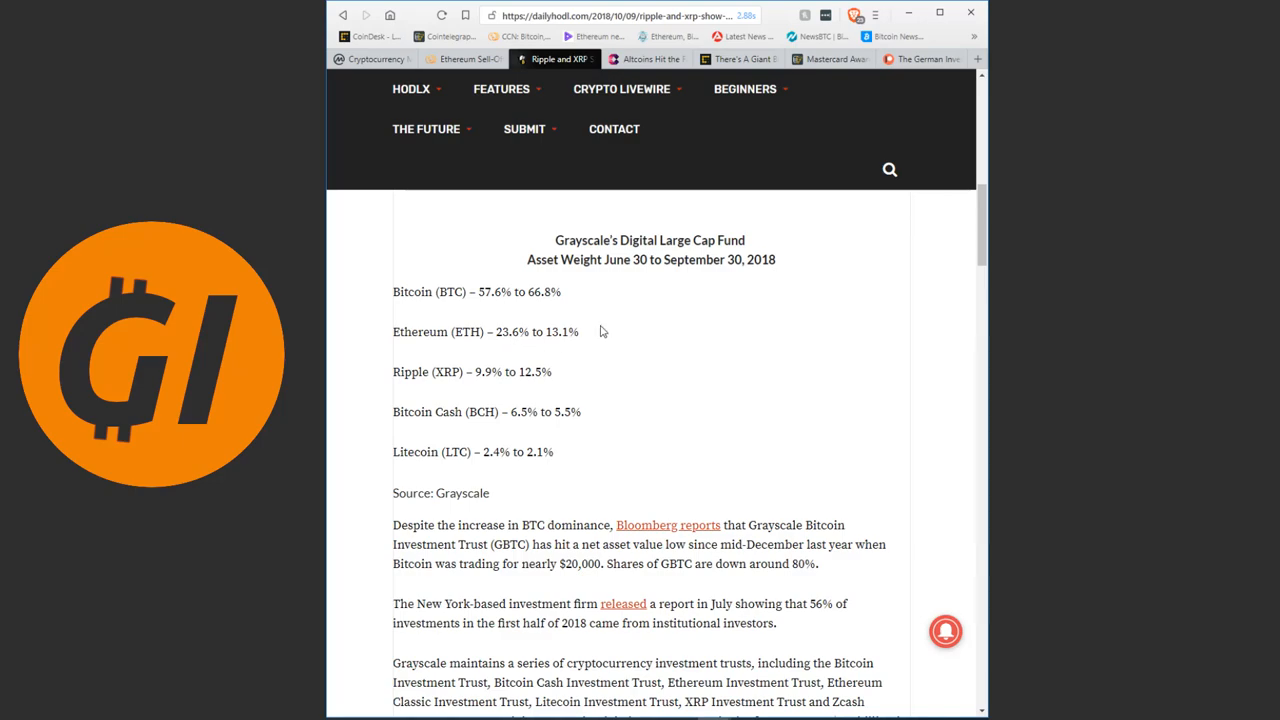
mouse_move(580, 332)
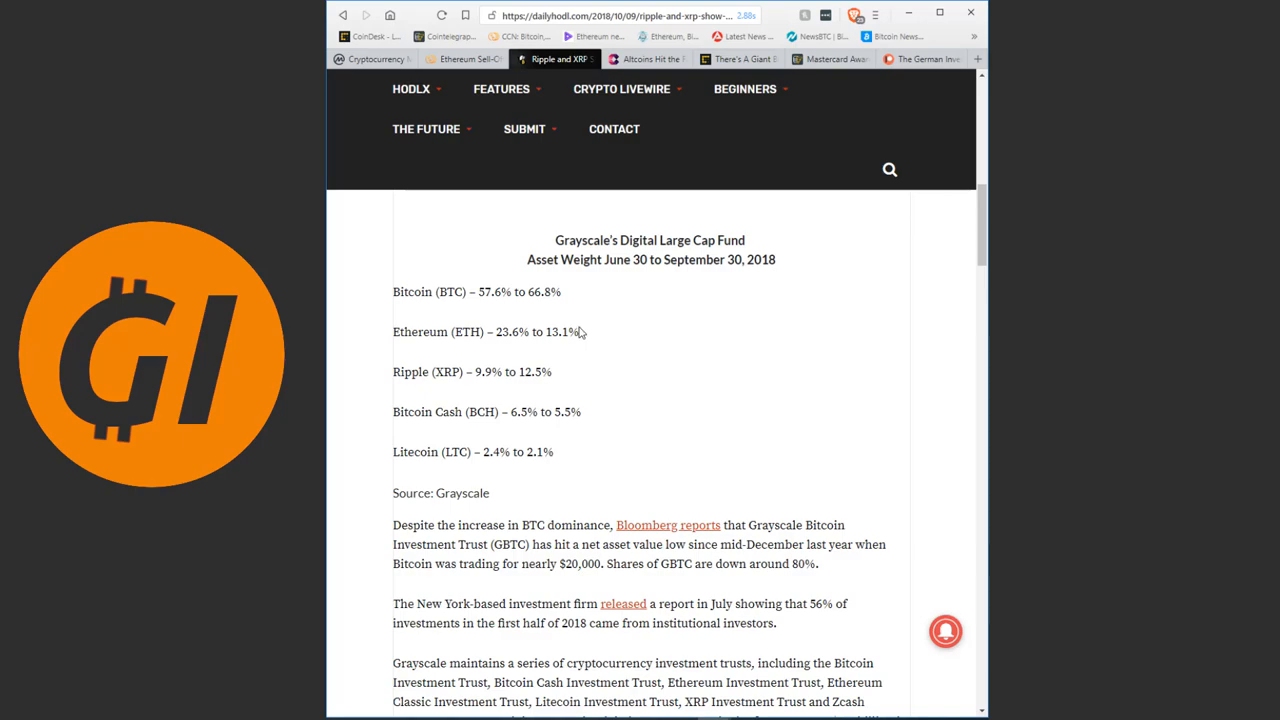
mouse_move(584, 336)
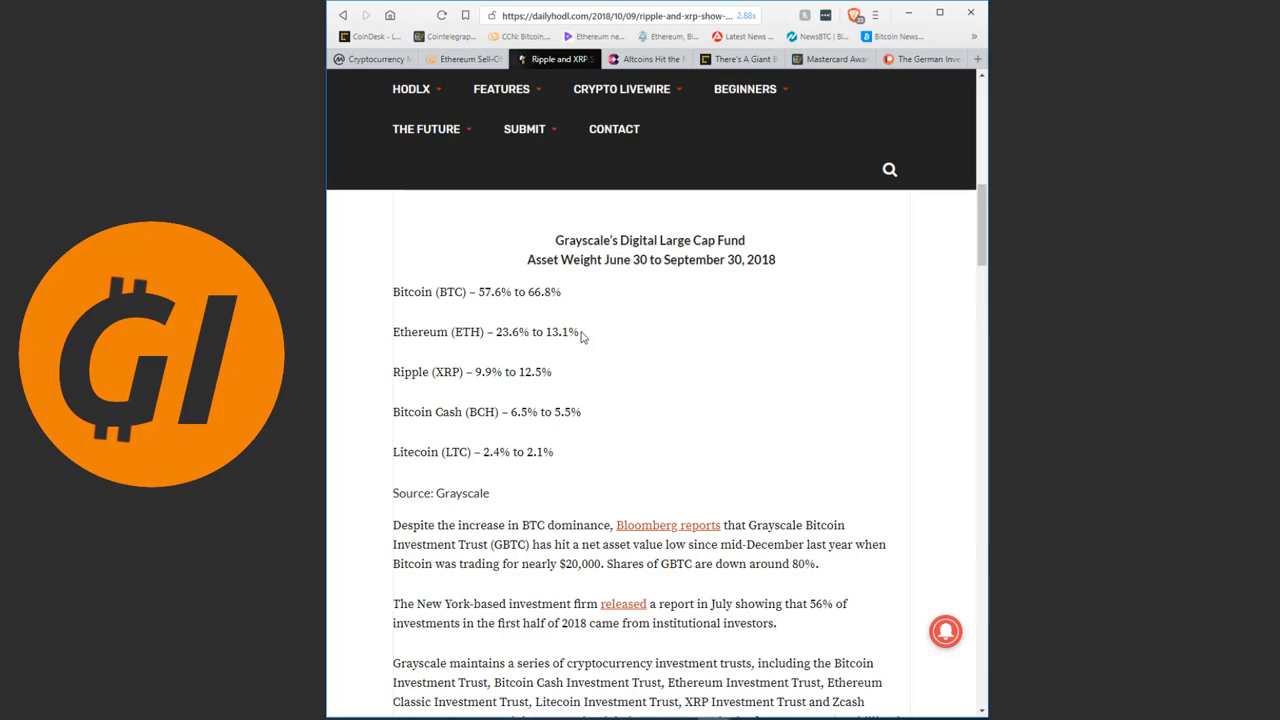
mouse_move(552, 376)
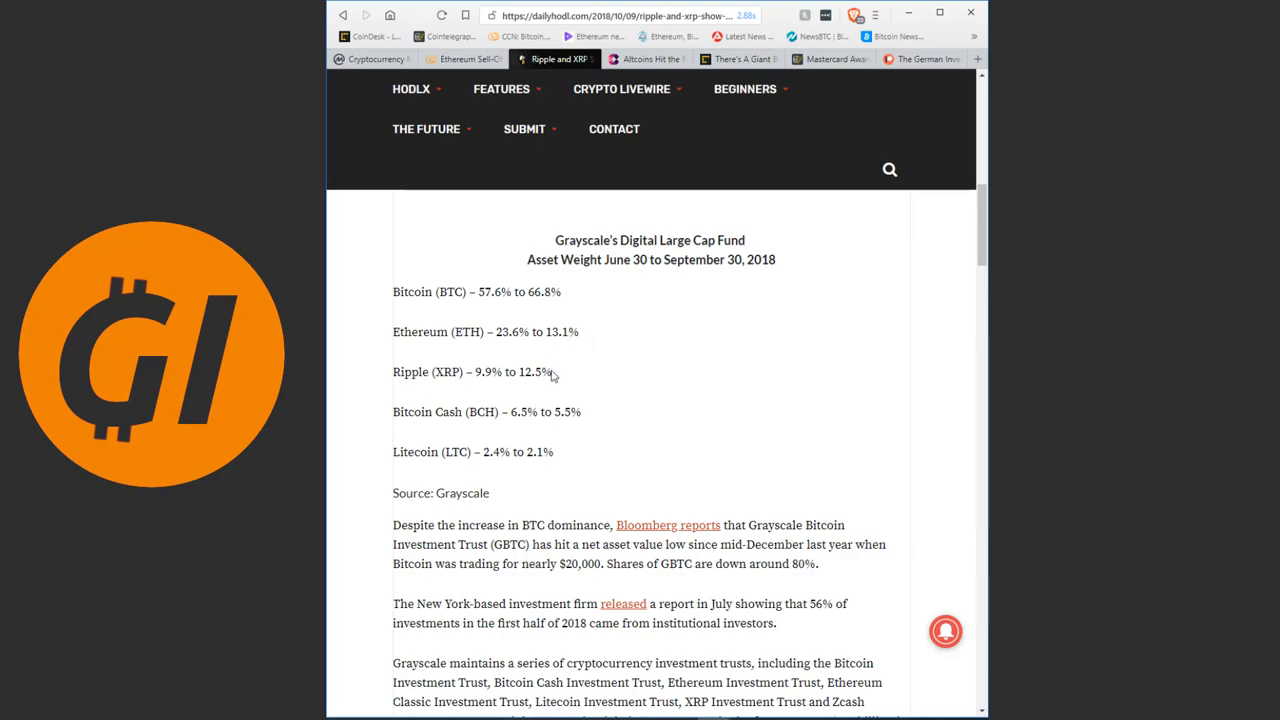
mouse_move(584, 344)
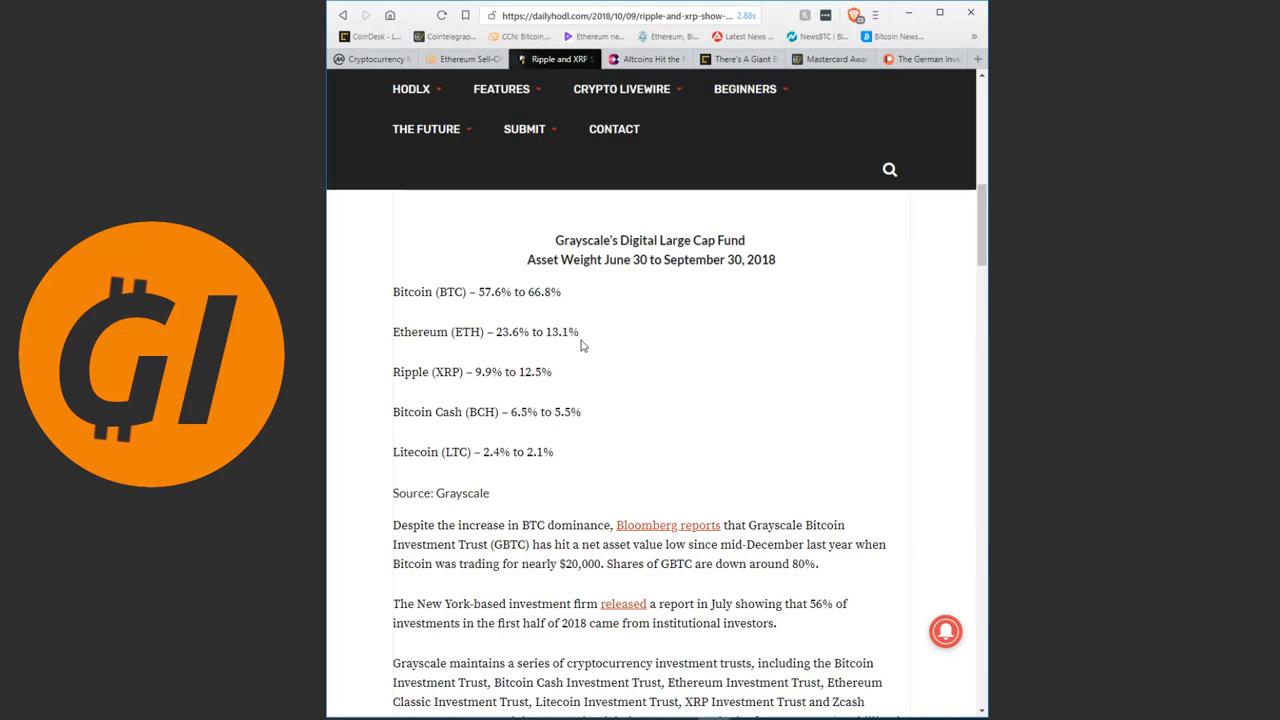
mouse_move(584, 336)
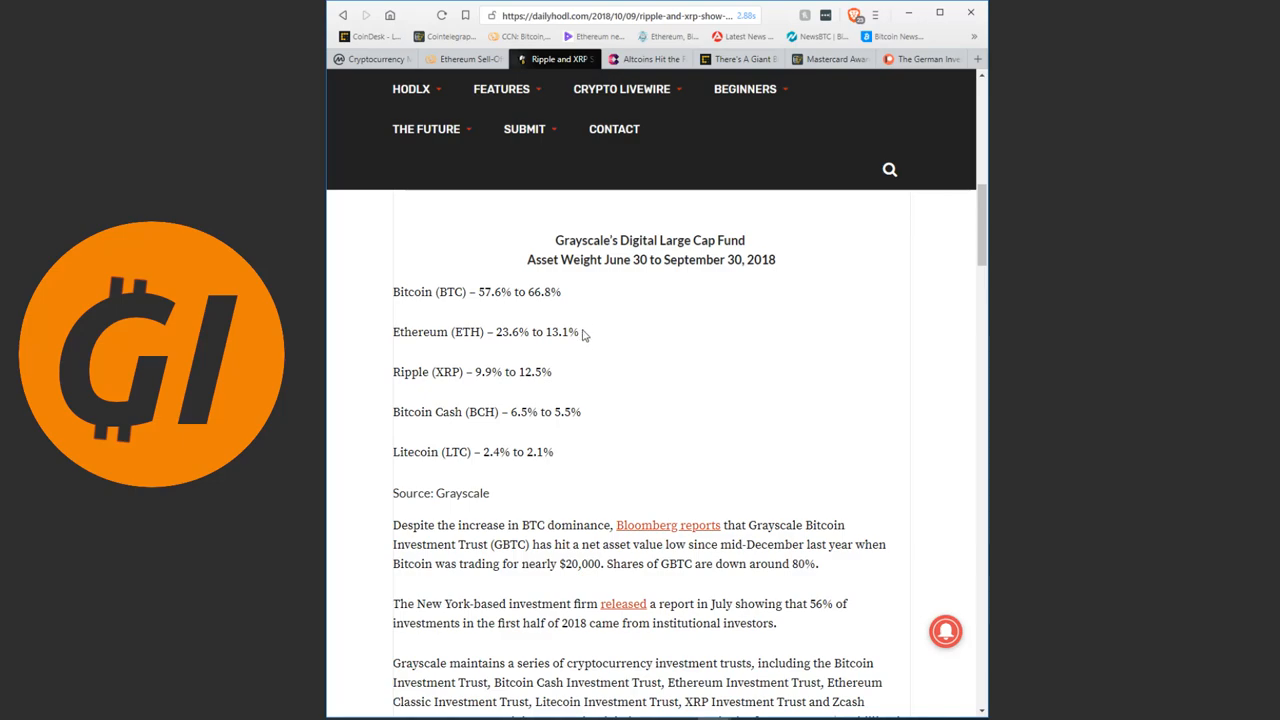
mouse_move(582, 302)
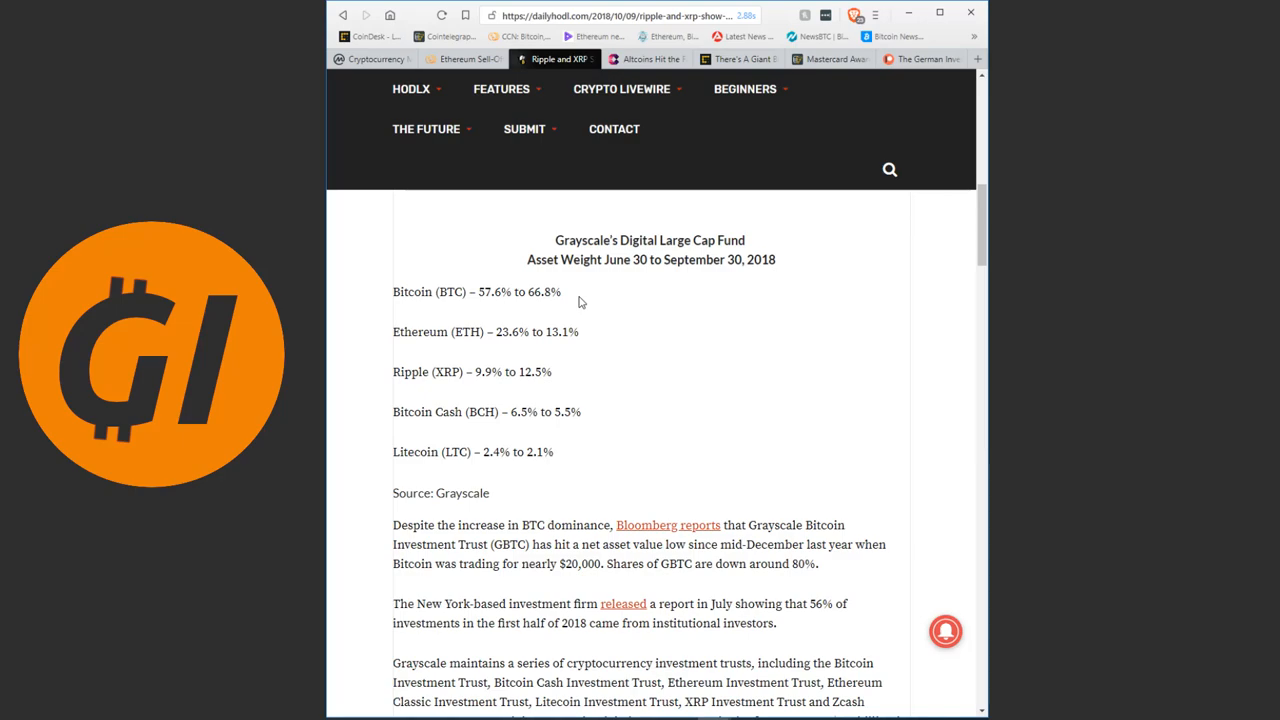
mouse_move(584, 302)
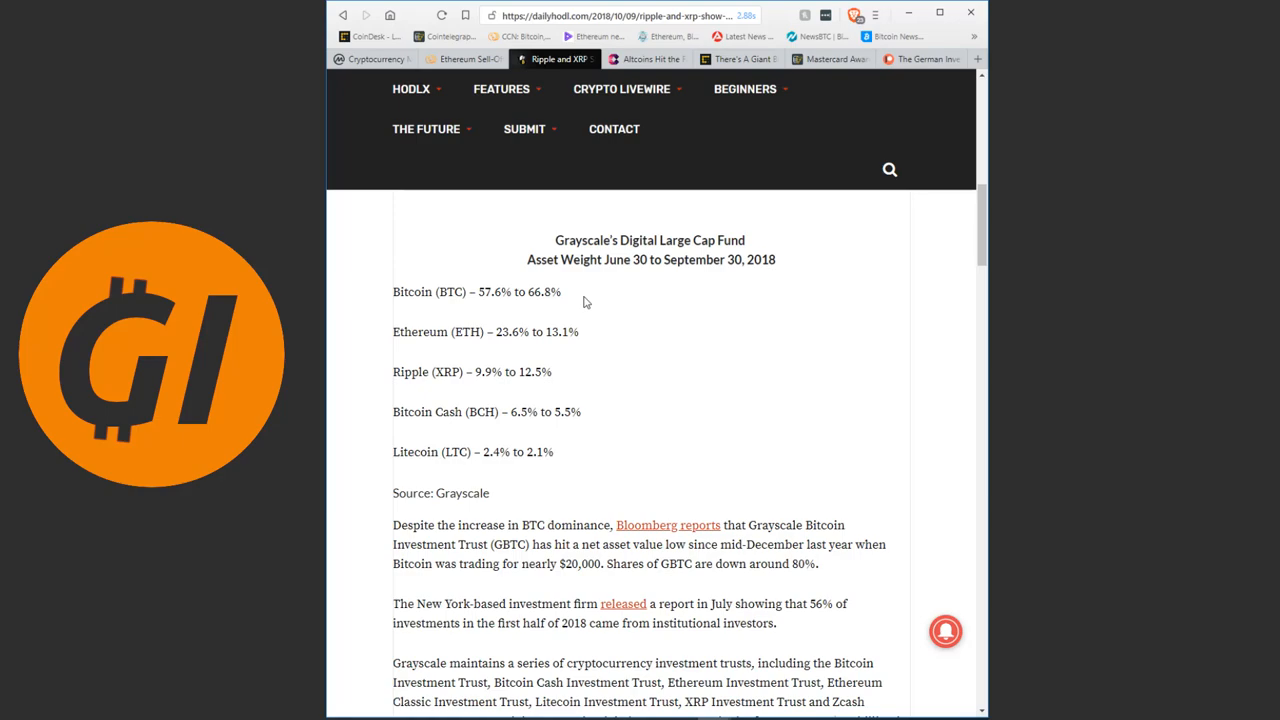
scroll("down", 3)
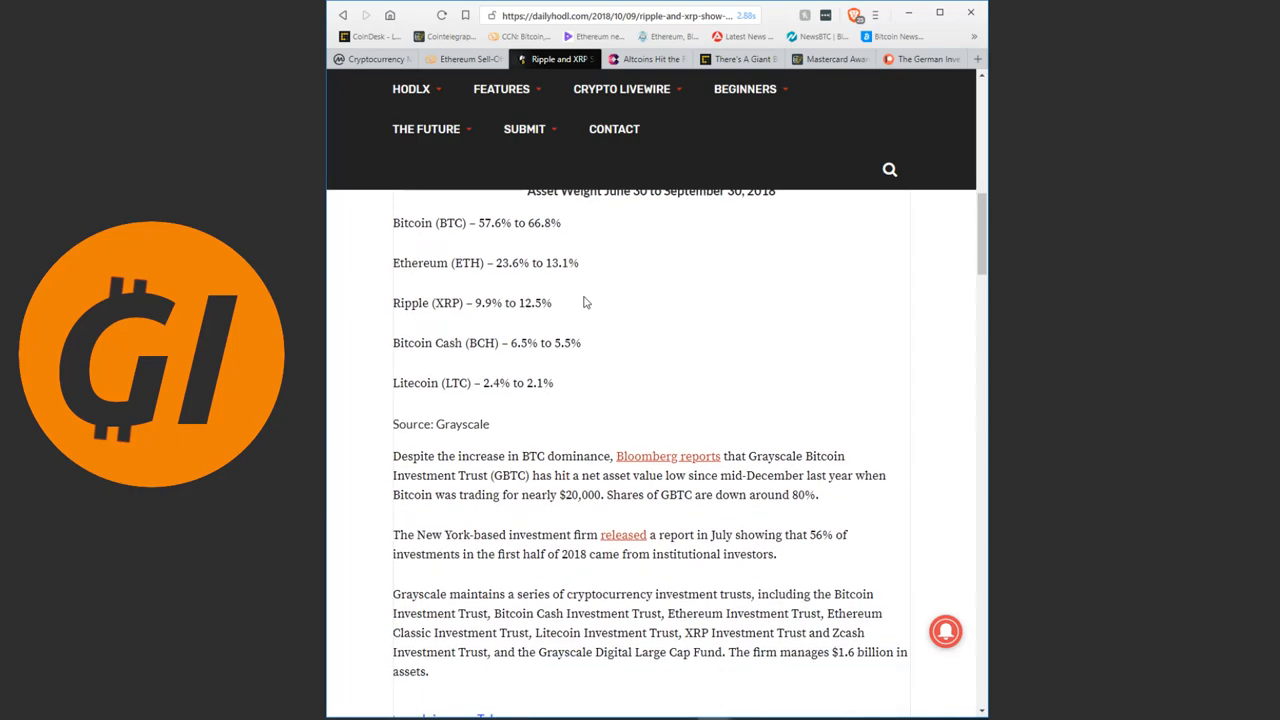
- Read past the $1.6 billion Grayscale trusts paragraph to the disclaimer and latest headlines
scroll("down", 3)
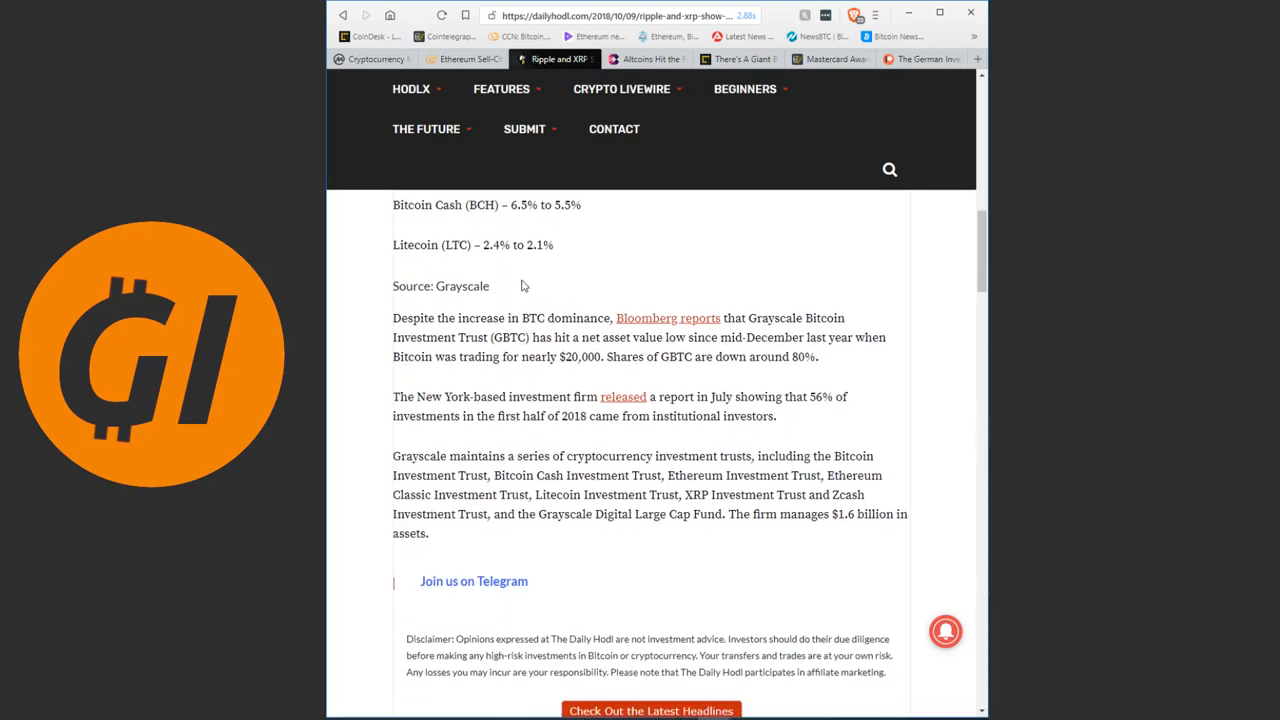
mouse_move(564, 316)
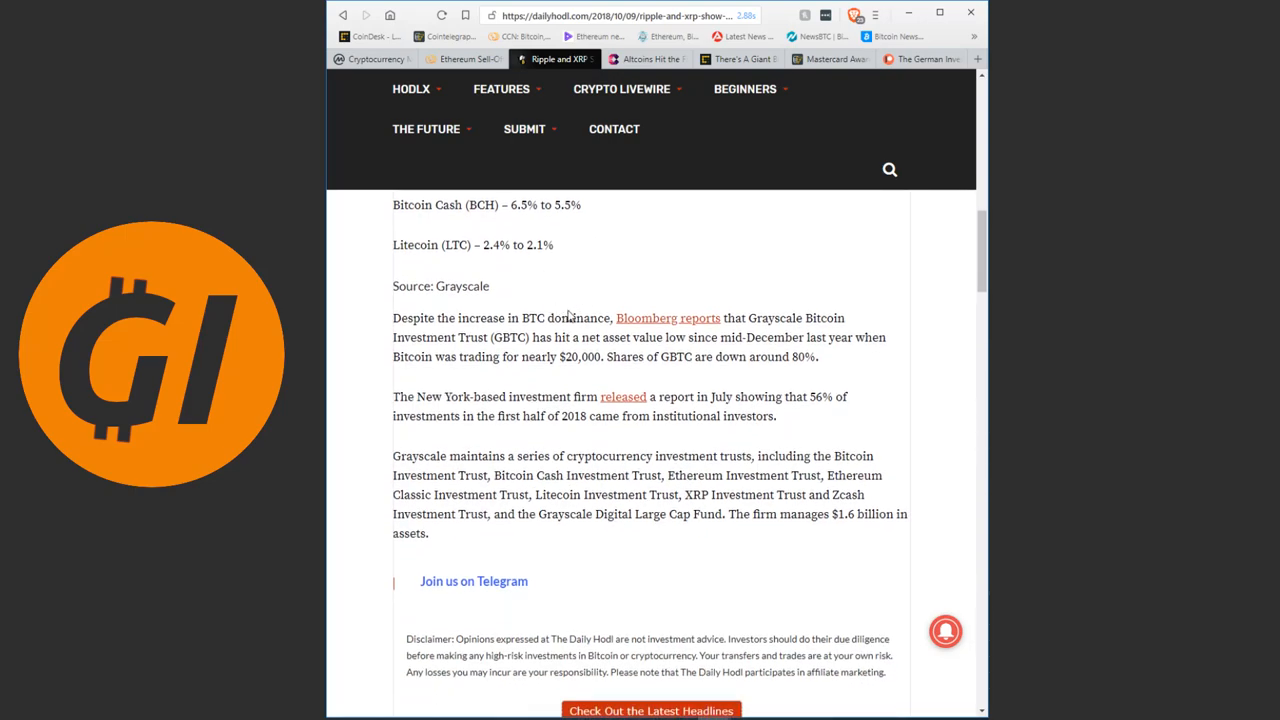
mouse_move(572, 256)
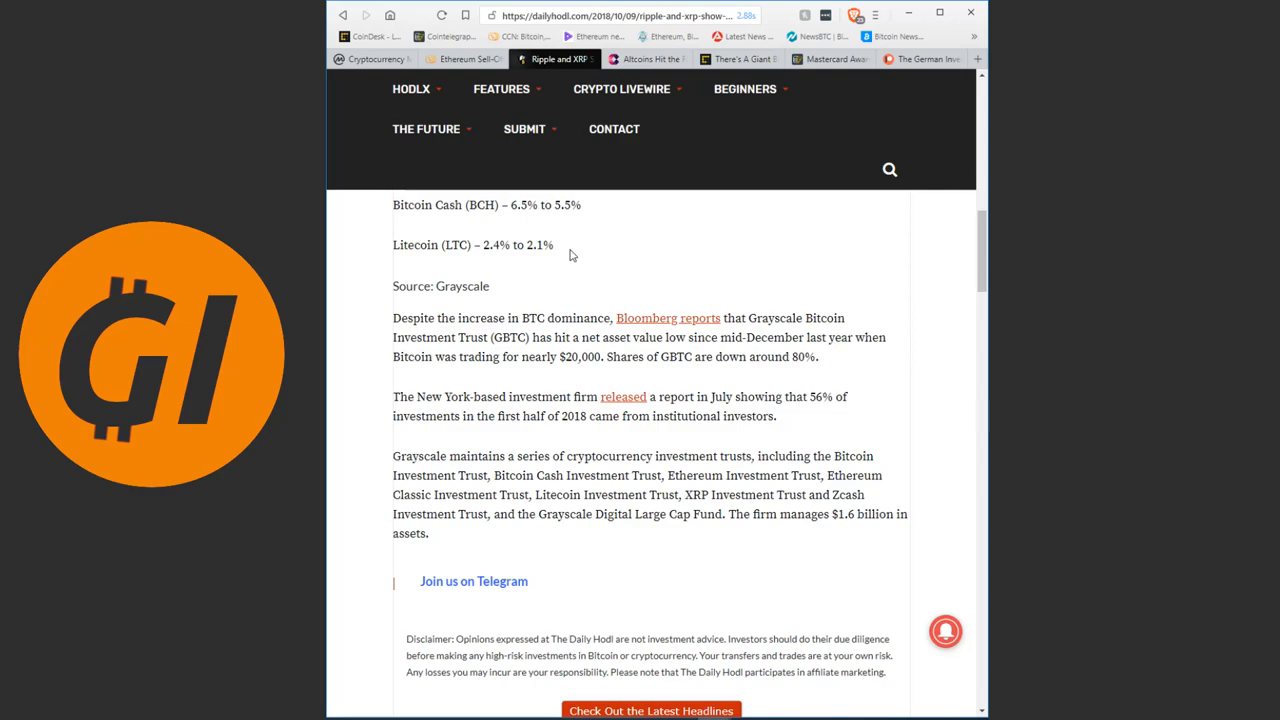
mouse_move(504, 308)
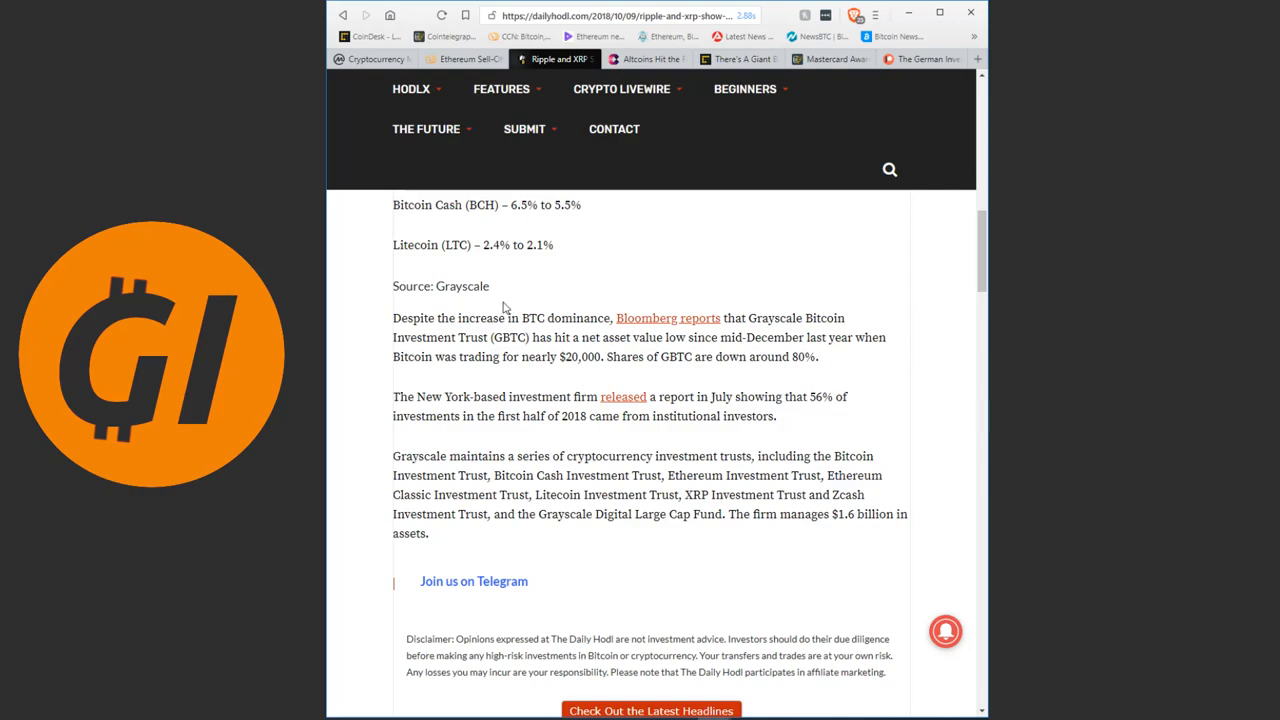
mouse_move(458, 344)
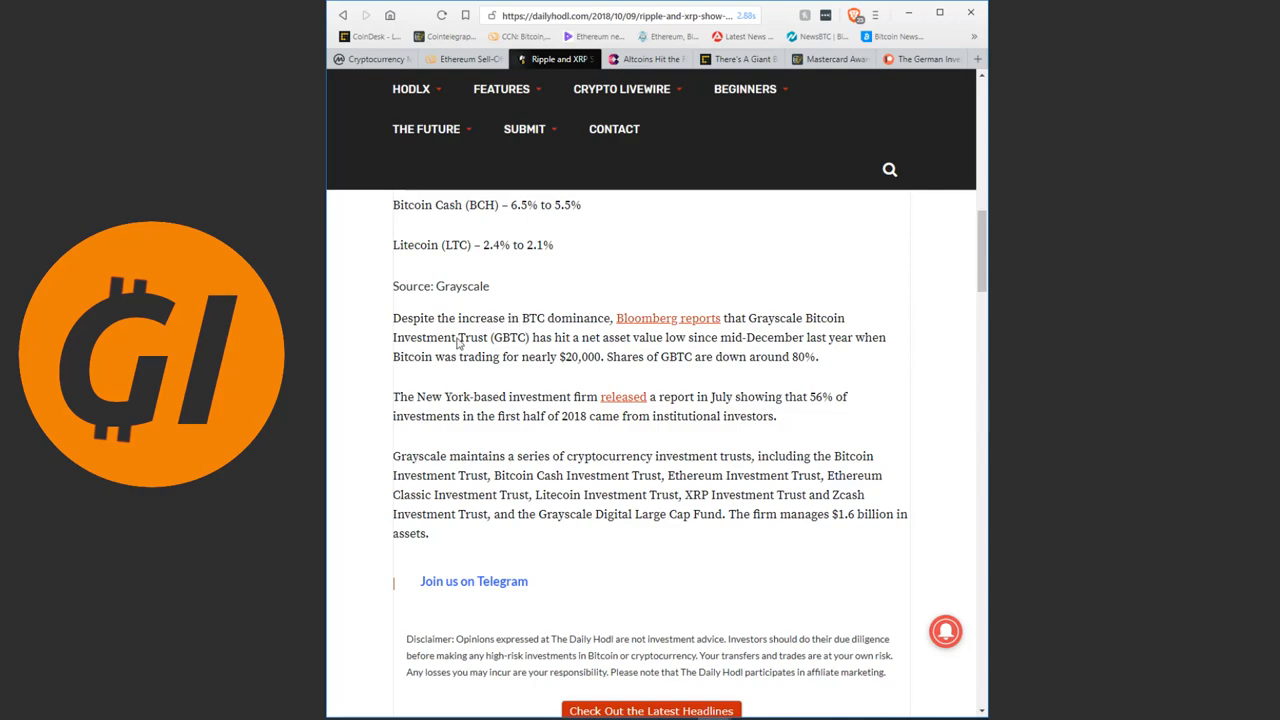
mouse_move(436, 392)
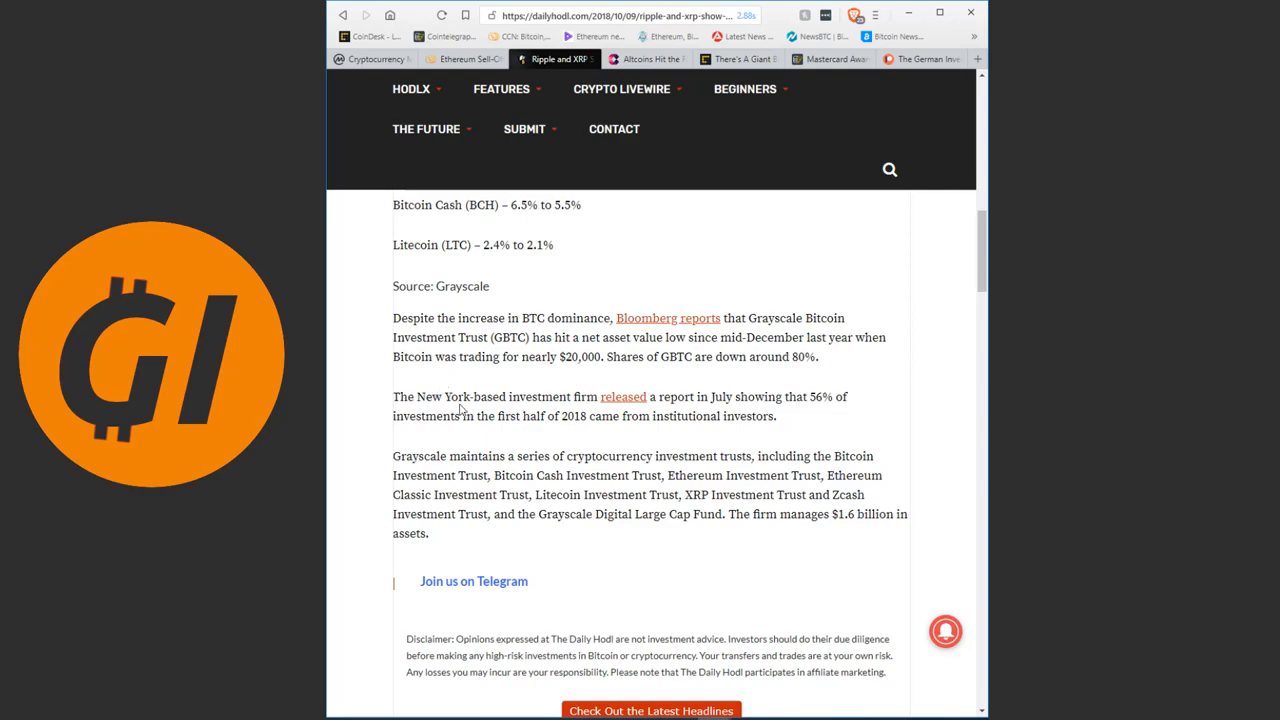
mouse_move(504, 412)
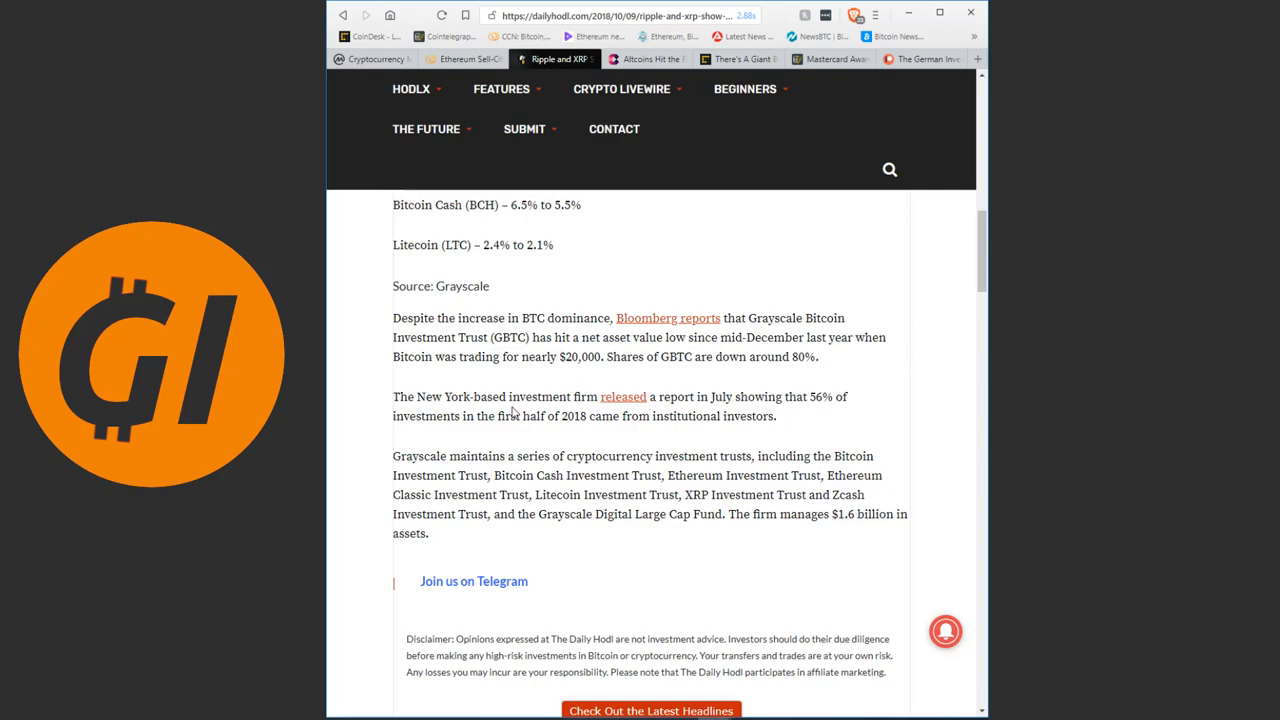
mouse_move(516, 410)
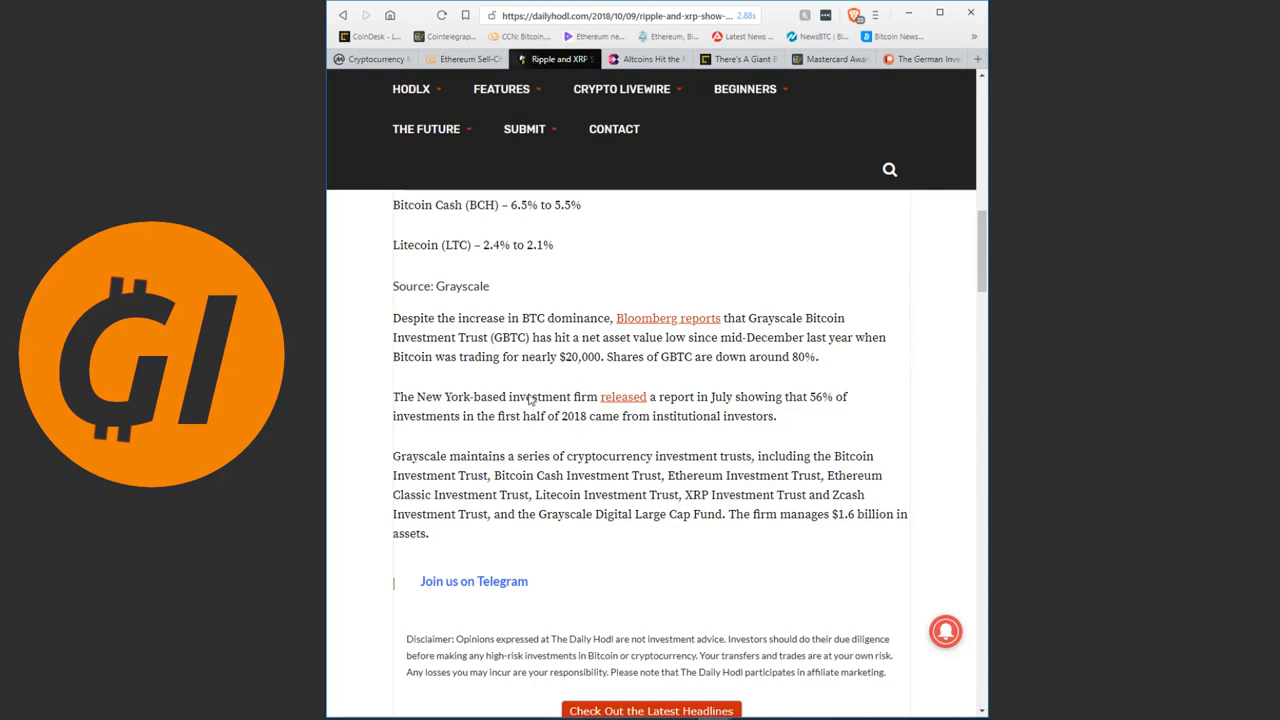
mouse_move(516, 418)
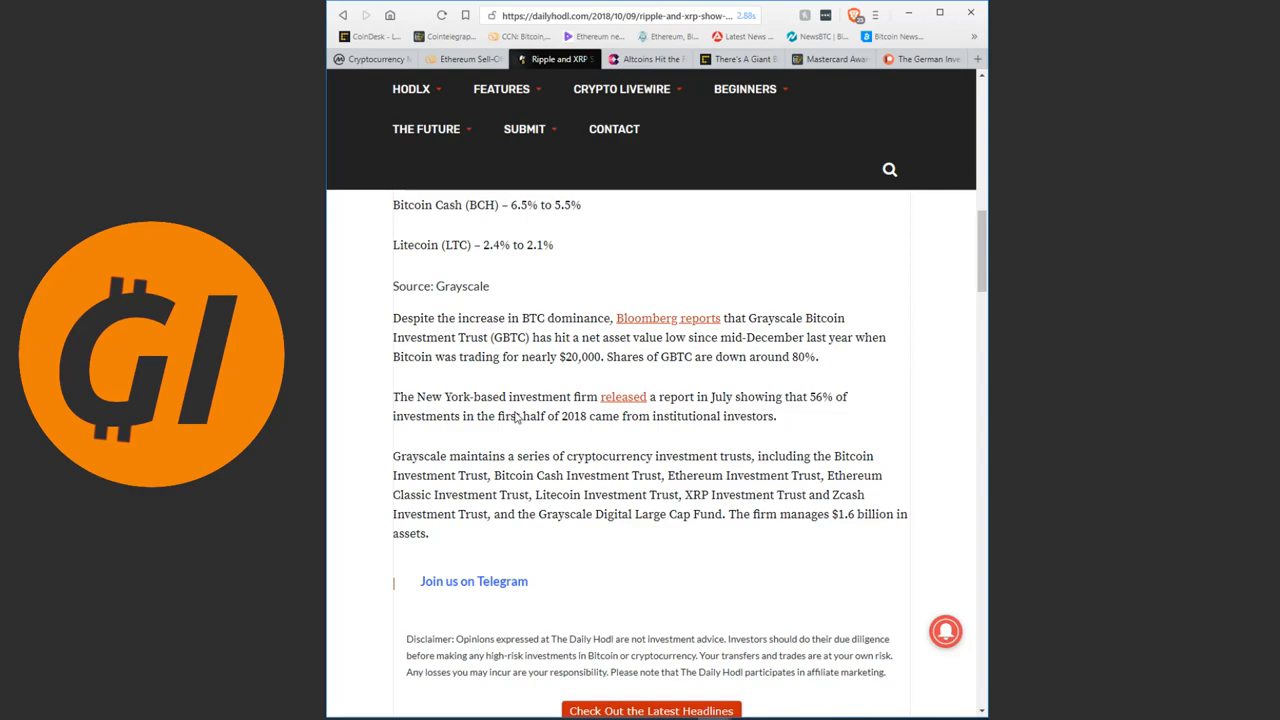
mouse_move(484, 414)
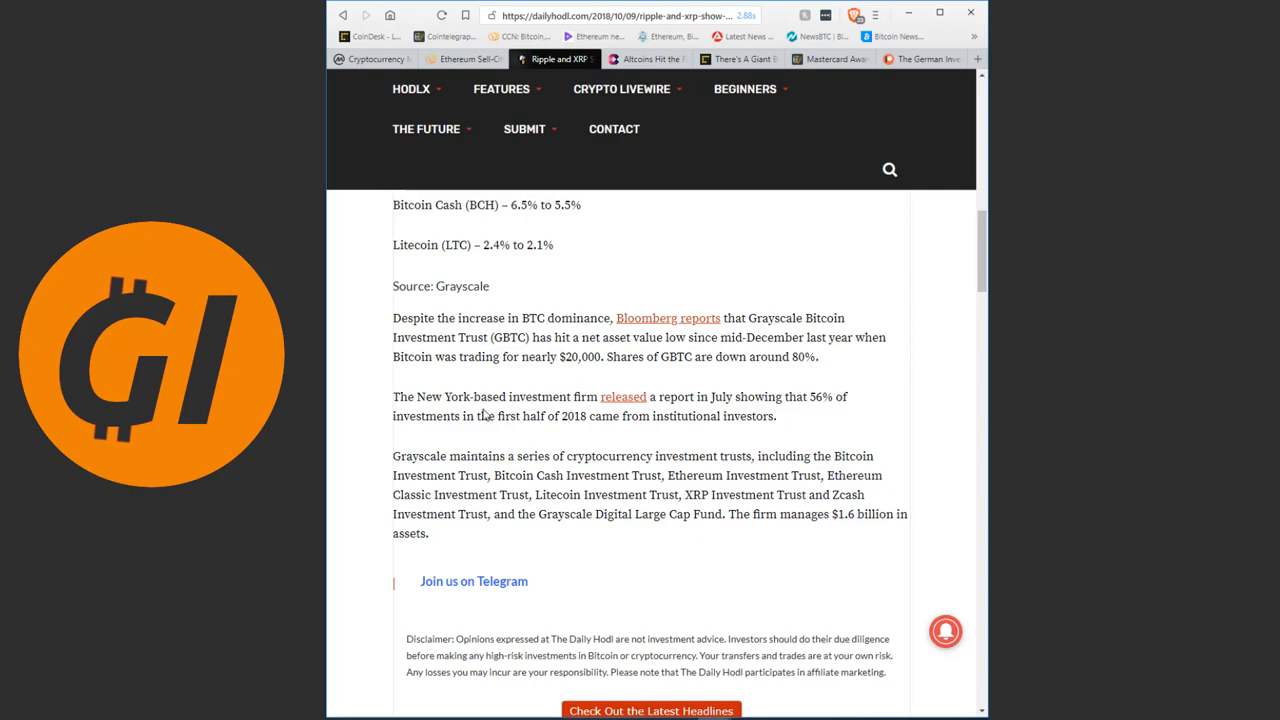
mouse_move(530, 490)
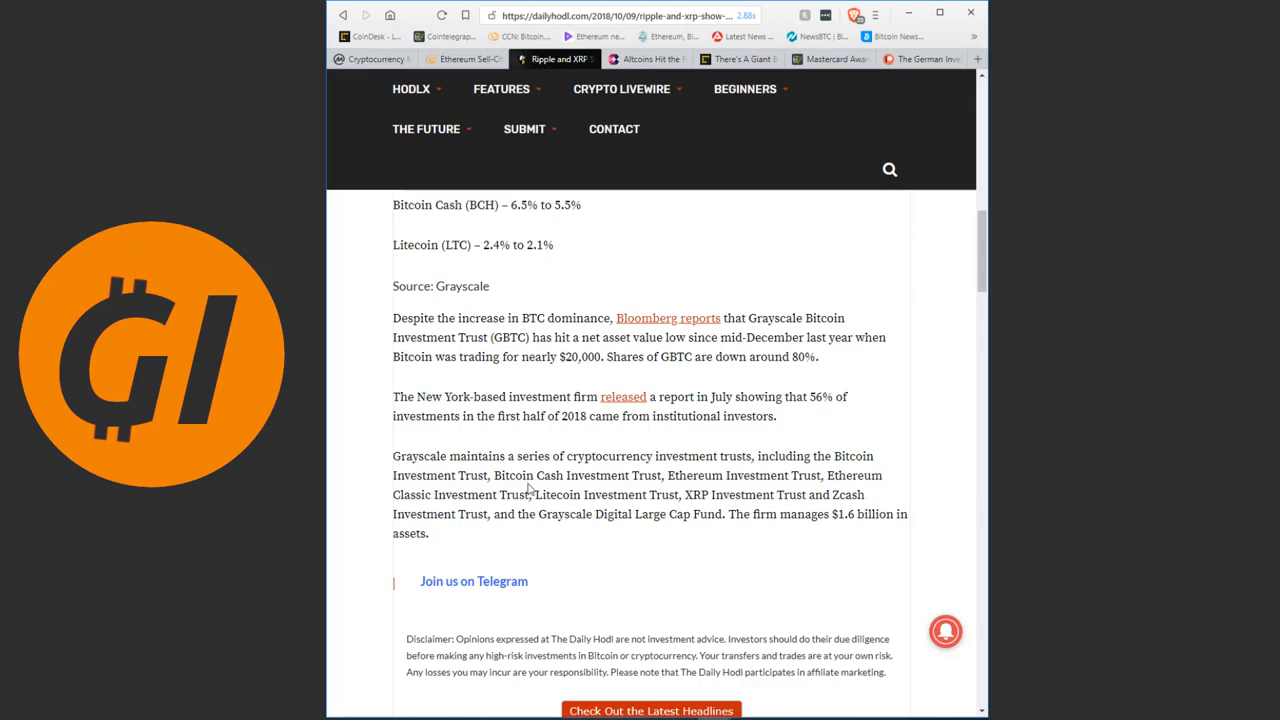
scroll("up", 3)
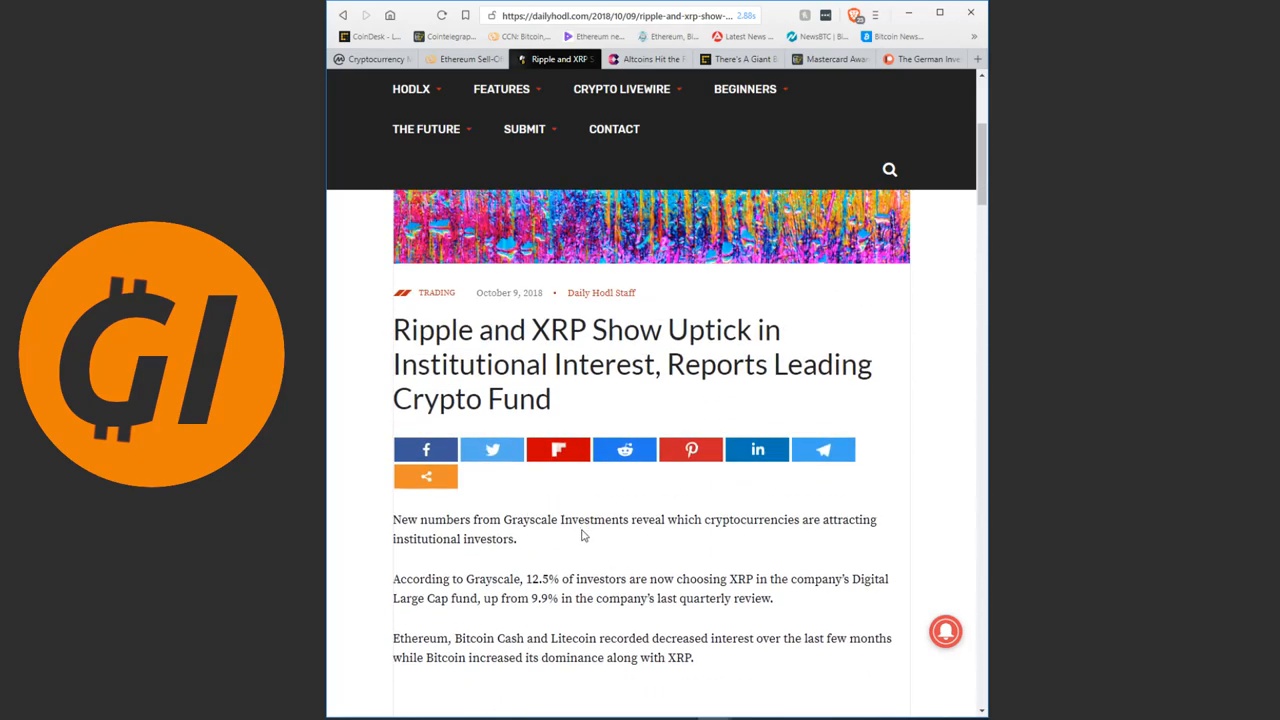
mouse_move(588, 520)
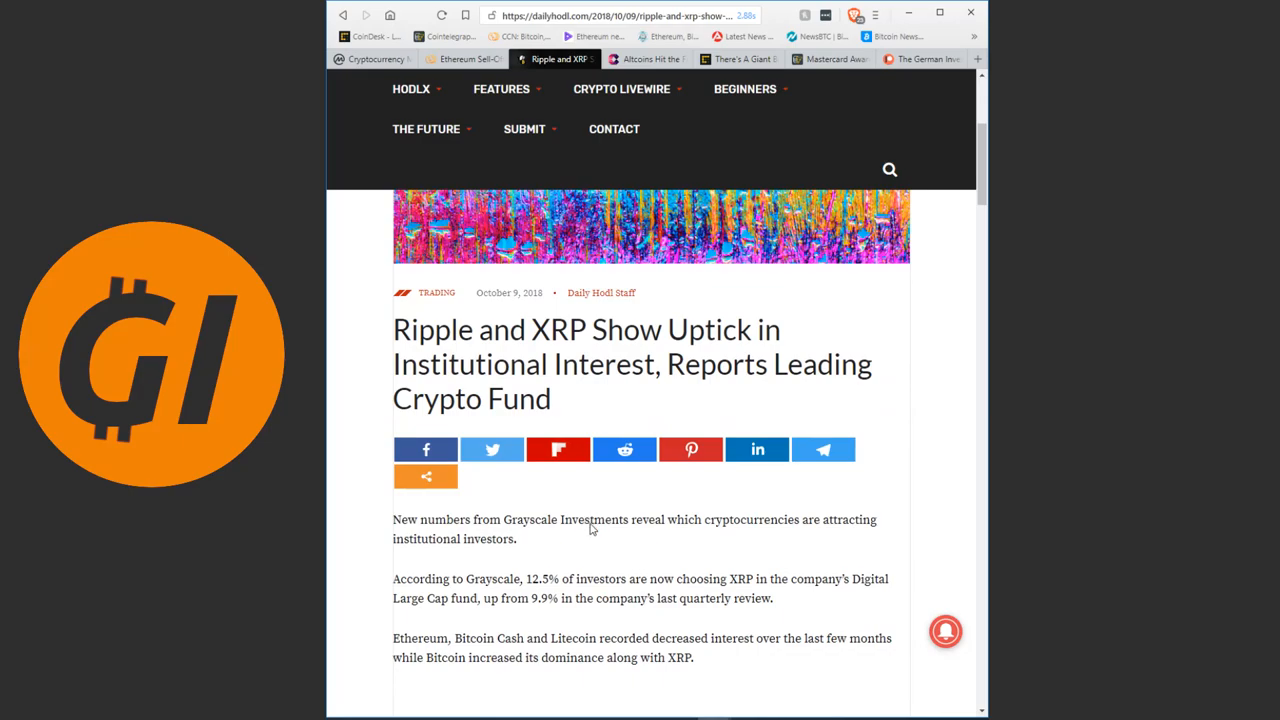
left_click(376, 58)
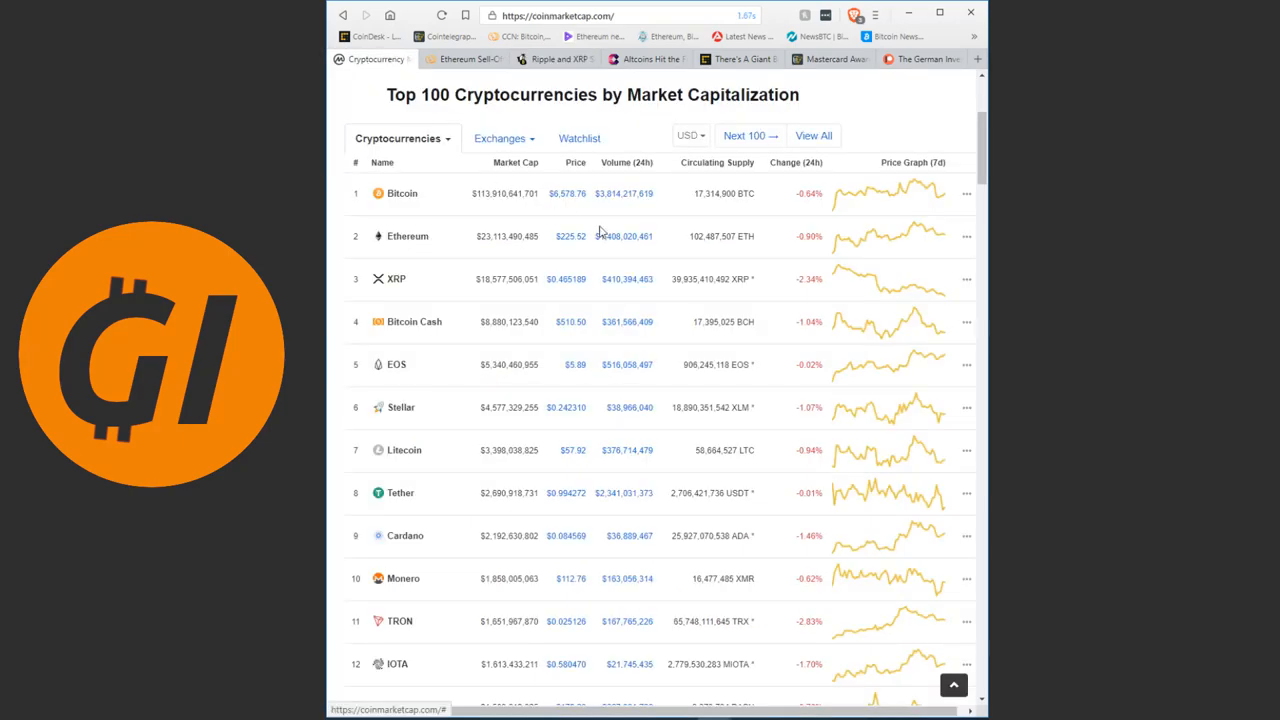
scroll("up", 3)
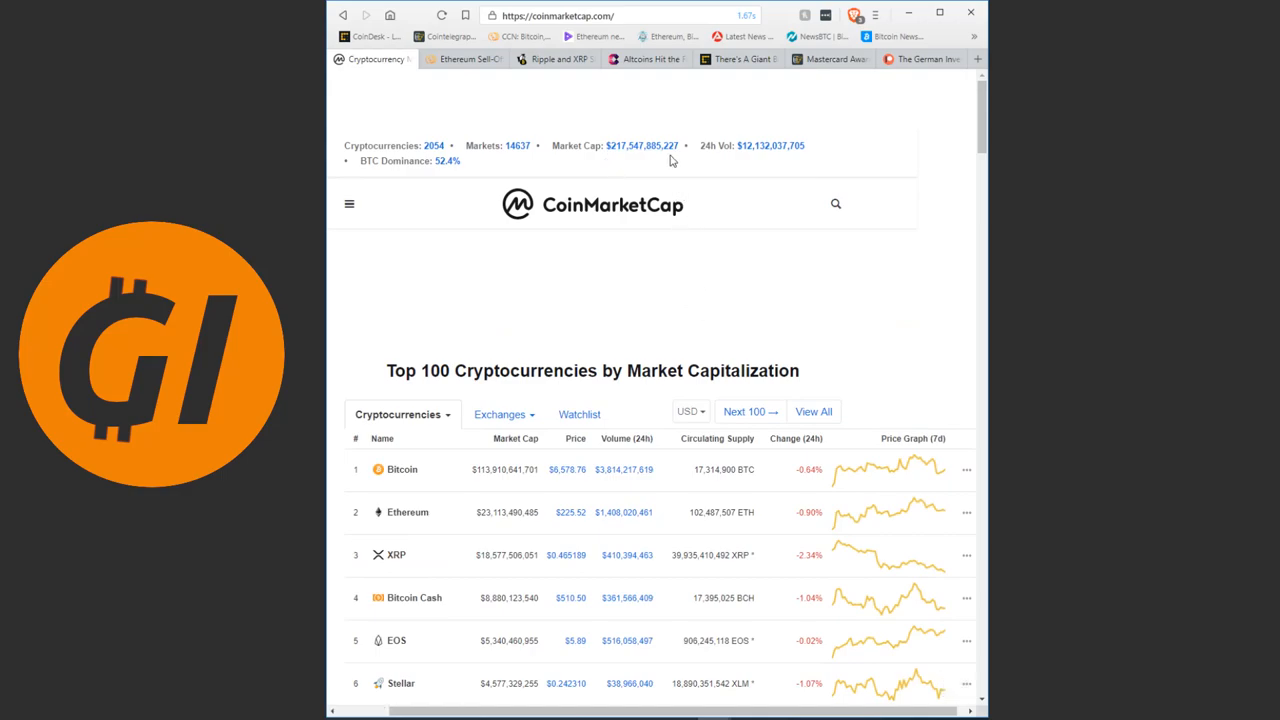
left_click(554, 58)
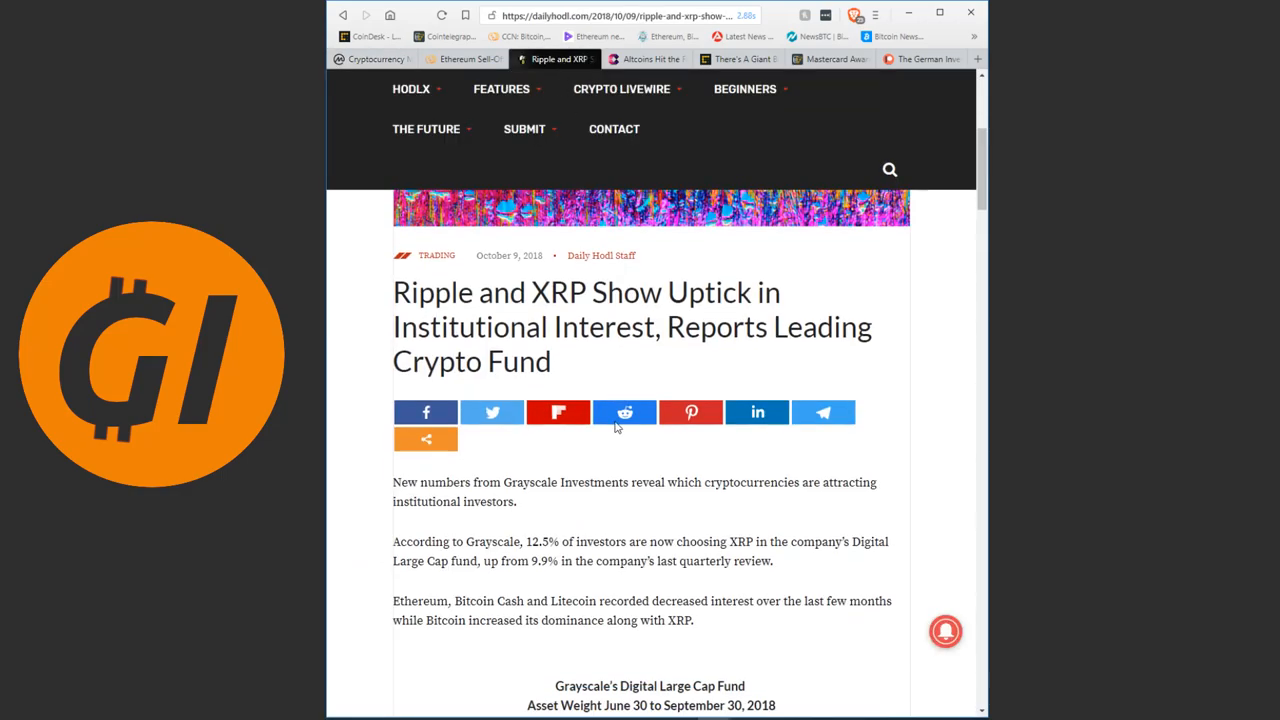
- Scroll back to Grayscale's Digital Large Cap Fund weights and the Bloomberg GBTC paragraph
scroll("down", 3)
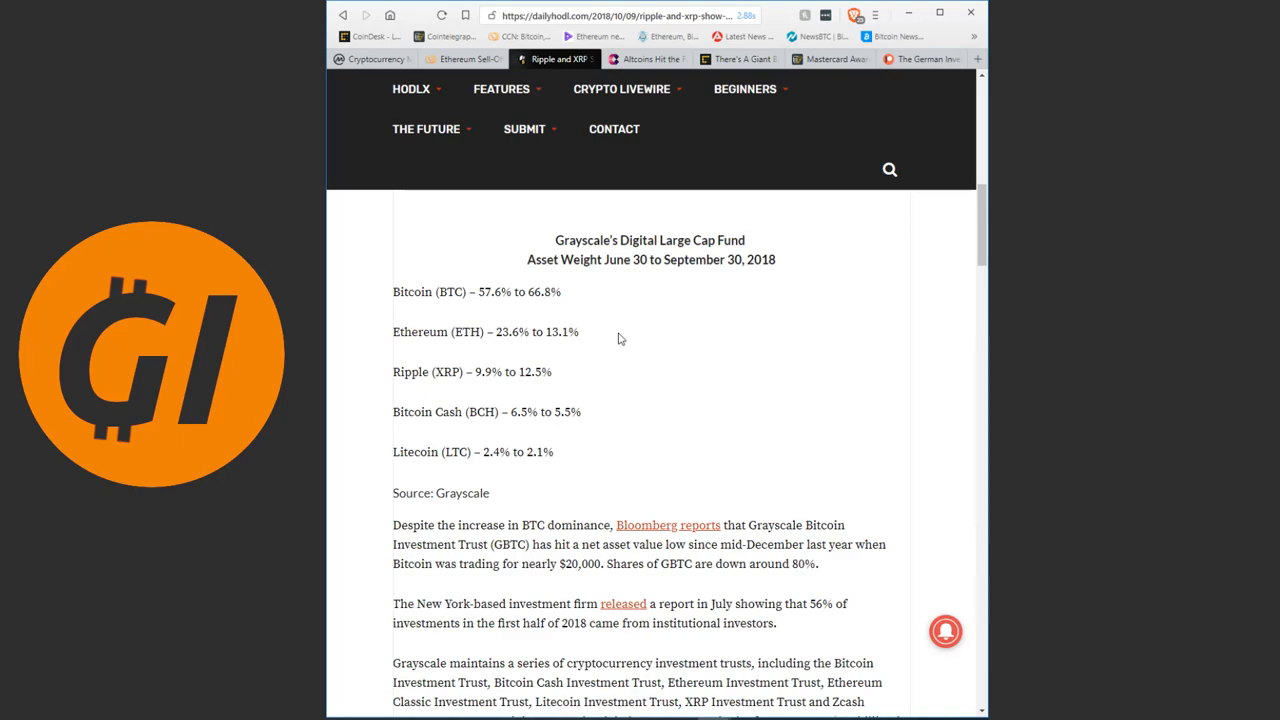
mouse_move(624, 302)
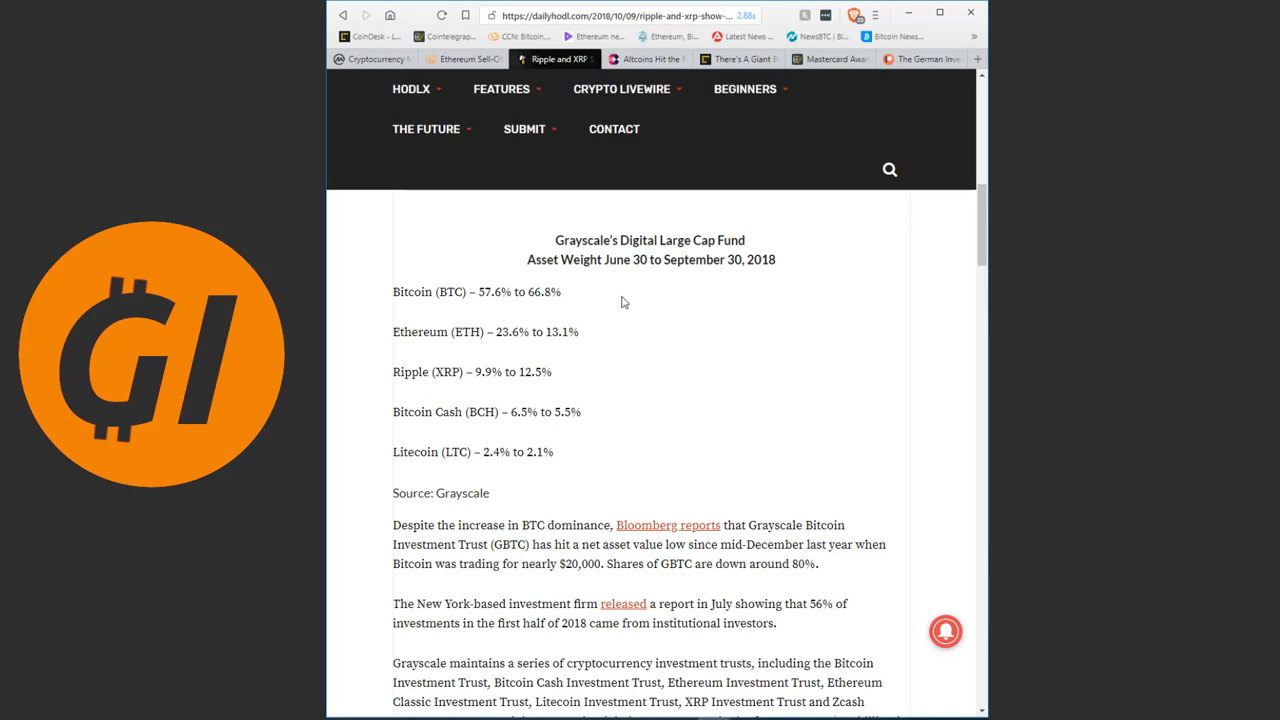
mouse_move(640, 300)
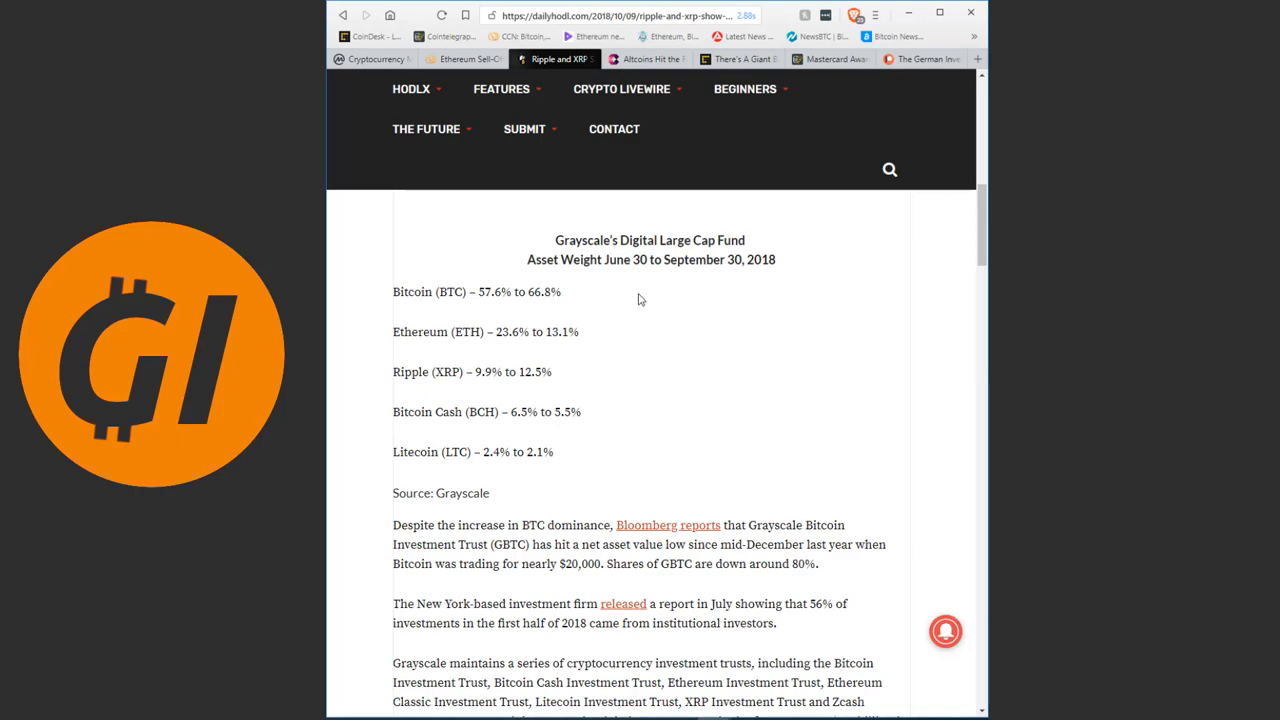
mouse_move(684, 320)
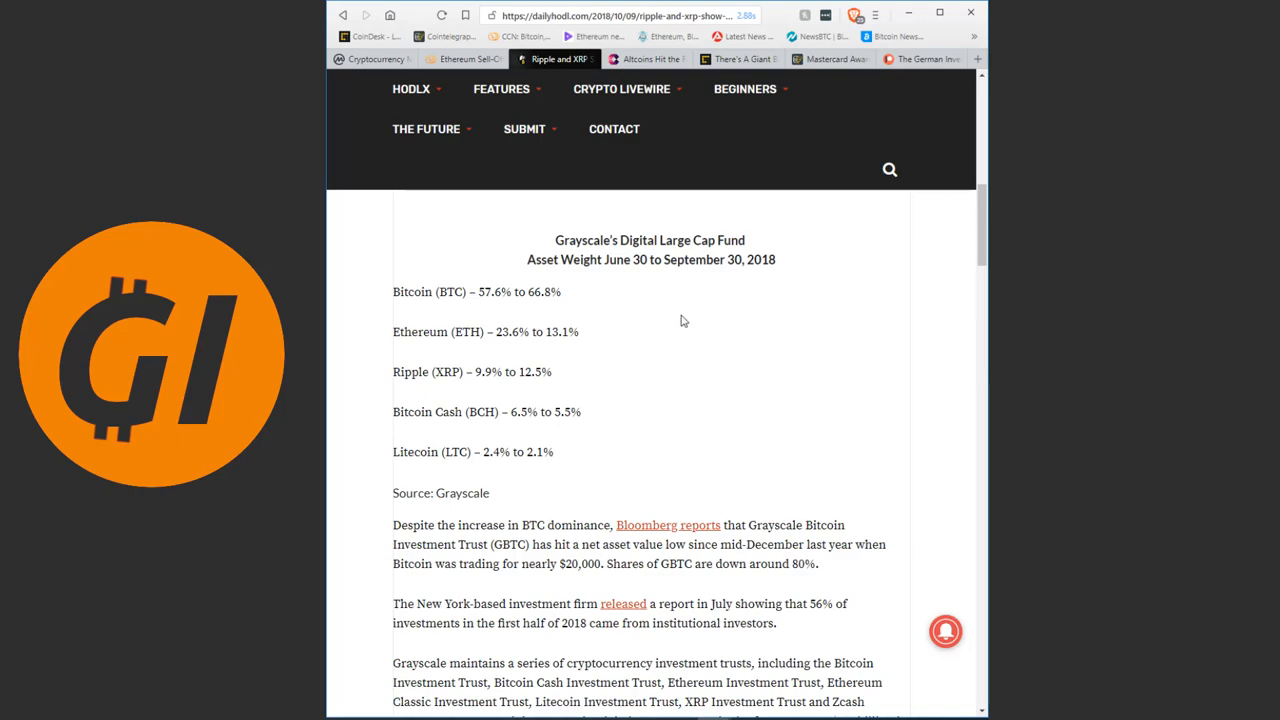
mouse_move(668, 272)
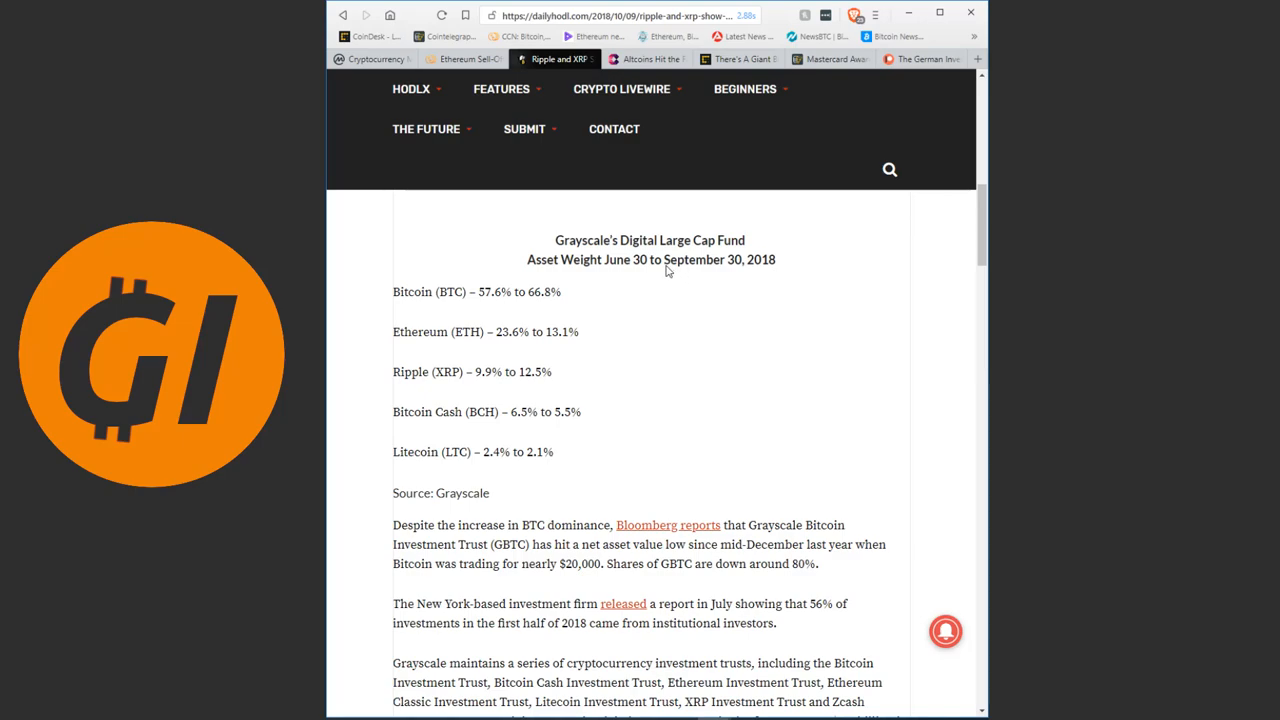
mouse_move(650, 180)
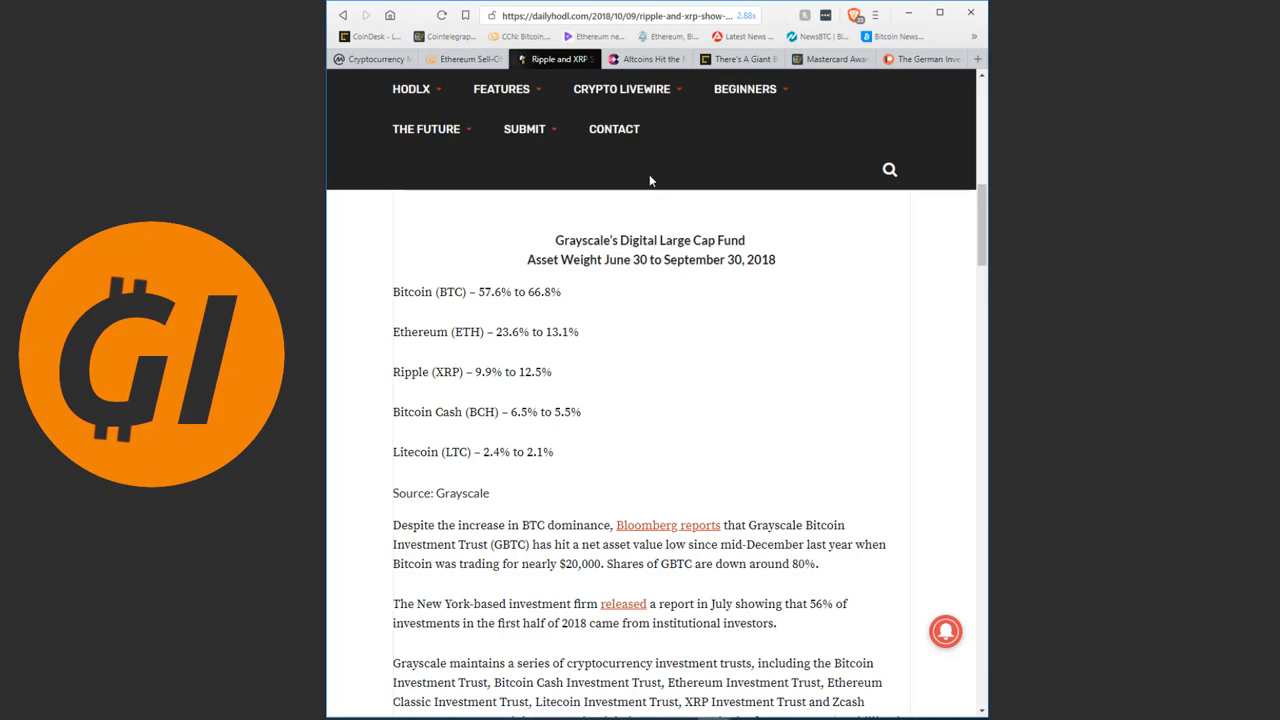
- Switch to CryptoNews's 'Altcoins Hit the Fan at Binance' article and read to the delisting paragraph and Bytecoin chart
left_click(646, 58)
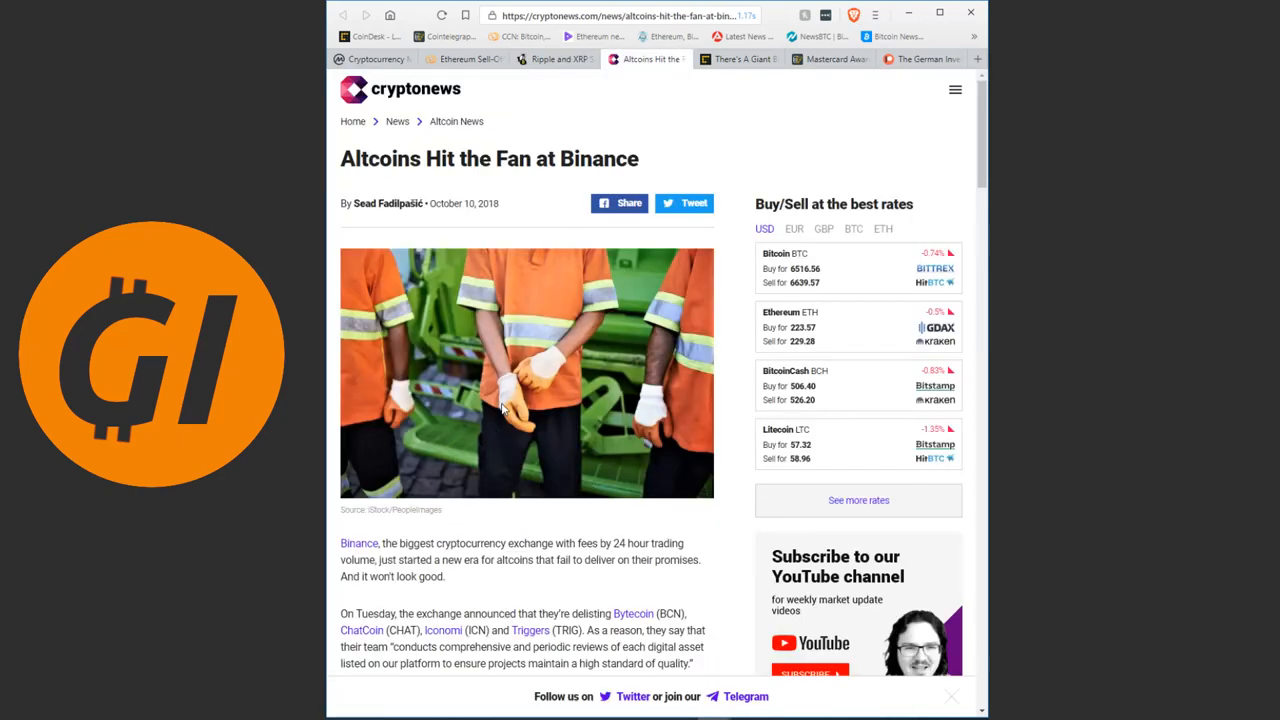
mouse_move(536, 270)
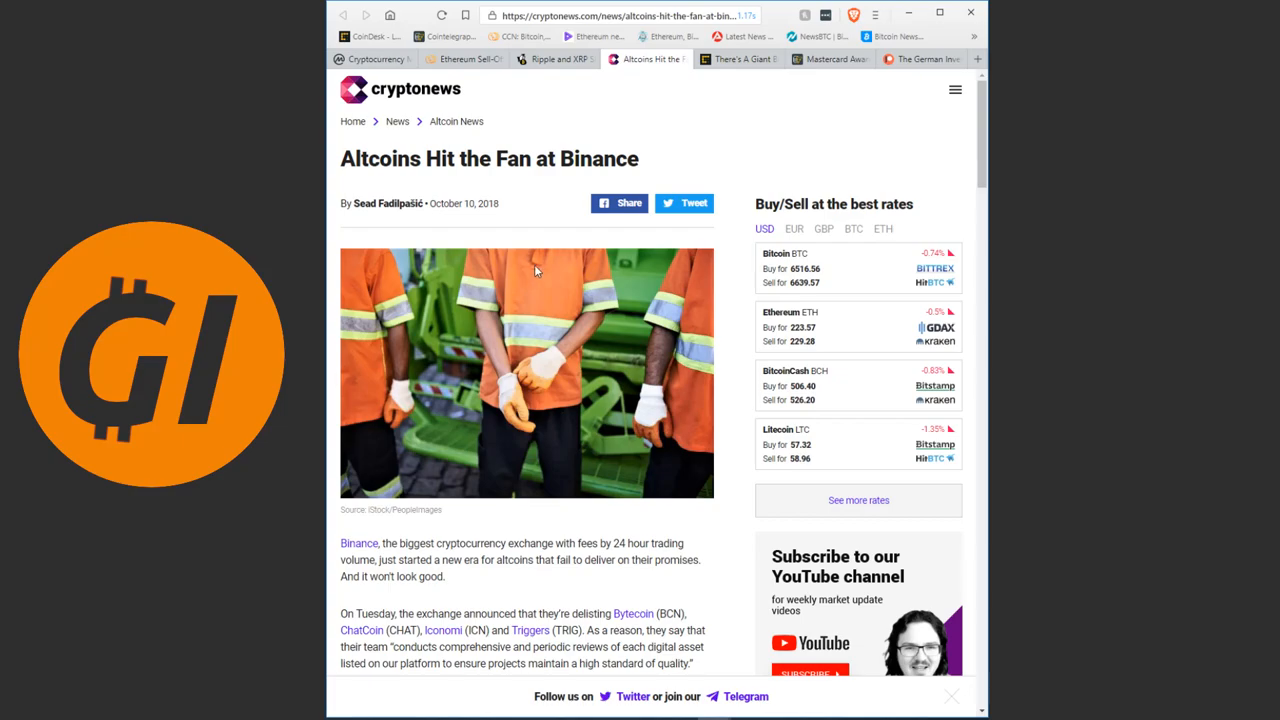
scroll("down", 3)
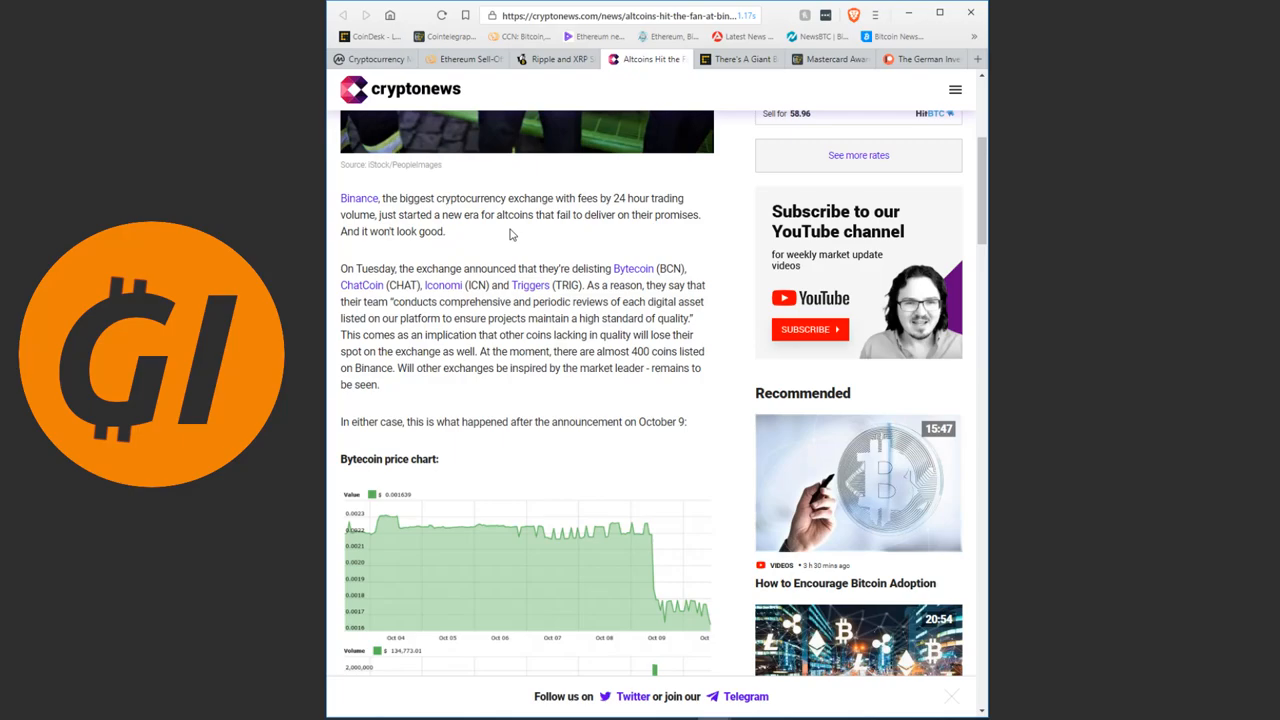
scroll("down", 3)
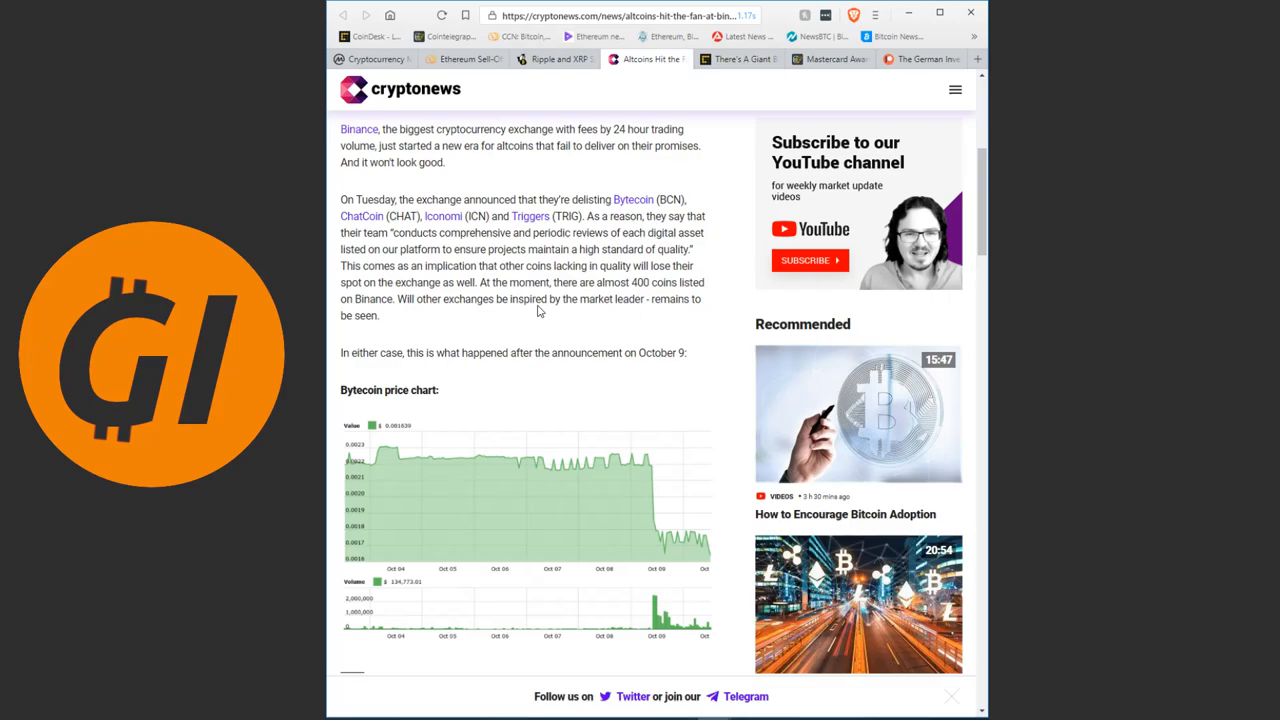
mouse_move(520, 310)
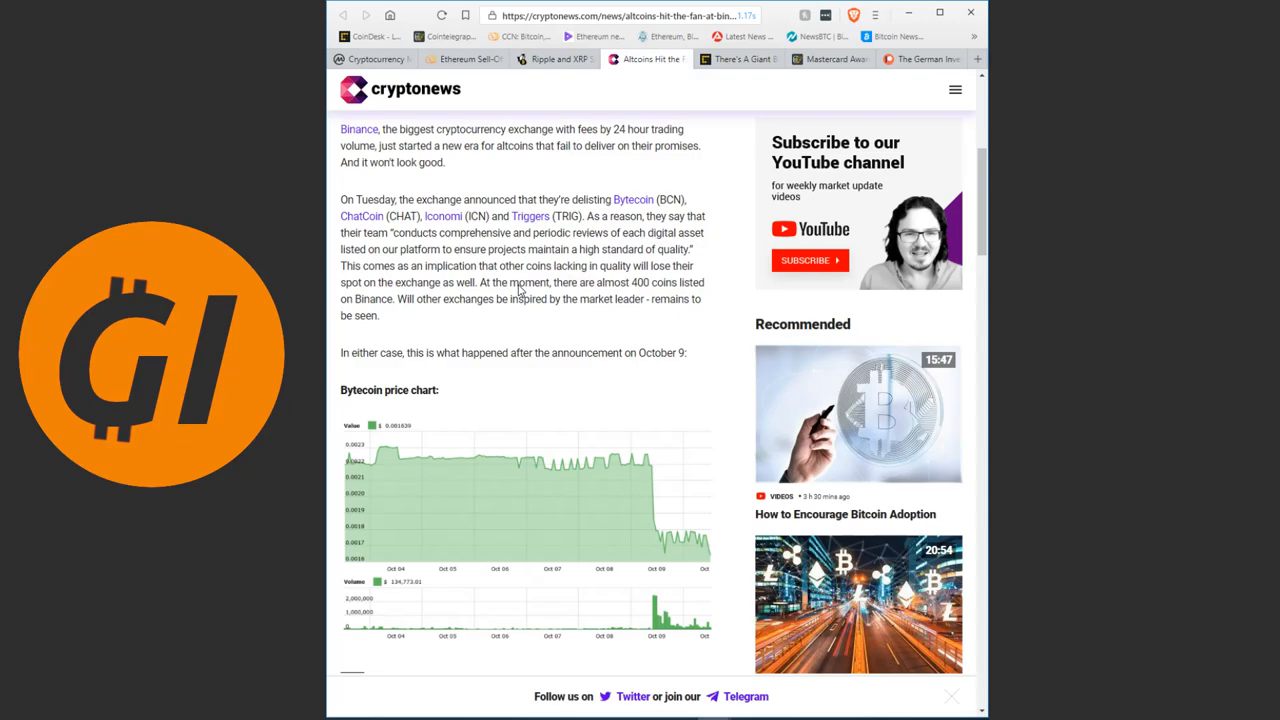
scroll("down", 3)
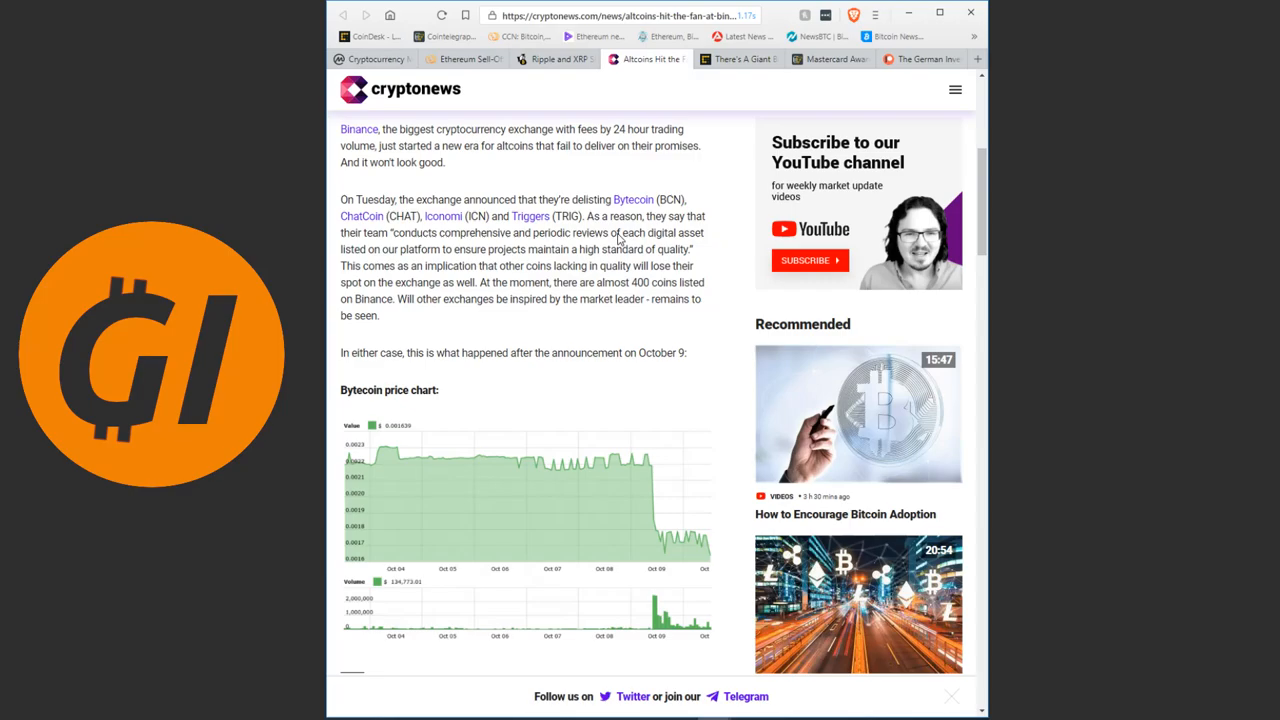
- Read past the Bytecoin, ChatCoin, Iconomi and Triggers price charts to the Basescore blog post paragraph
scroll("down", 3)
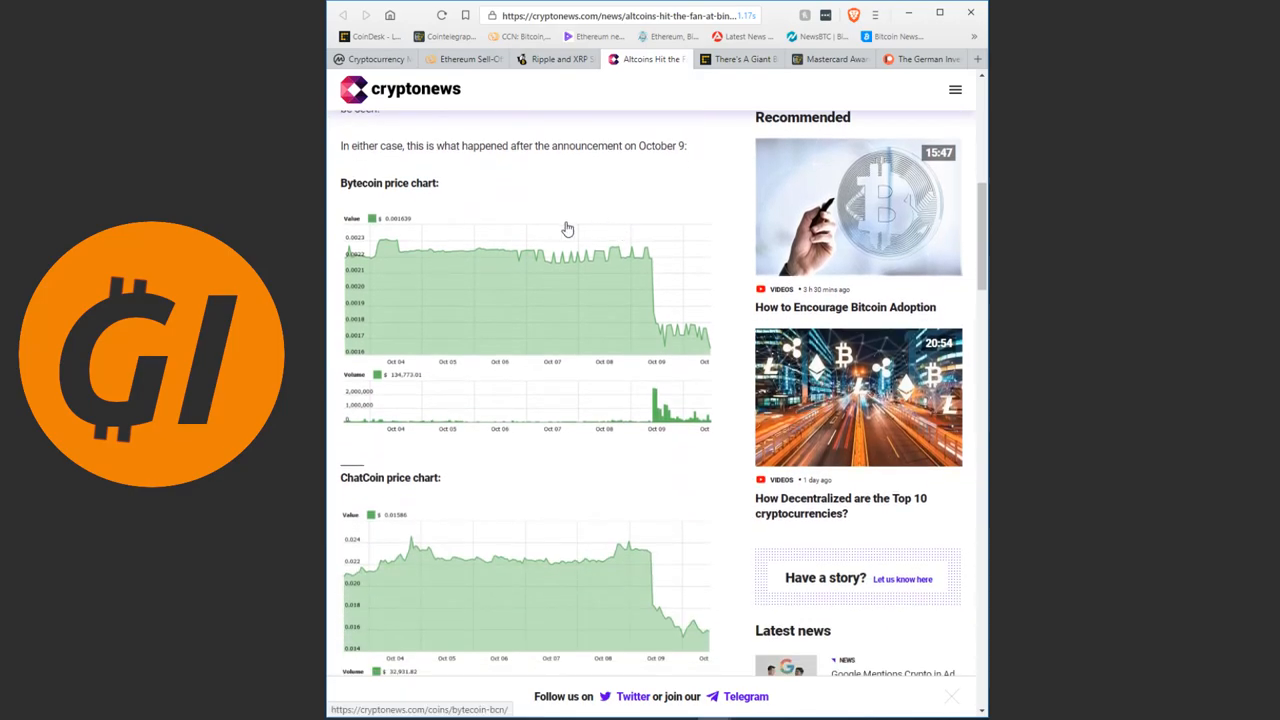
mouse_move(644, 260)
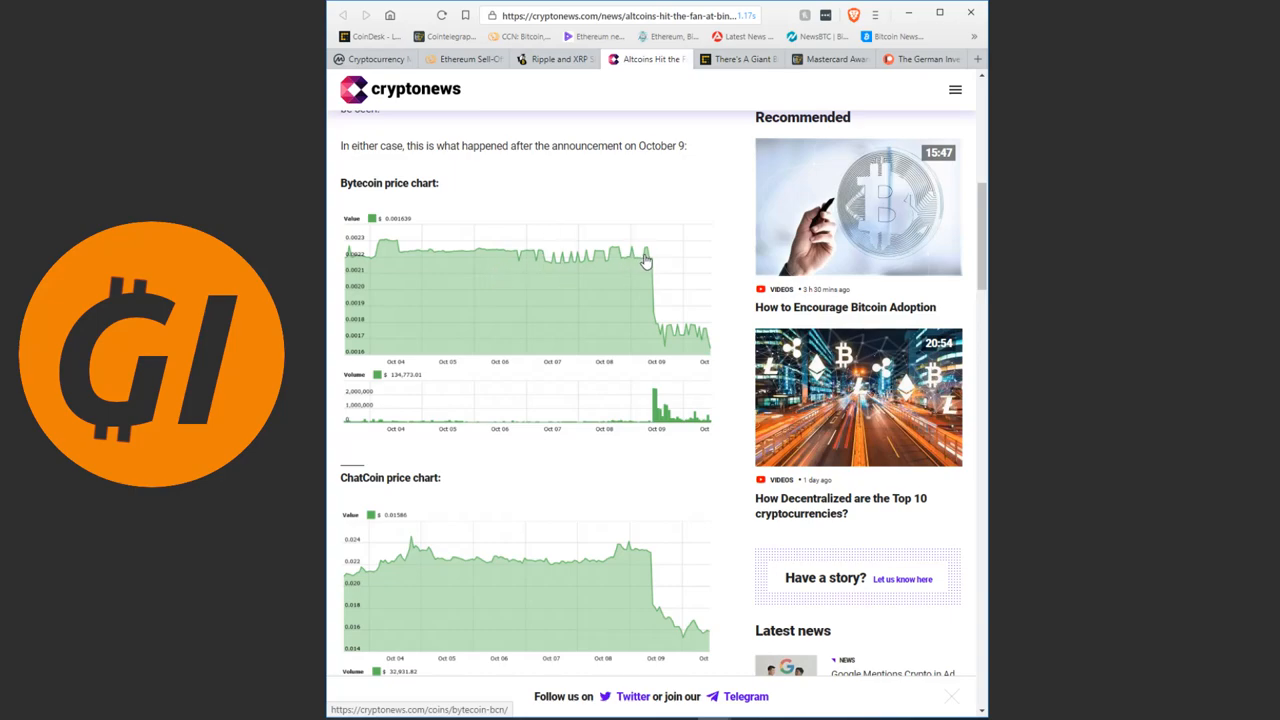
mouse_move(654, 334)
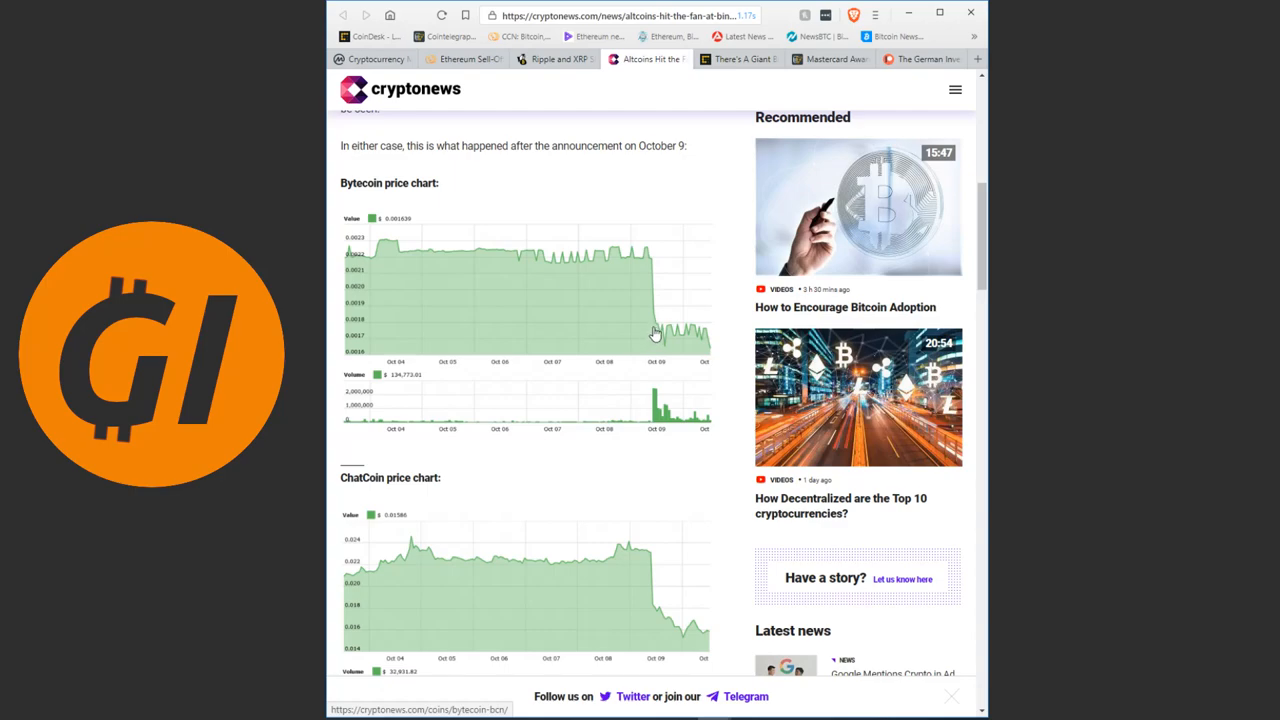
mouse_move(652, 348)
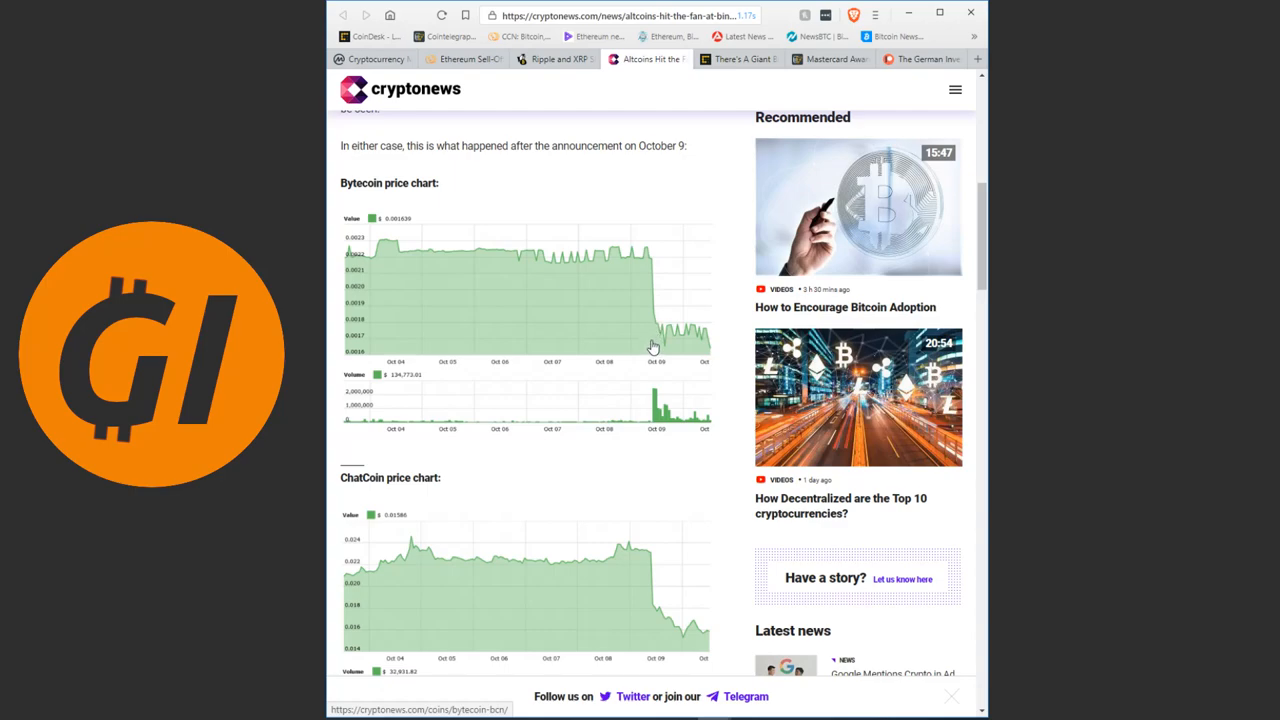
scroll("down", 3)
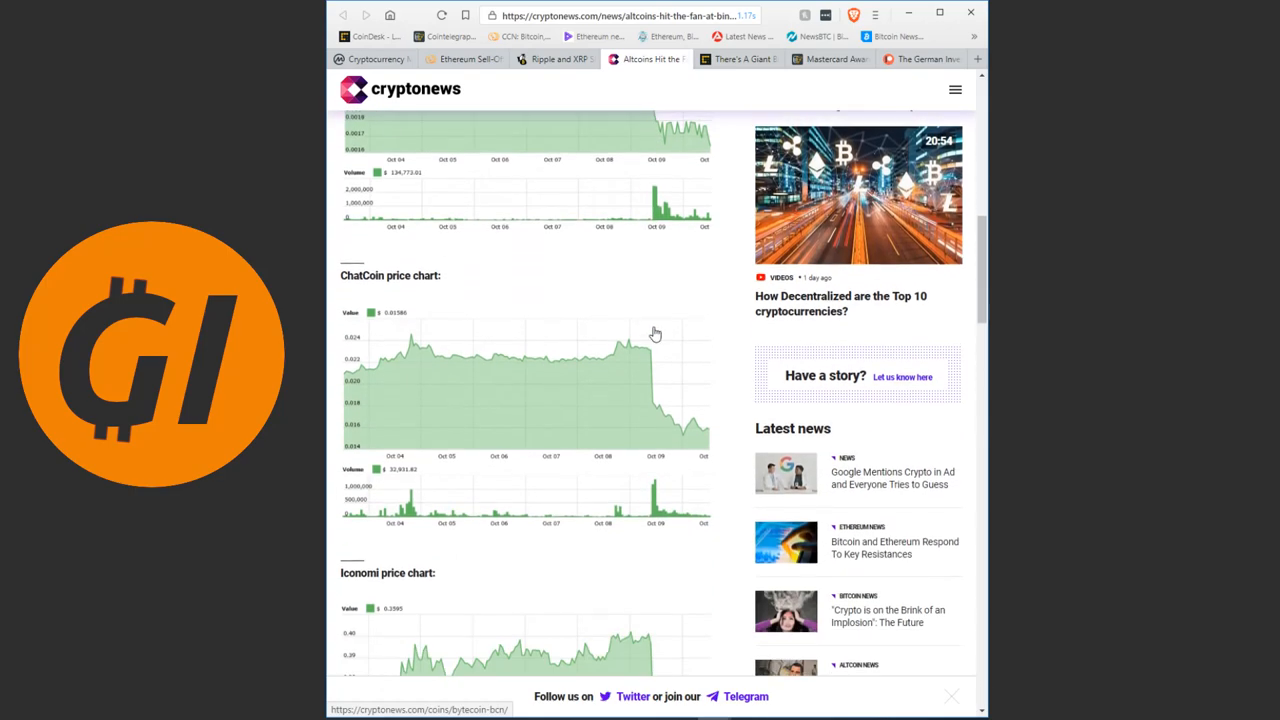
scroll("down", 3)
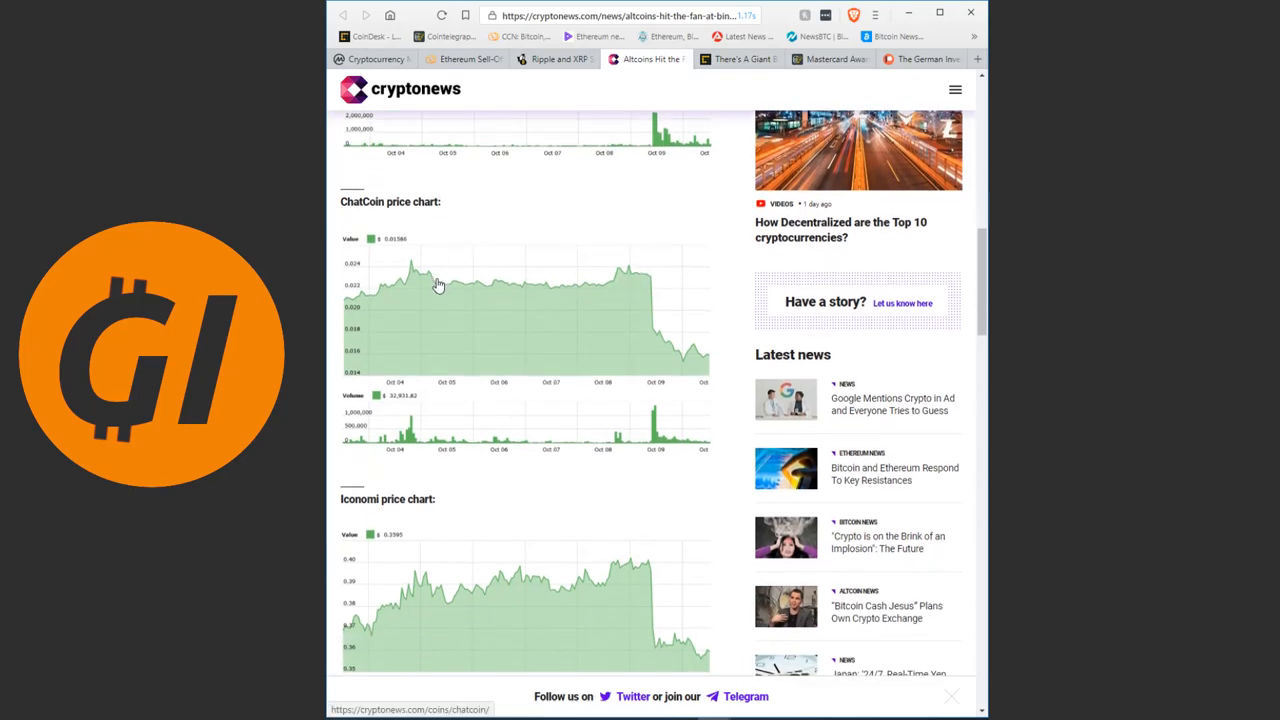
mouse_move(548, 300)
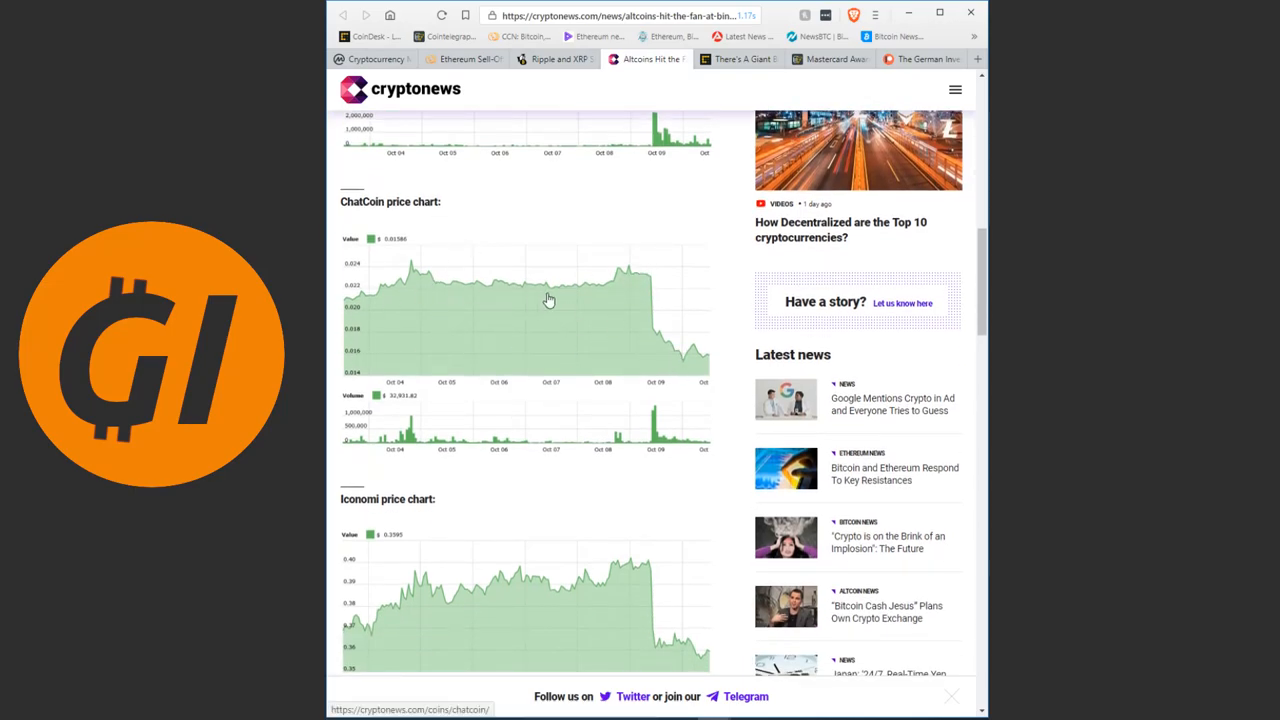
scroll("down", 3)
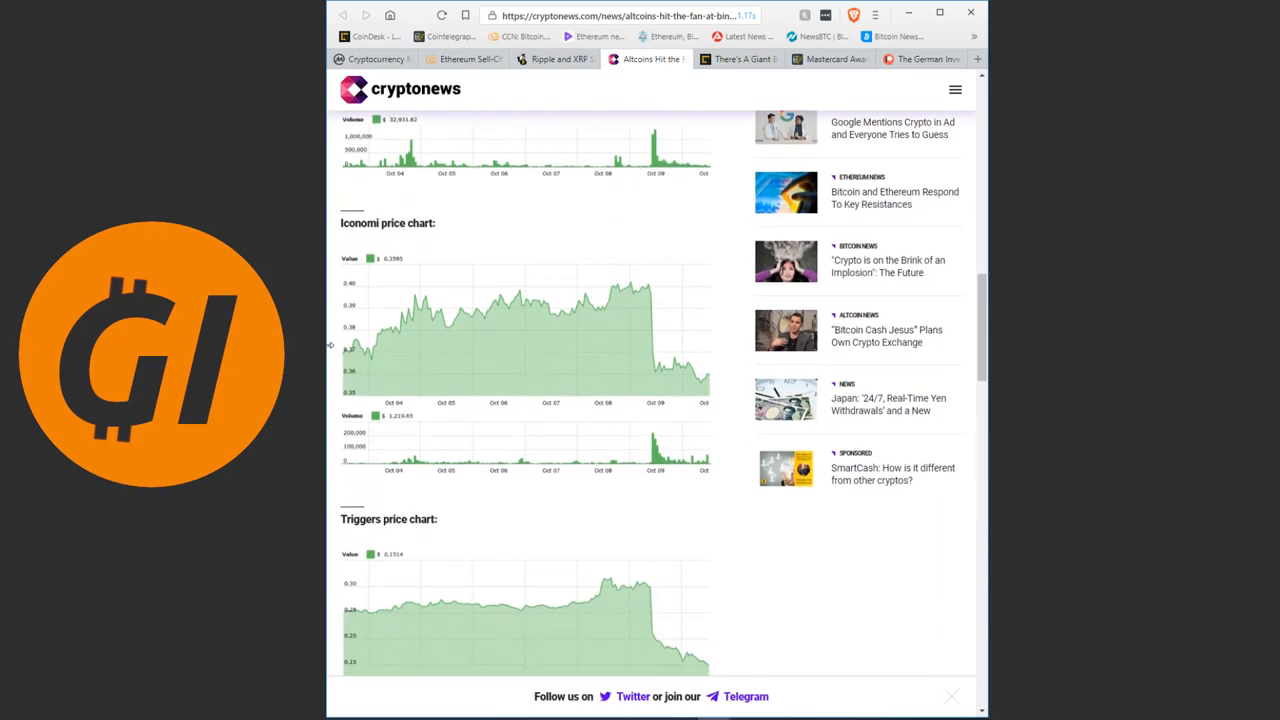
mouse_move(636, 296)
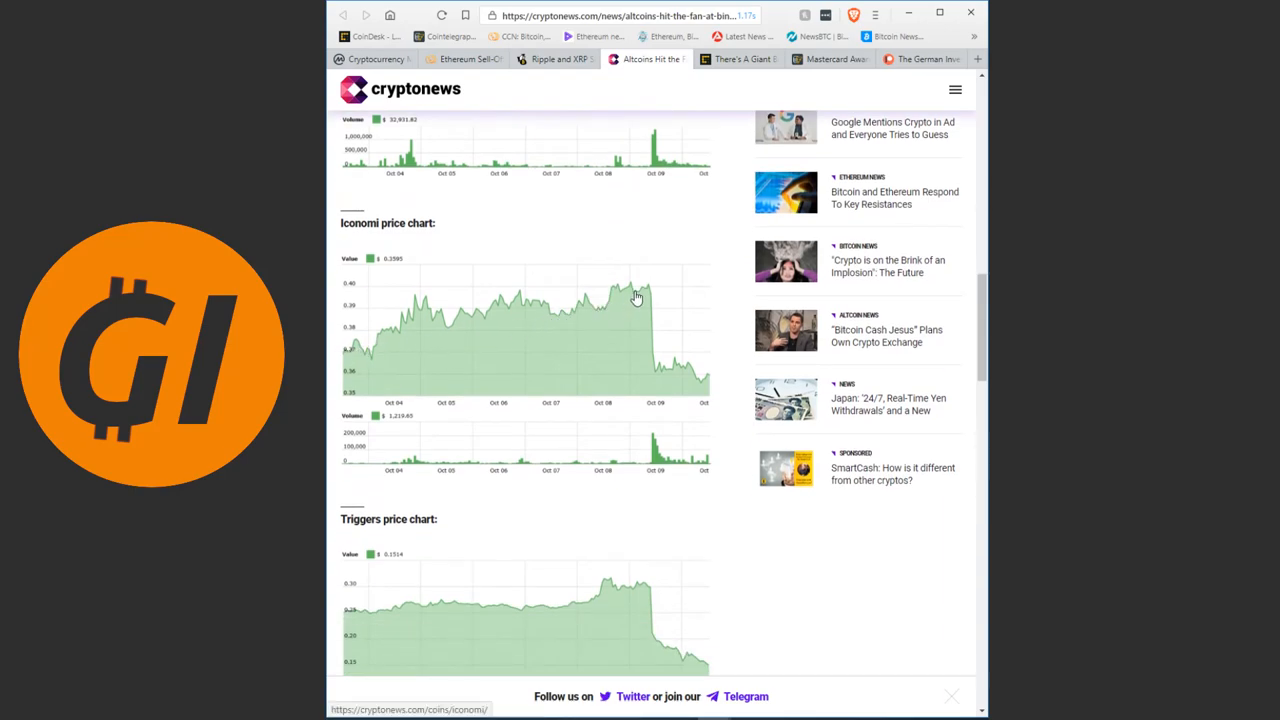
mouse_move(666, 384)
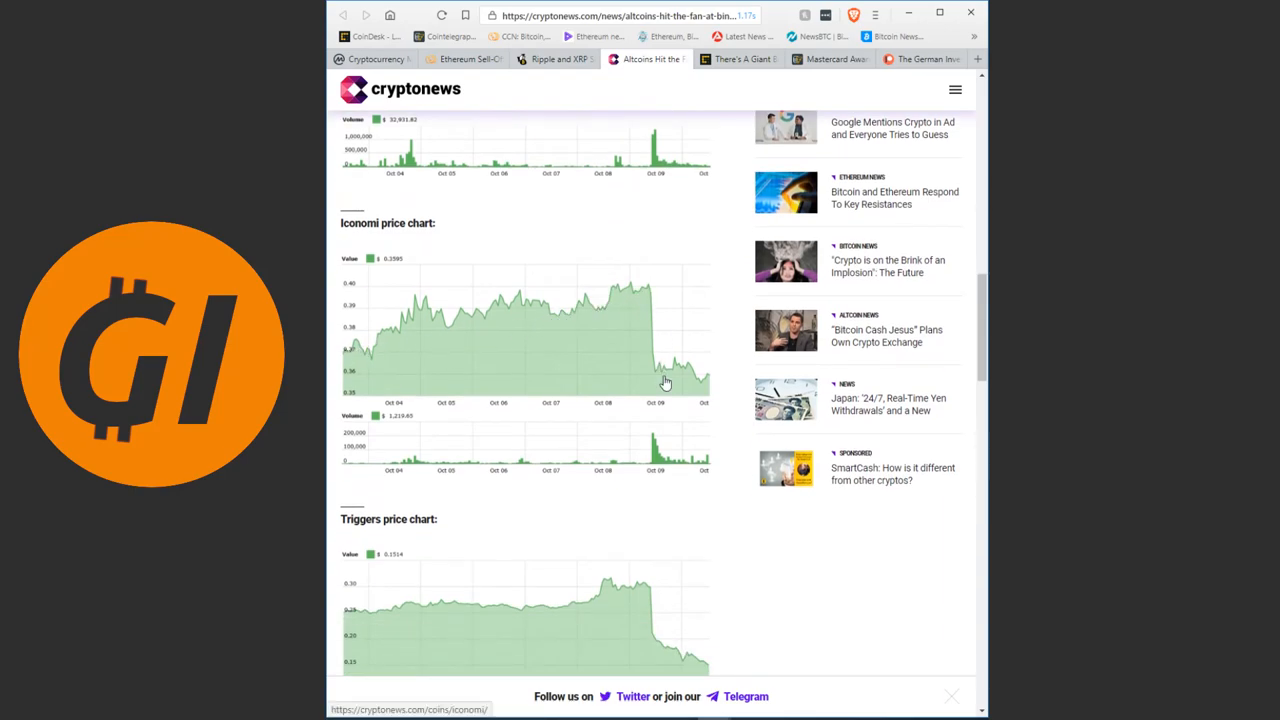
scroll("down", 3)
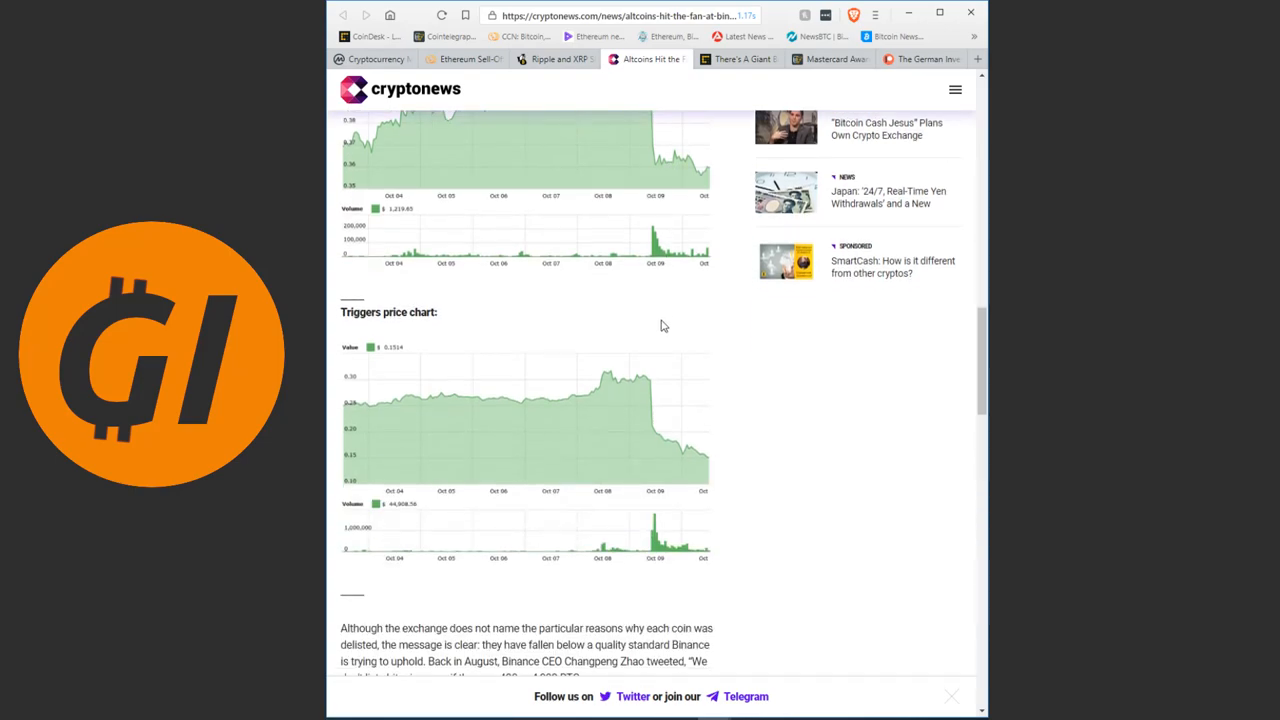
scroll("down", 3)
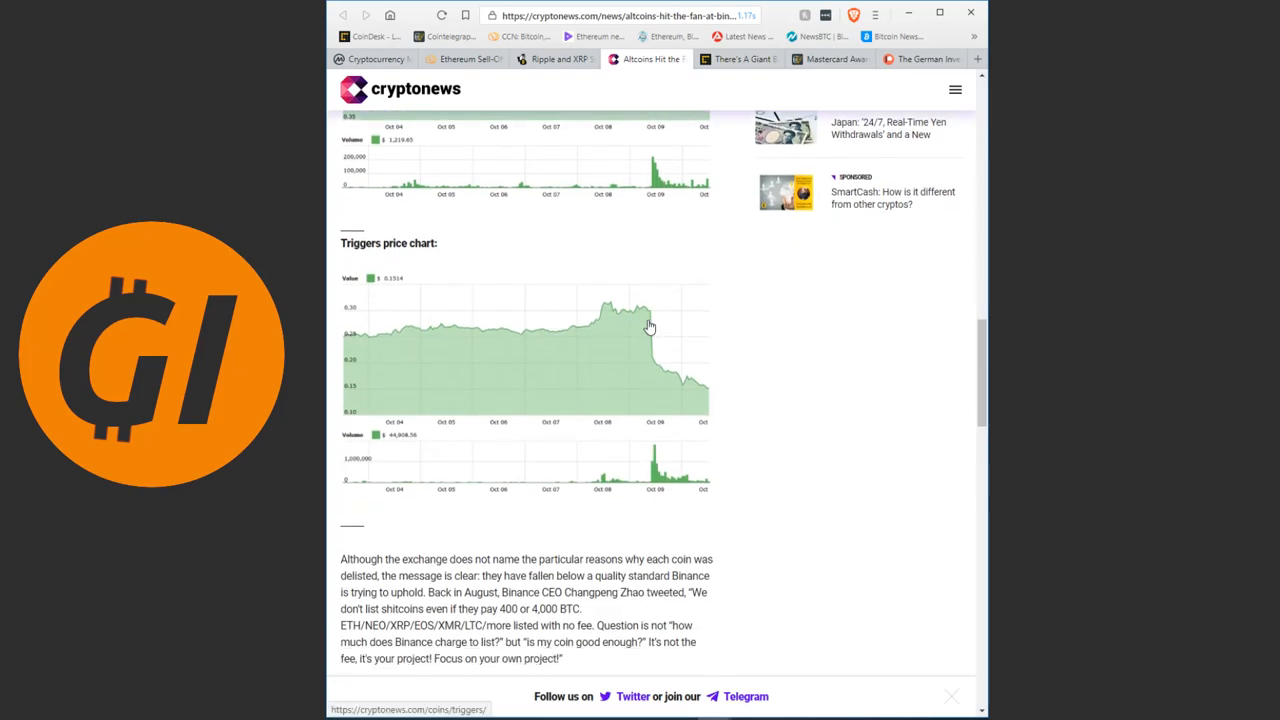
mouse_move(696, 396)
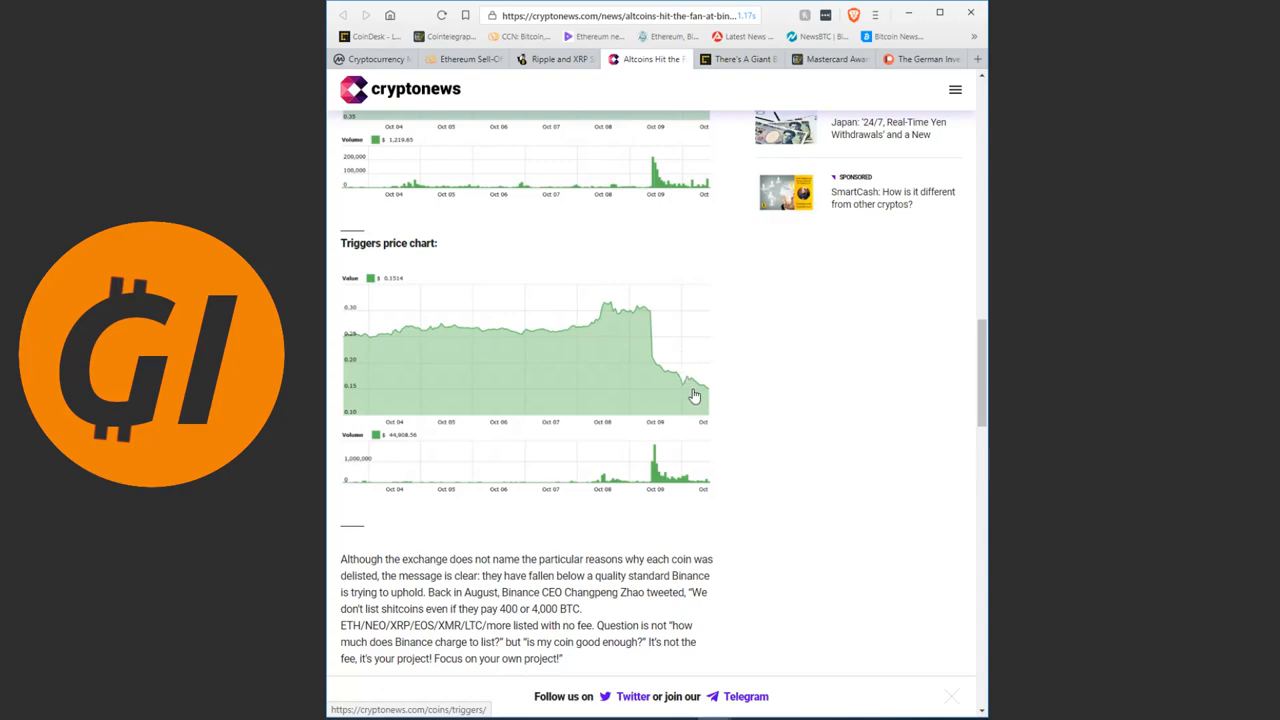
mouse_move(704, 396)
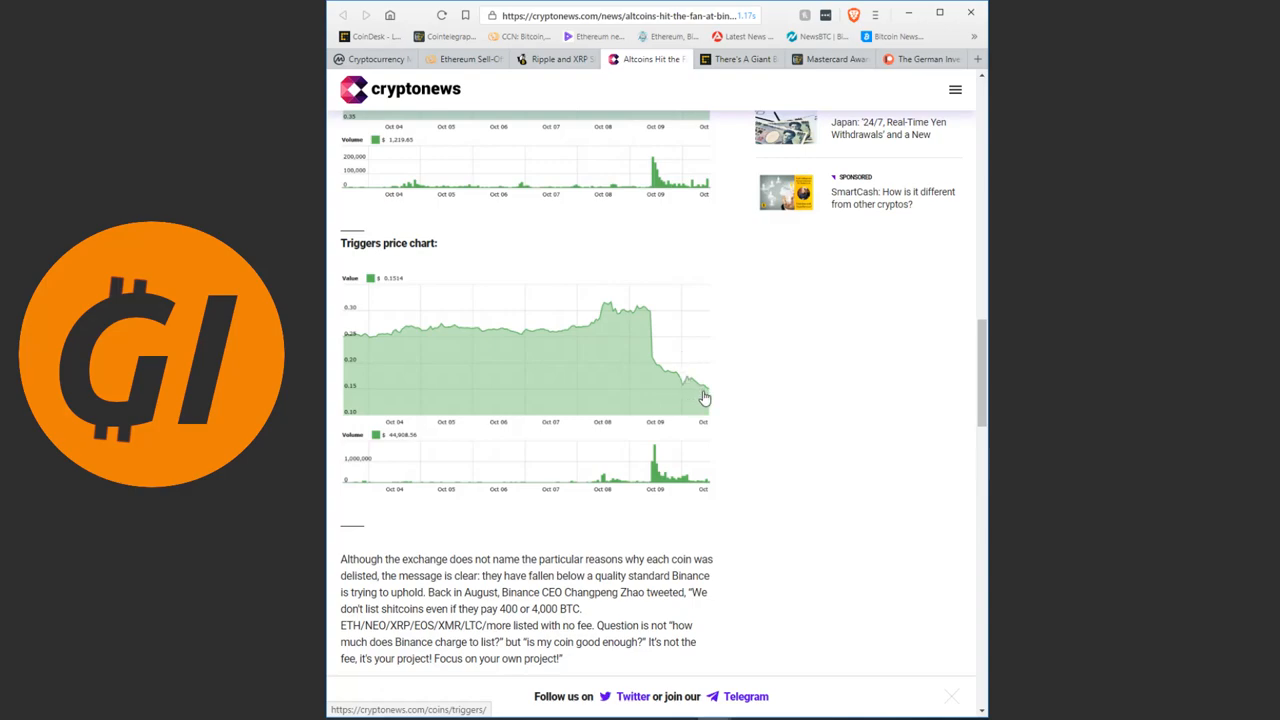
scroll("down", 3)
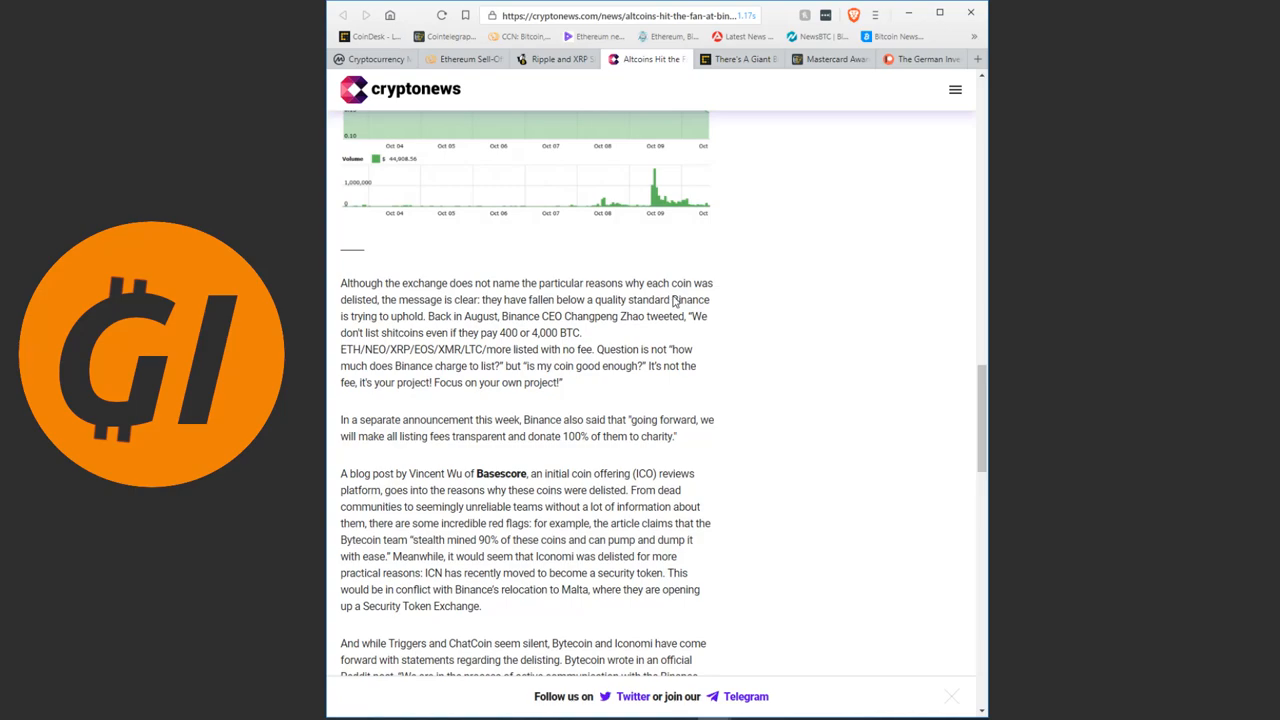
mouse_move(742, 314)
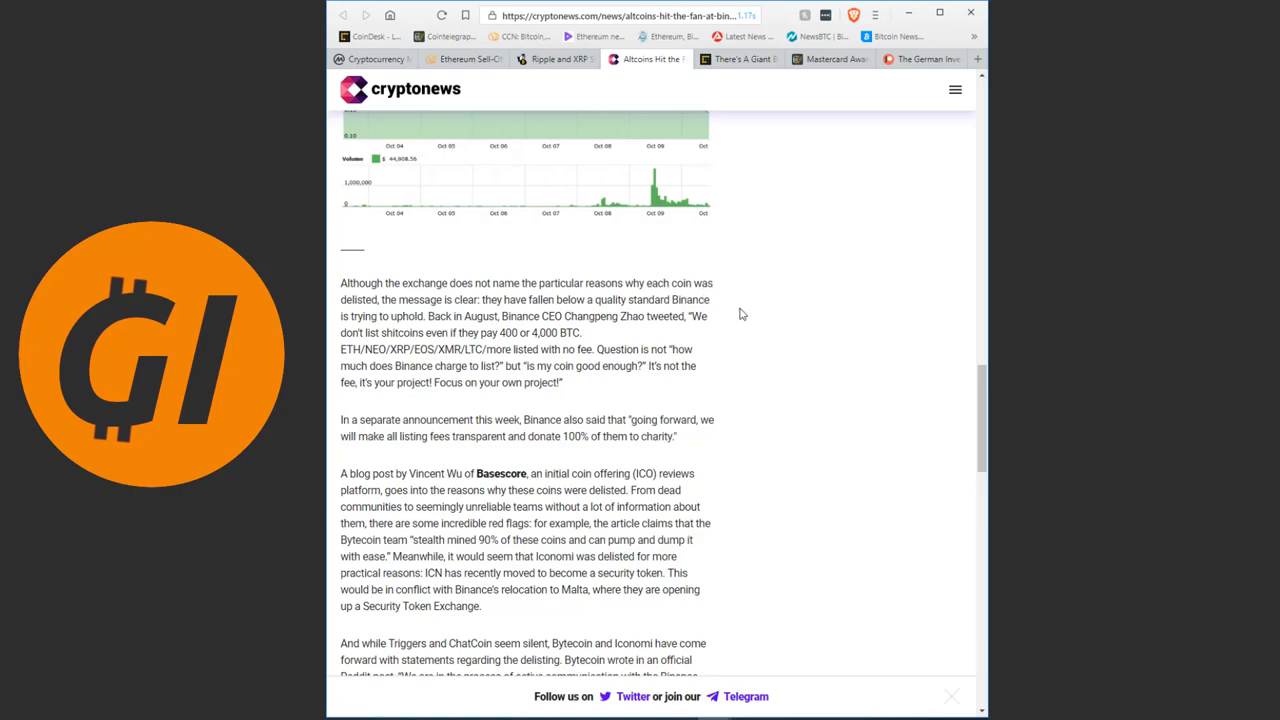
mouse_move(734, 300)
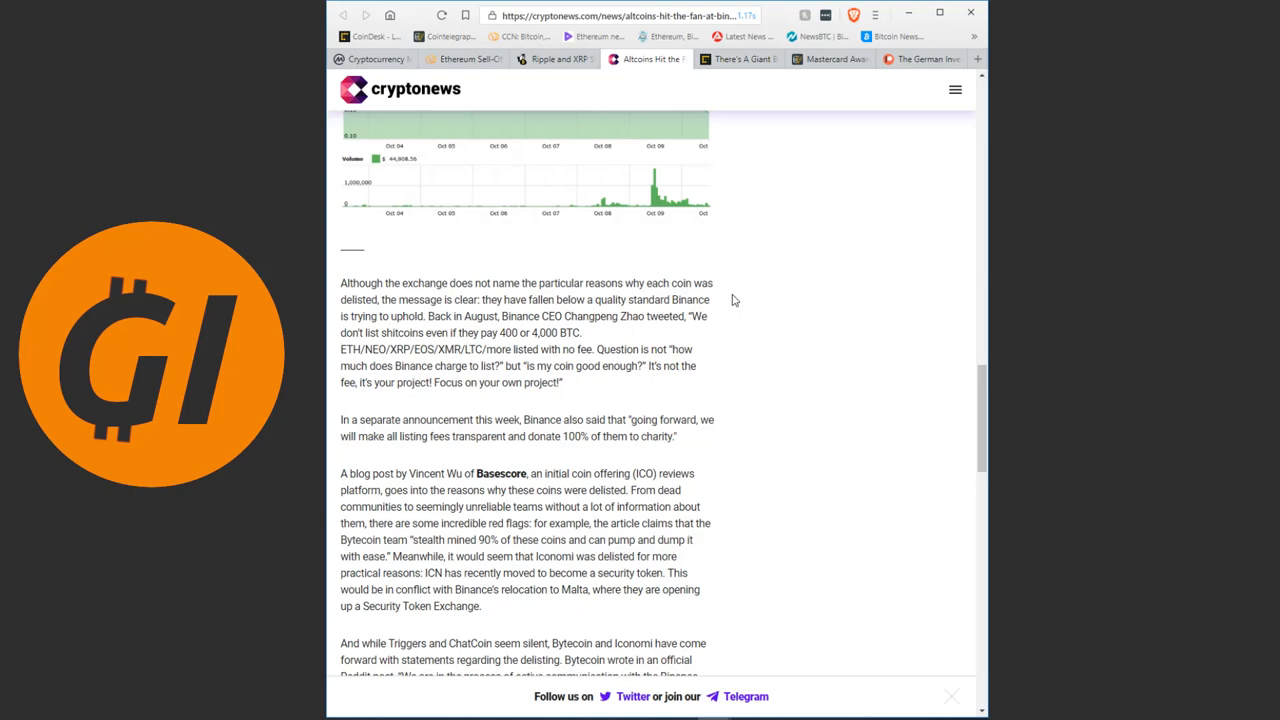
mouse_move(752, 292)
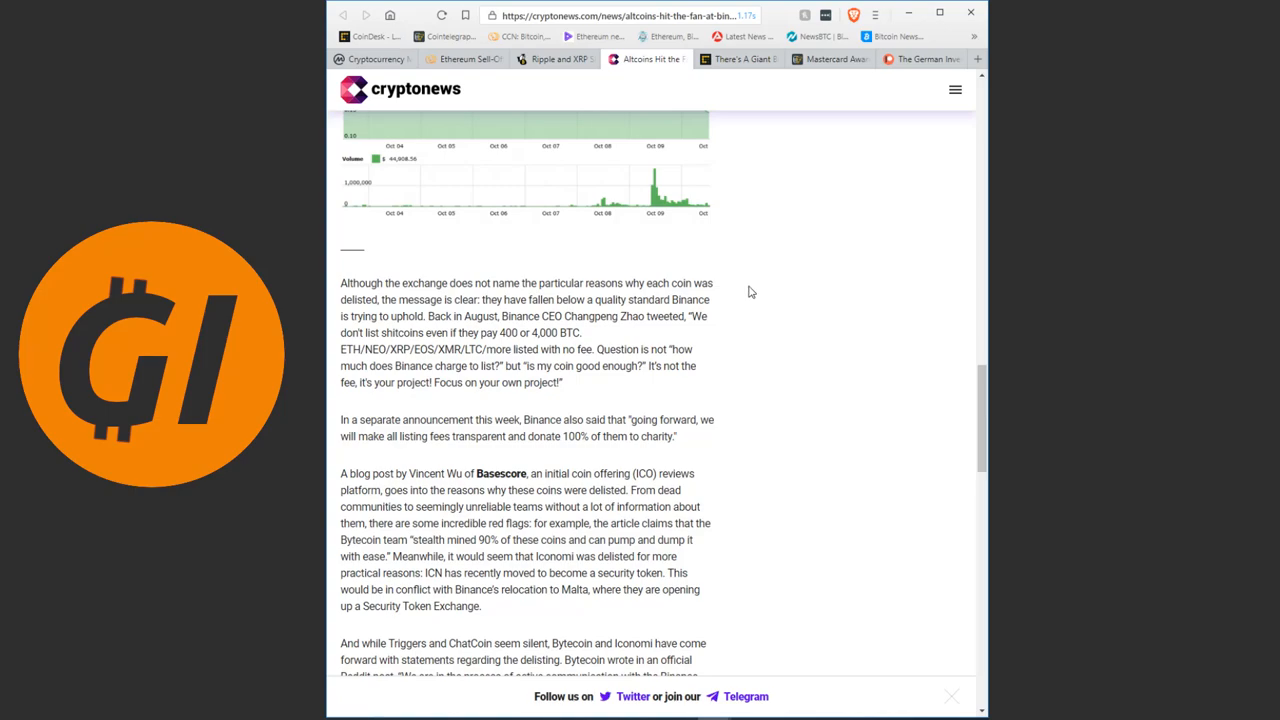
mouse_move(748, 304)
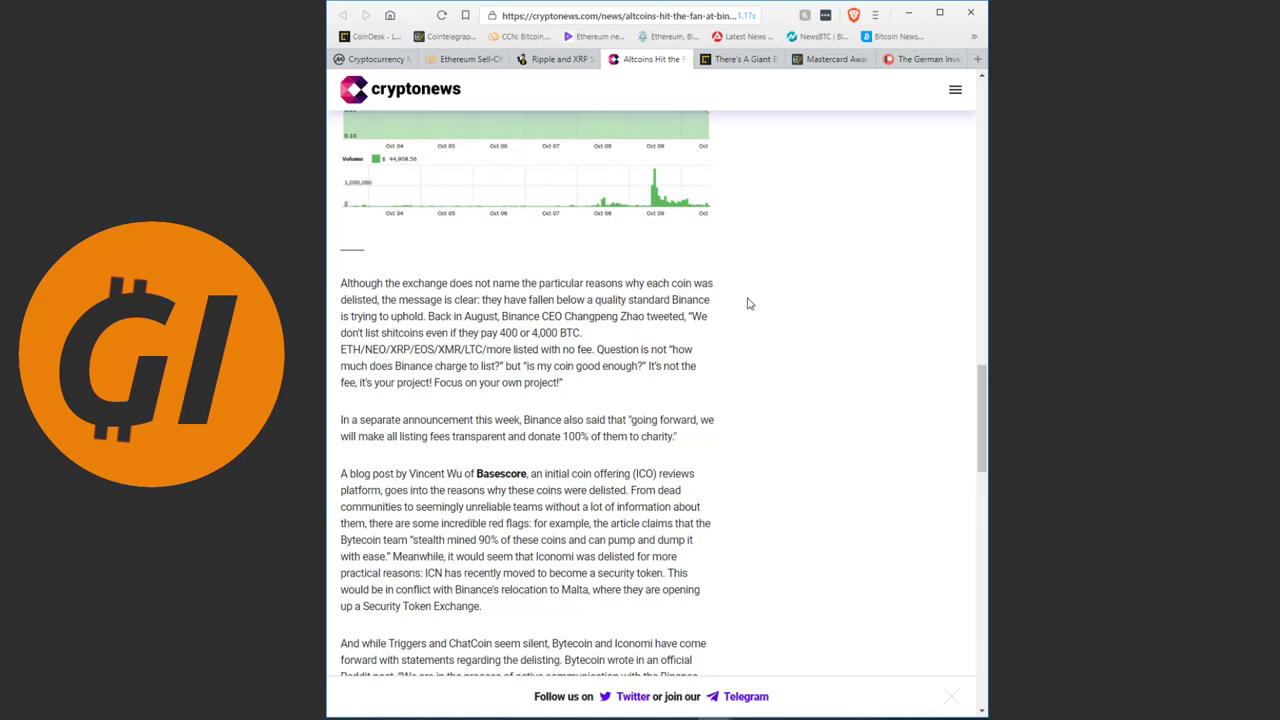
mouse_move(760, 318)
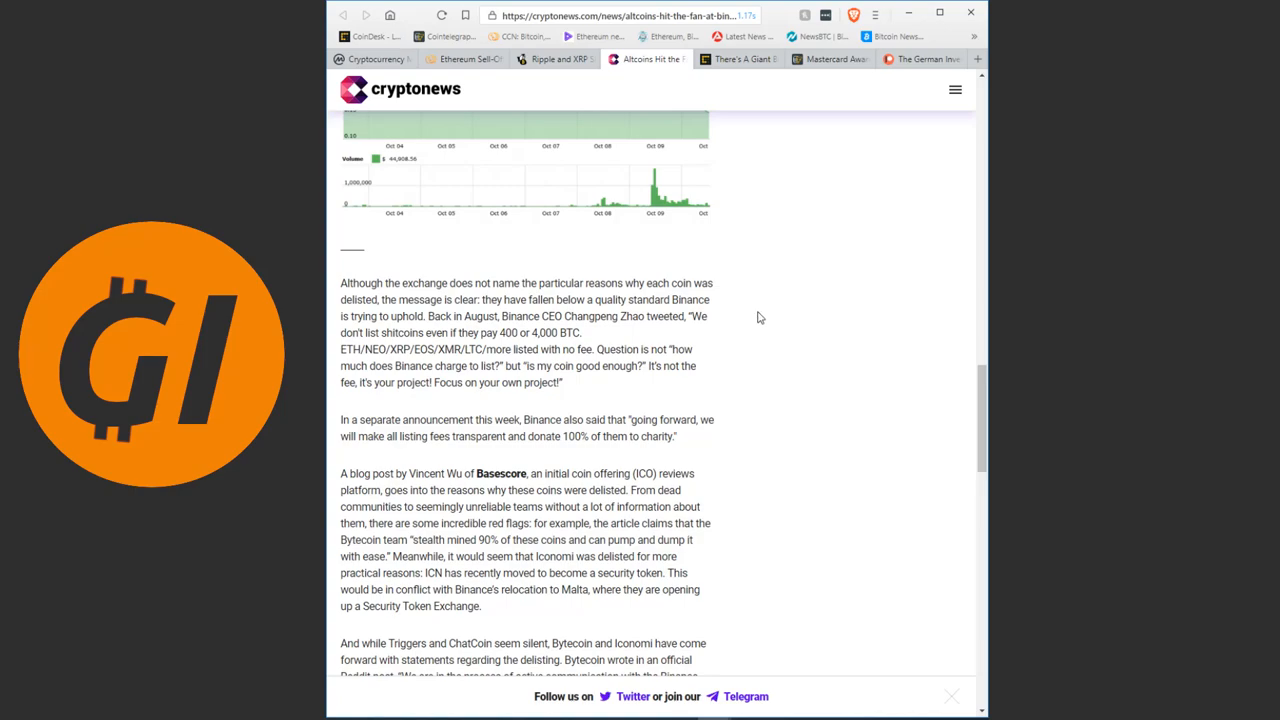
- Highlight Changpeng Zhao's quoted tweet about listing fees in the delisting article
scroll("down", 3)
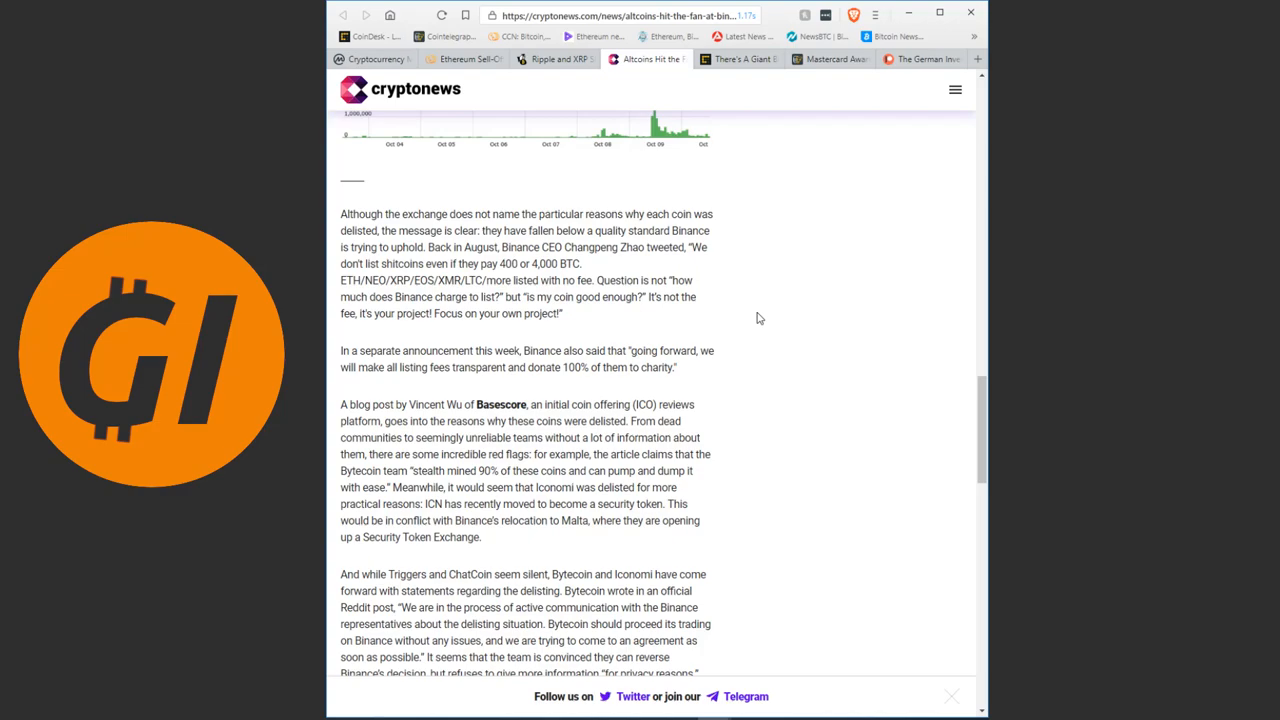
mouse_move(574, 320)
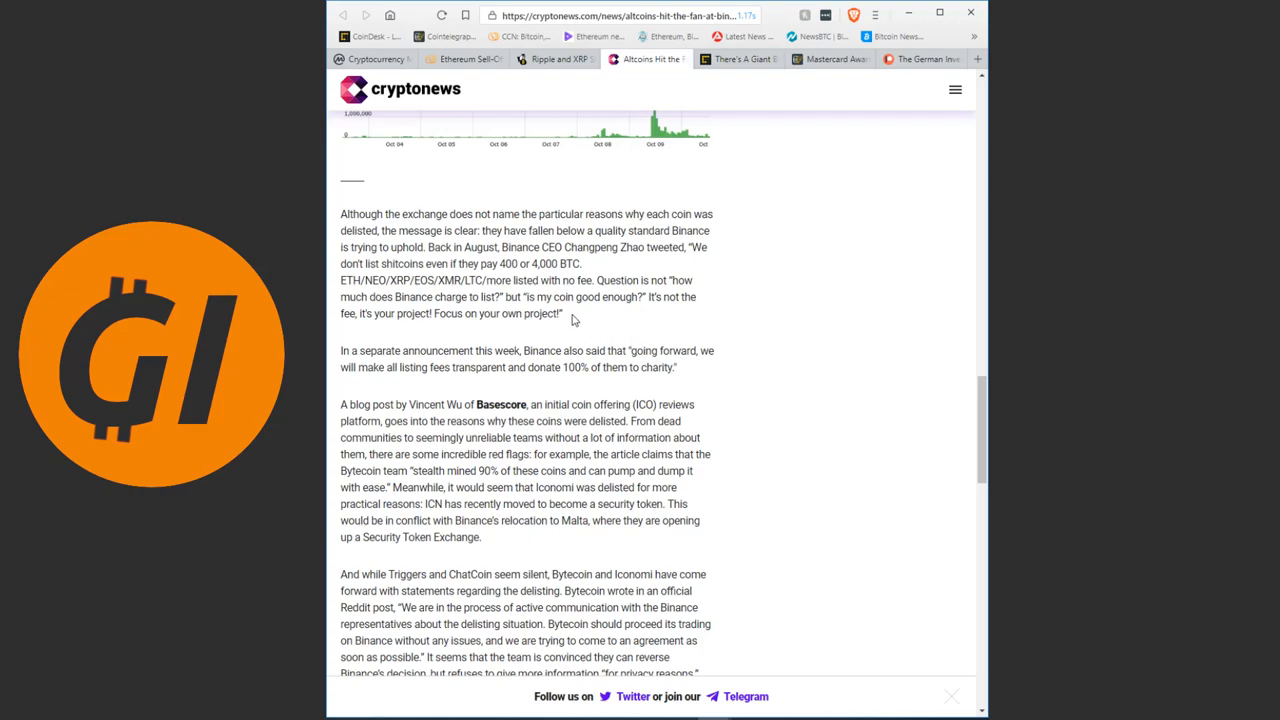
left_click_drag(340, 280, 564, 312)
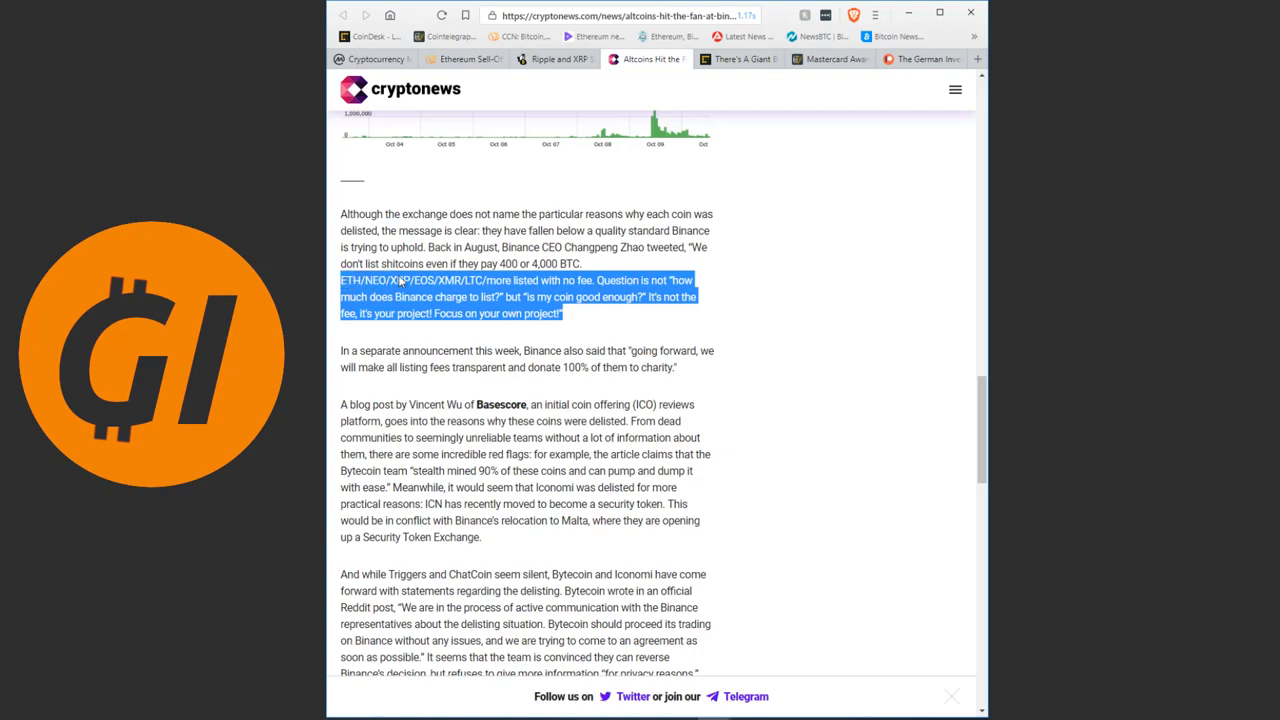
mouse_move(432, 280)
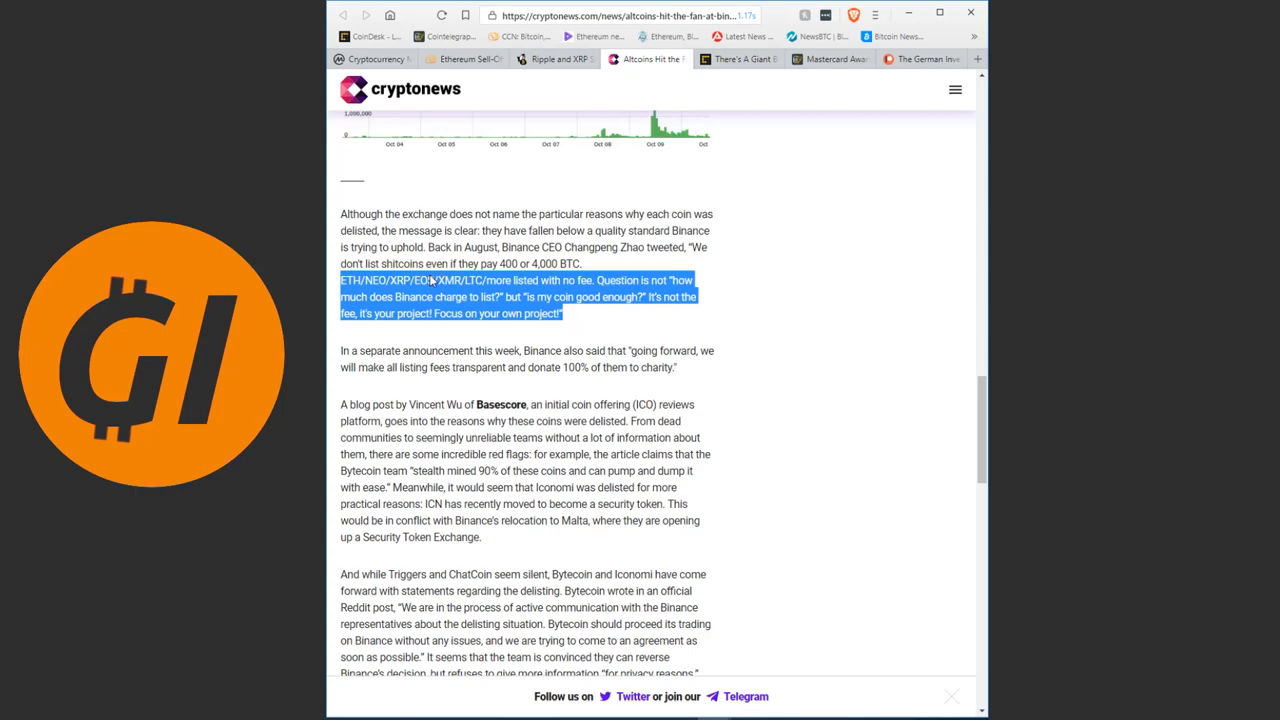
- Scroll back up to the article's opening paragraphs on Binance's announcement
scroll("down", 3)
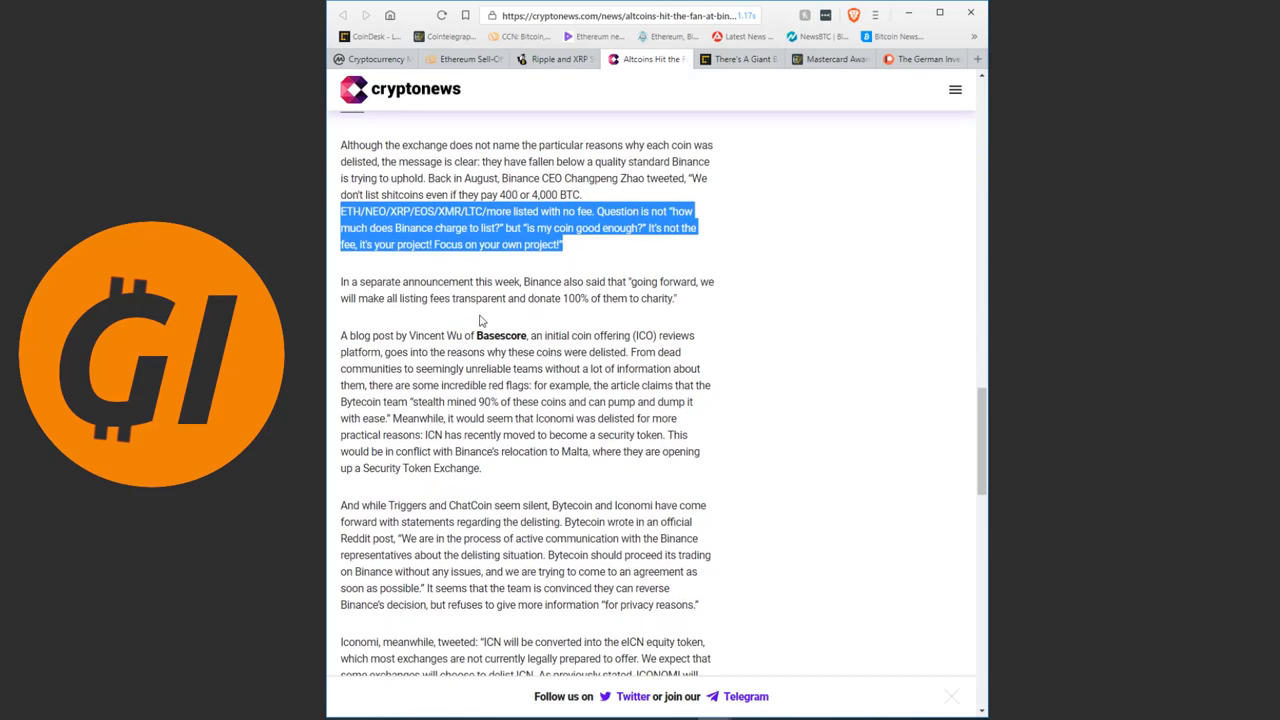
scroll("up", 3)
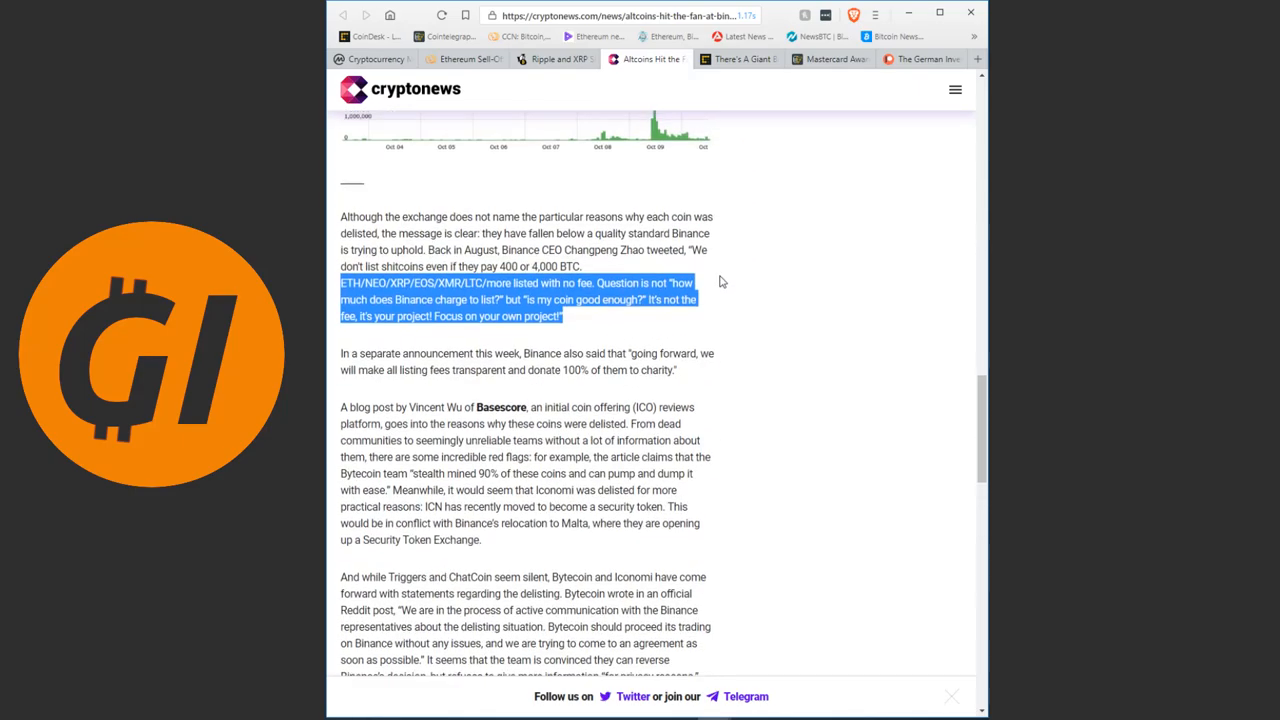
scroll("up", 3)
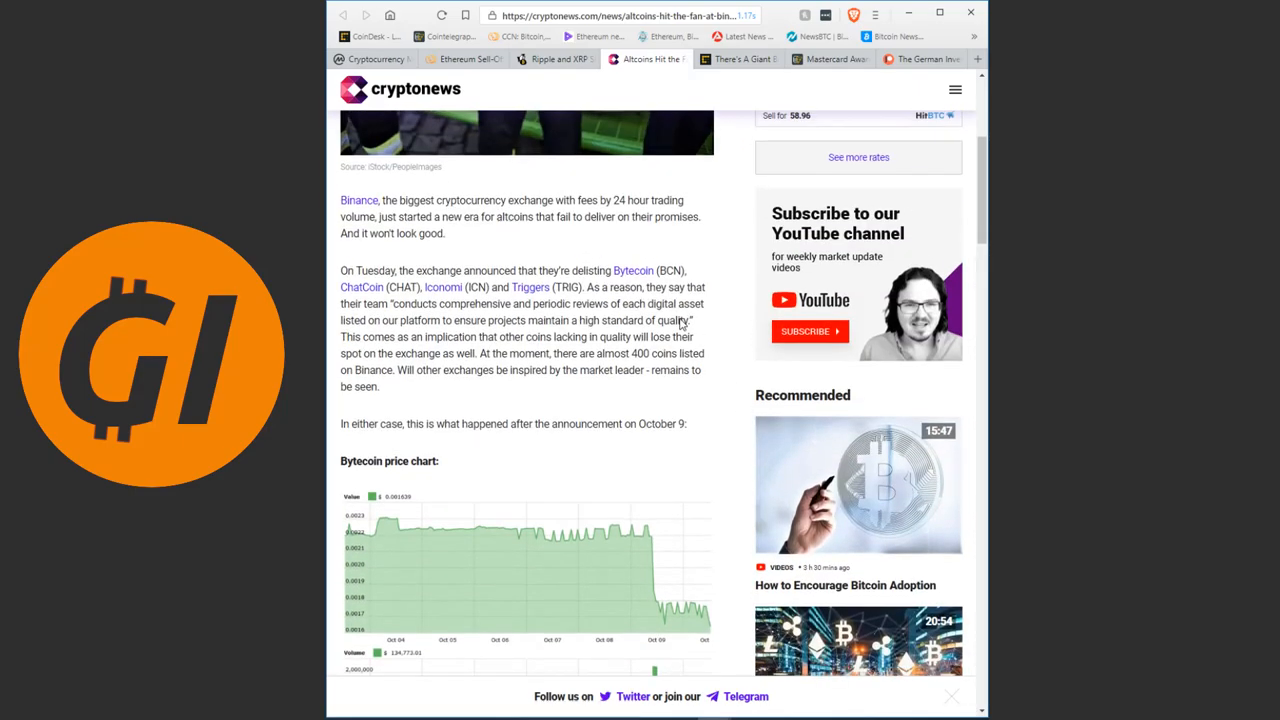
- Scroll down past the Bytecoin and ChatCoin charts to the Iconomi and Triggers charts
scroll("up", 3)
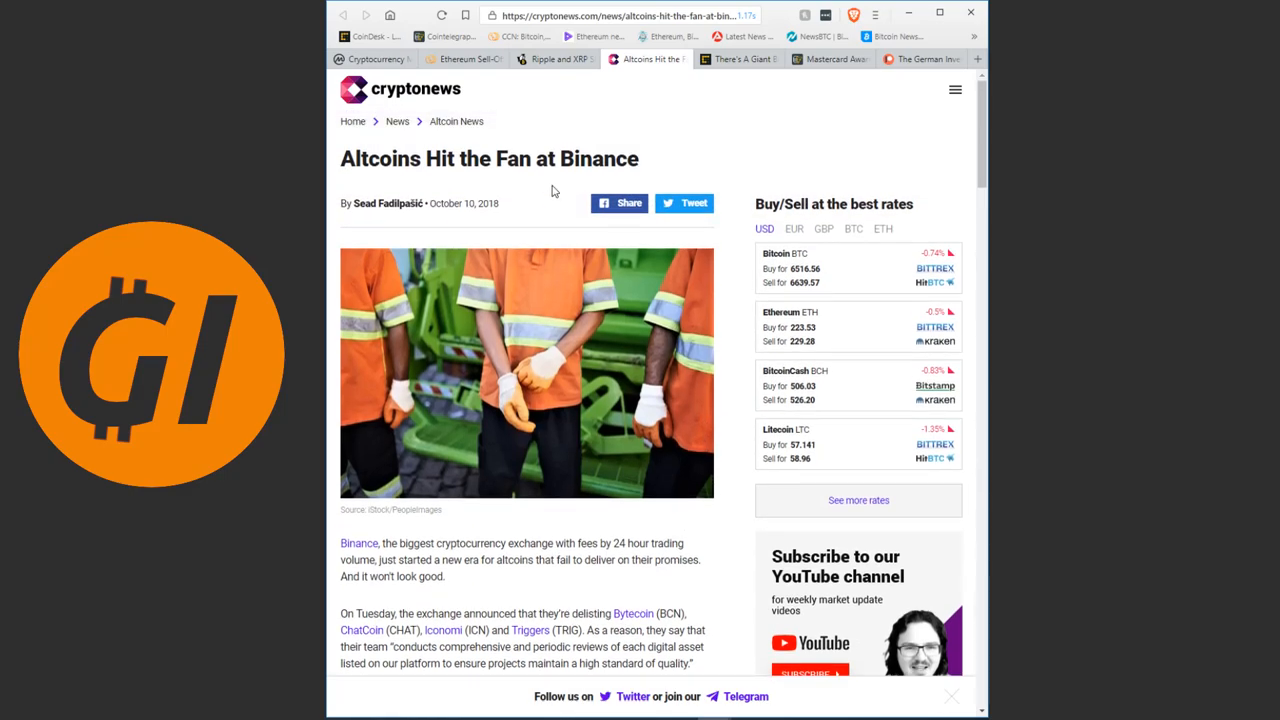
scroll("down", 3)
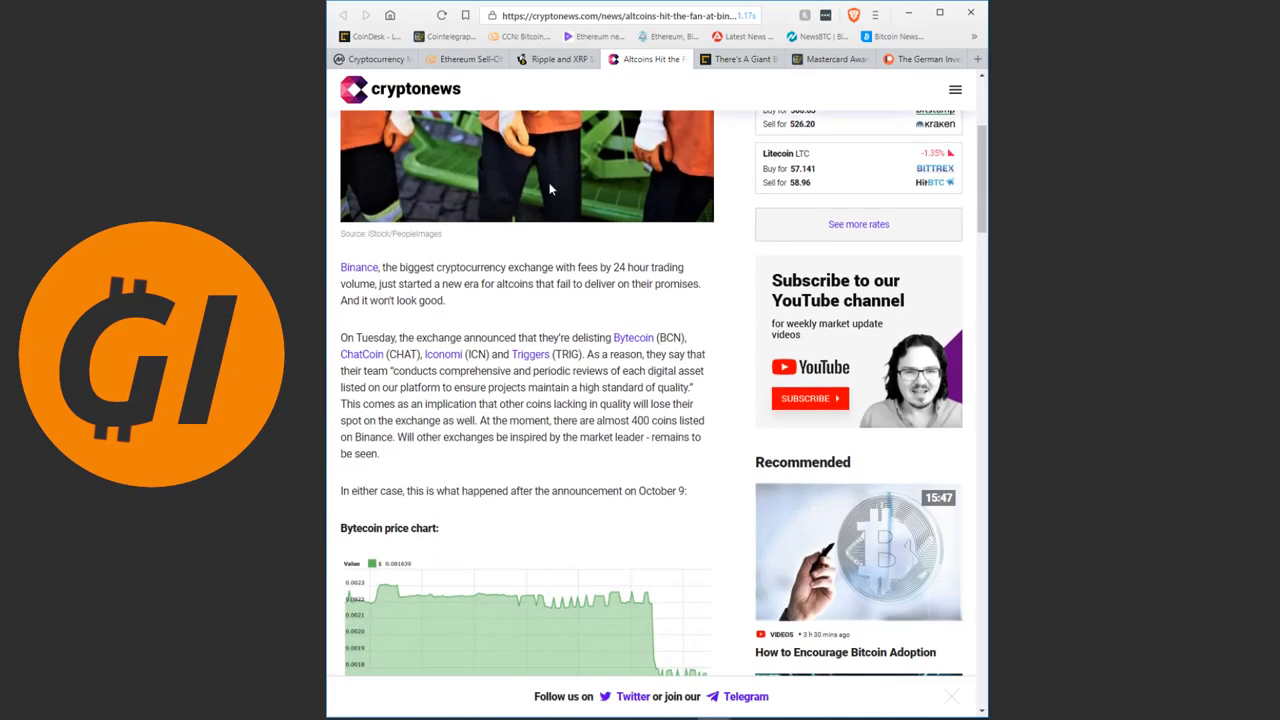
scroll("down", 3)
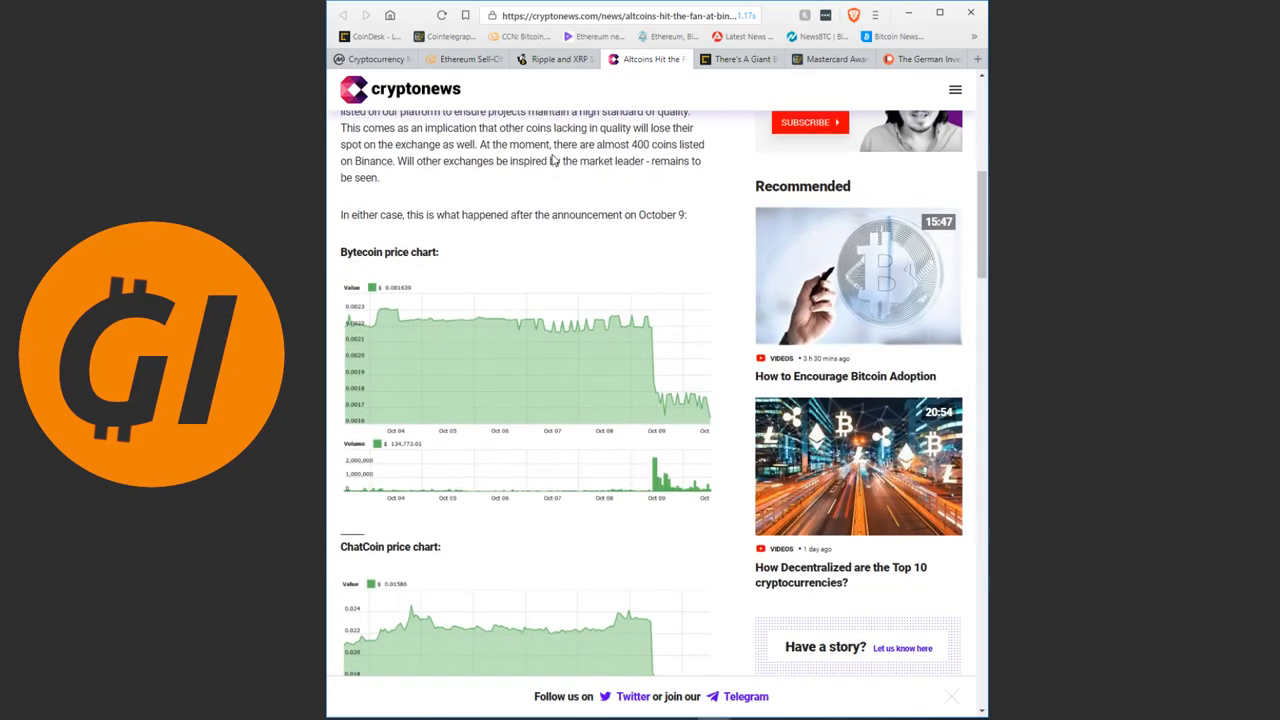
scroll("down", 3)
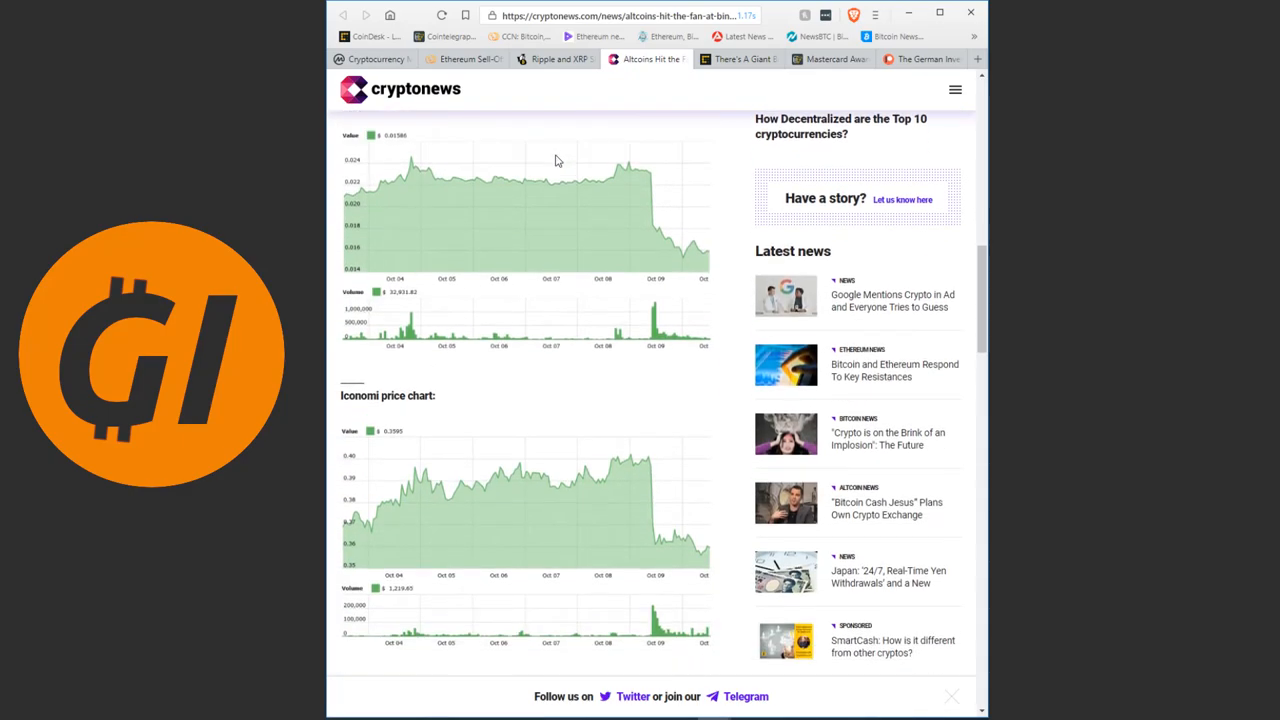
scroll("down", 3)
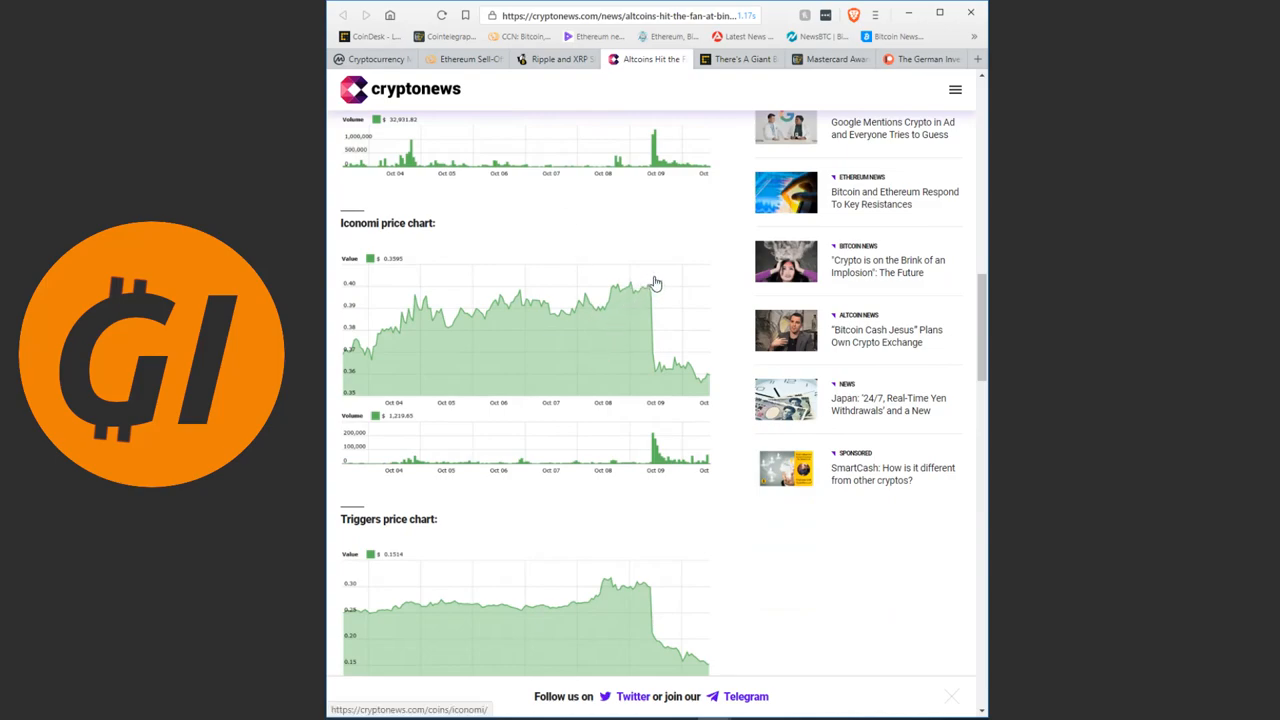
mouse_move(650, 378)
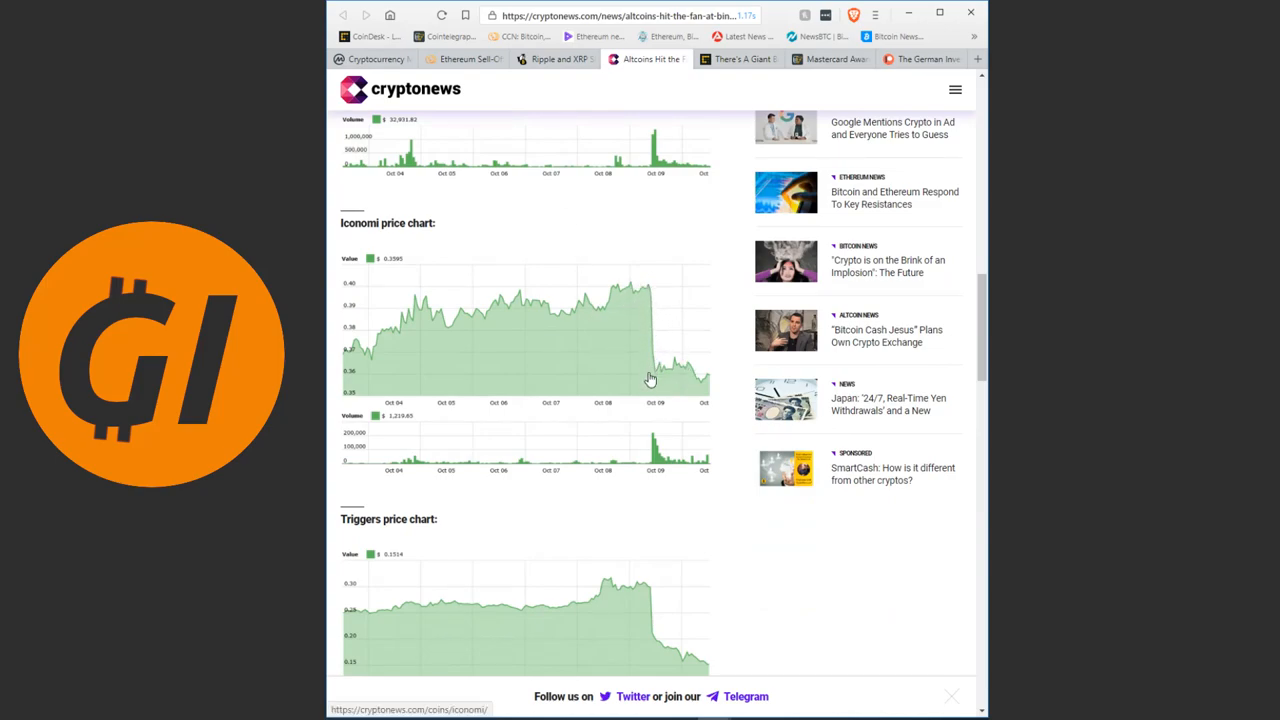
scroll("down", 3)
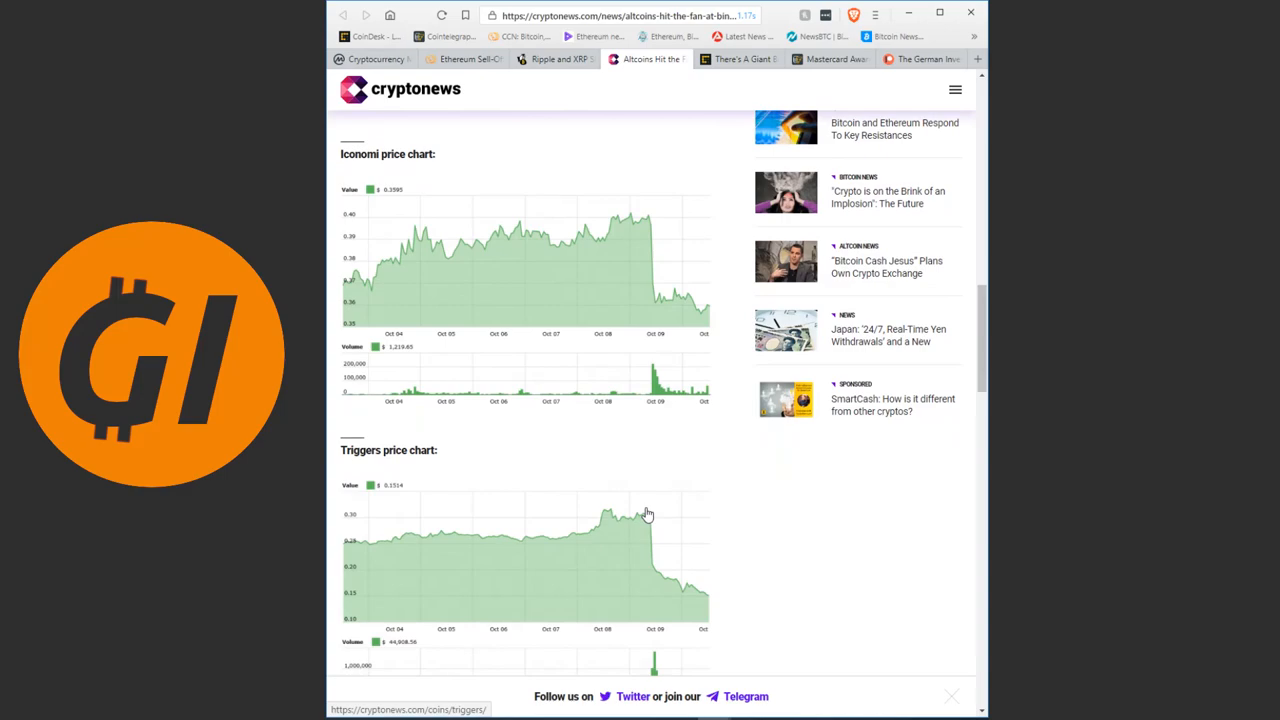
scroll("up", 3)
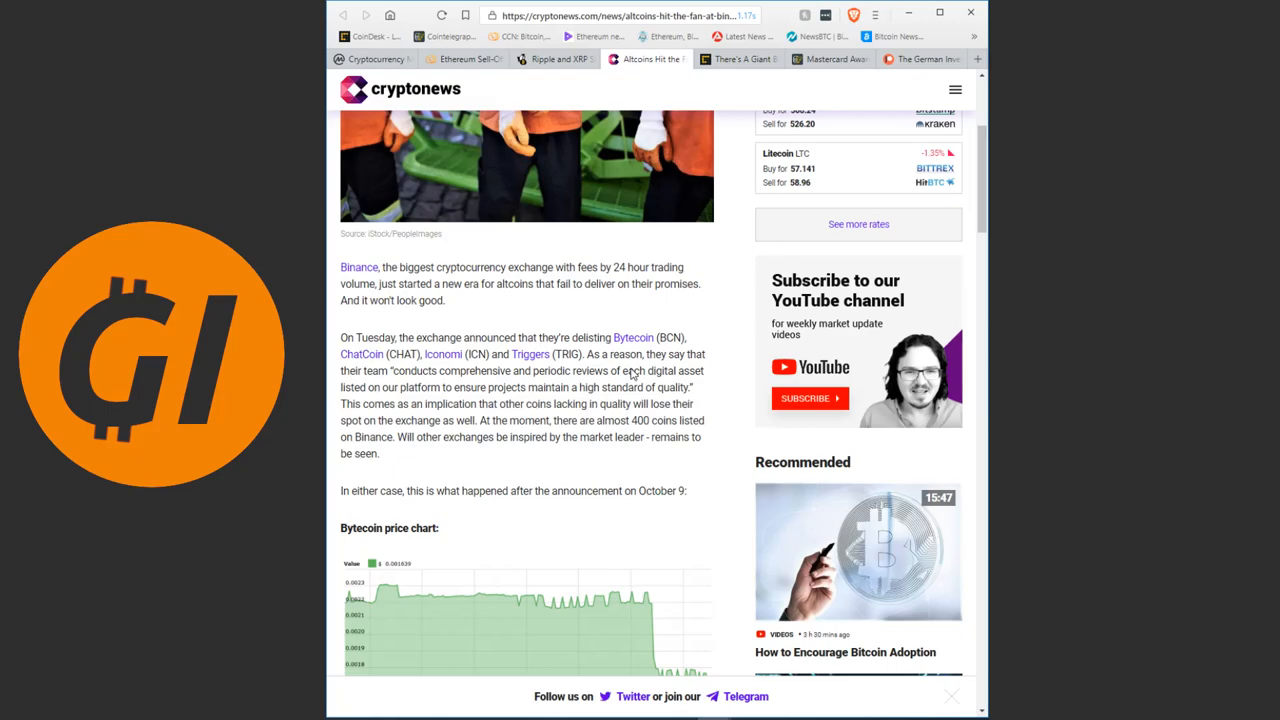
mouse_move(590, 362)
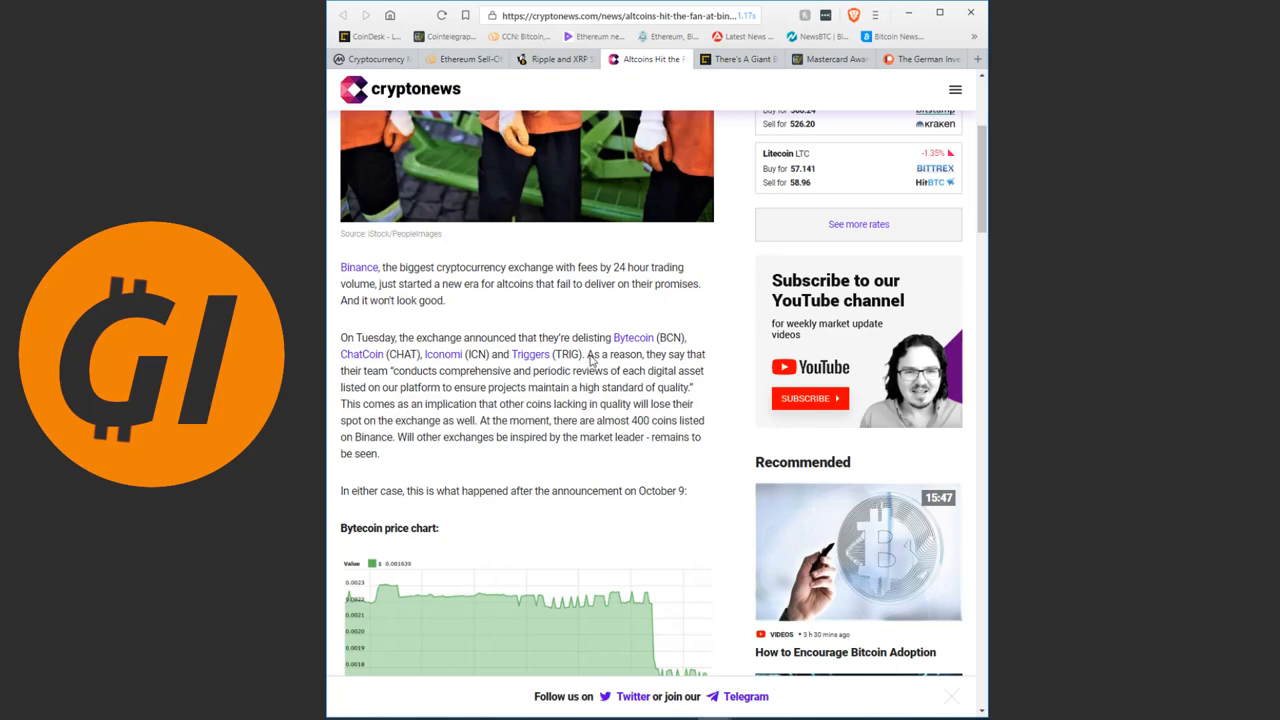
mouse_move(596, 390)
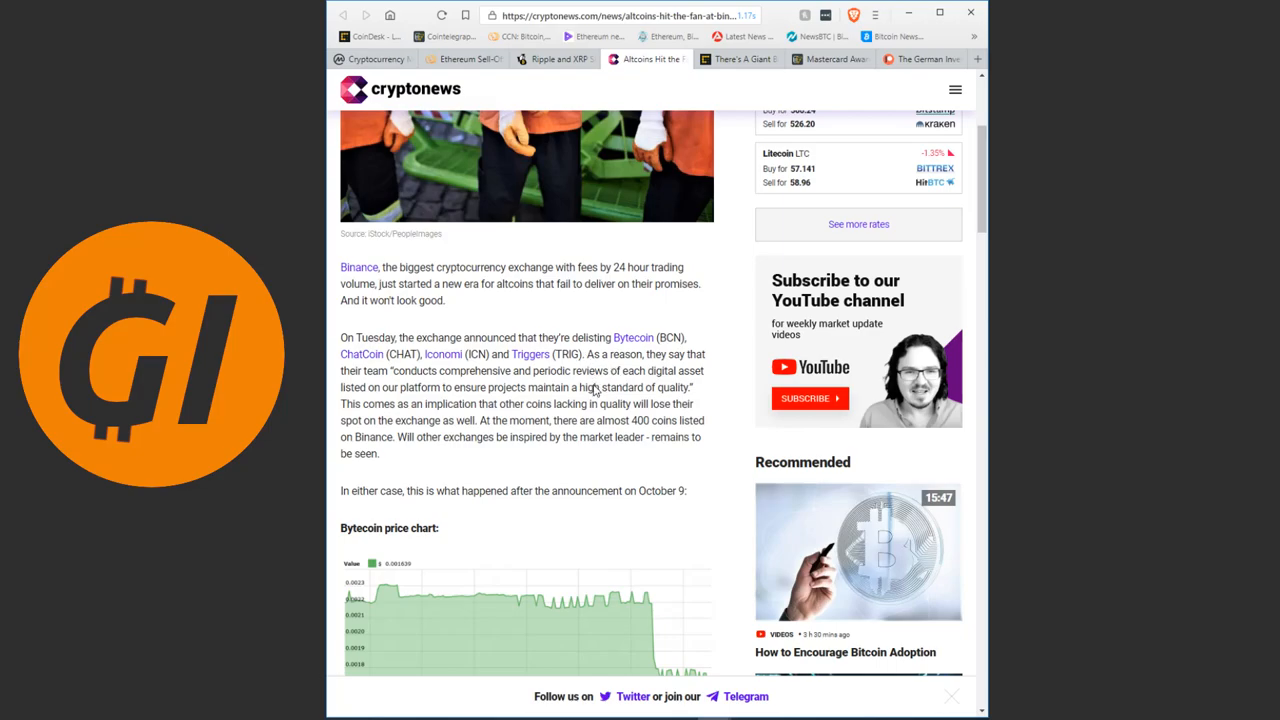
mouse_move(672, 376)
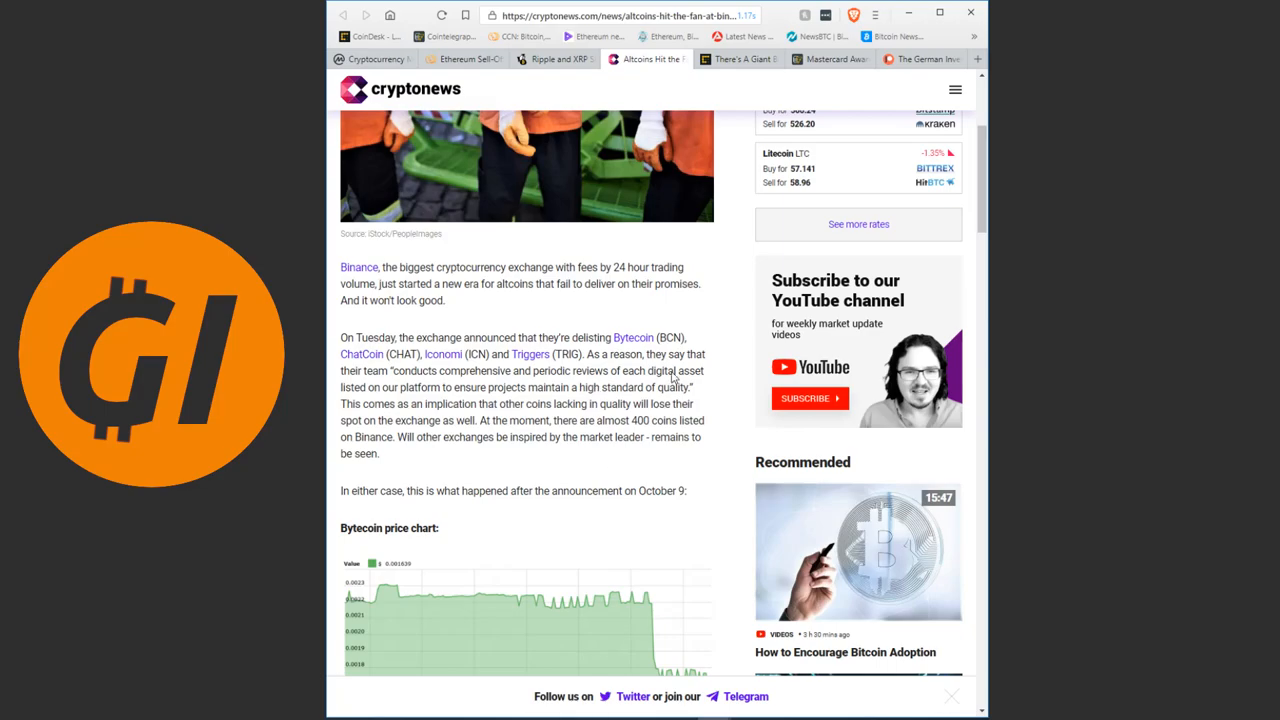
mouse_move(580, 404)
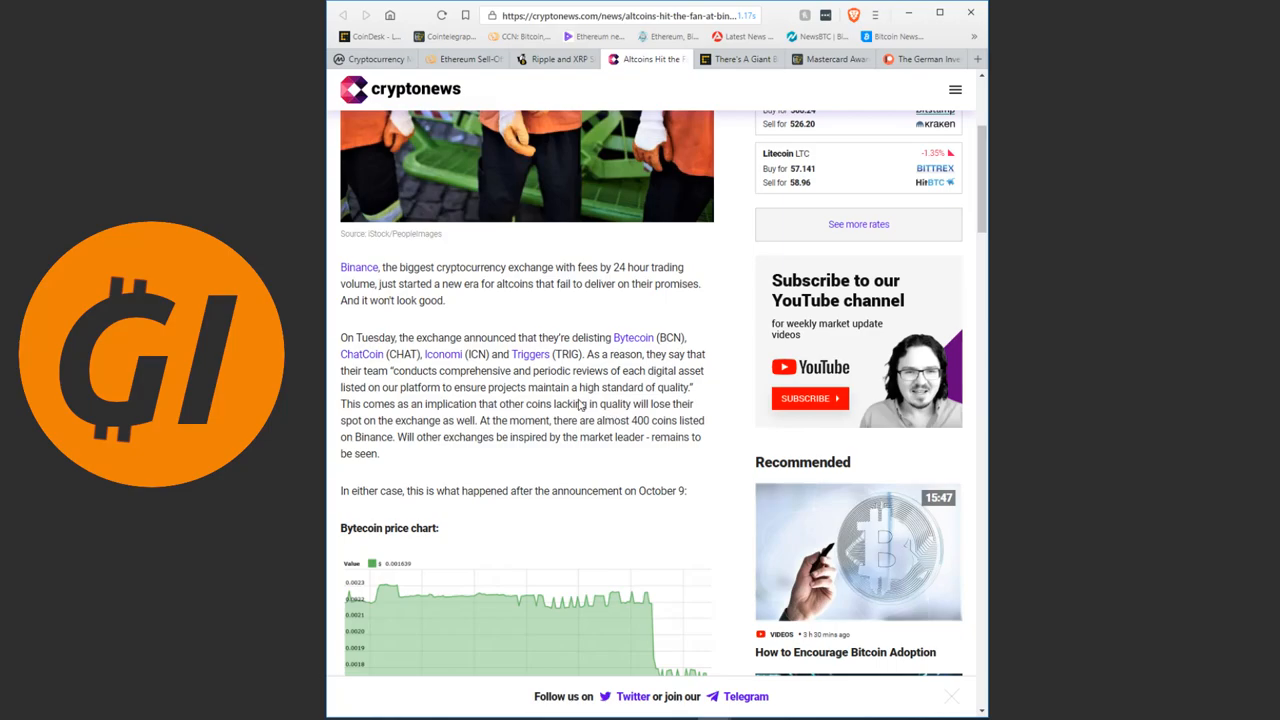
mouse_move(622, 382)
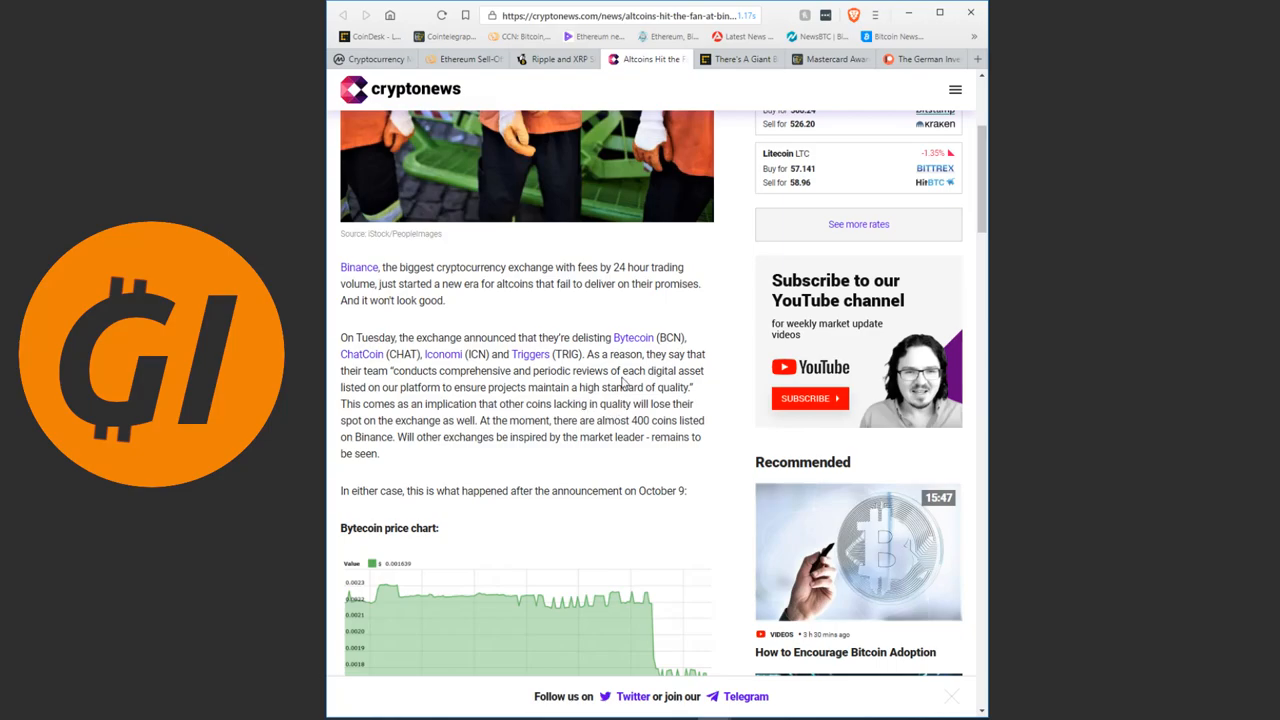
mouse_move(640, 428)
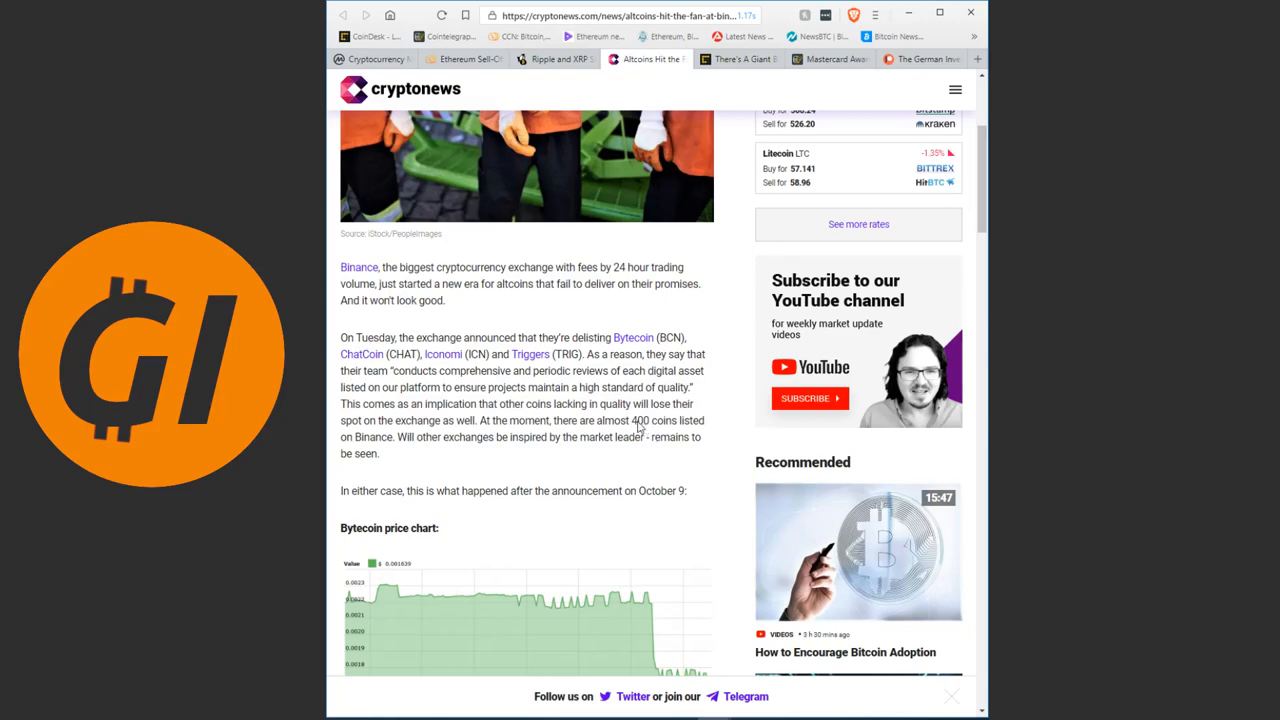
- Switch to the CoinDesk 'There's A Giant Bitcoin Rat on Wall Street' article
left_click(738, 58)
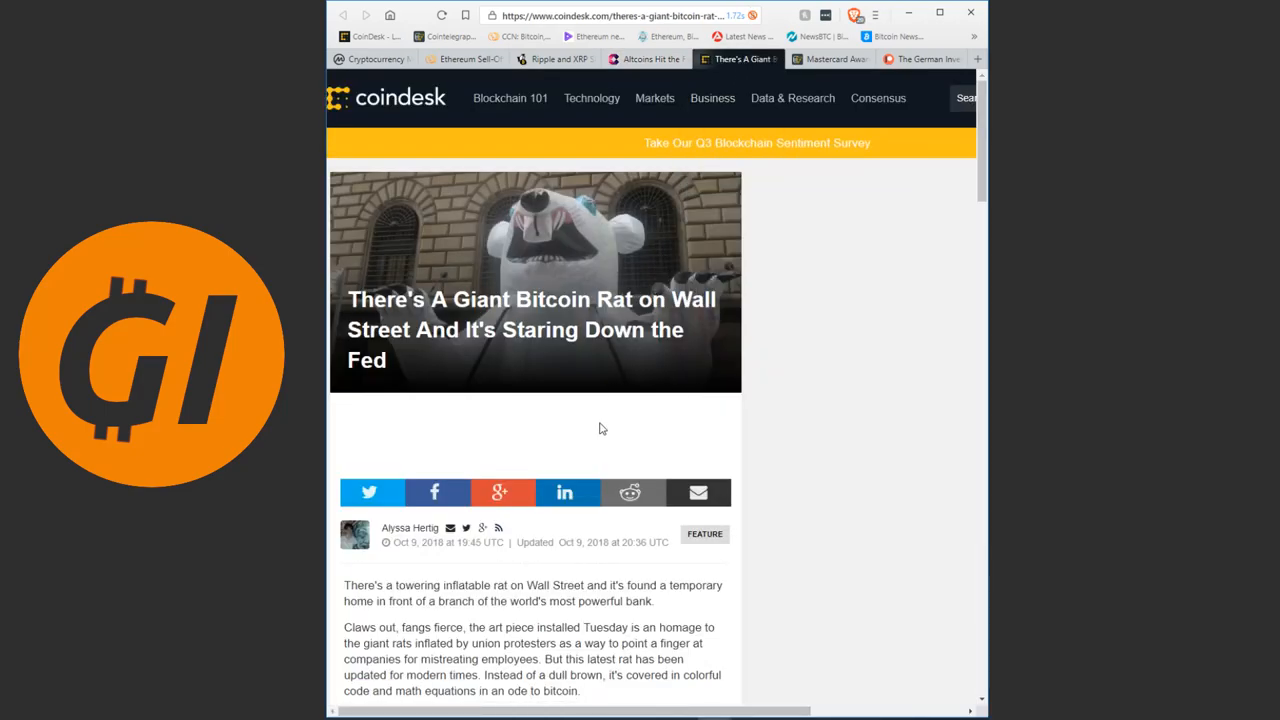
mouse_move(596, 436)
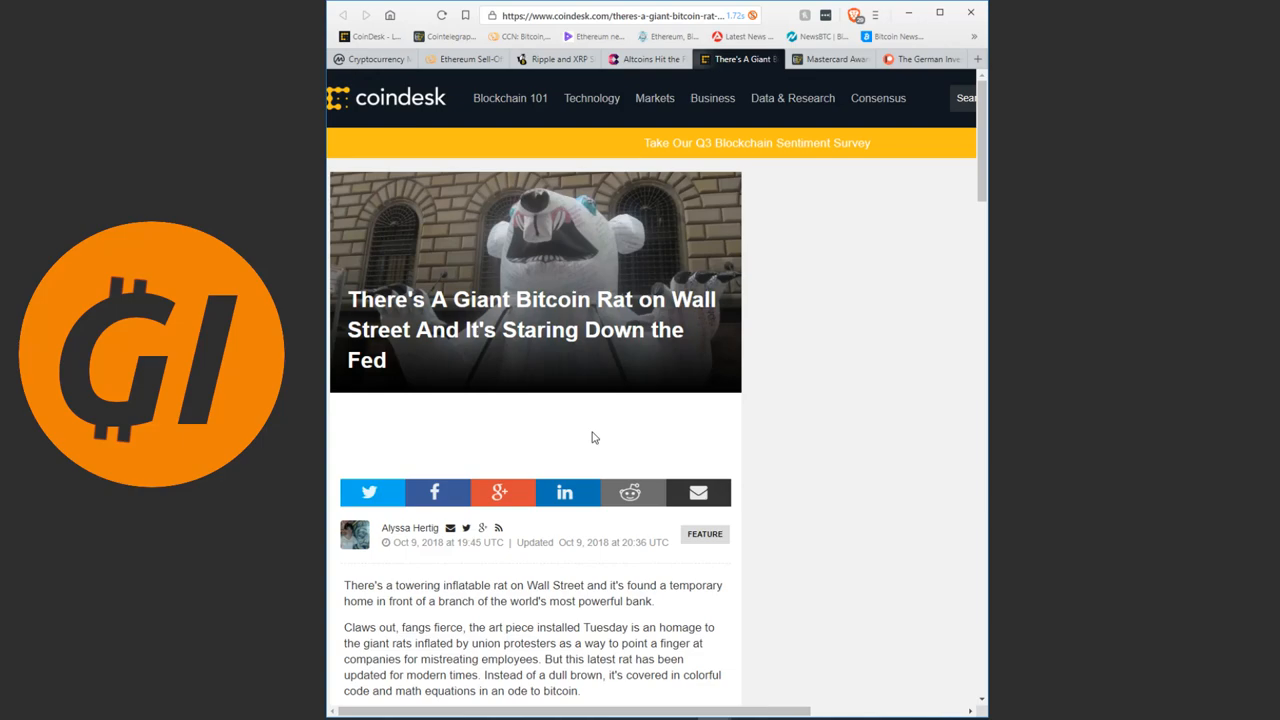
- Skim the Bitcoin rat article, then switch to Cointelegraph's Mastercard blockchain patent story
scroll("down", 3)
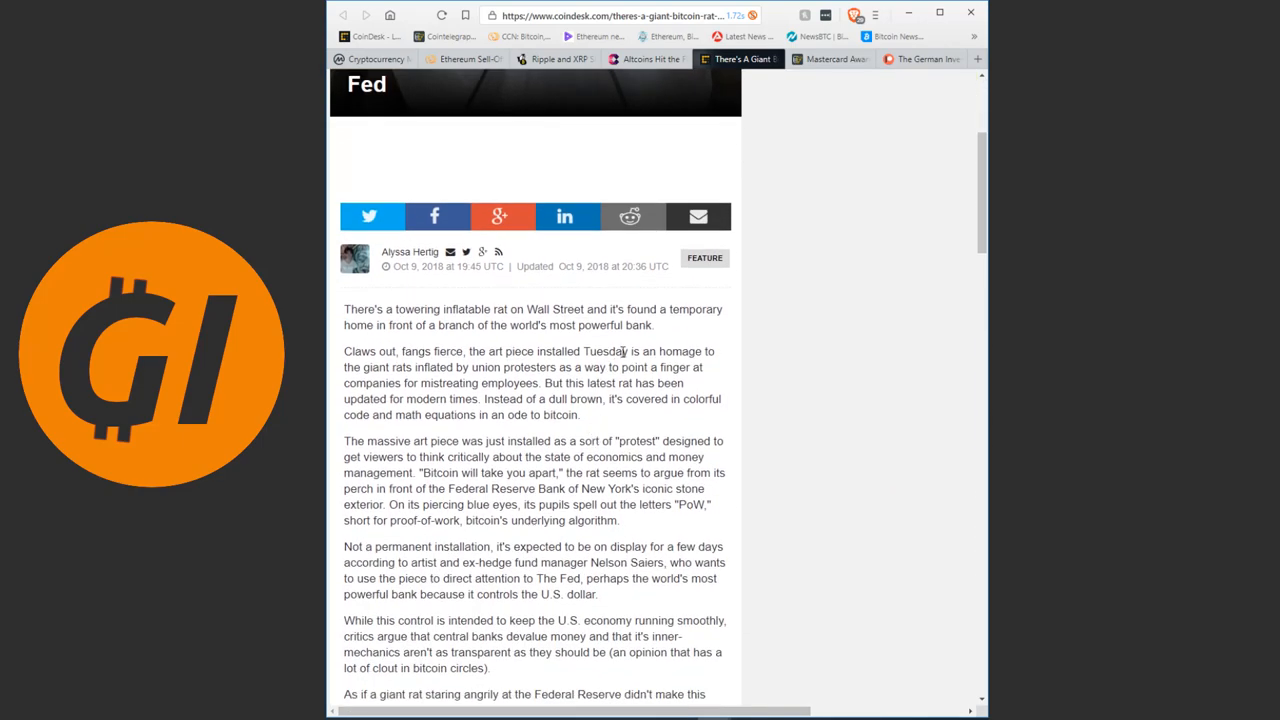
scroll("up", 3)
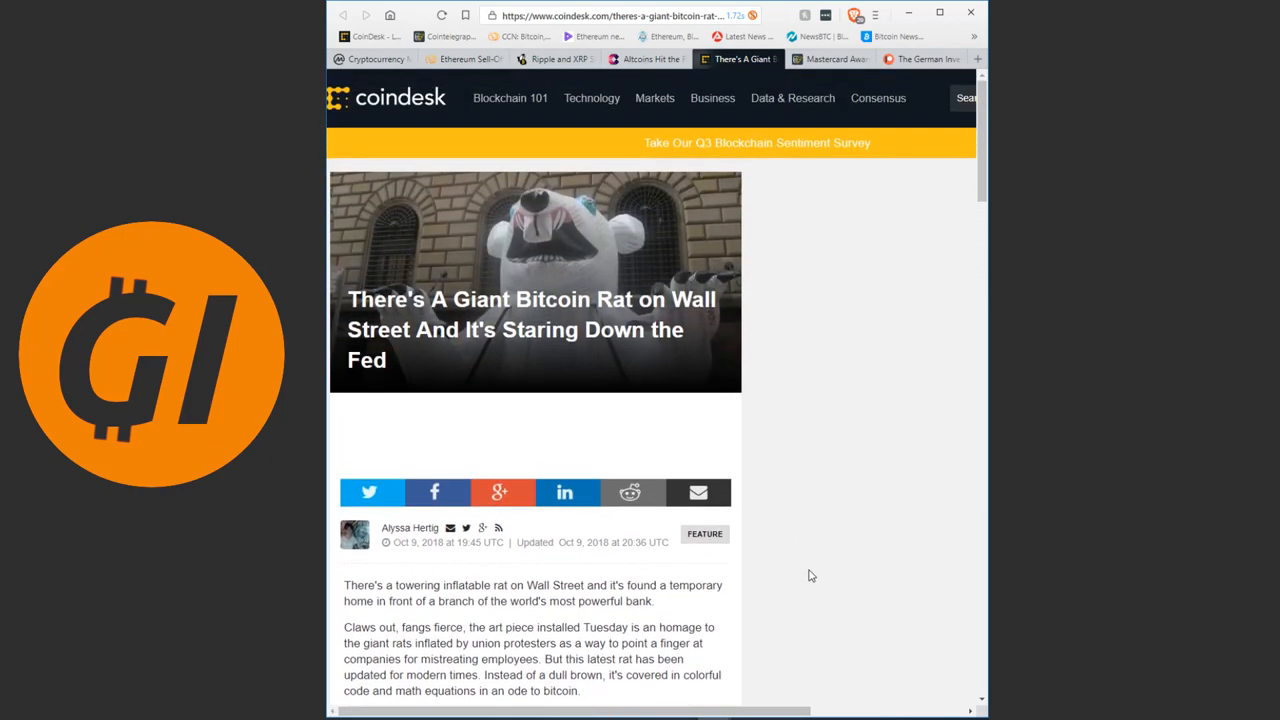
mouse_move(784, 432)
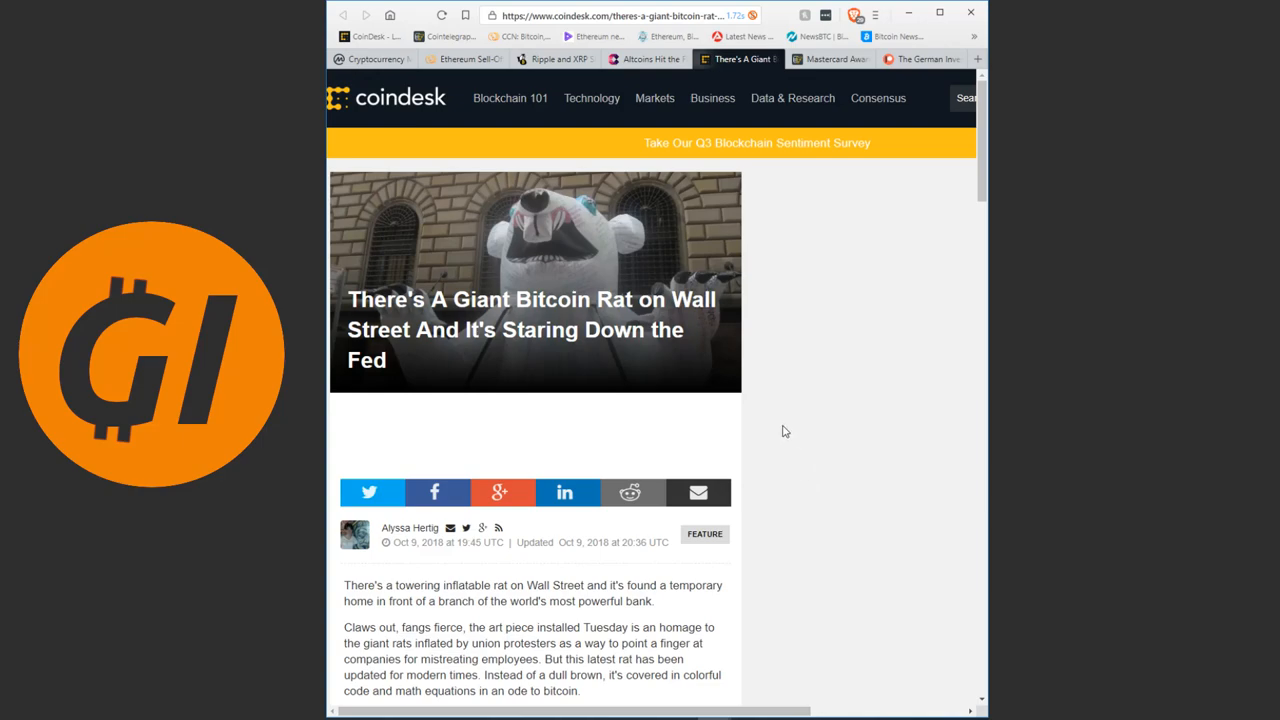
mouse_move(800, 456)
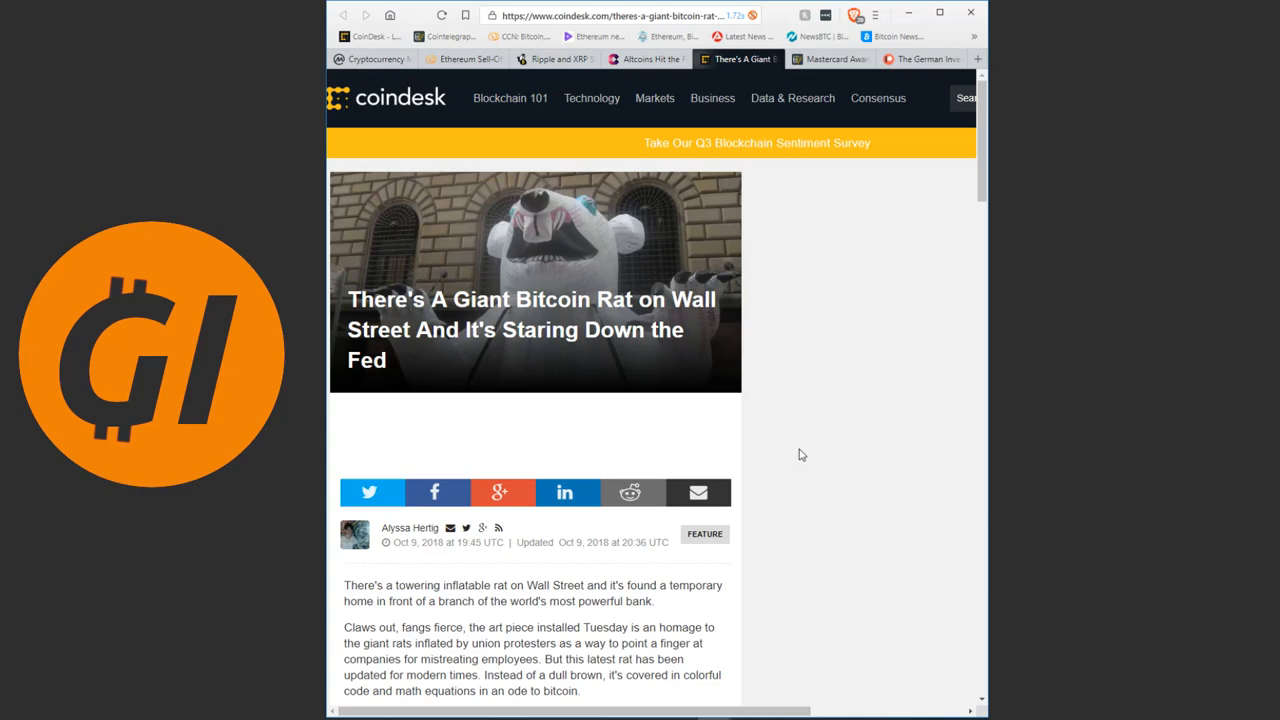
mouse_move(738, 304)
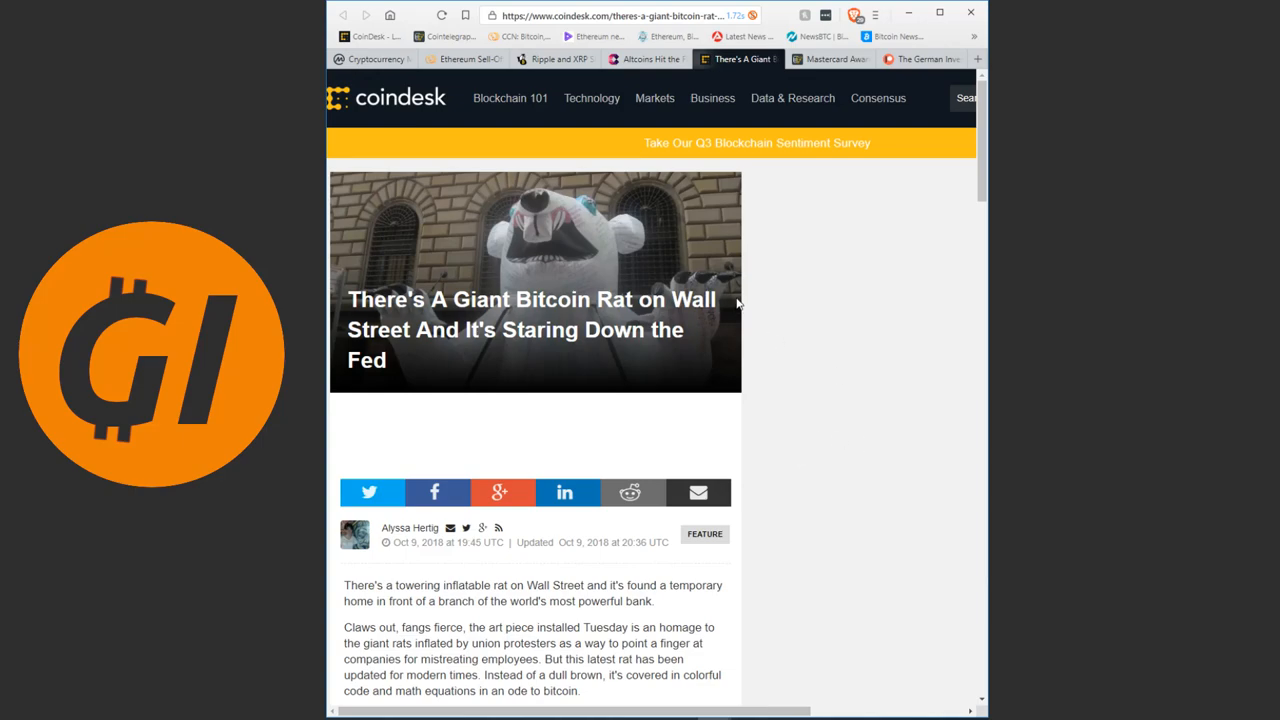
mouse_move(796, 336)
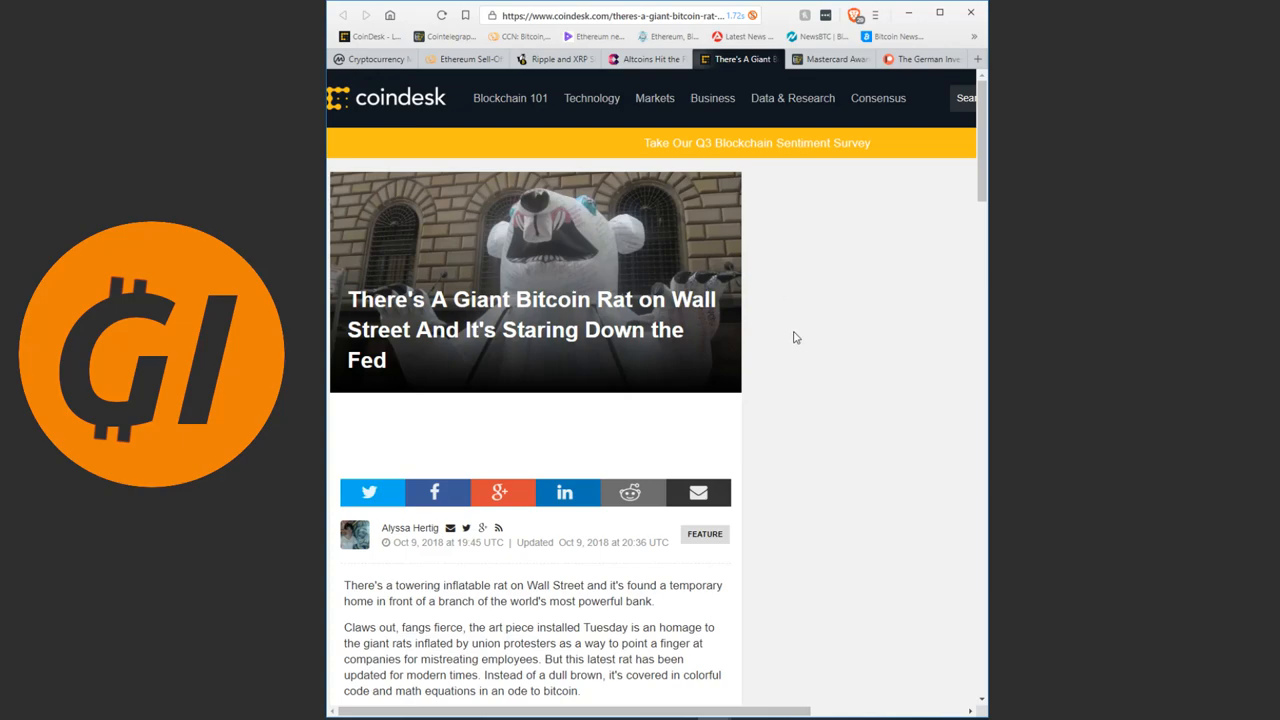
left_click(828, 58)
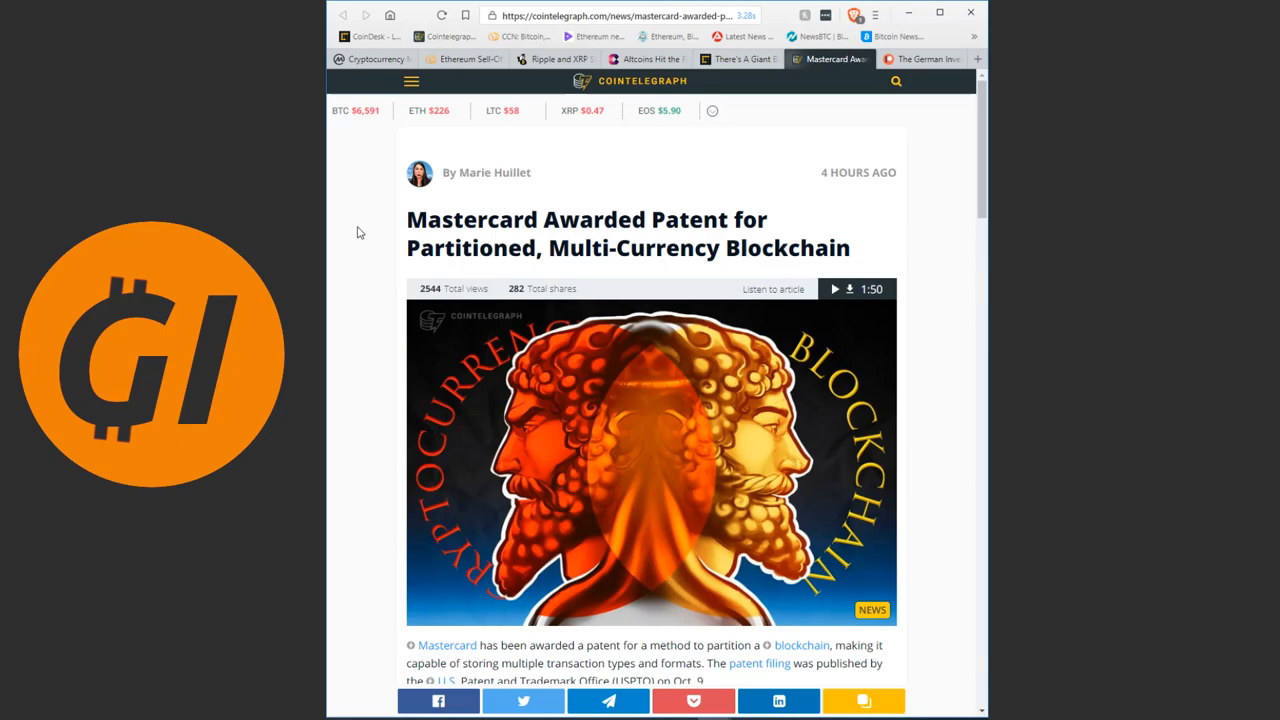
- Highlight the 'This means that any entity…' paragraph about operating many different blockchains
scroll("down", 3)
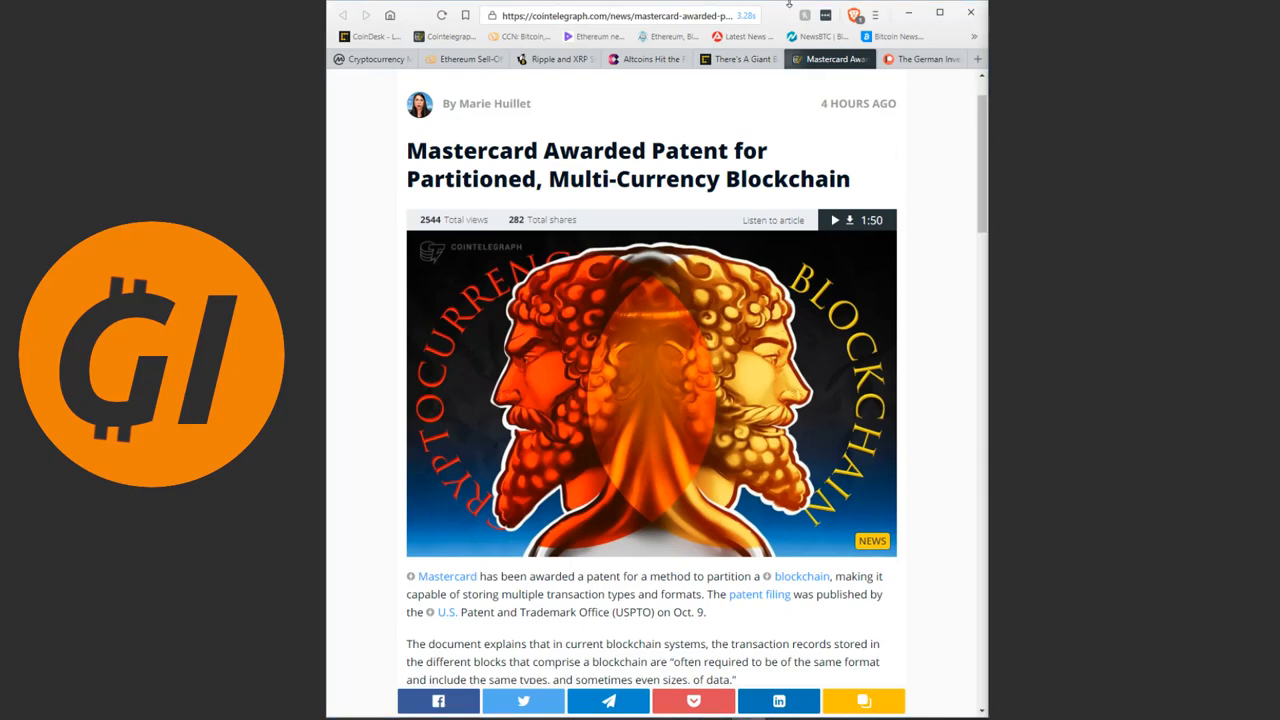
scroll("down", 3)
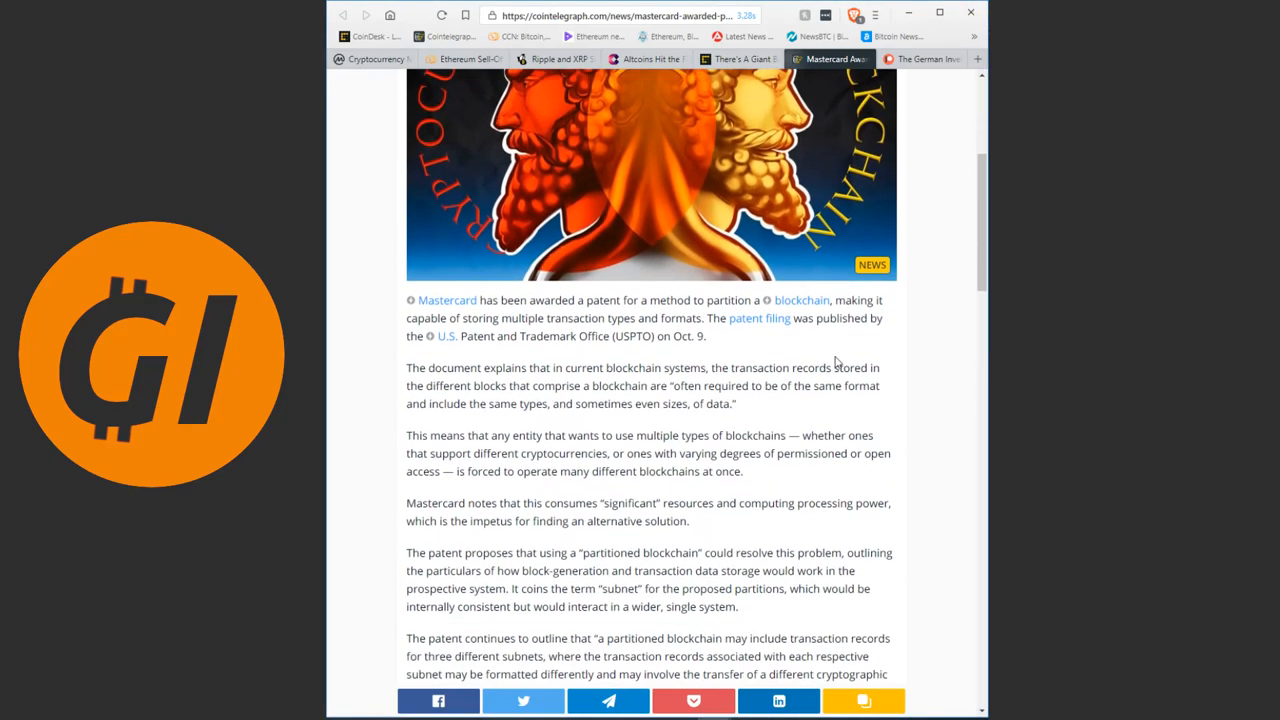
scroll("down", 3)
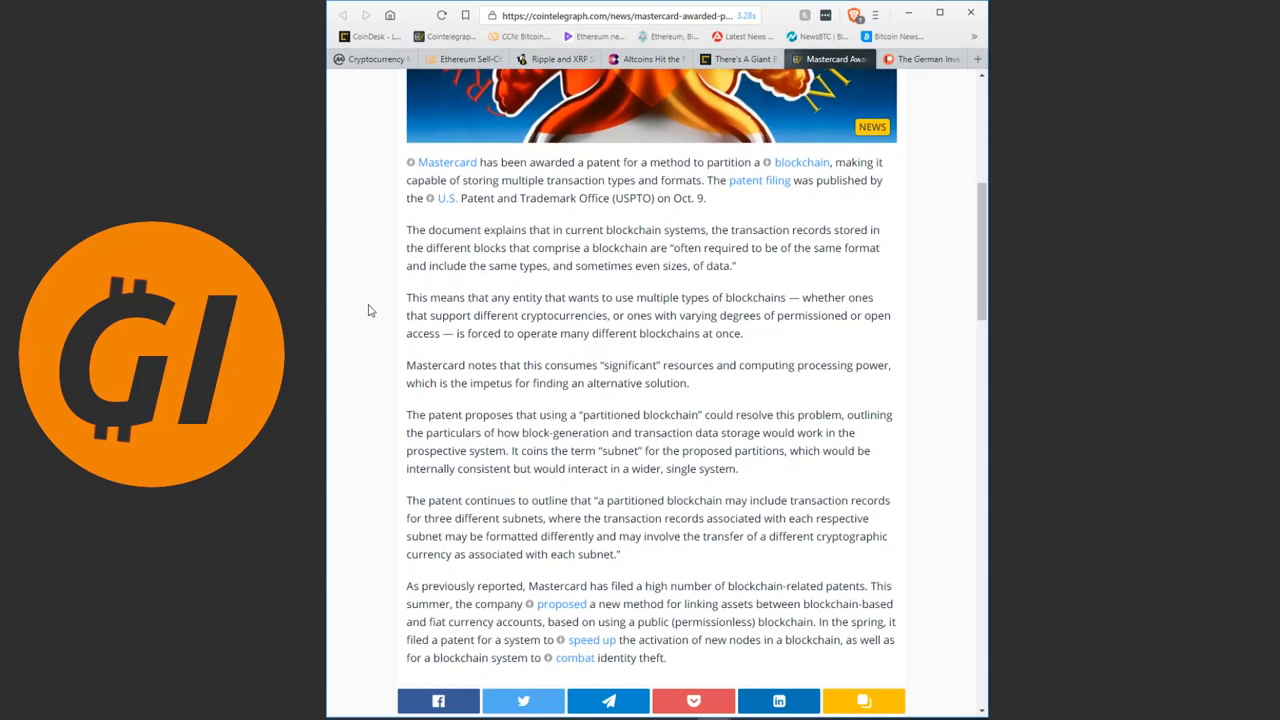
mouse_move(364, 298)
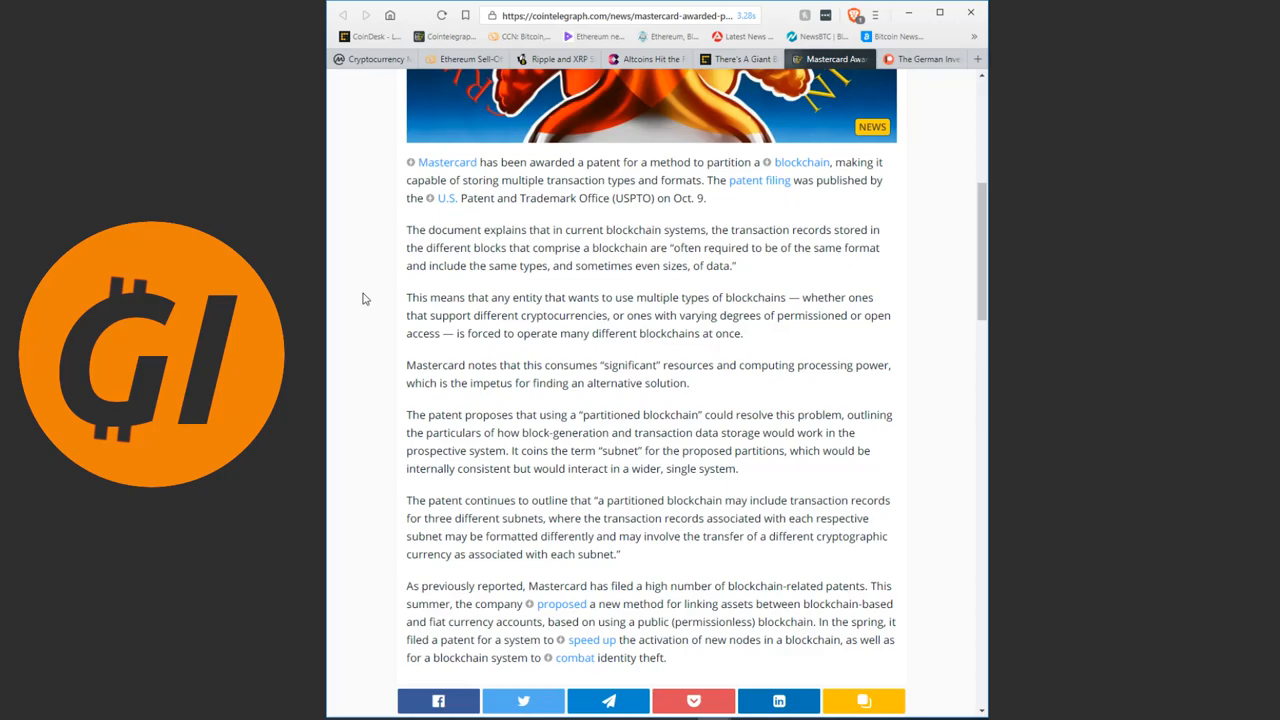
scroll("down", 3)
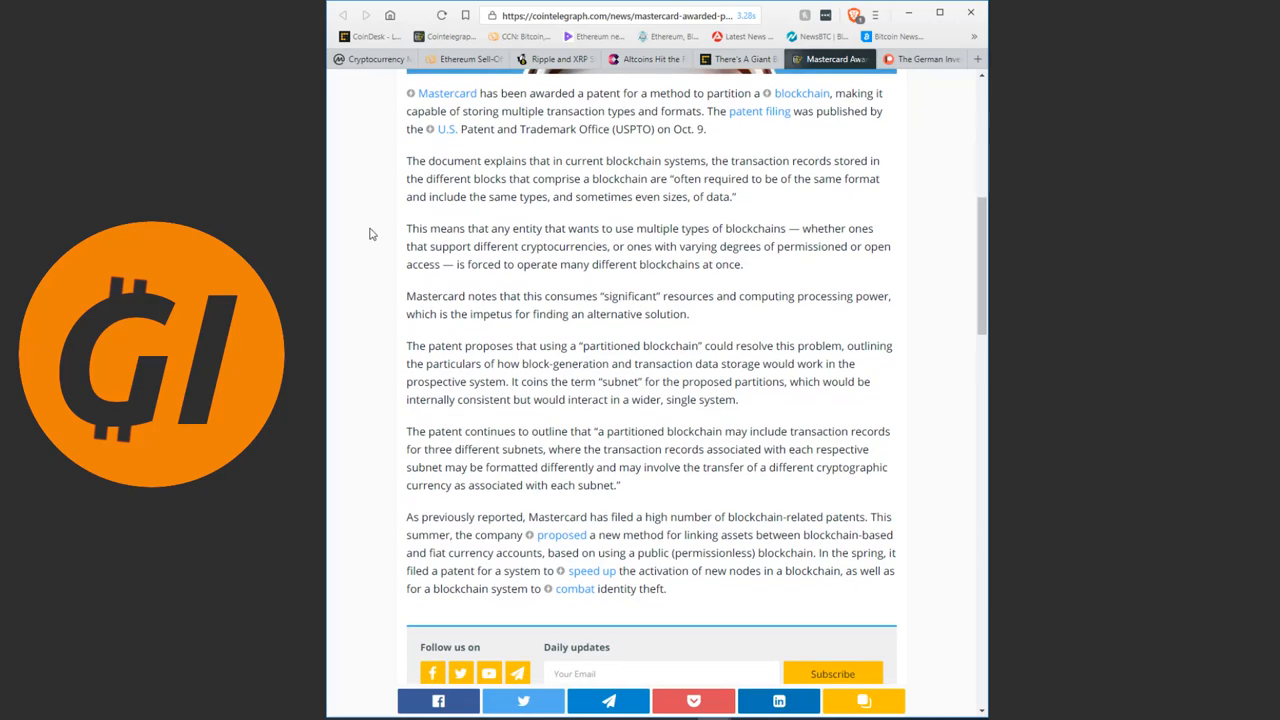
scroll("down", 3)
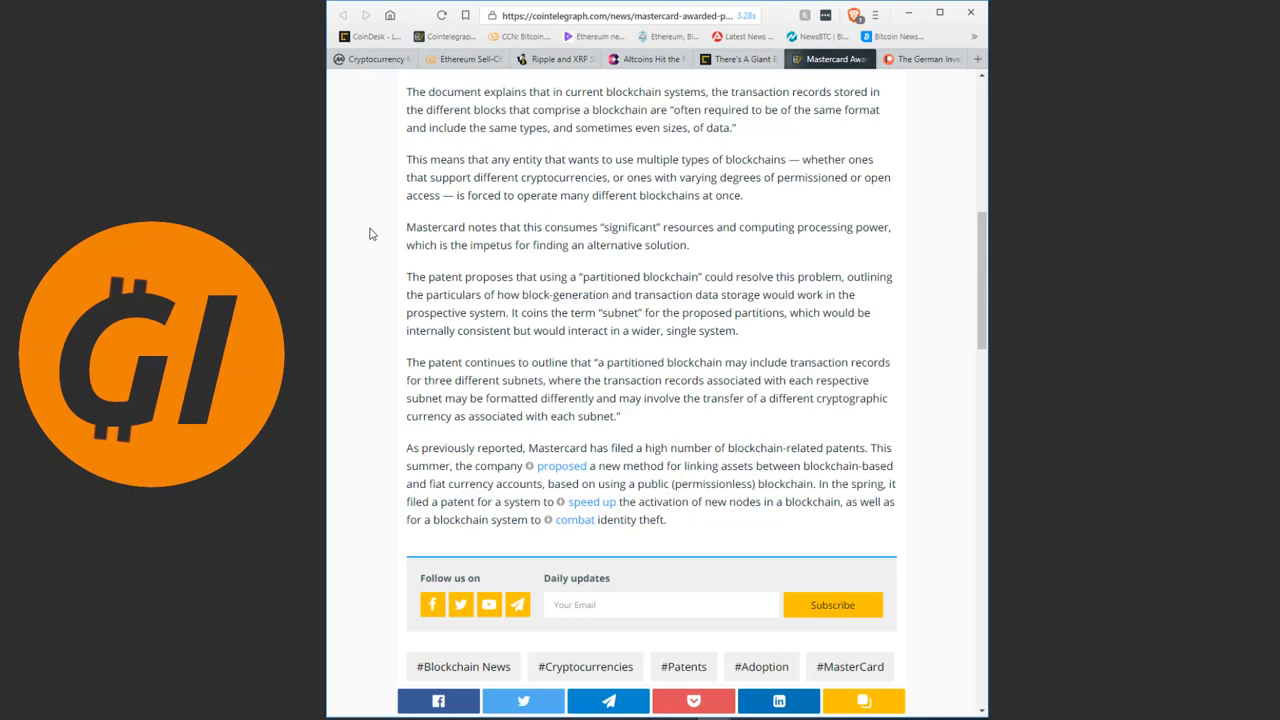
left_click_drag(406, 160, 742, 196)
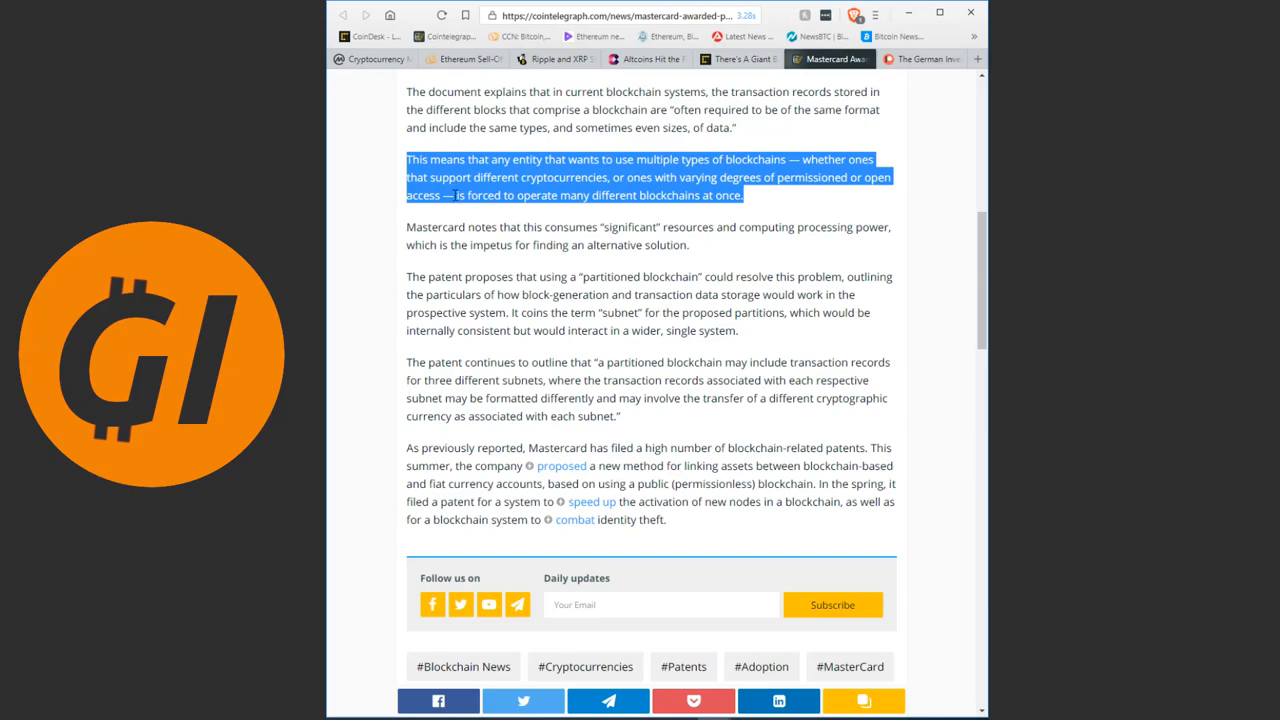
- Clear the paragraph highlight and scroll back toward the article's lead image
scroll("up", 3)
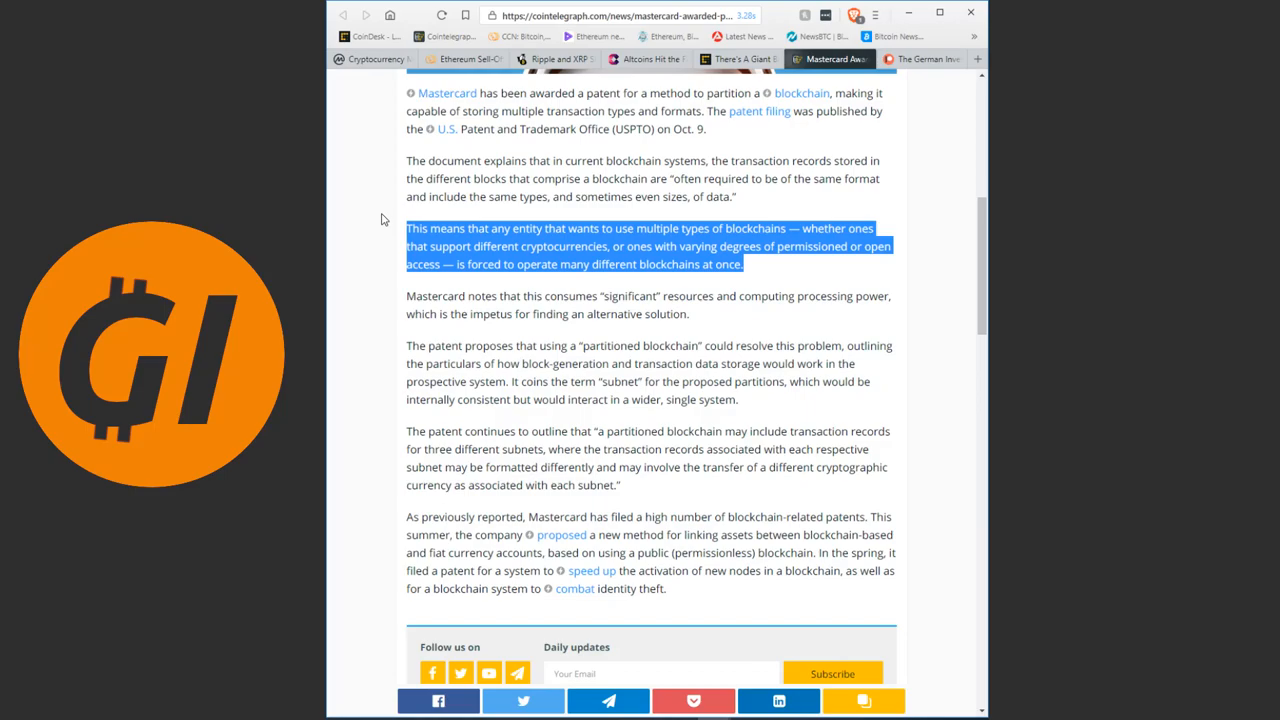
mouse_move(412, 228)
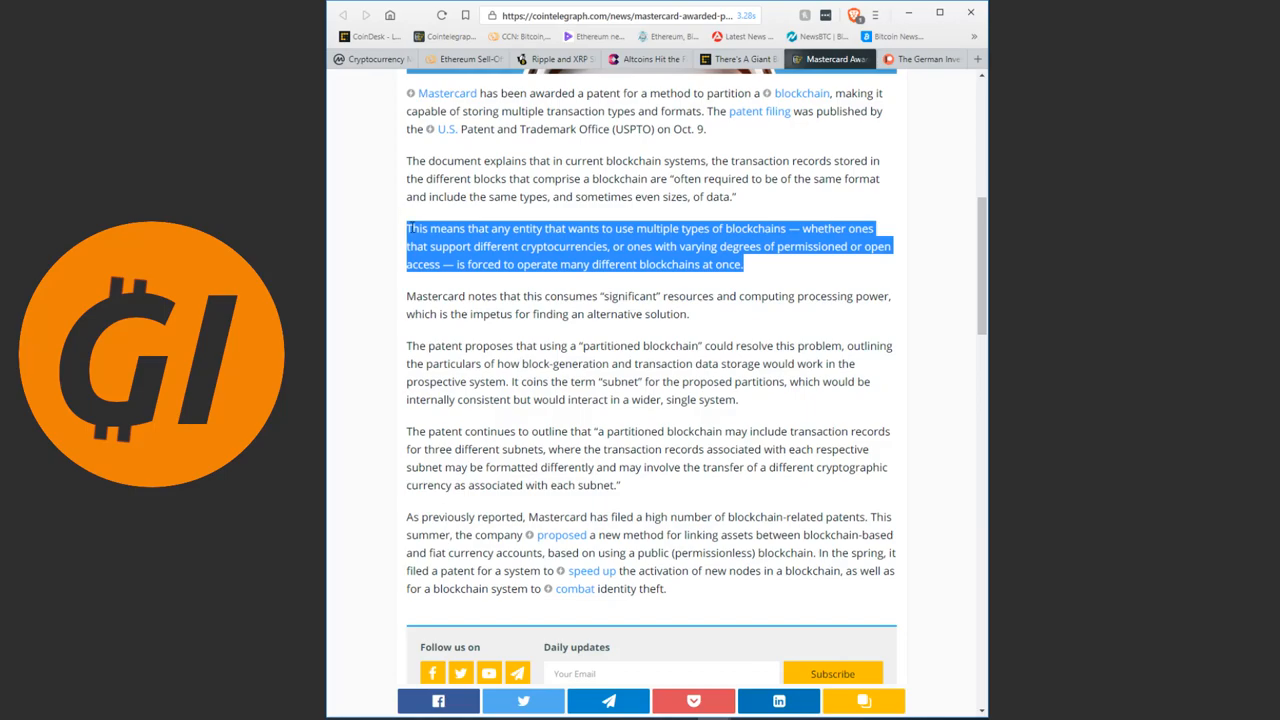
mouse_move(556, 204)
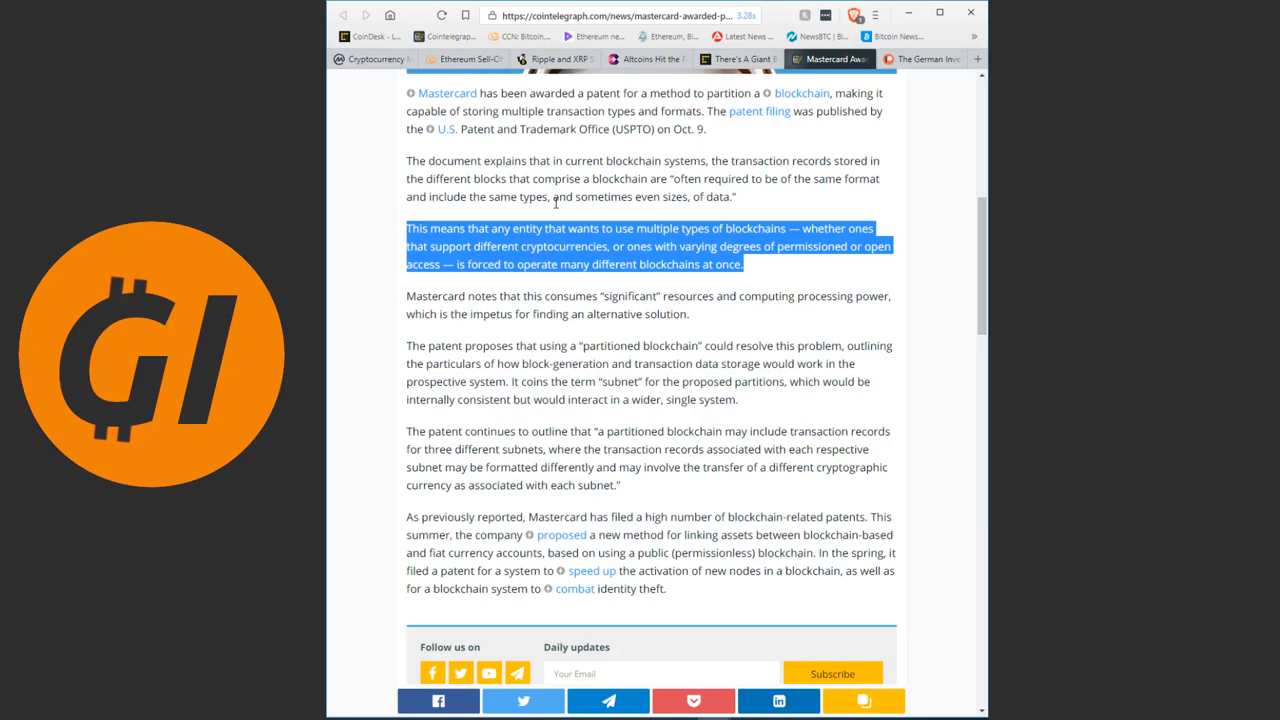
left_click(770, 246)
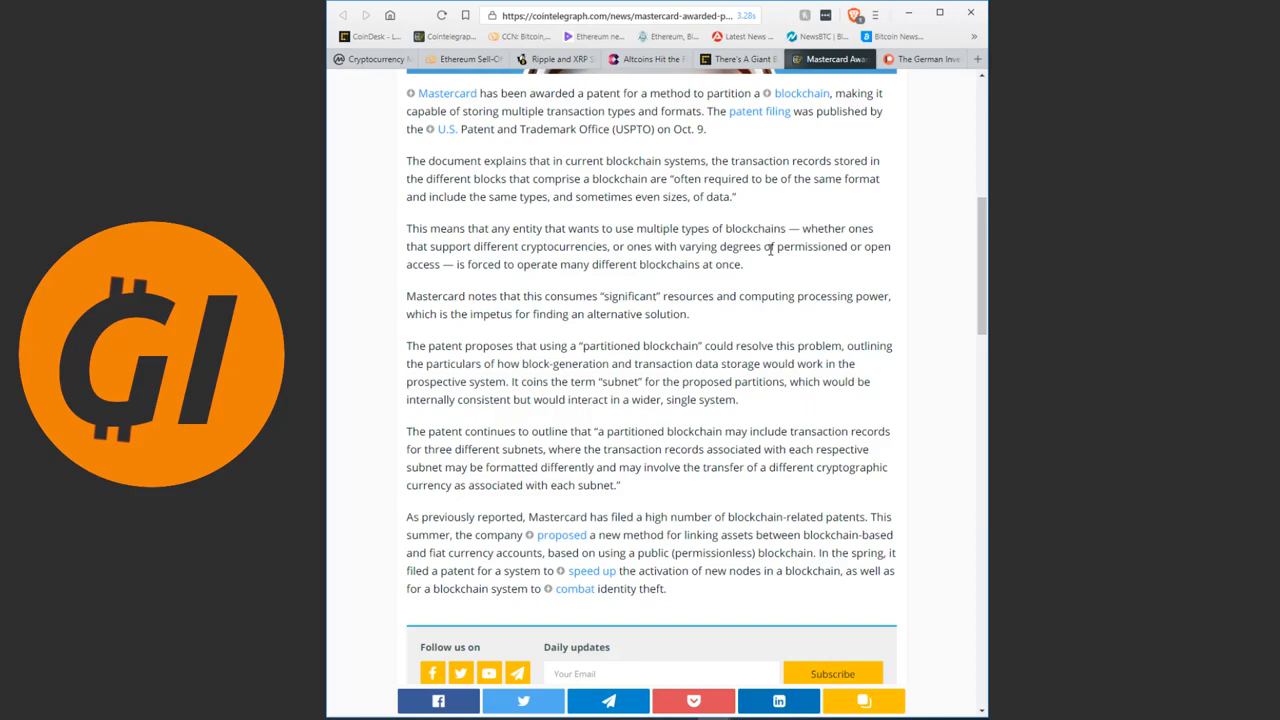
scroll("up", 3)
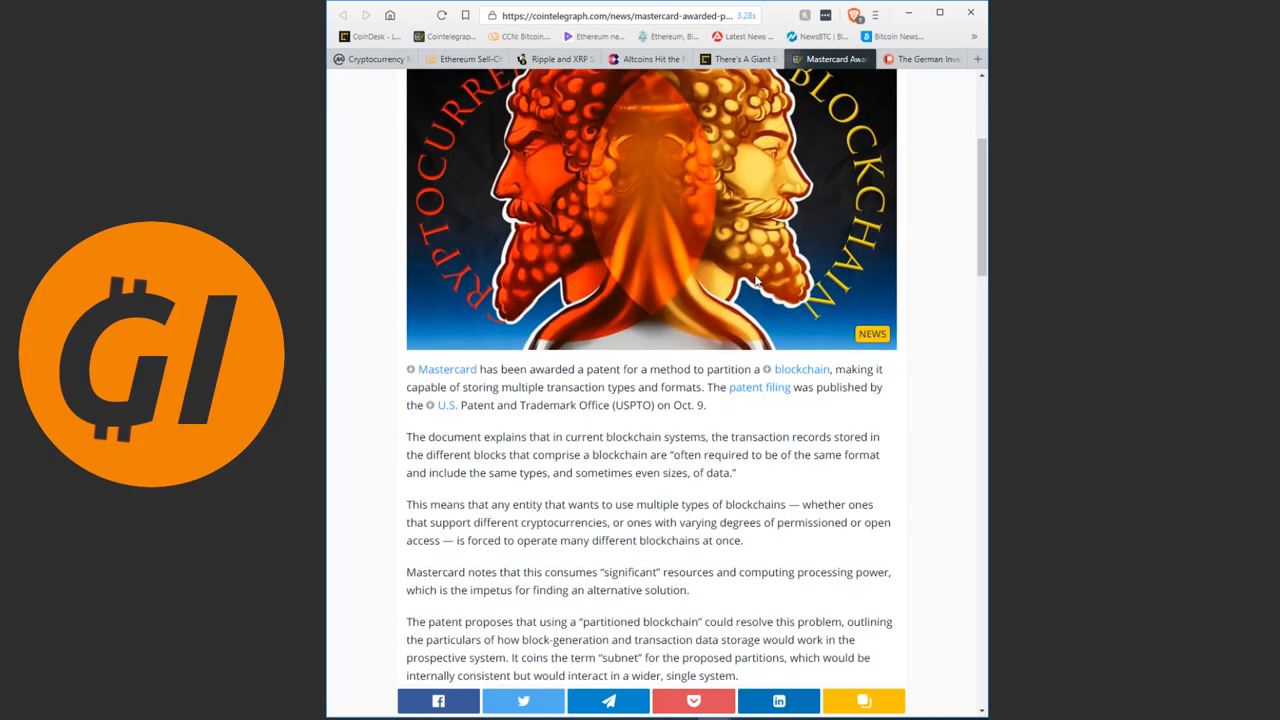
scroll("up", 3)
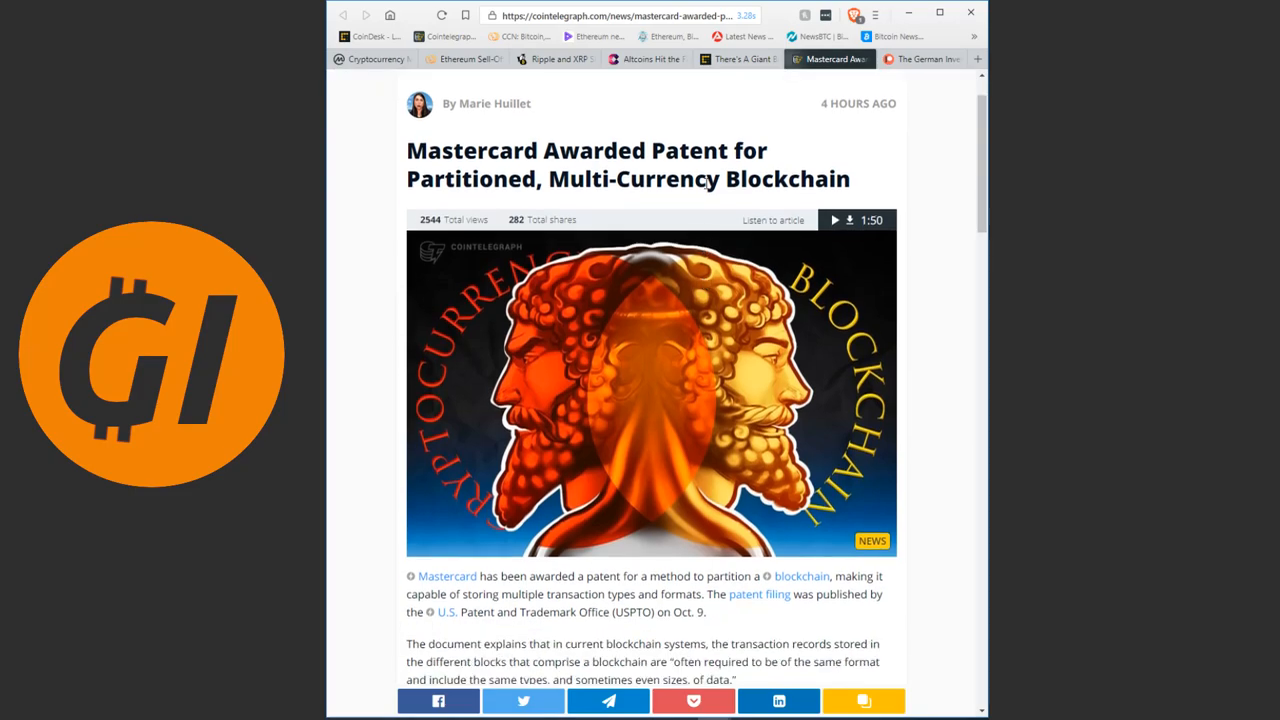
mouse_move(390, 182)
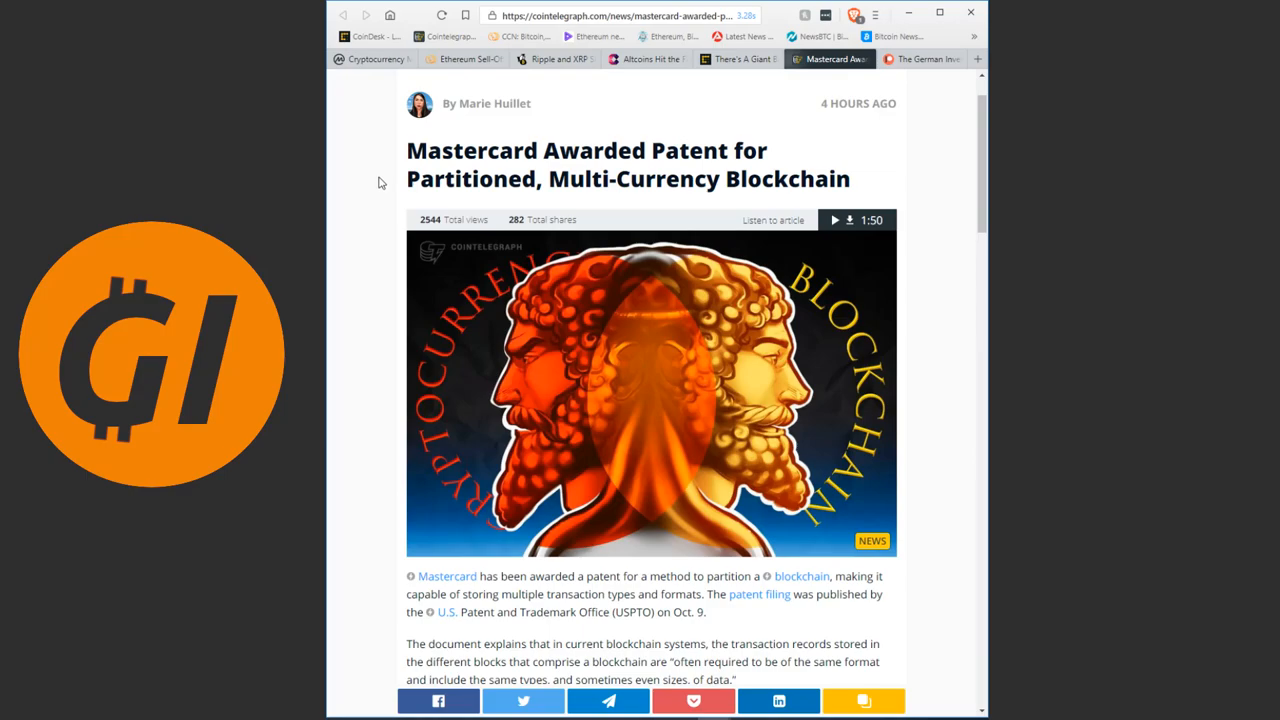
scroll("down", 3)
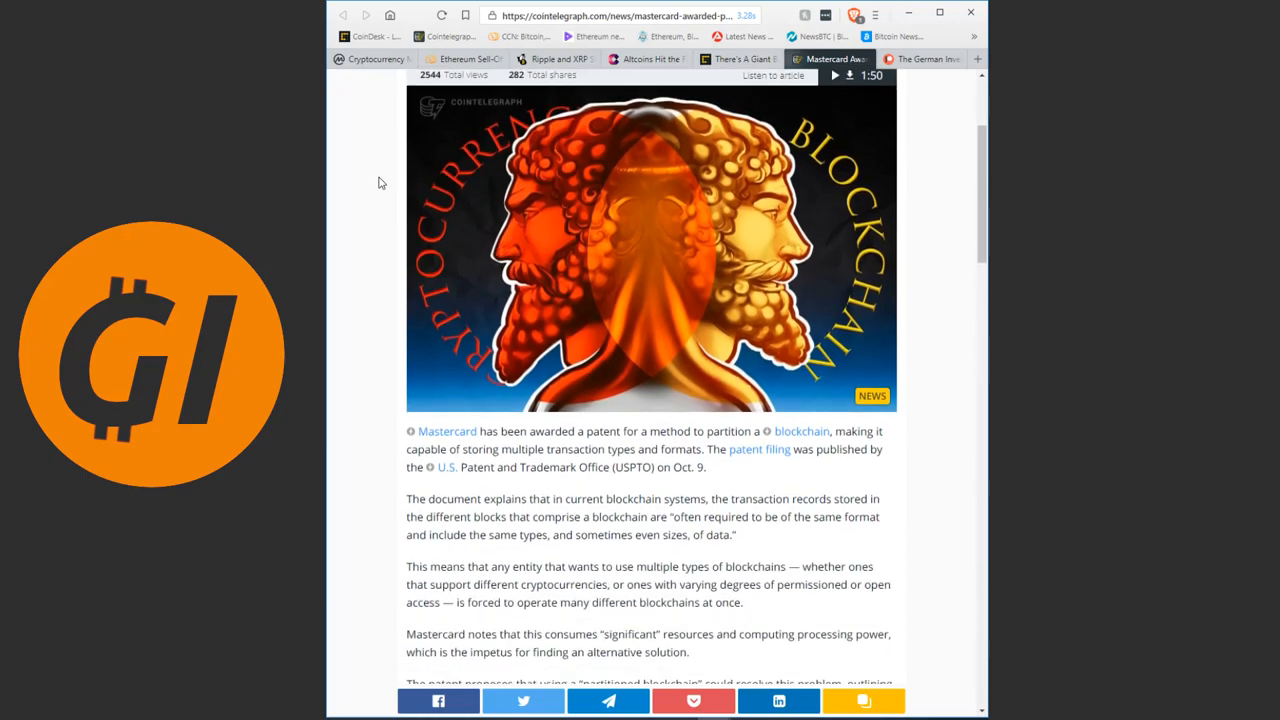
scroll("down", 3)
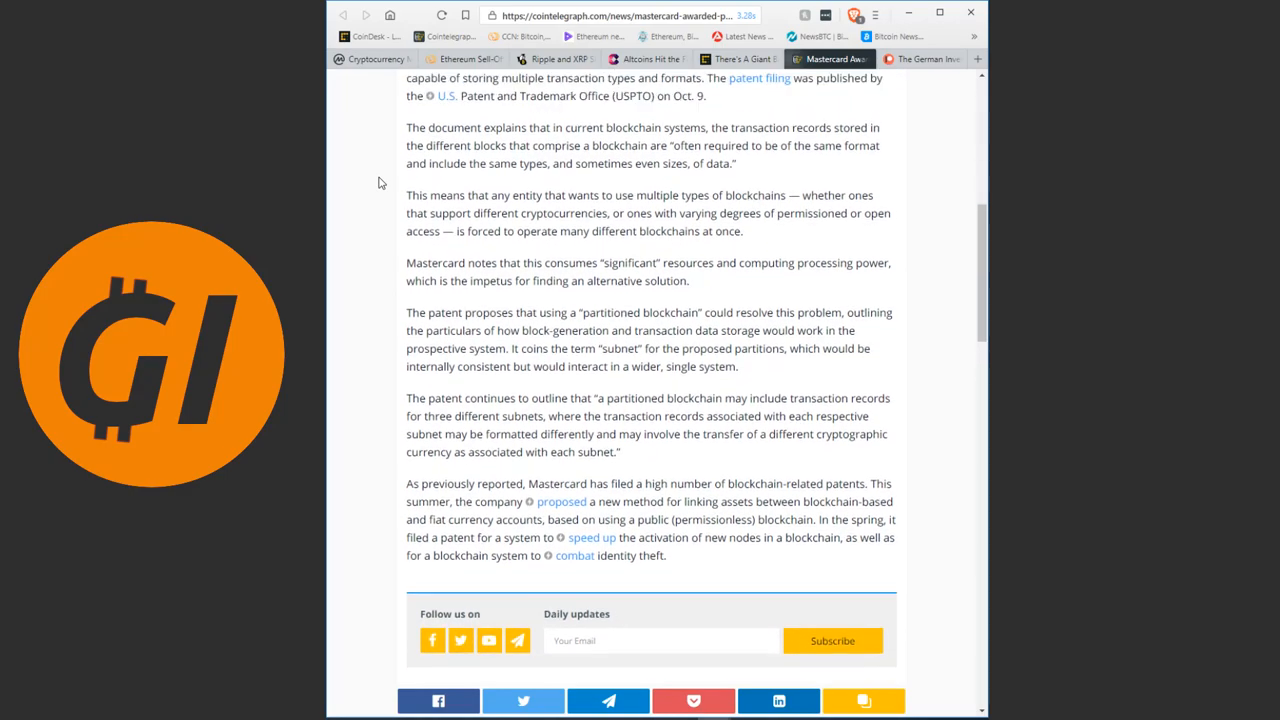
scroll("up", 3)
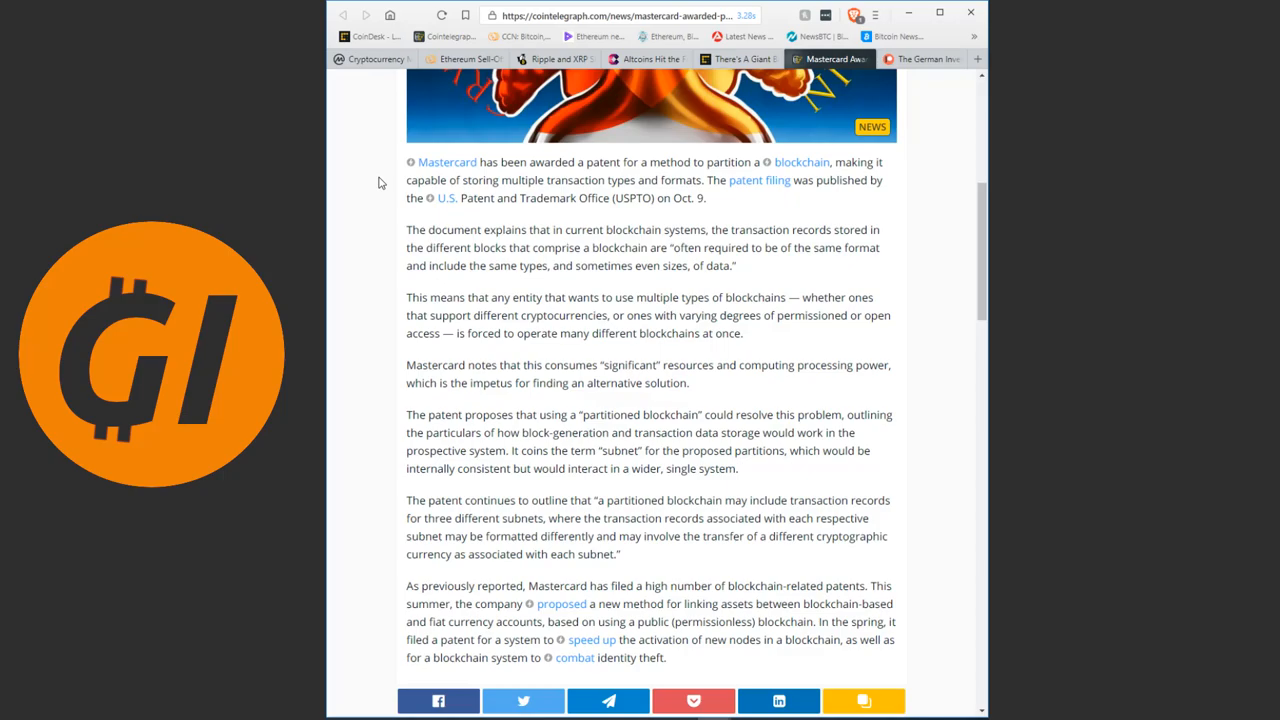
scroll("down", 3)
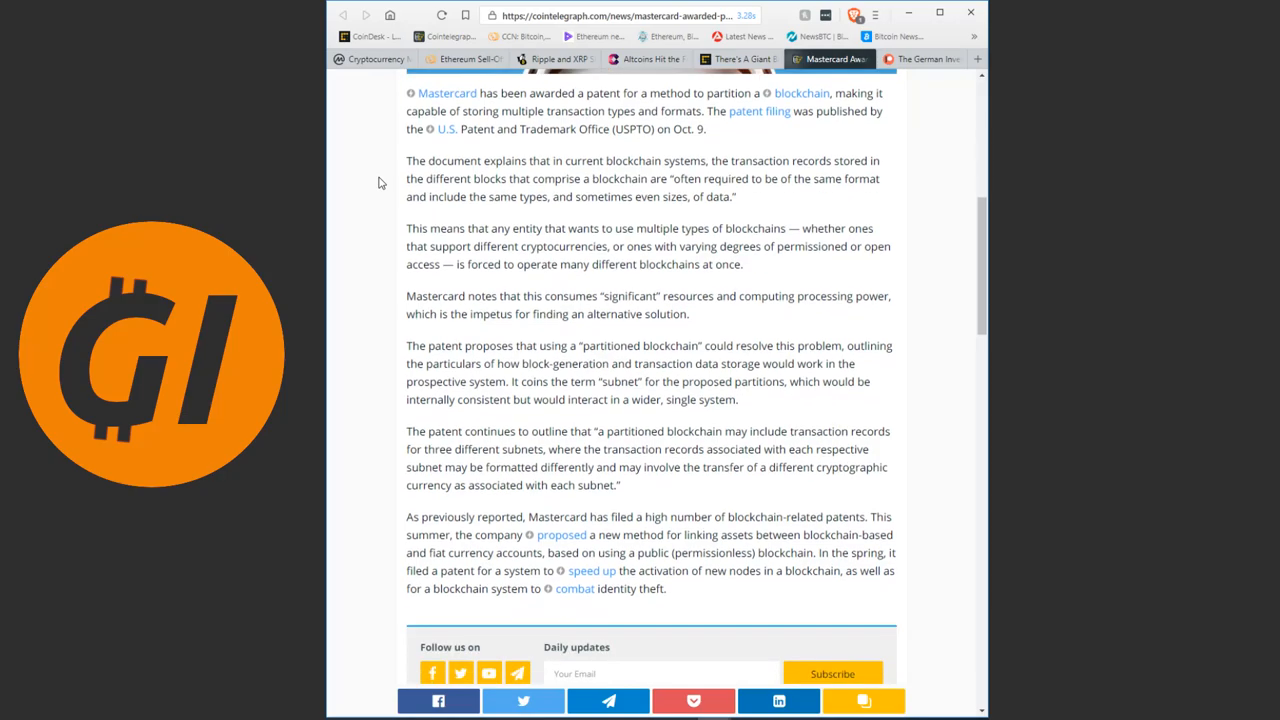
scroll("up", 3)
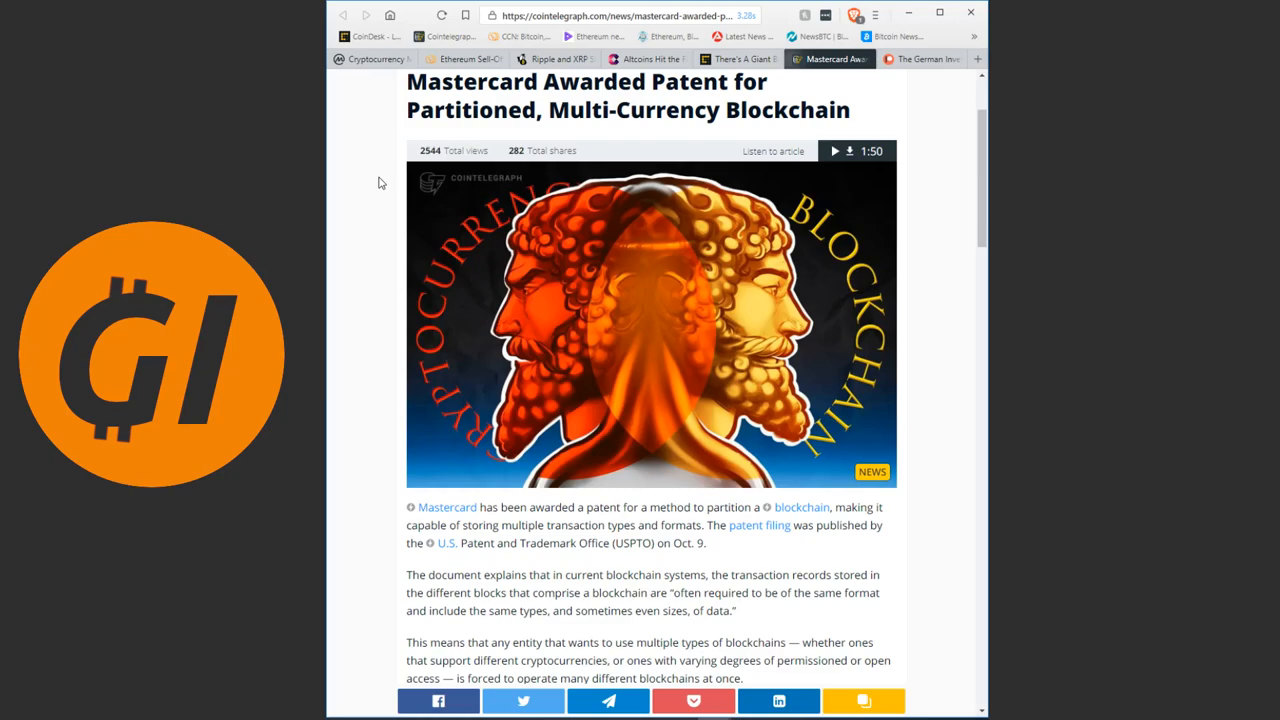
mouse_move(918, 60)
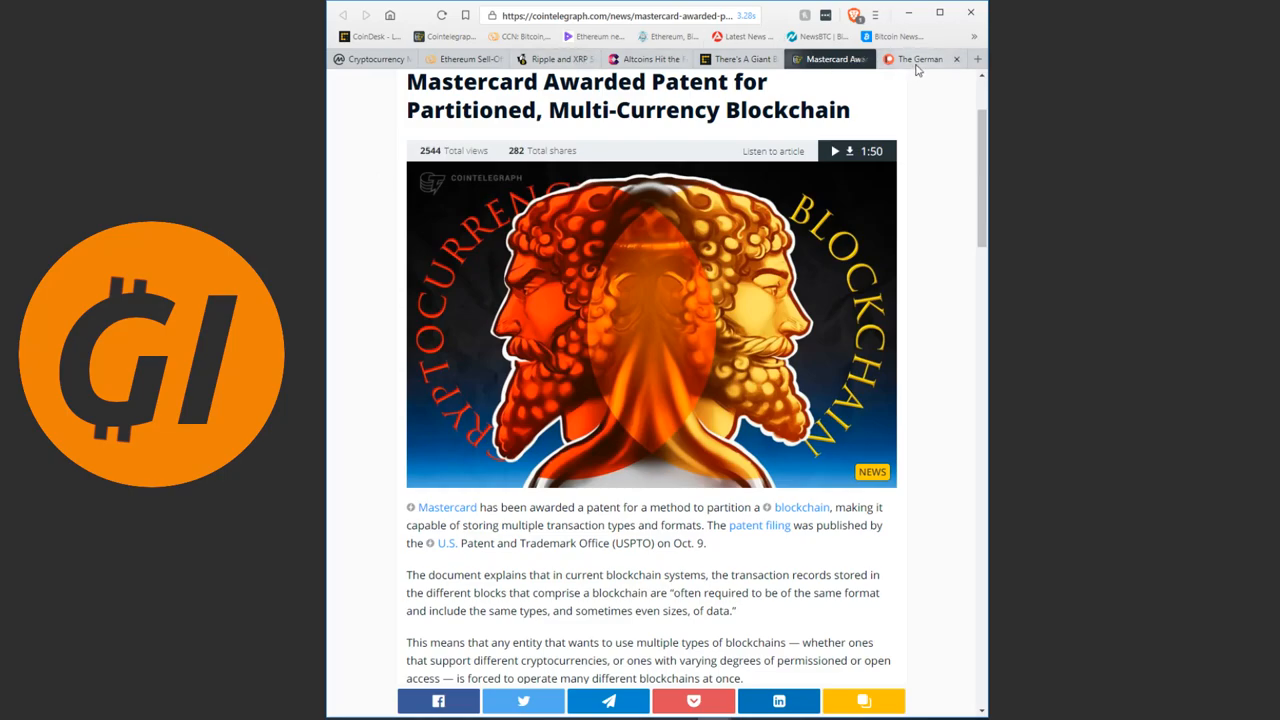
- Switch to The German Investor's Patreon page and read through its $3-per-month tier descriptions
left_click(920, 58)
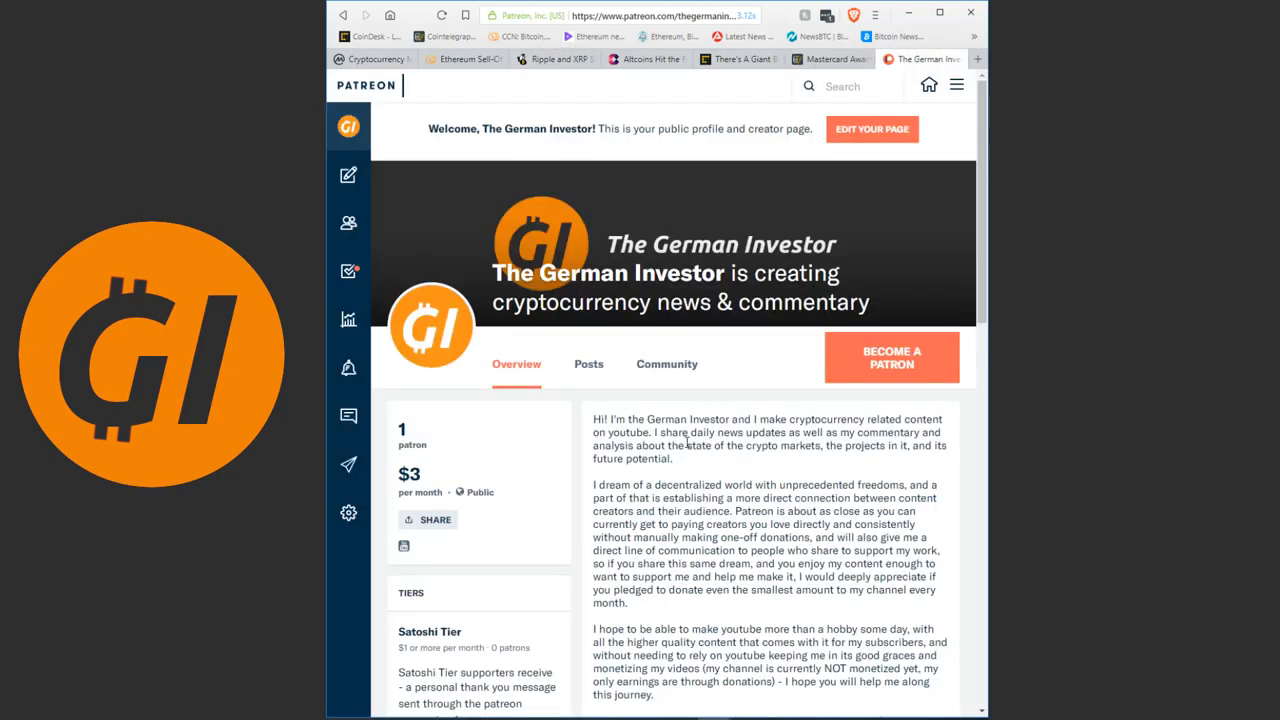
mouse_move(690, 470)
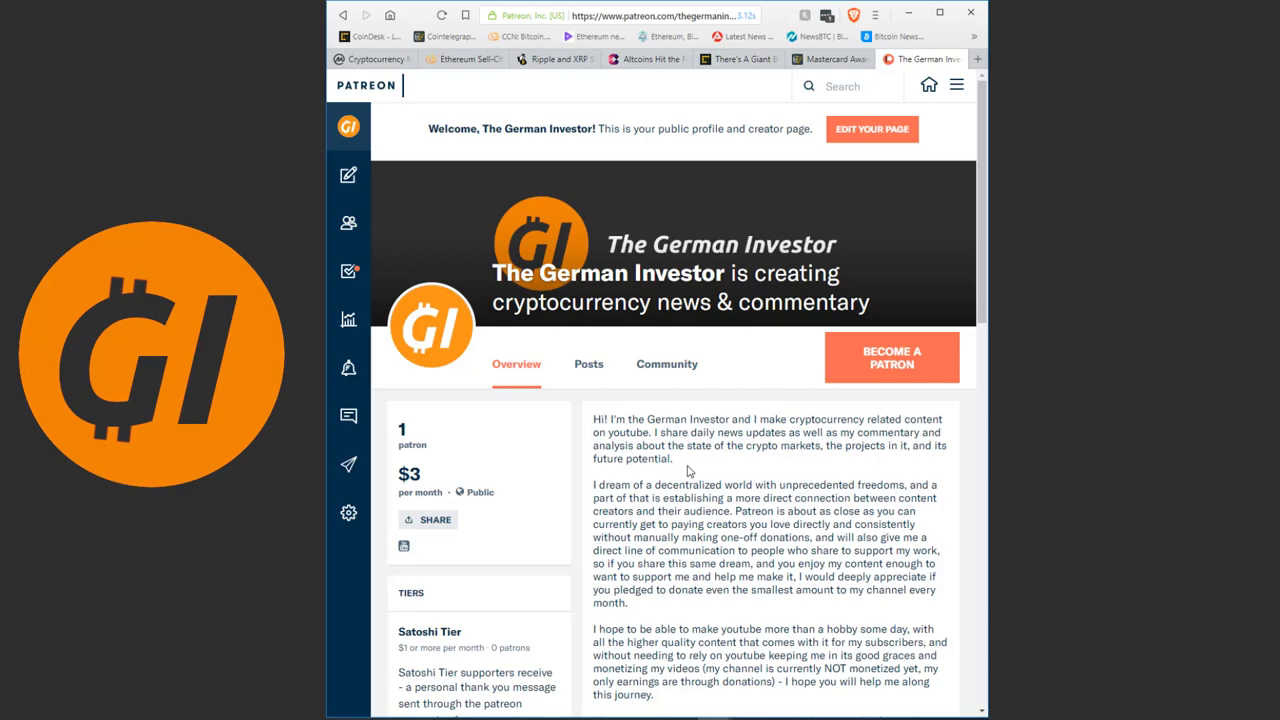
scroll("down", 3)
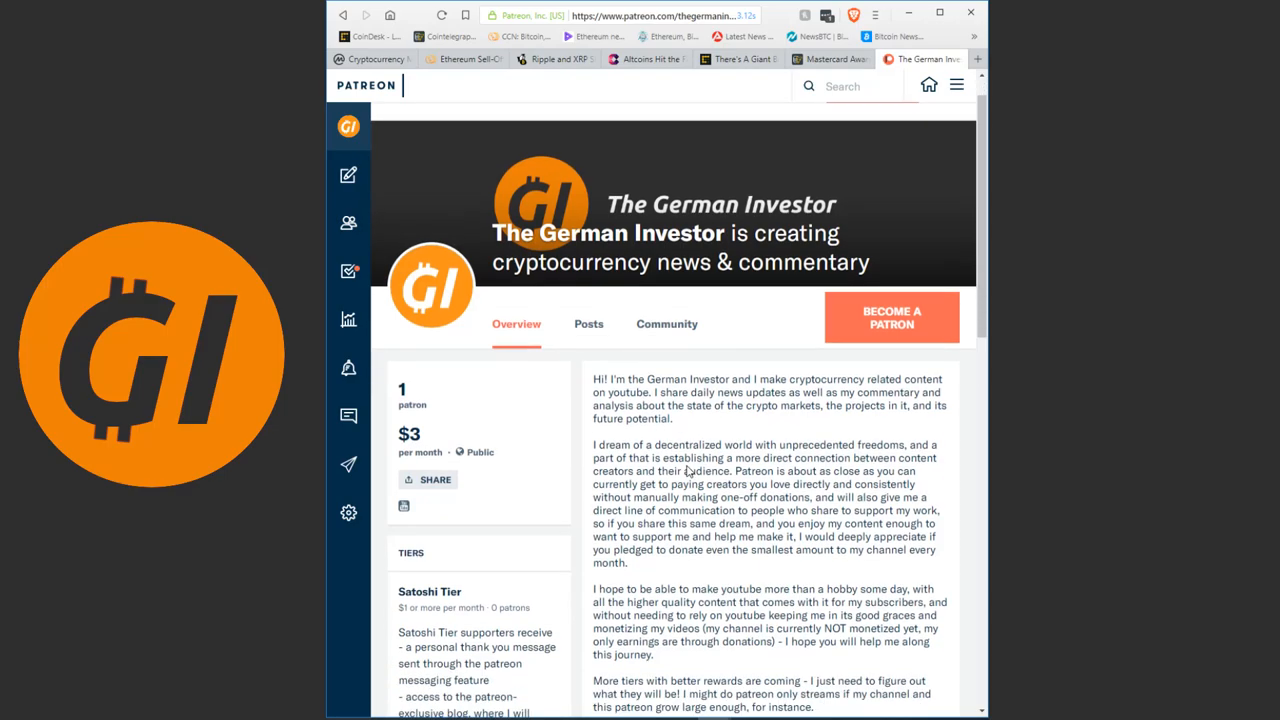
scroll("down", 3)
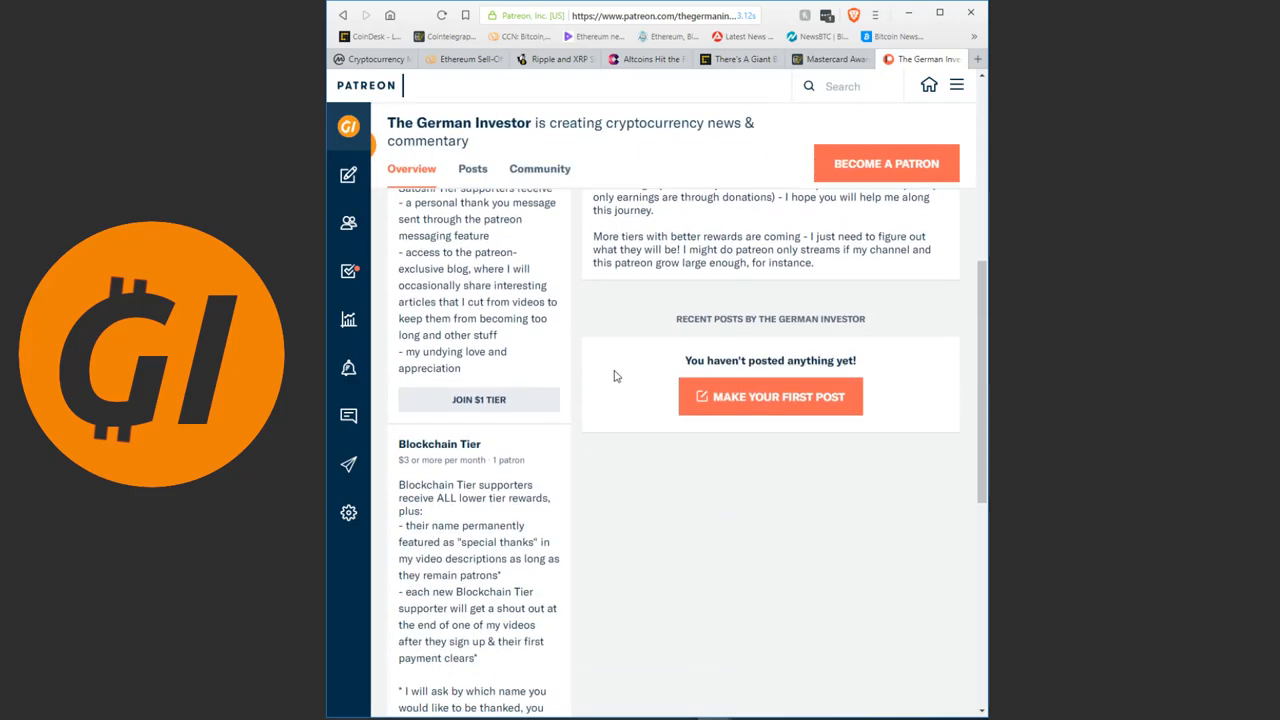
scroll("down", 3)
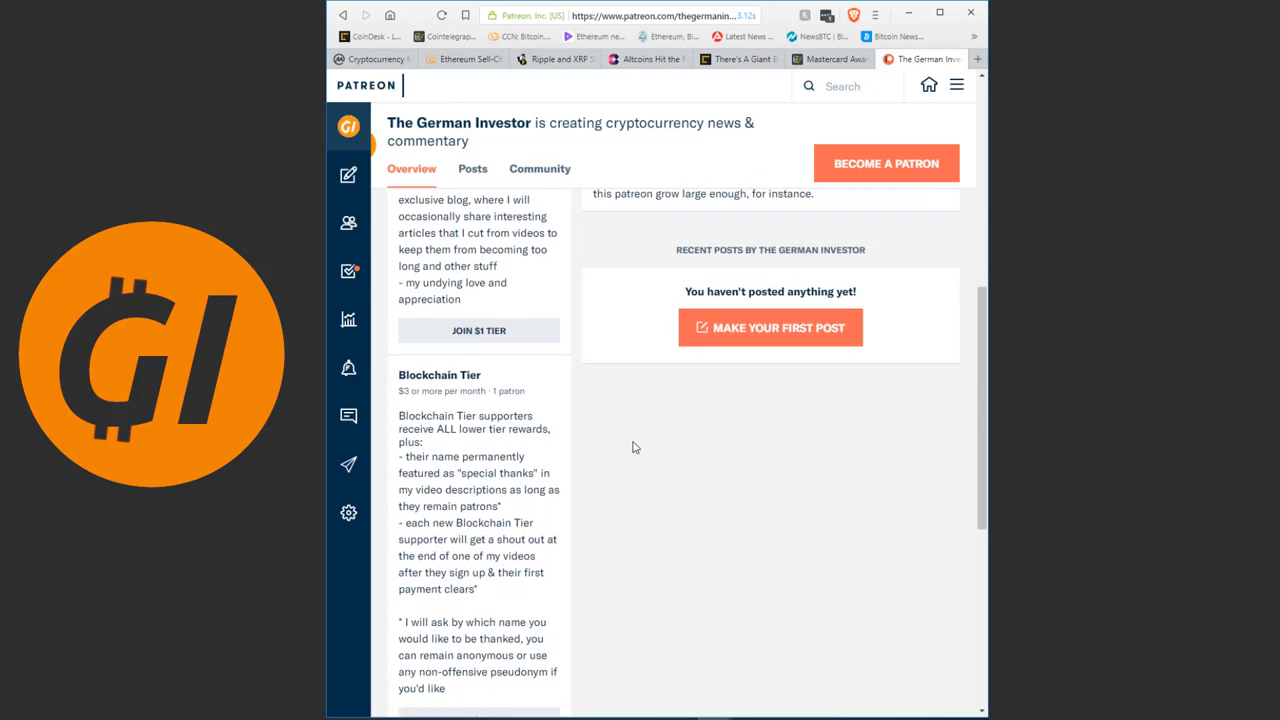
scroll("up", 3)
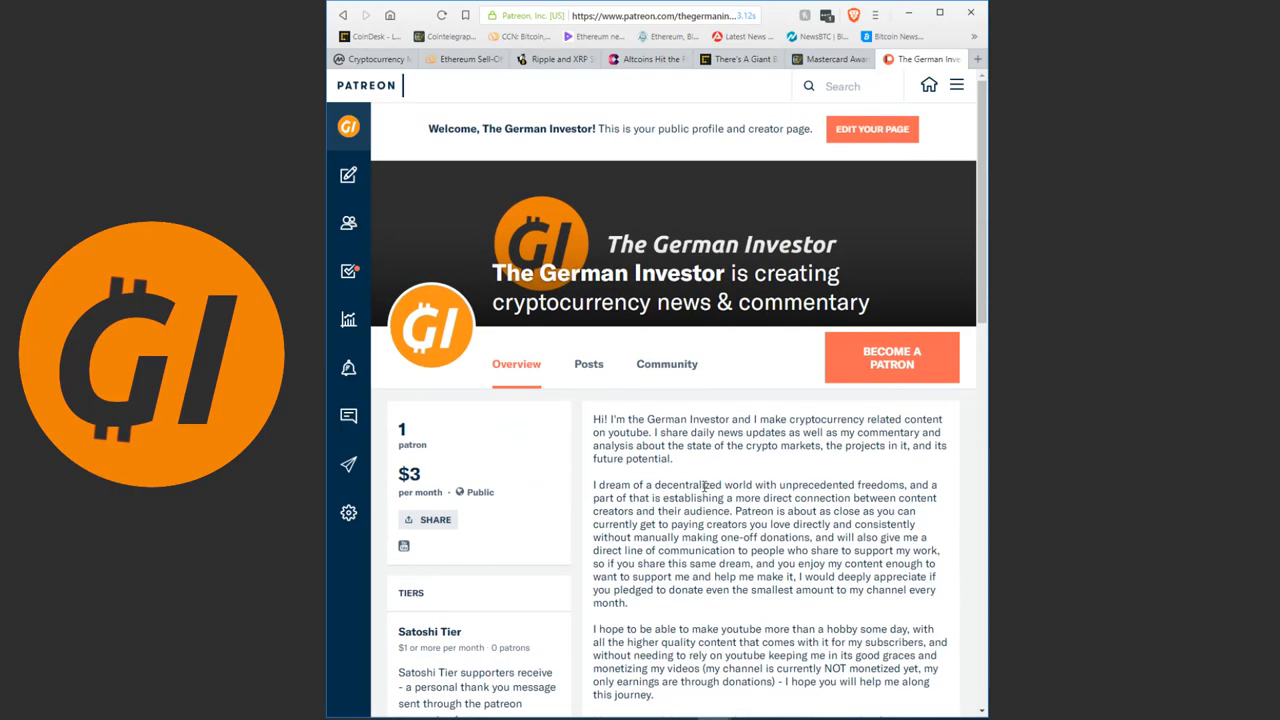
mouse_move(708, 450)
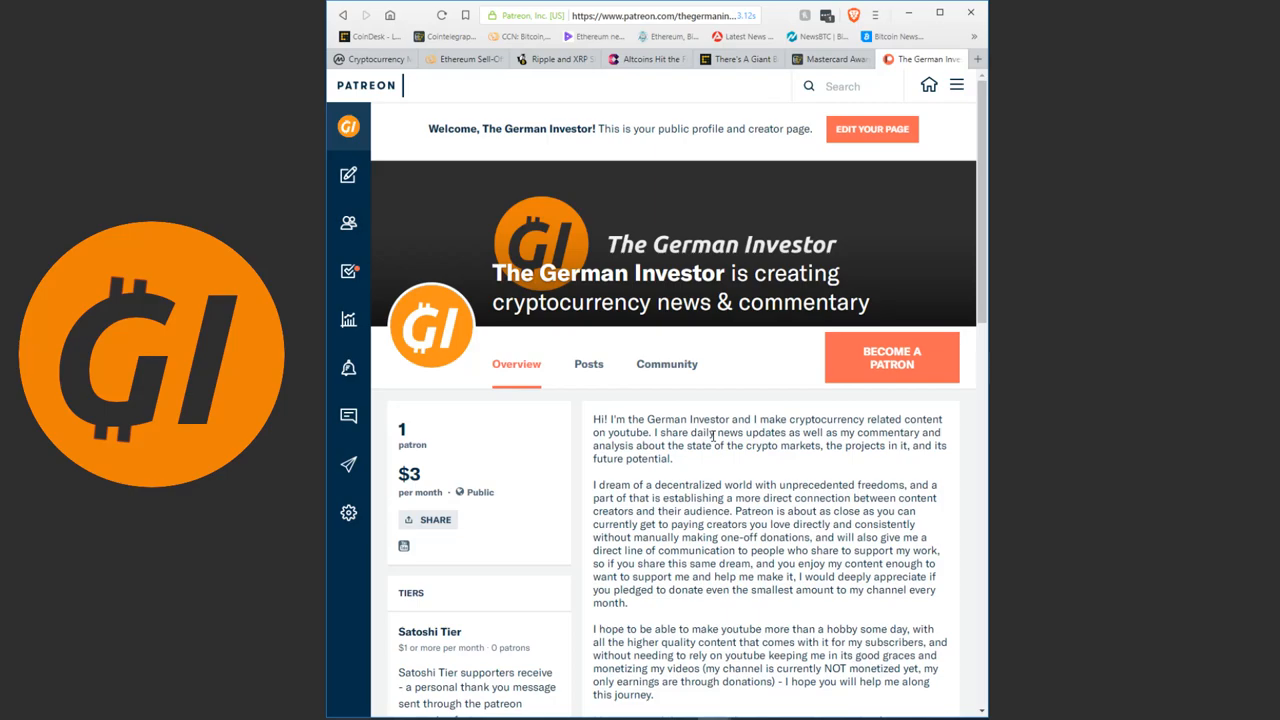
scroll("down", 3)
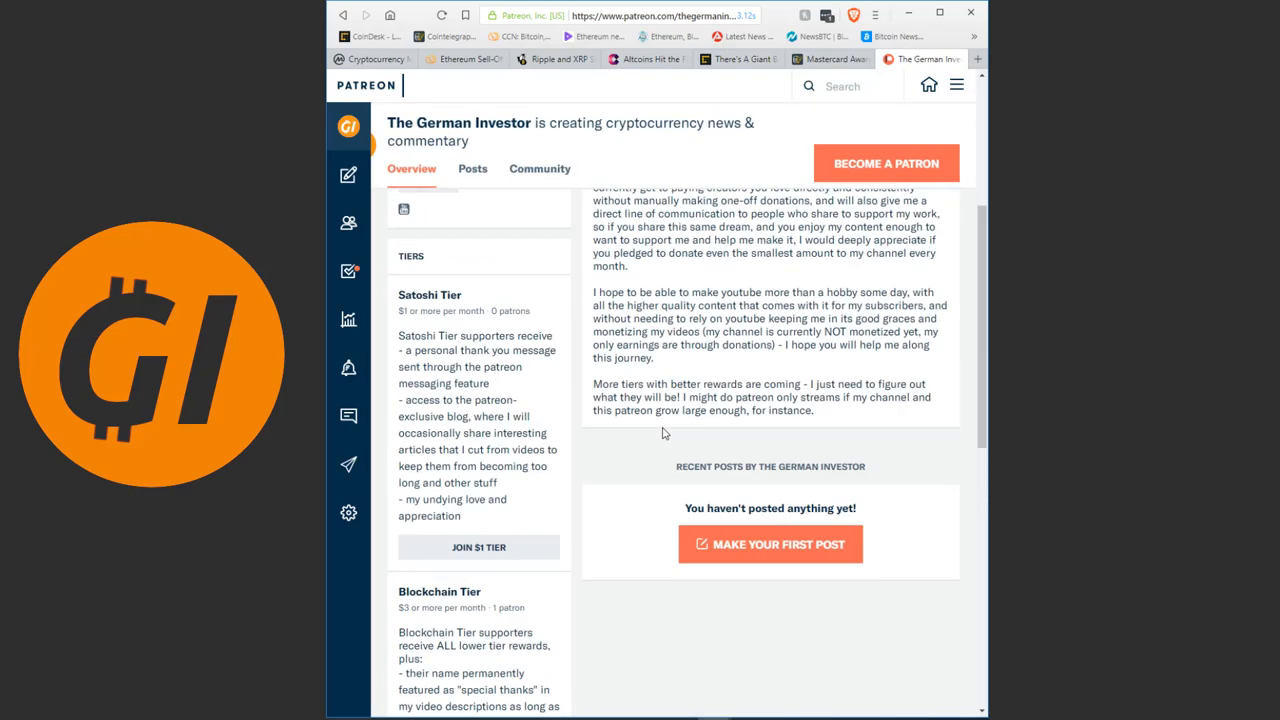
scroll("up", 3)
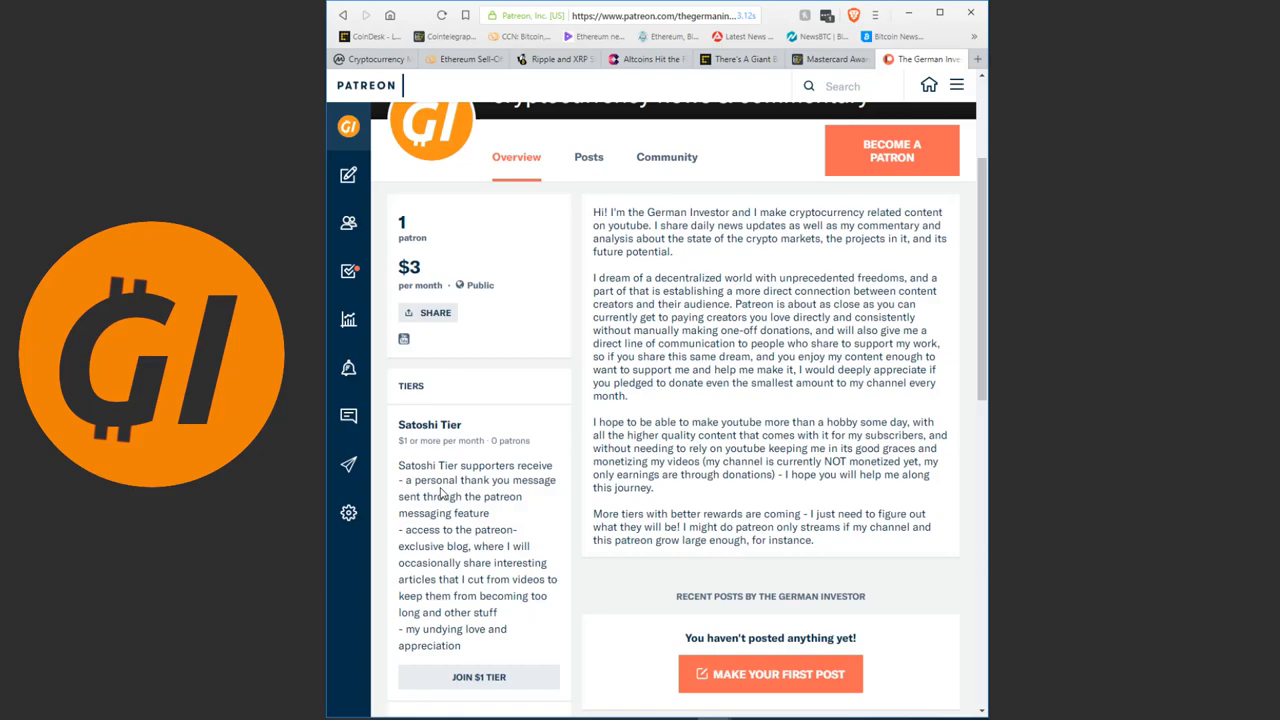
scroll("down", 3)
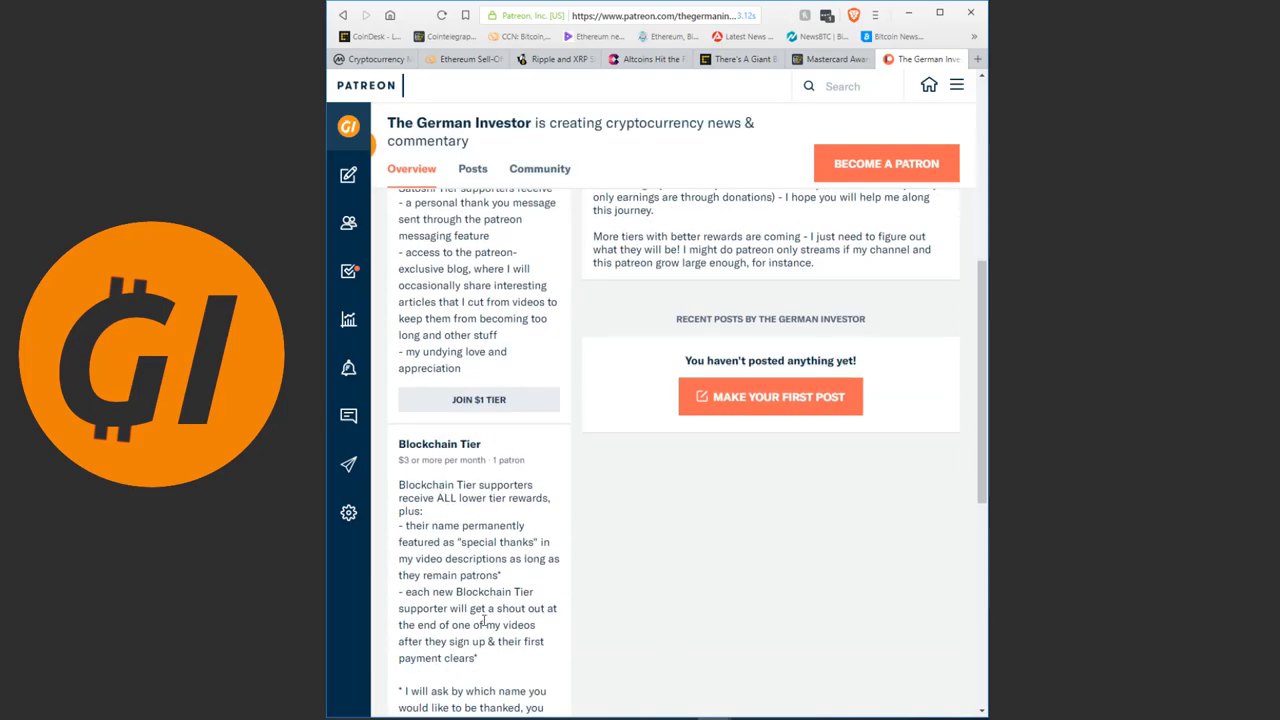
scroll("up", 3)
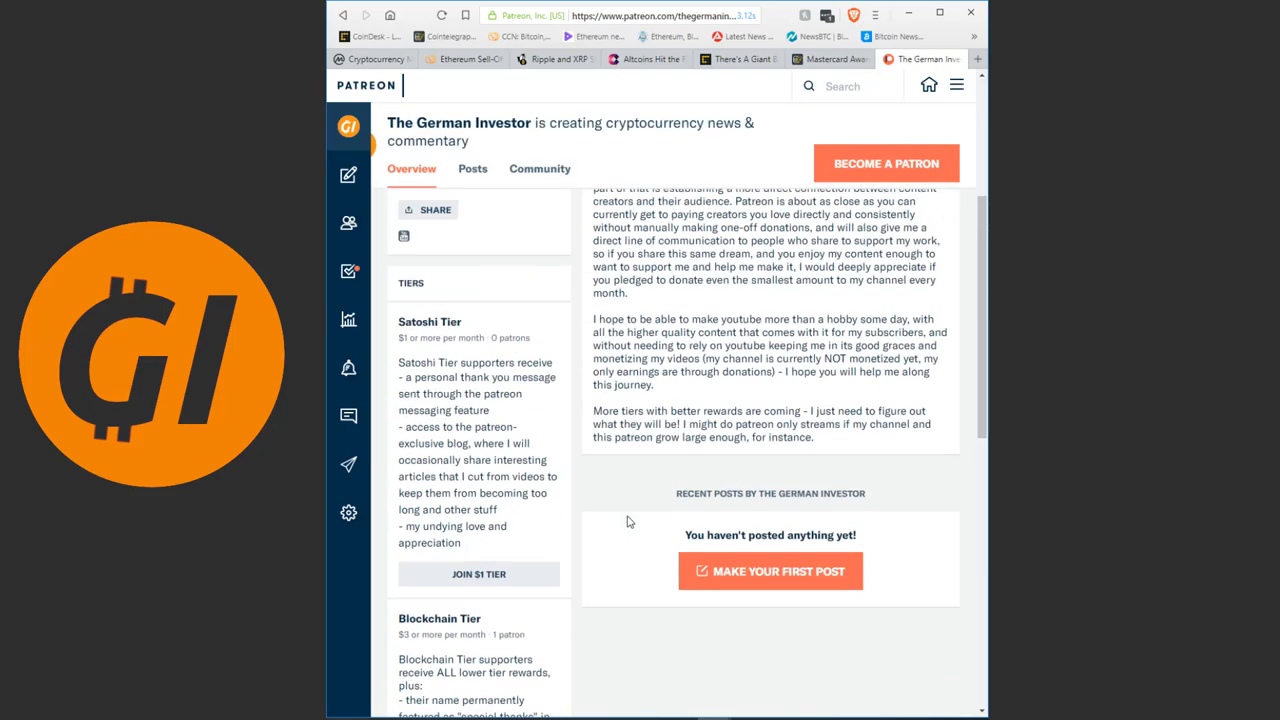
scroll("up", 3)
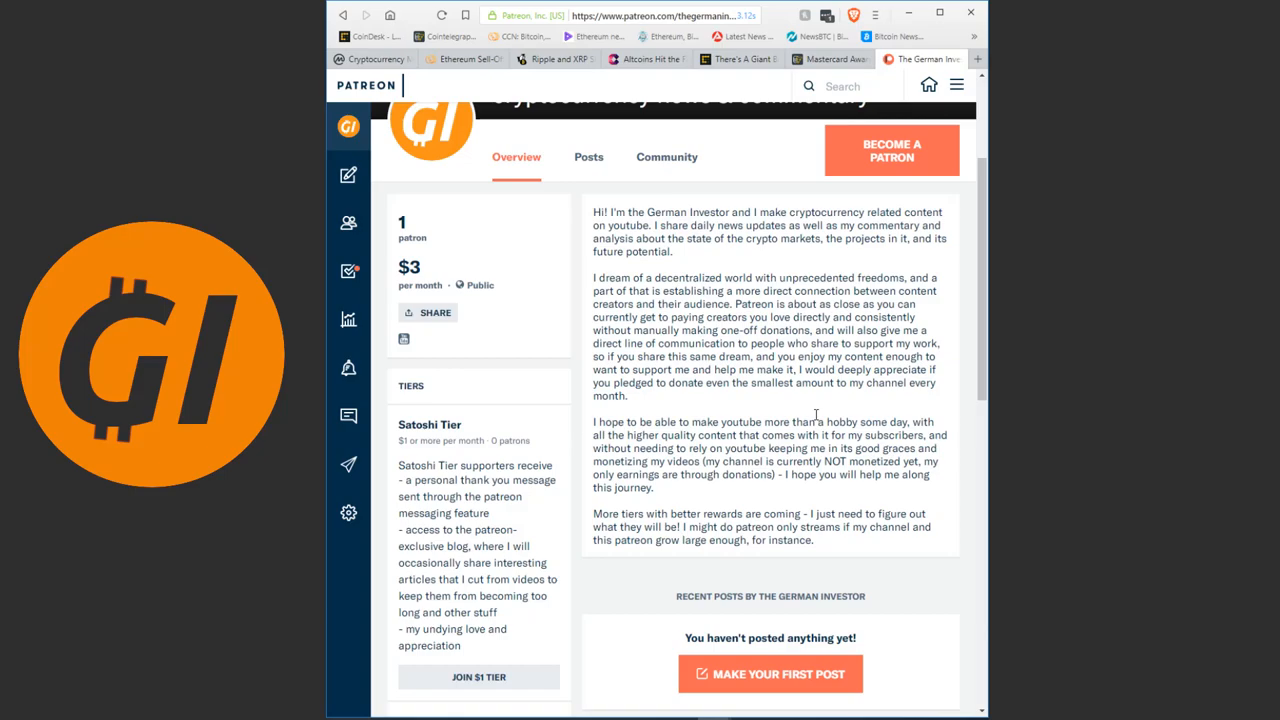
mouse_move(798, 404)
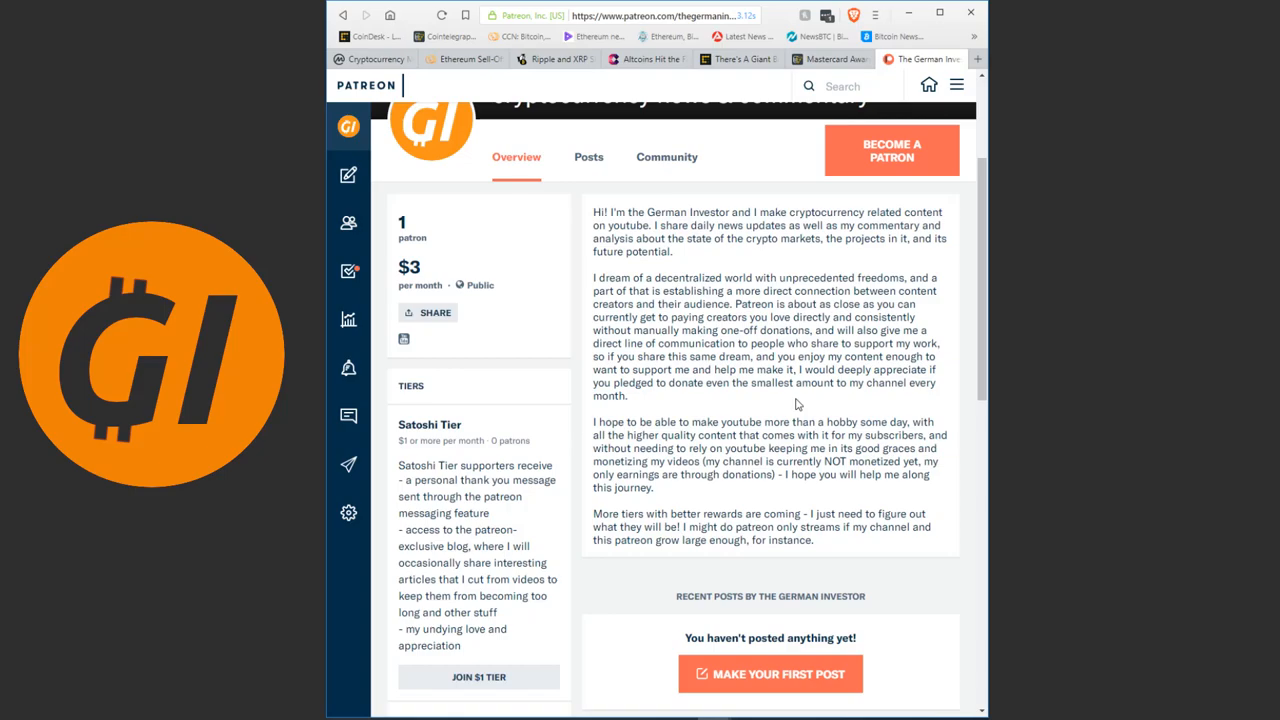
scroll("up", 3)
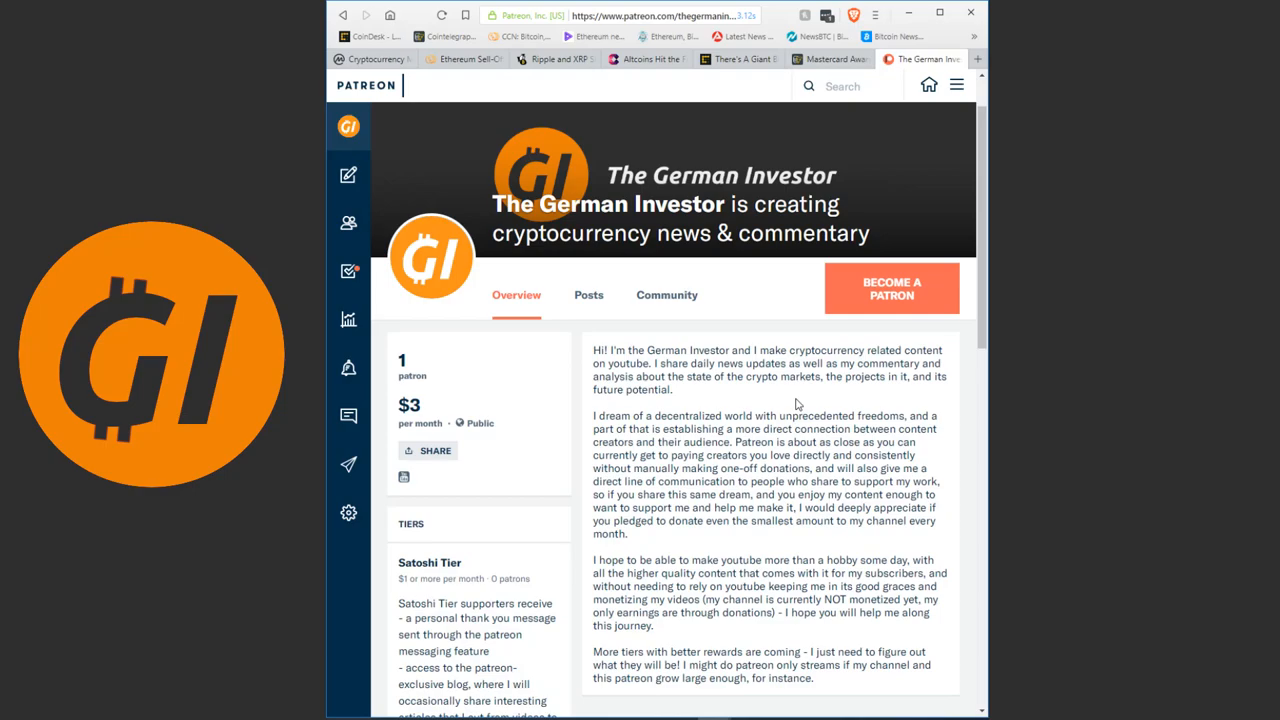
mouse_move(764, 380)
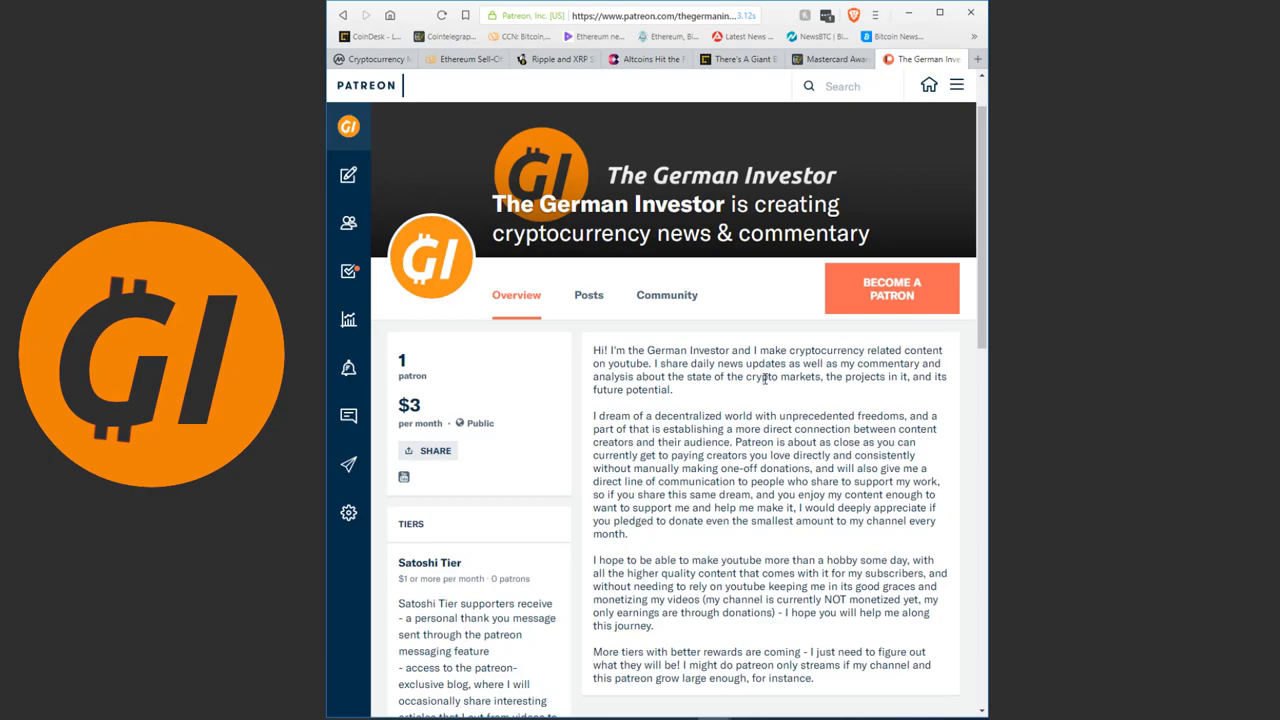